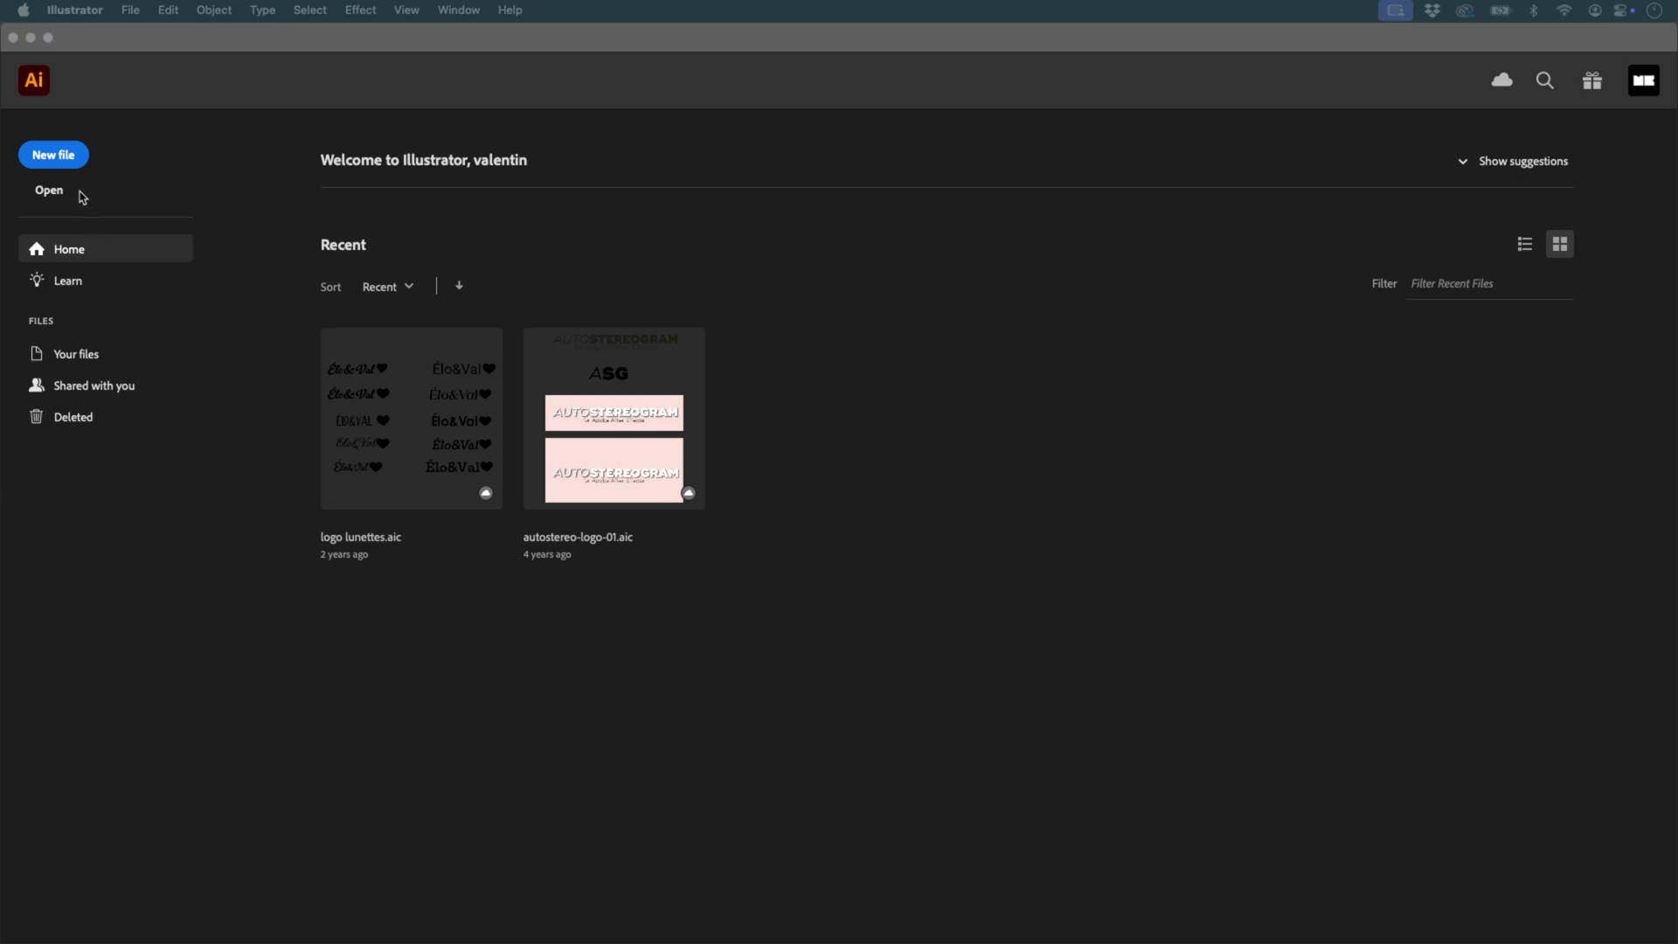
# Create a Web-Large 1080x1920 document and set the Paintbrush fidelity to Smooth for the wavy 40 pt stroke.
pyautogui.click(53, 154)
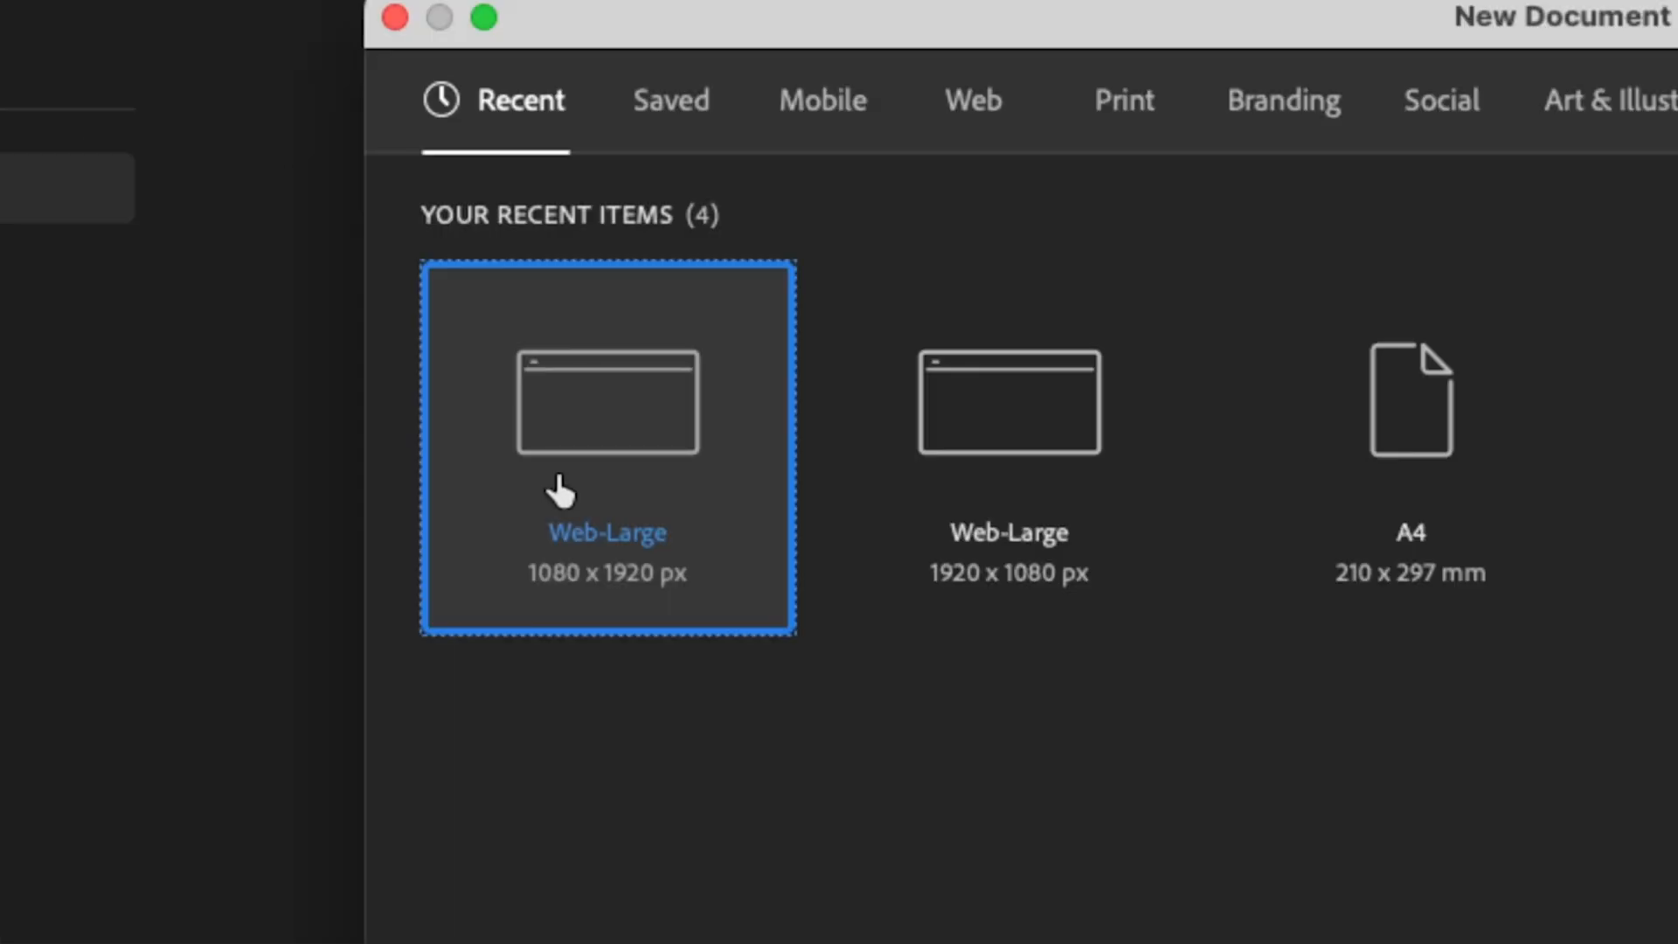
pyautogui.click(607, 446)
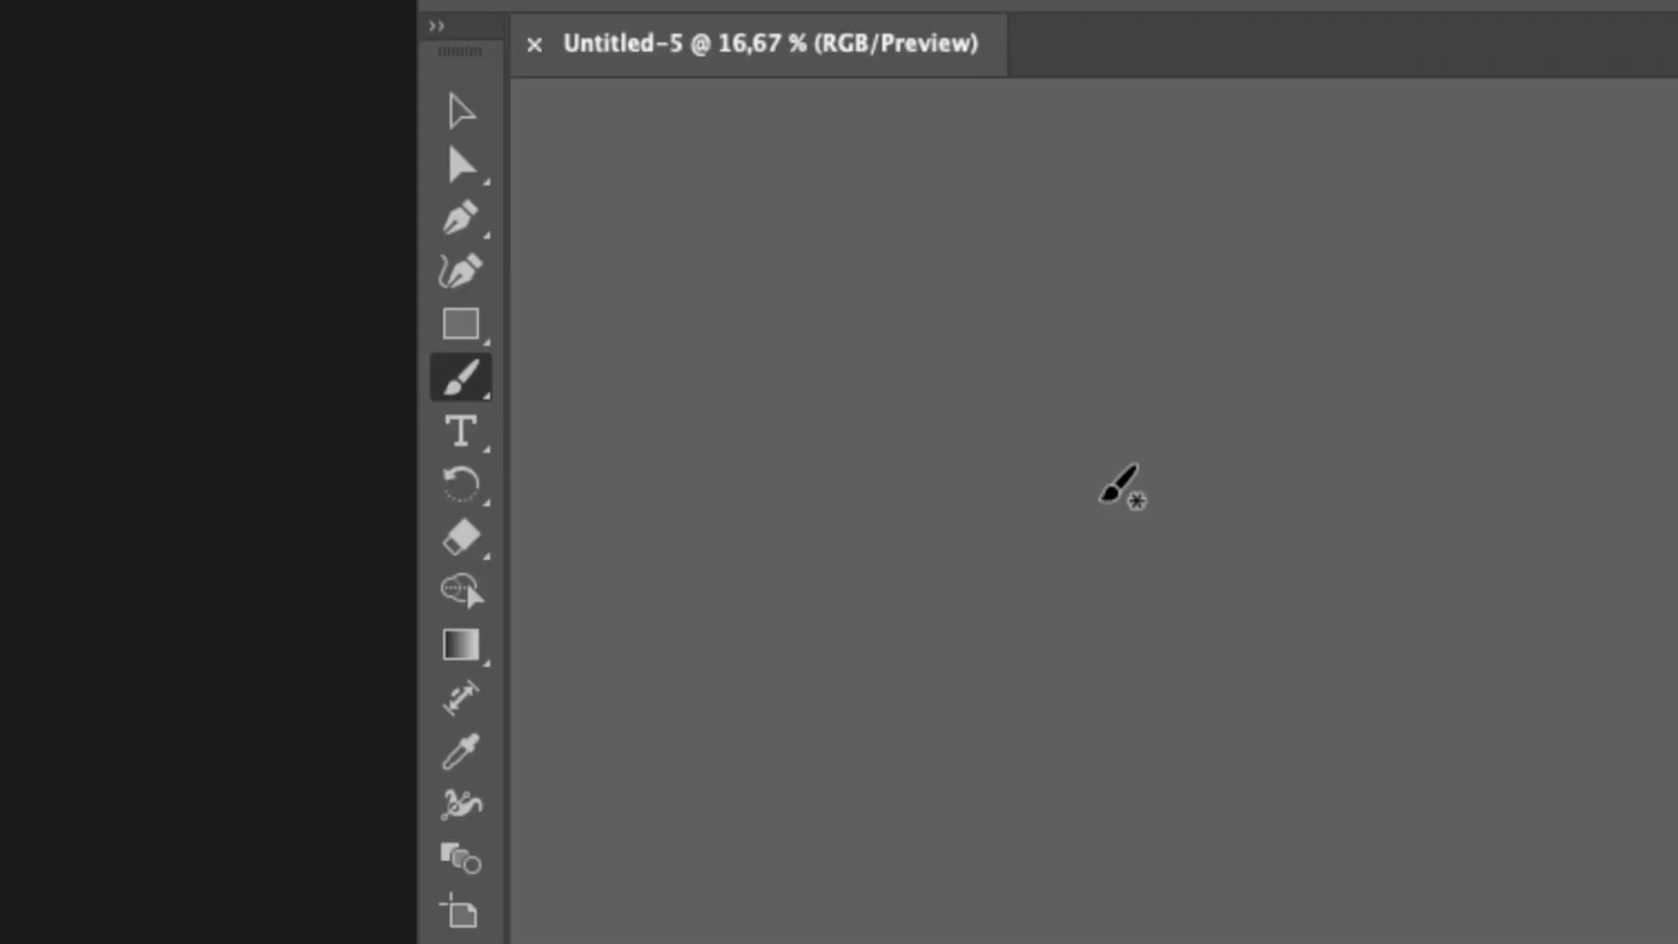
pyautogui.doubleClick(460, 378)
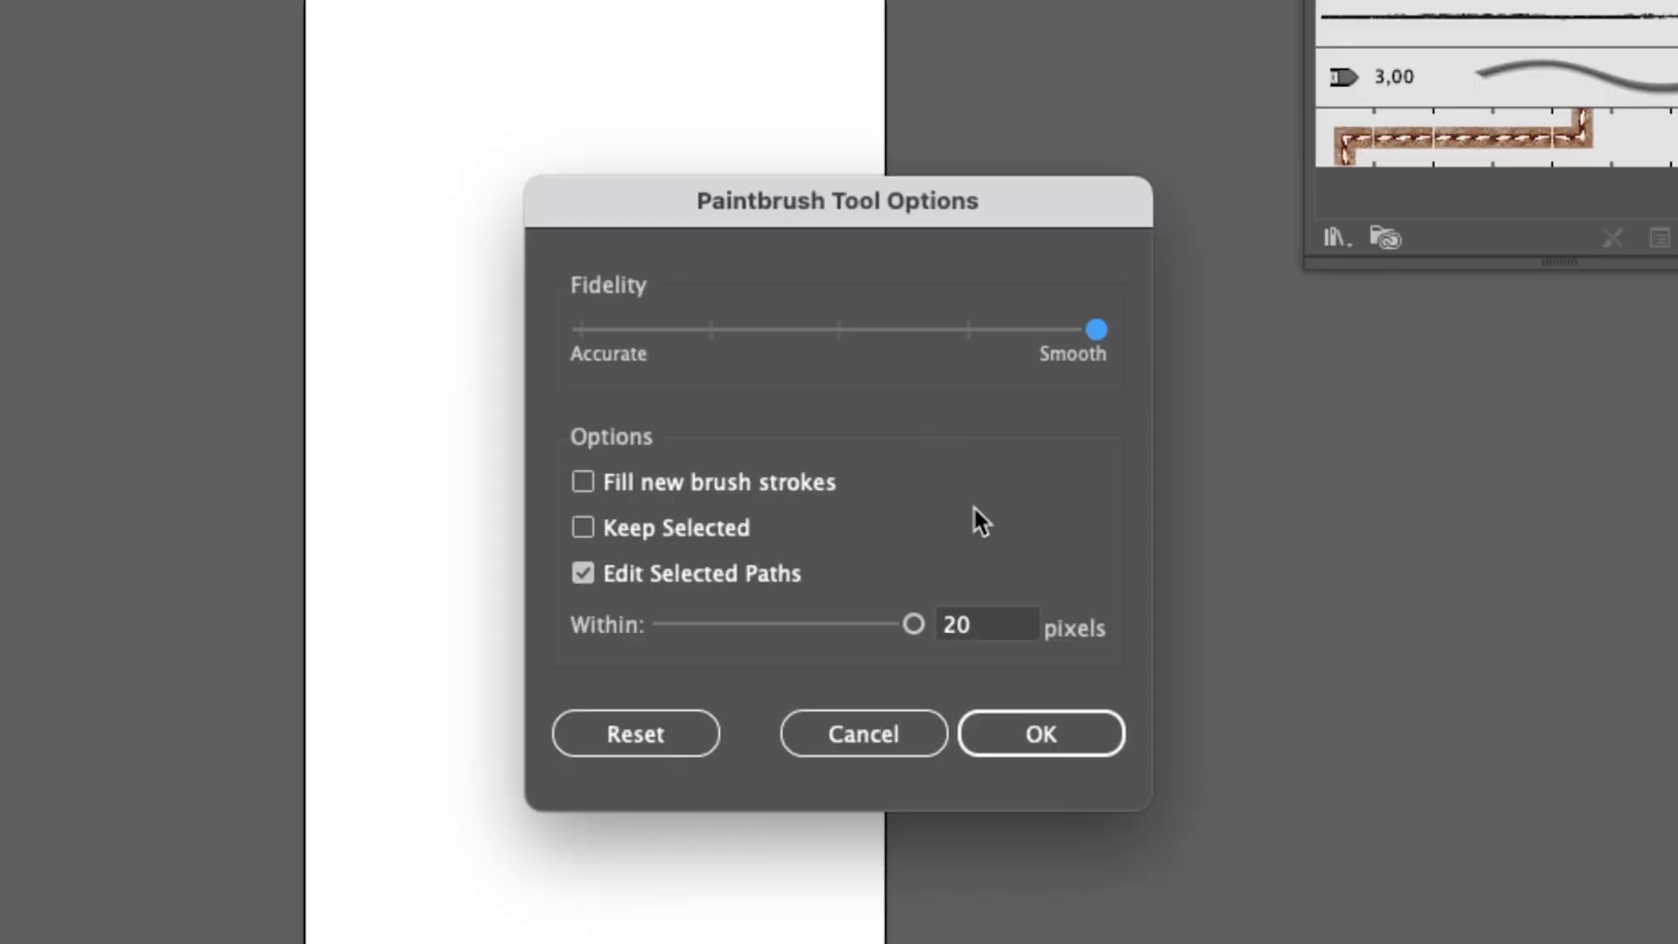
pyautogui.click(1039, 733)
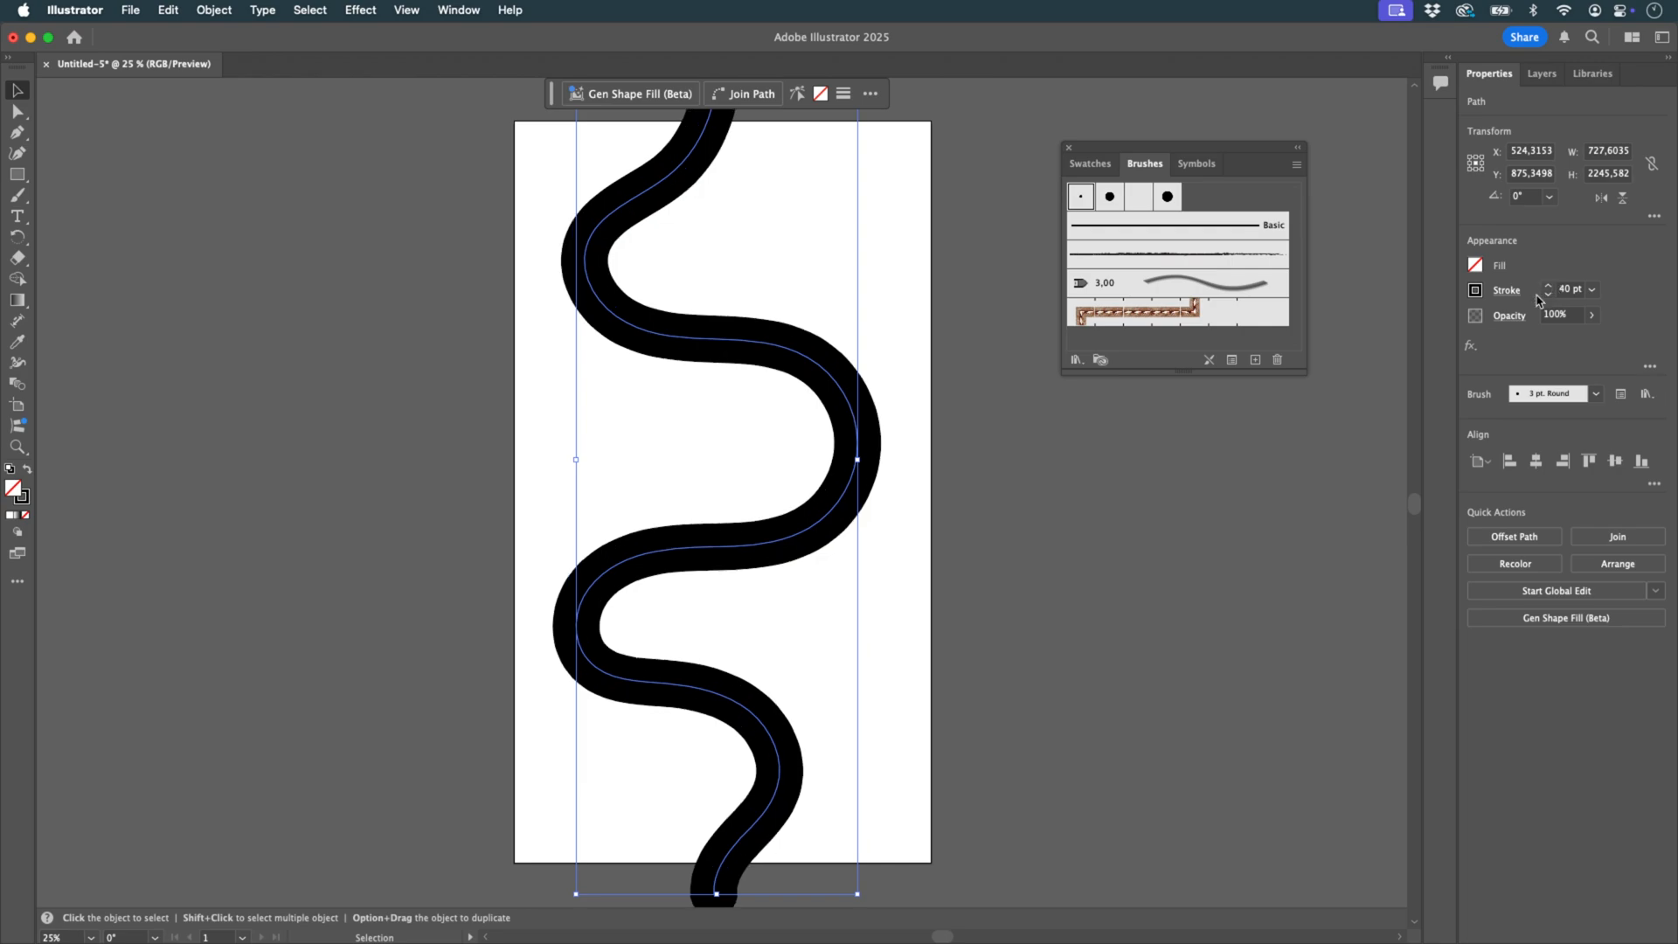
# Expand the stroke's appearance into a filled outline, draw the Pen-tool funnel triangle above it, and show Pathfinder.
pyautogui.click(212, 11)
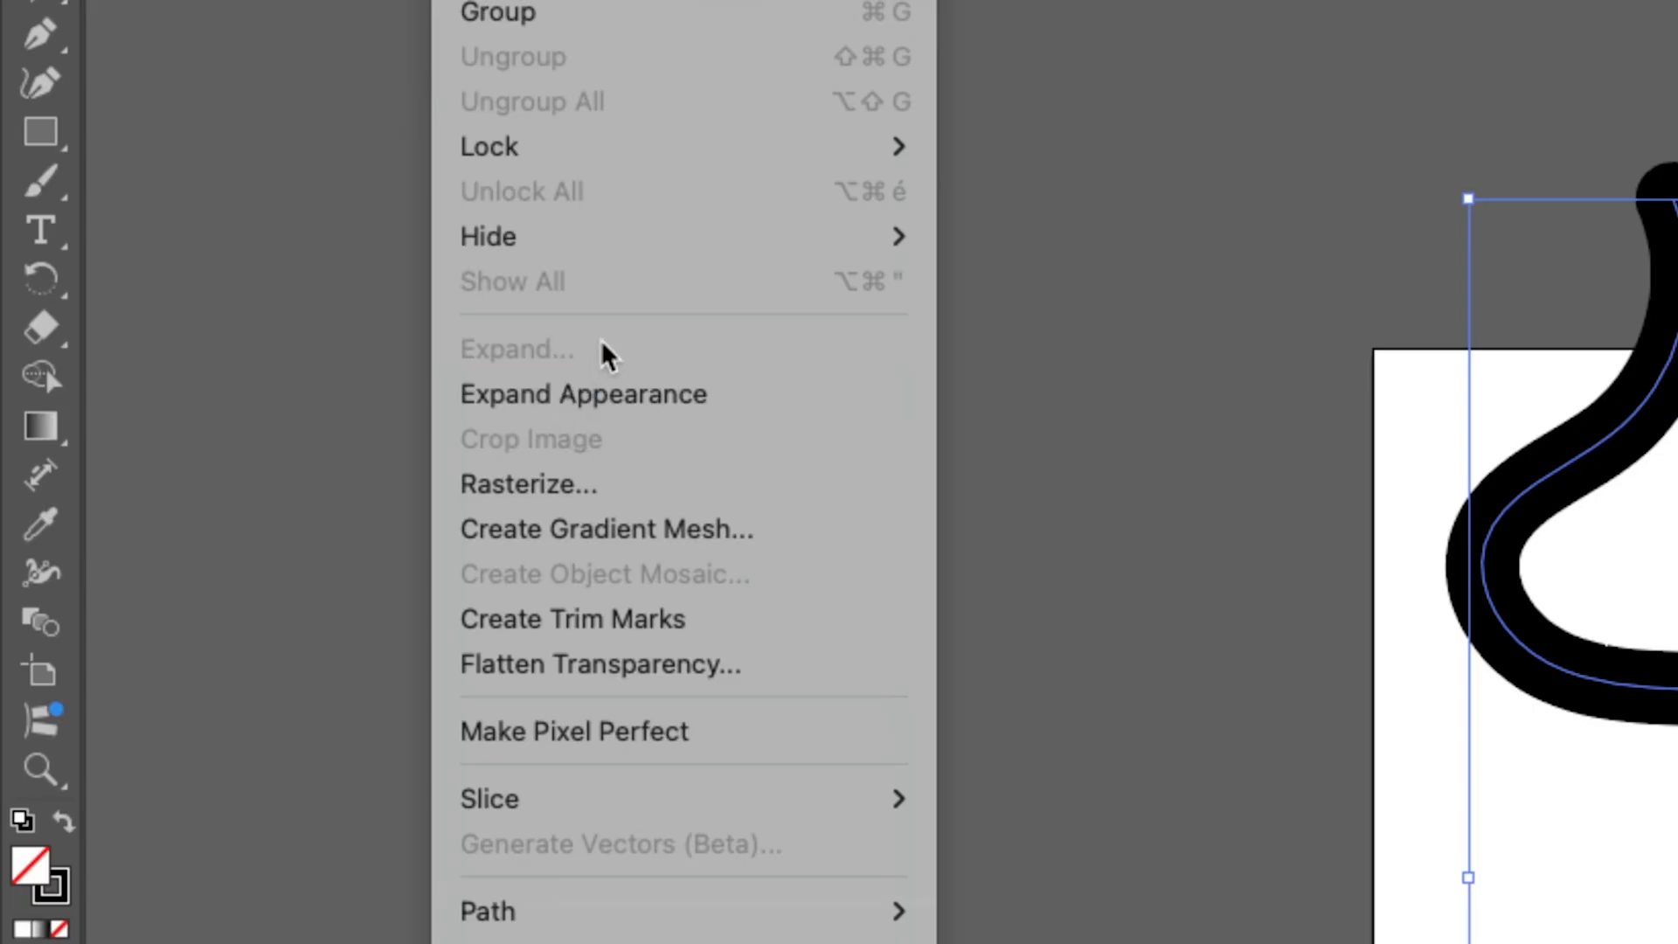
pyautogui.click(582, 393)
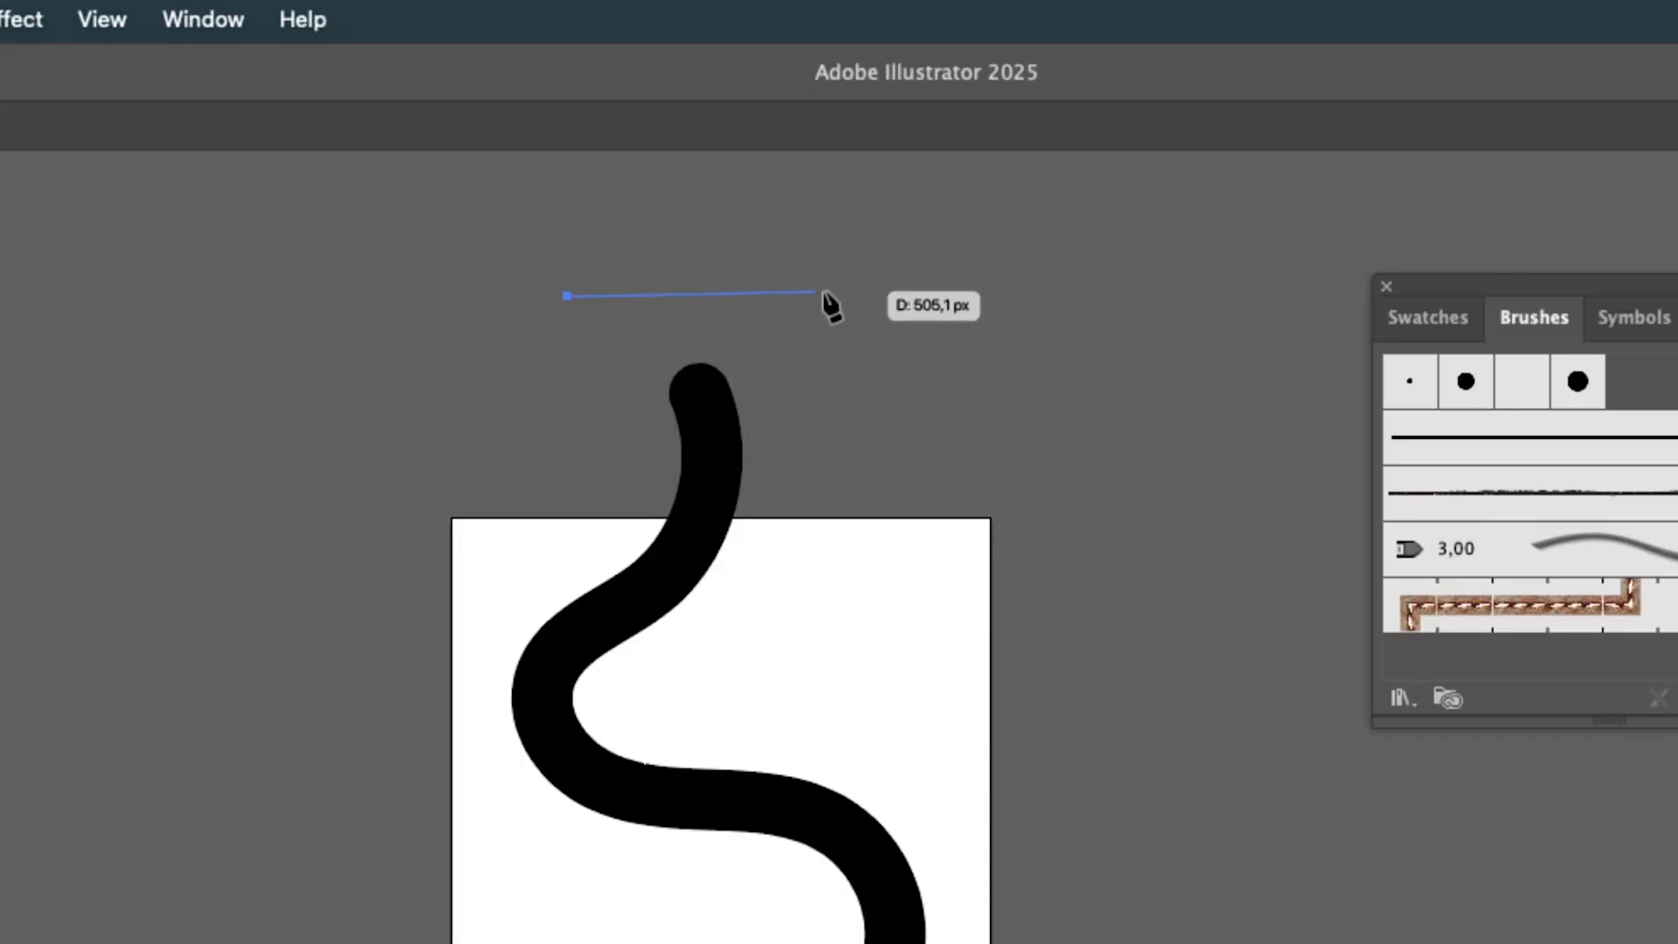
pyautogui.click(712, 479)
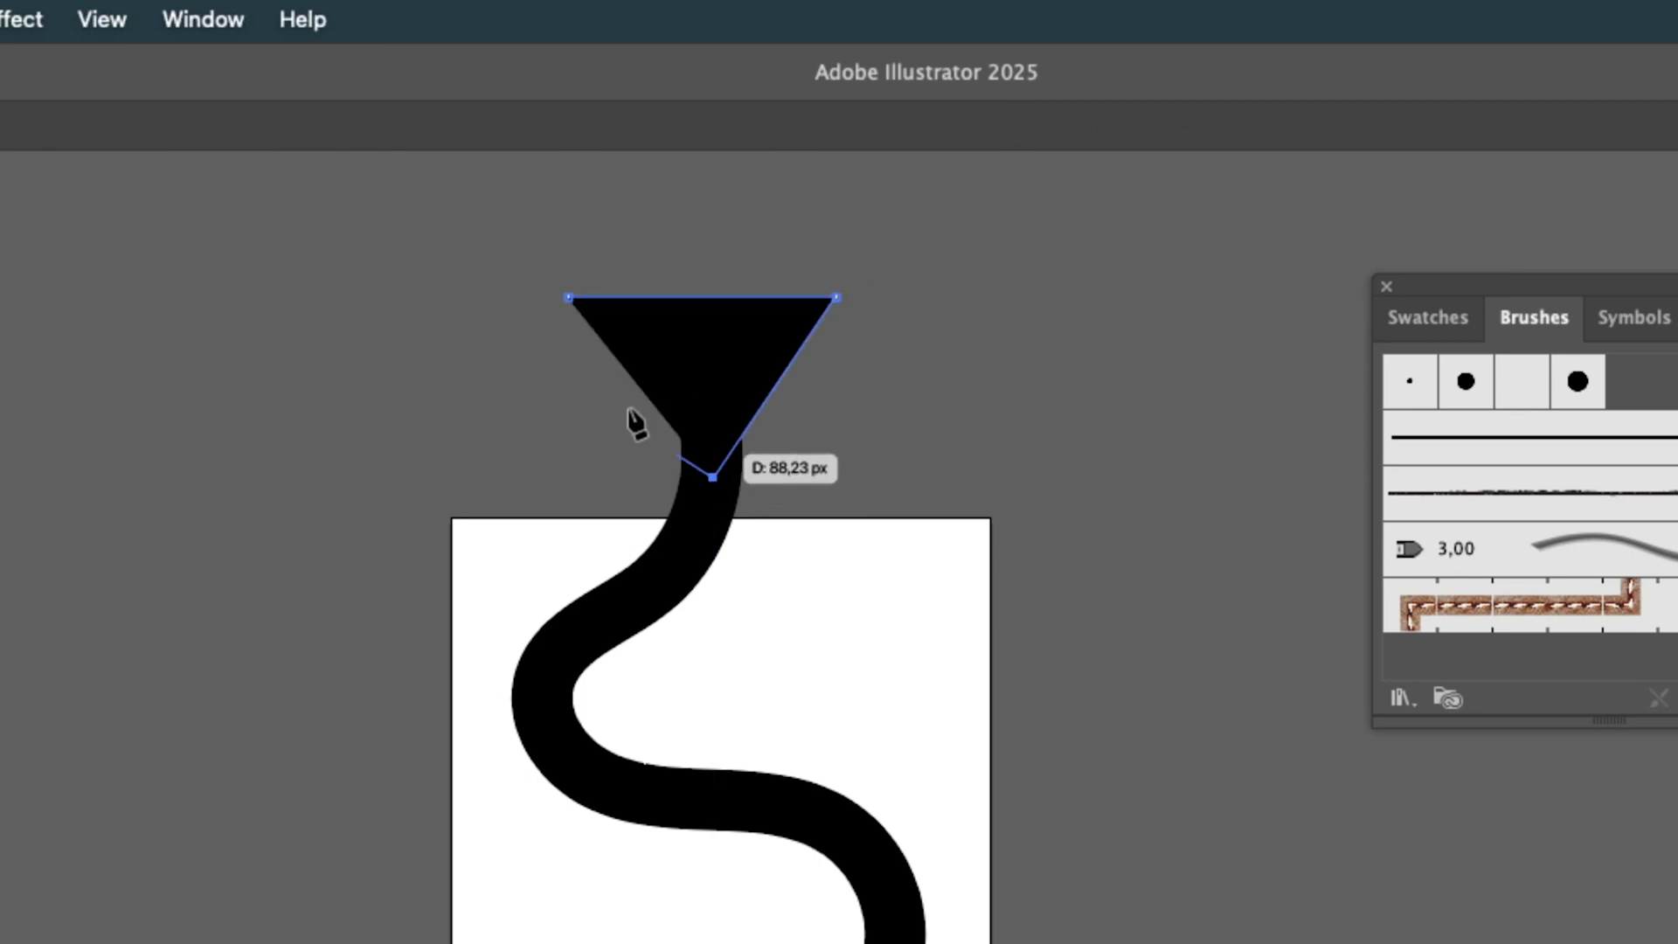
pyautogui.click(701, 384)
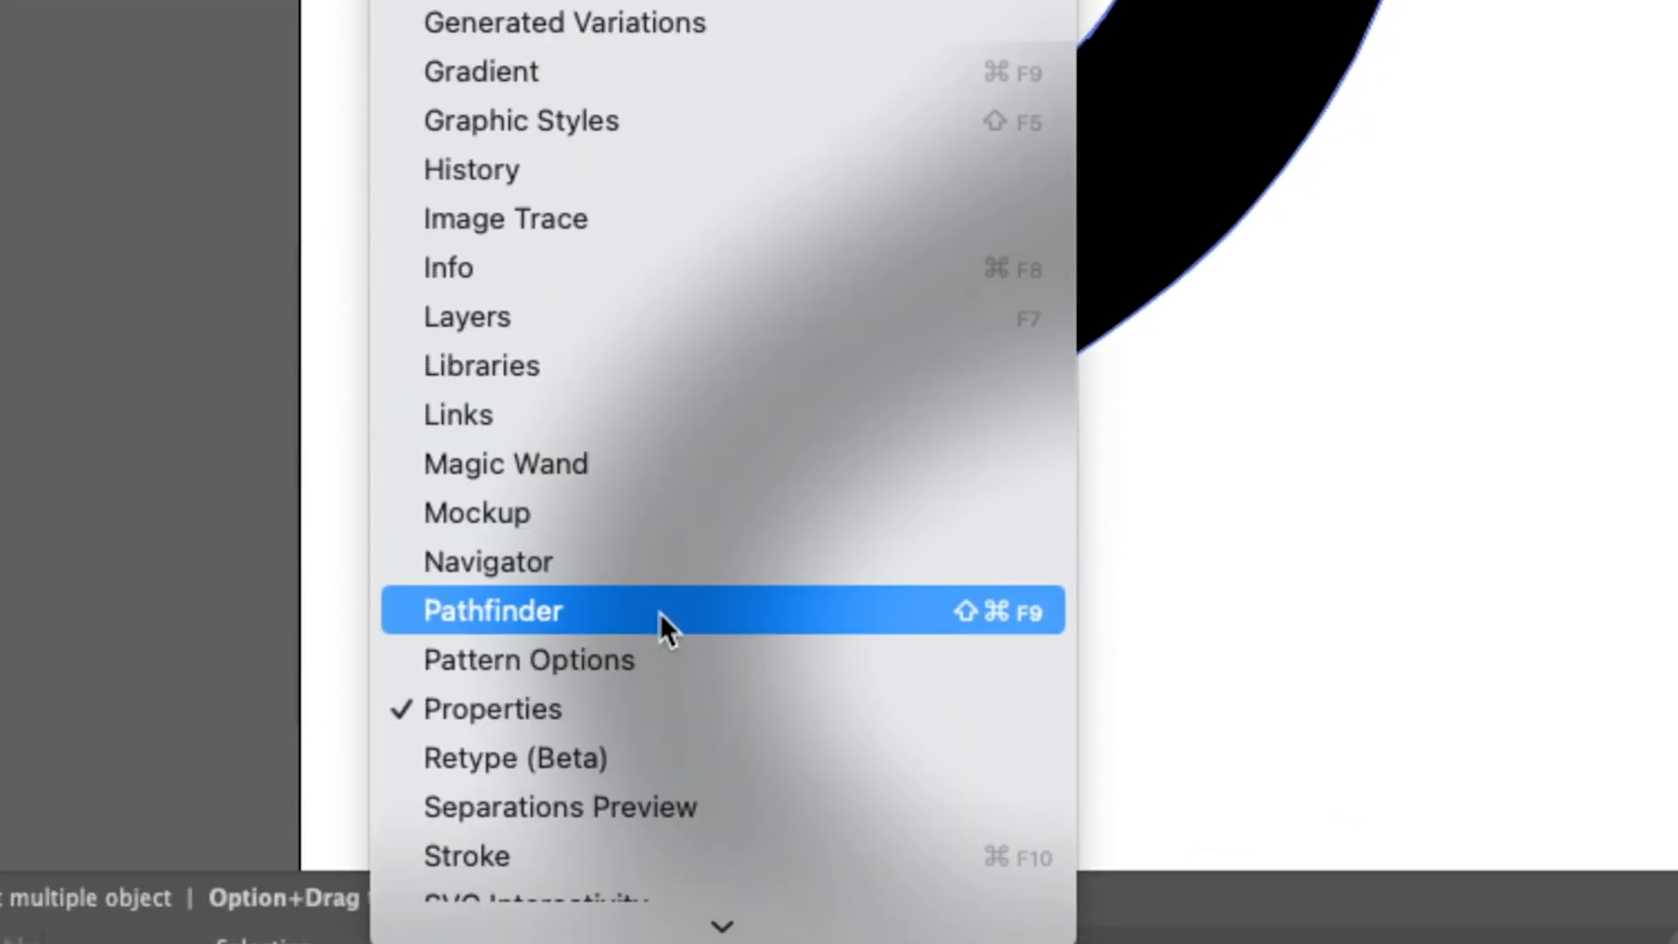
pyautogui.click(493, 610)
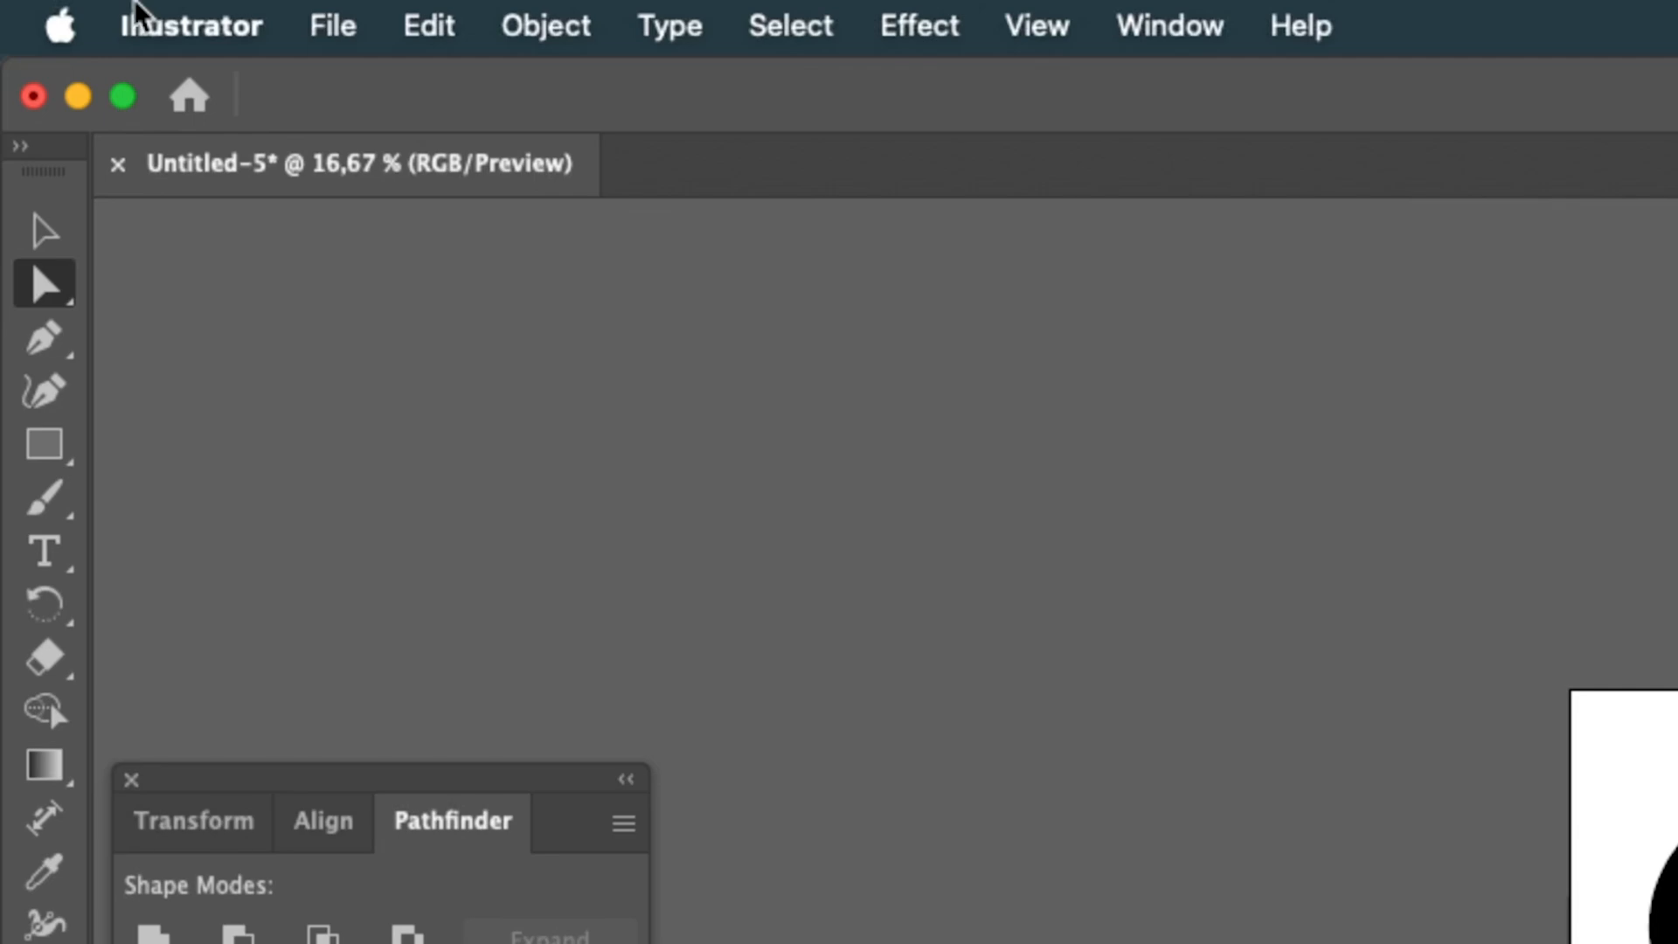
# Save the tube artwork as Tube.ai.
pyautogui.click(332, 26)
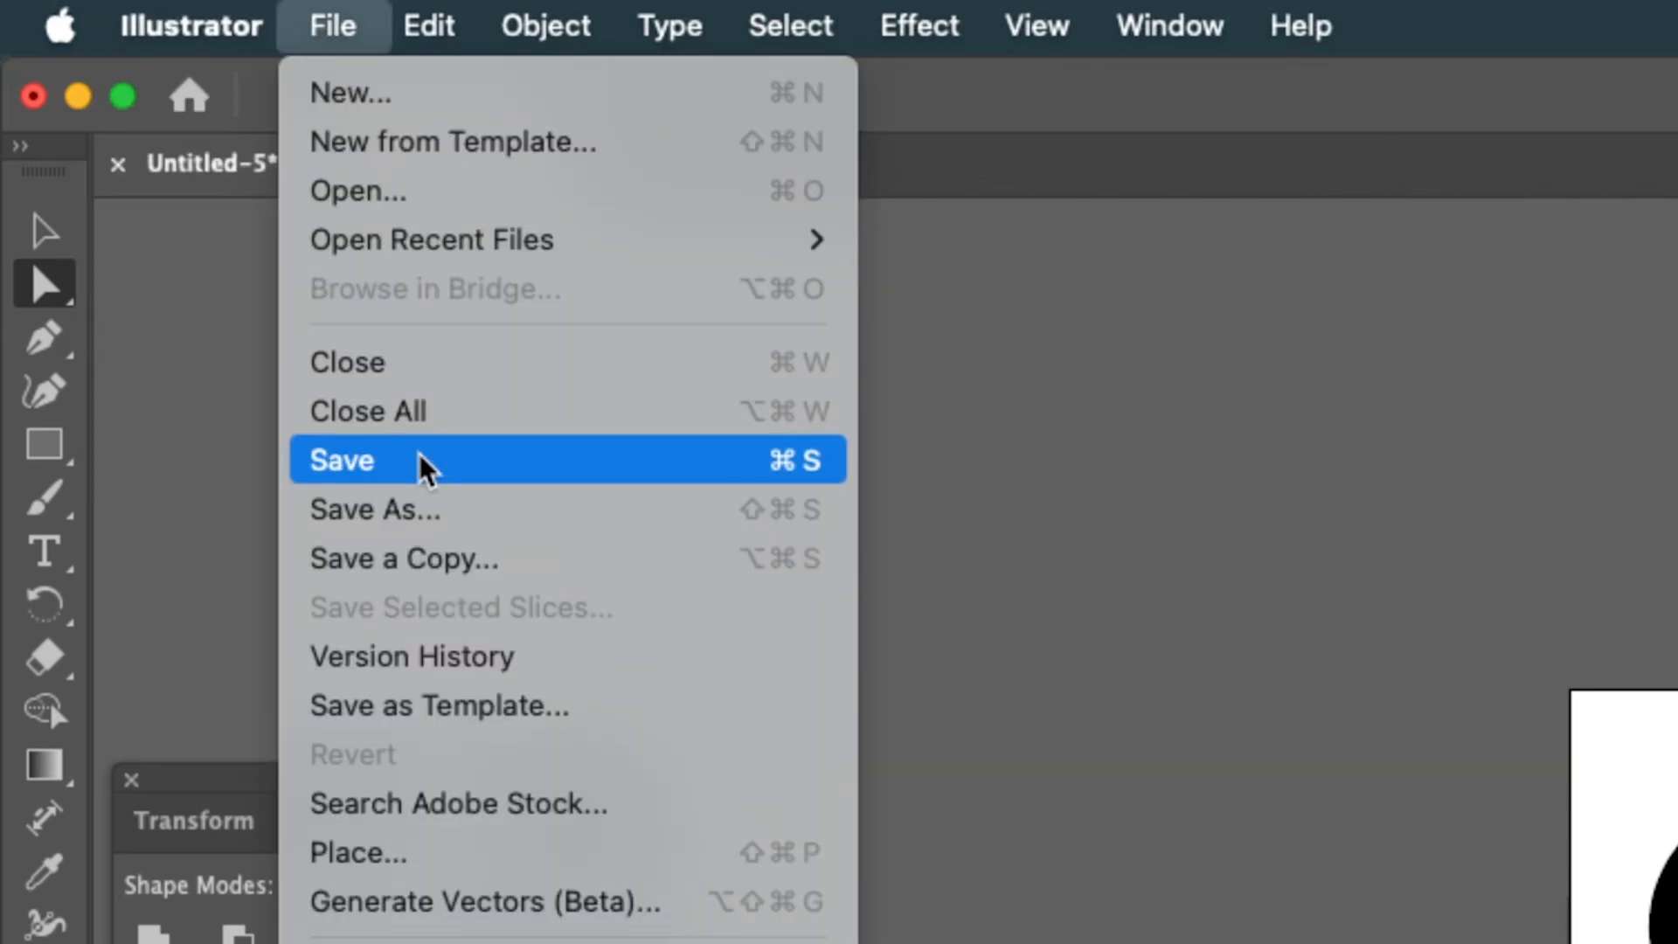
pyautogui.click(341, 459)
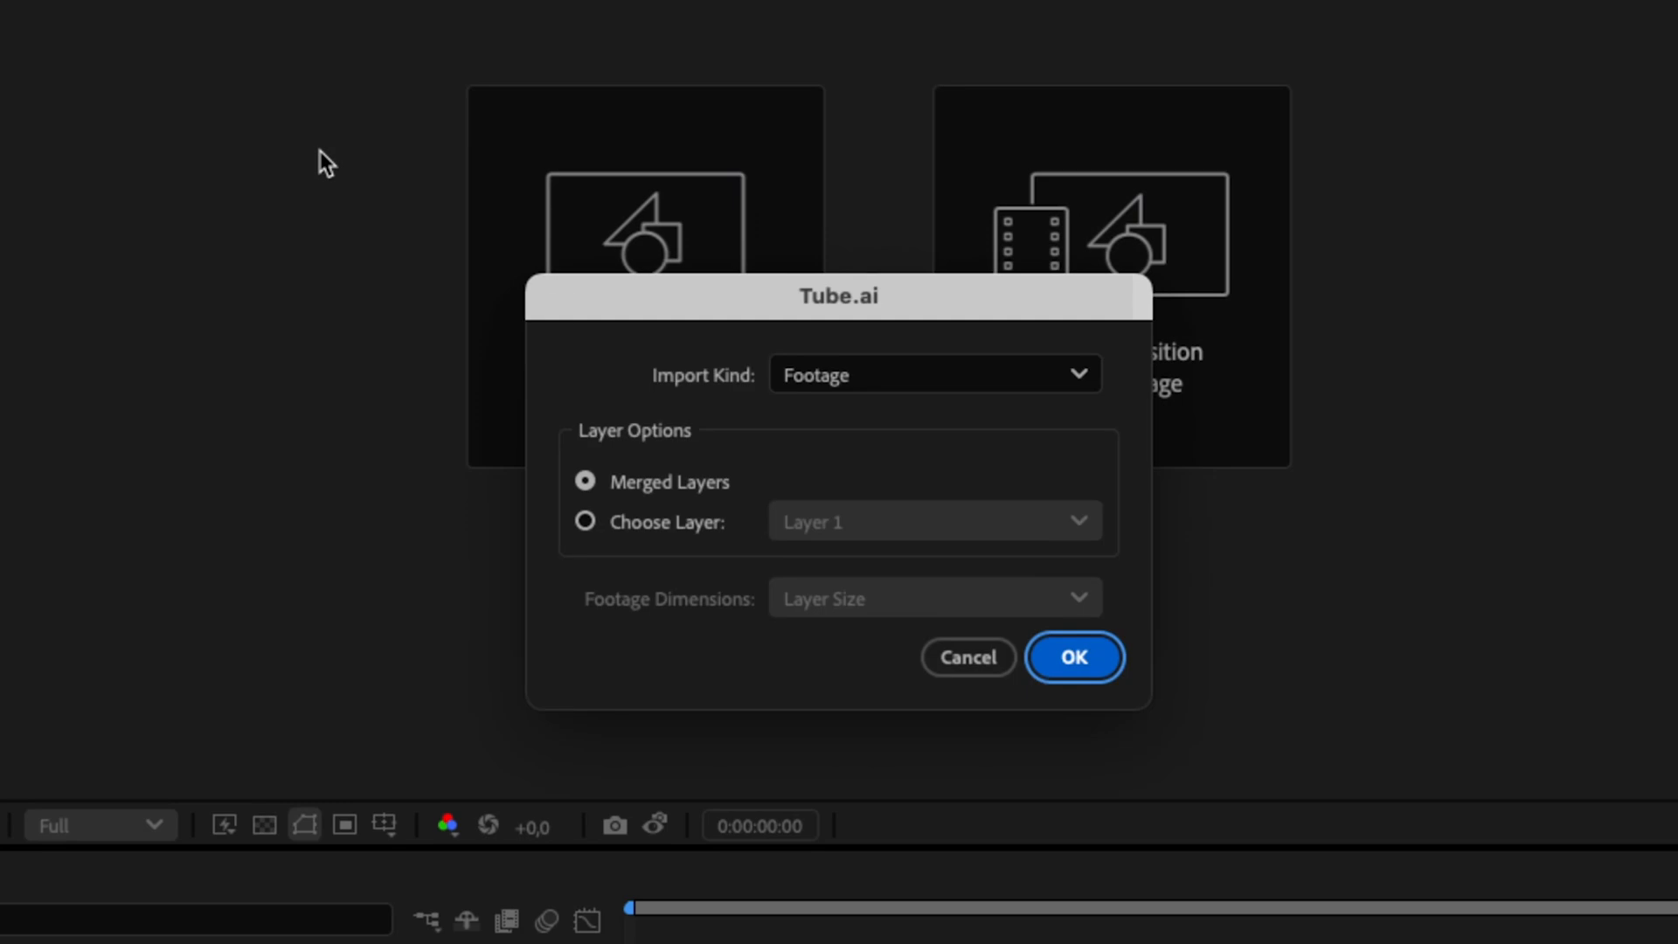
# Import Tube.ai as merged footage and convert its layer into an expanded Tube Outlines shape layer.
pyautogui.click(1072, 658)
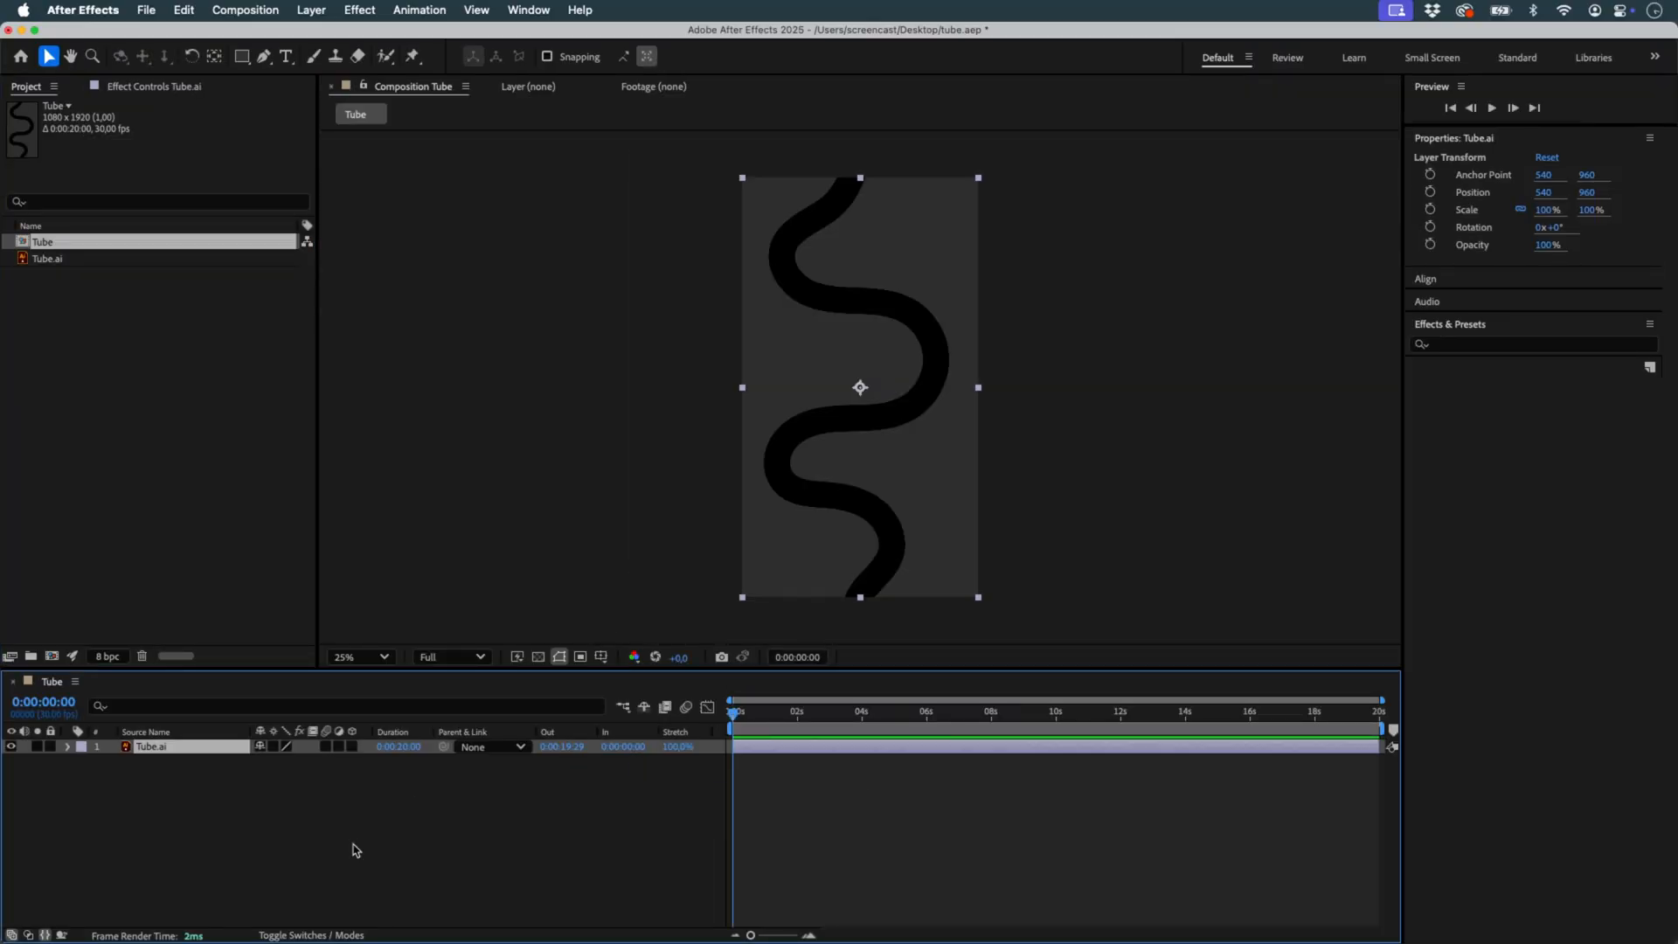
pyautogui.rightClick(151, 746)
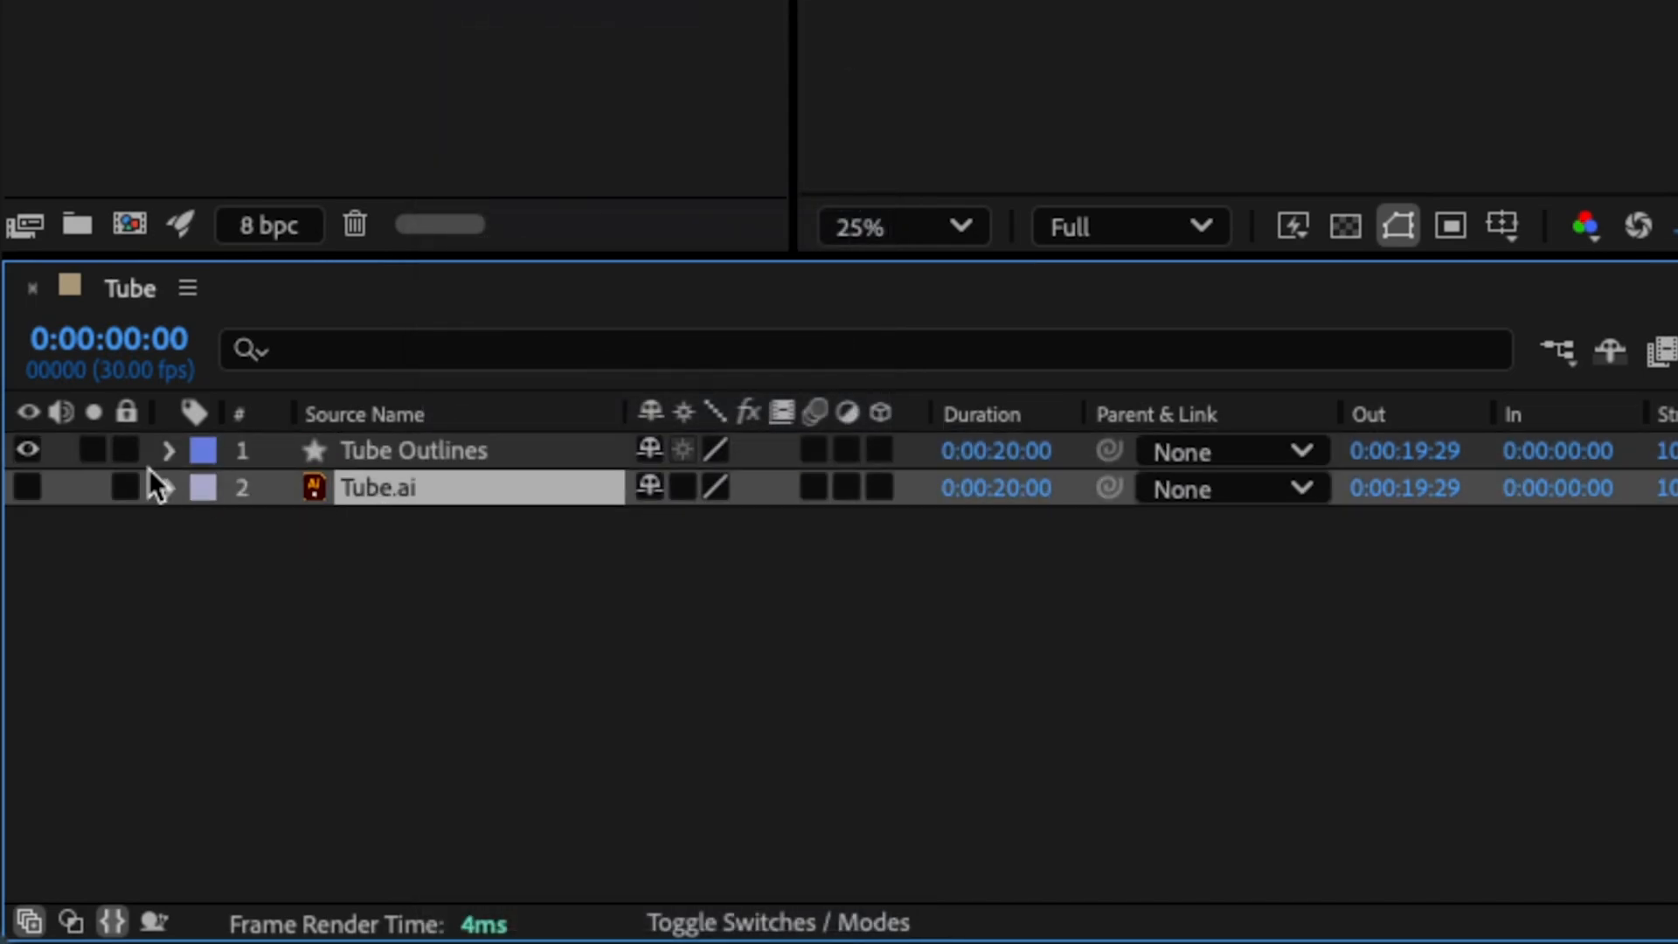
pyautogui.click(168, 451)
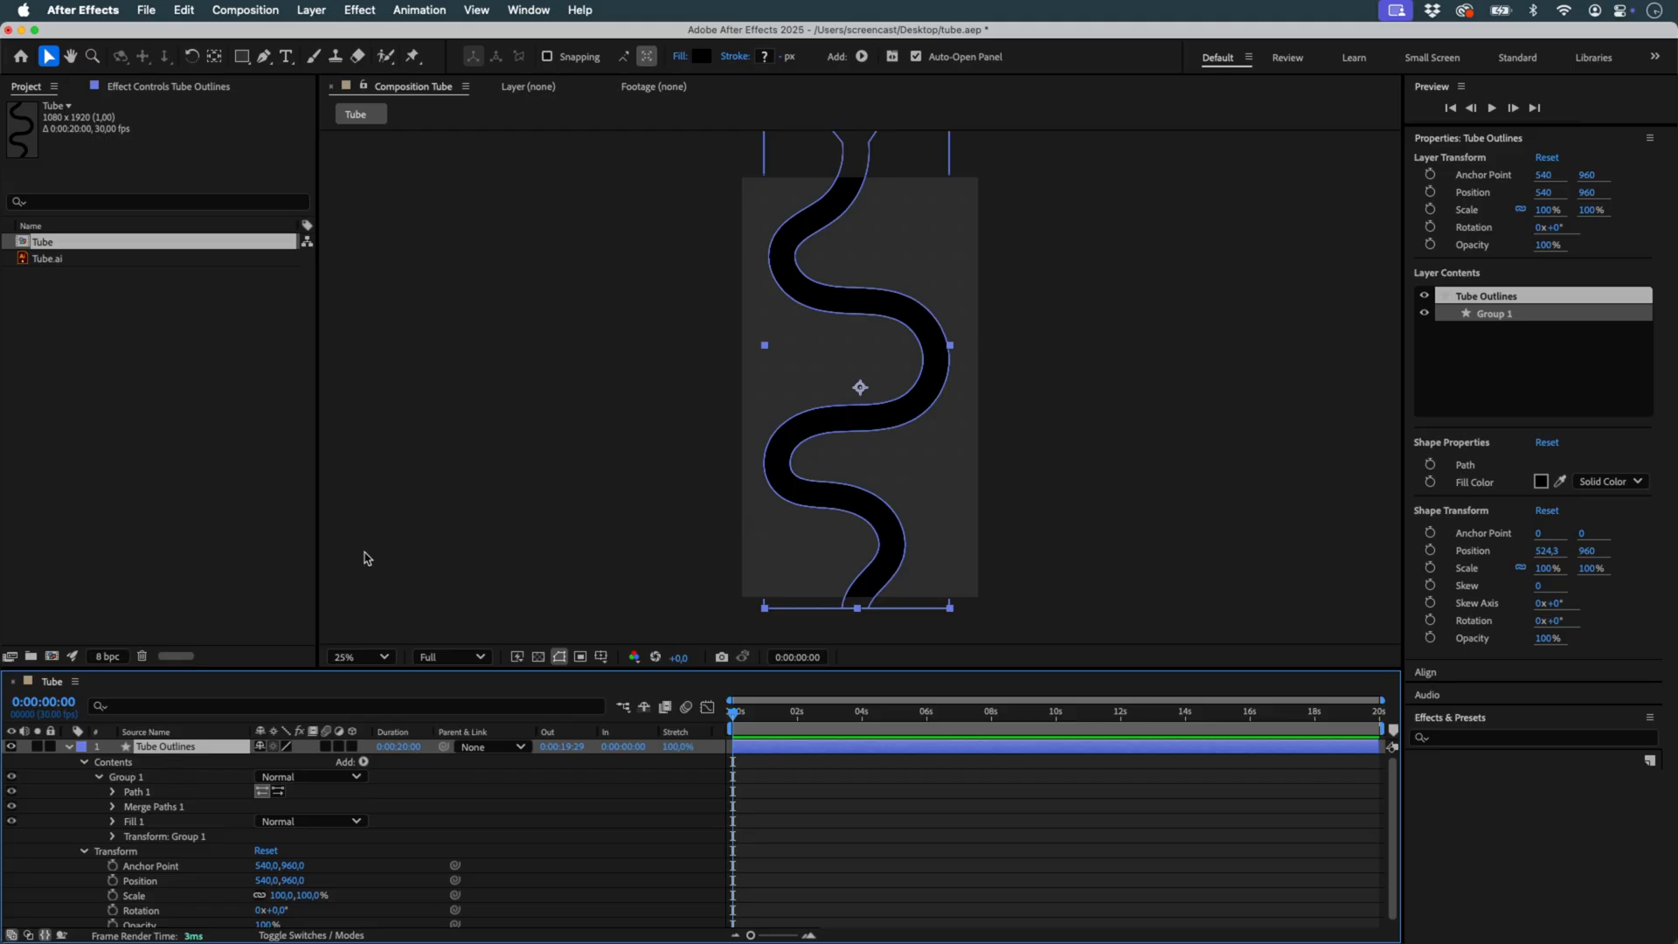
pyautogui.click(1538, 483)
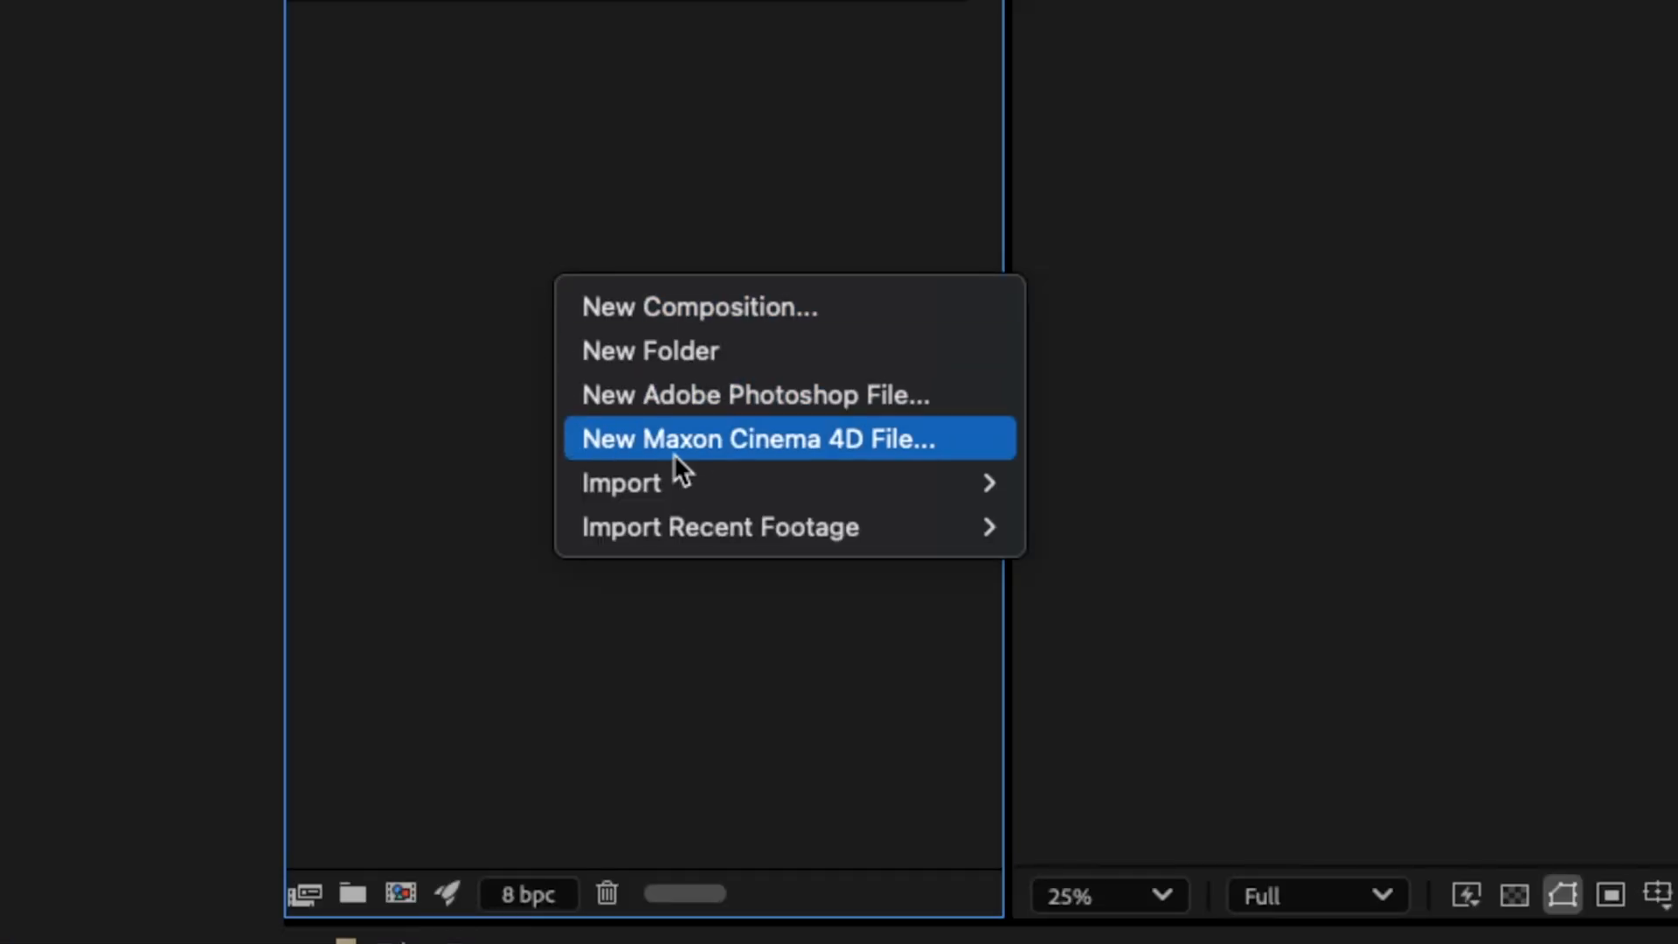
# Import texture.png into the project for the marble layers.
pyautogui.click(620, 483)
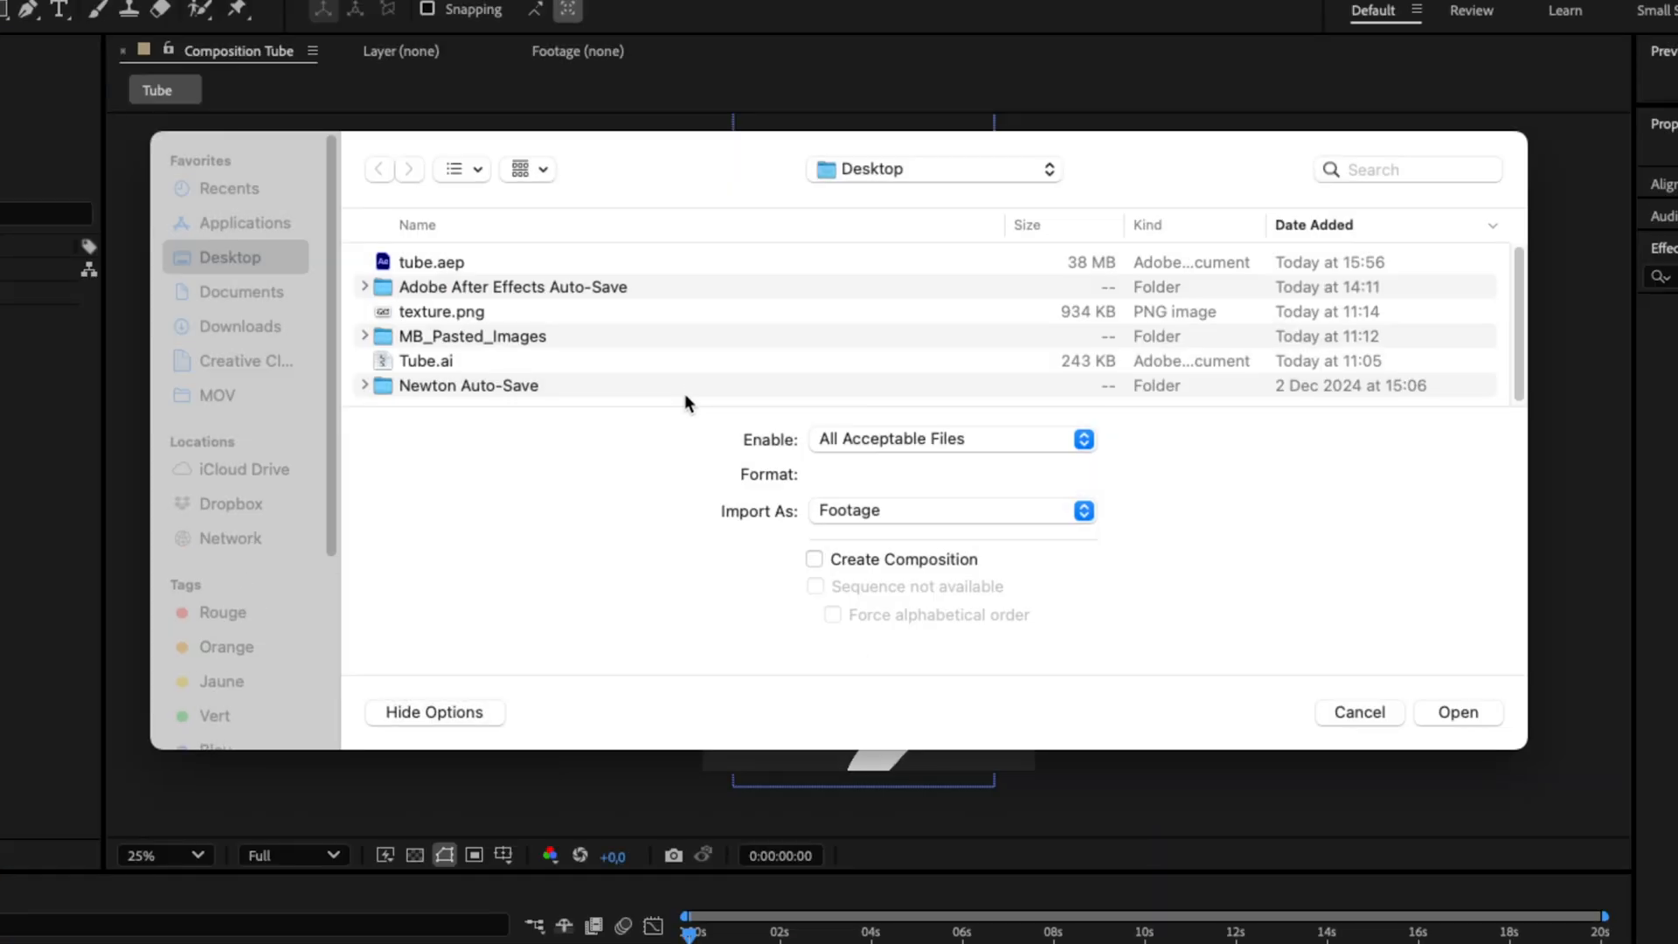
pyautogui.click(1456, 712)
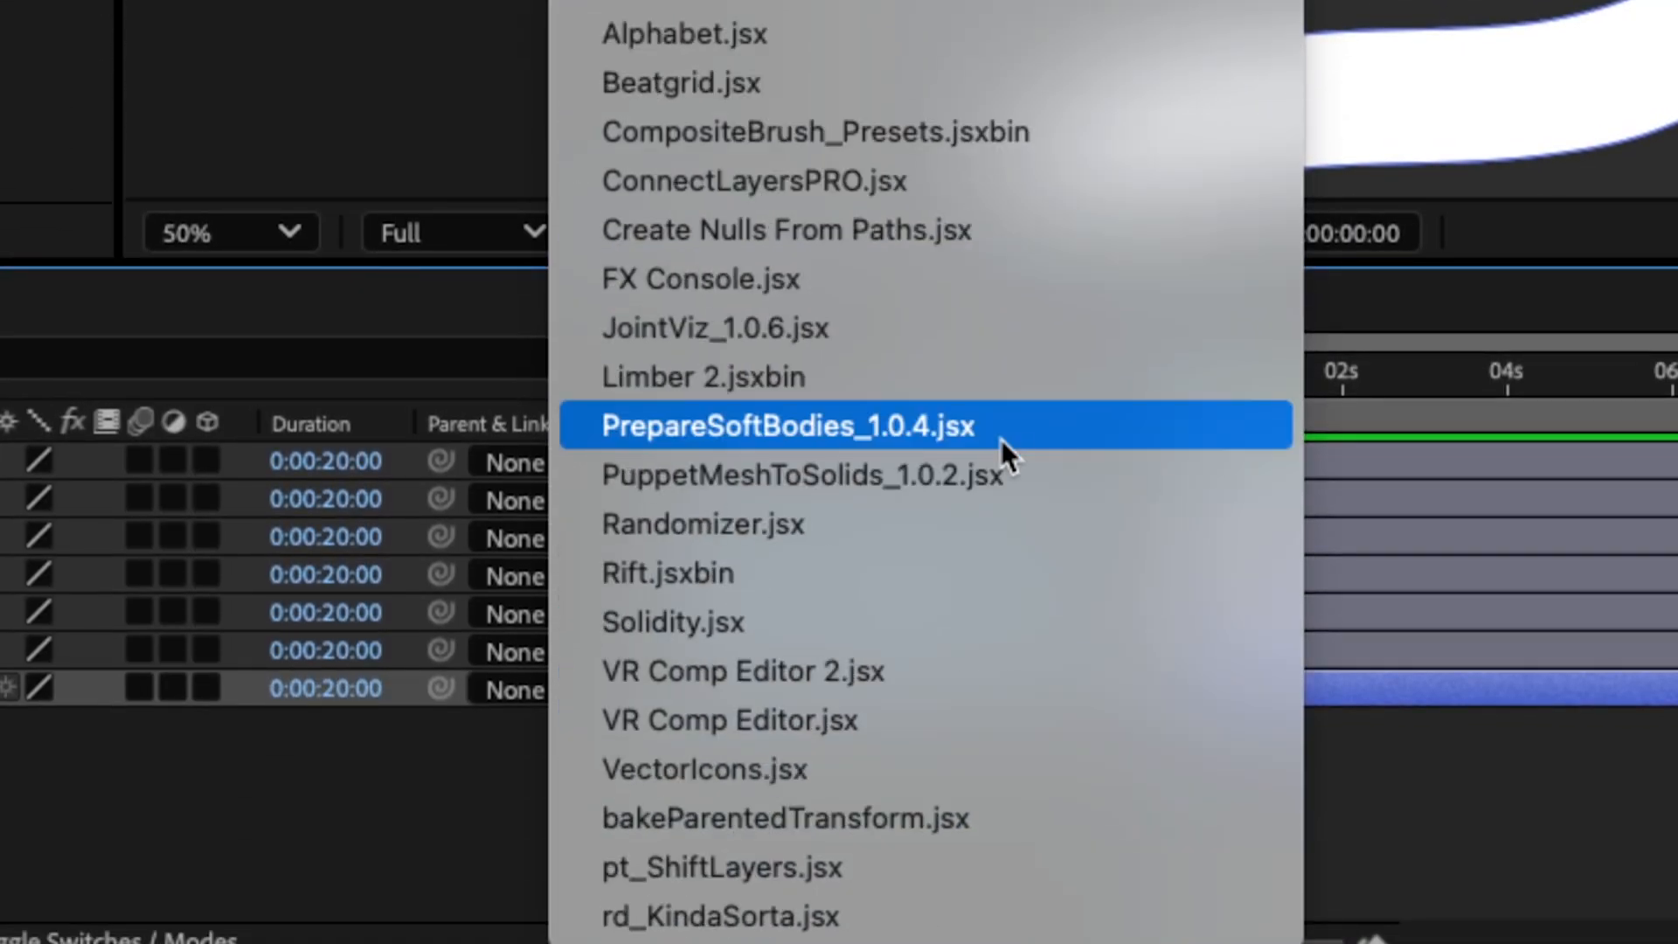
# Run PrepareSoftBodies with solid spacing 15 and size 10 to generate small solids along the tube outline.
pyautogui.click(787, 426)
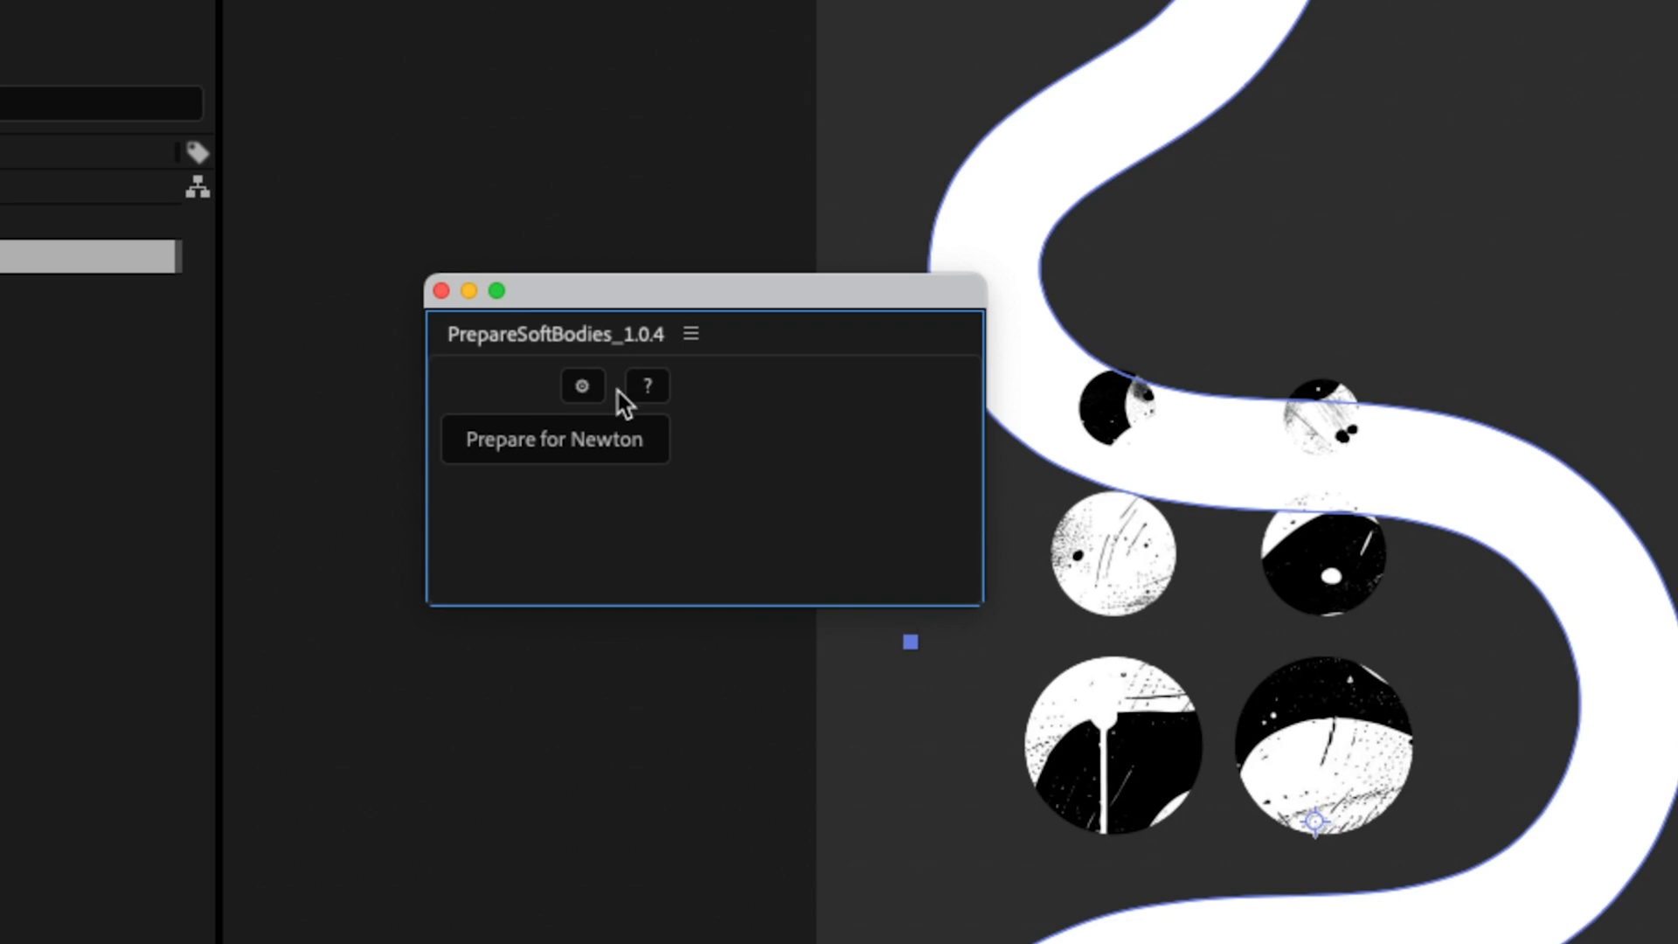
pyautogui.click(582, 385)
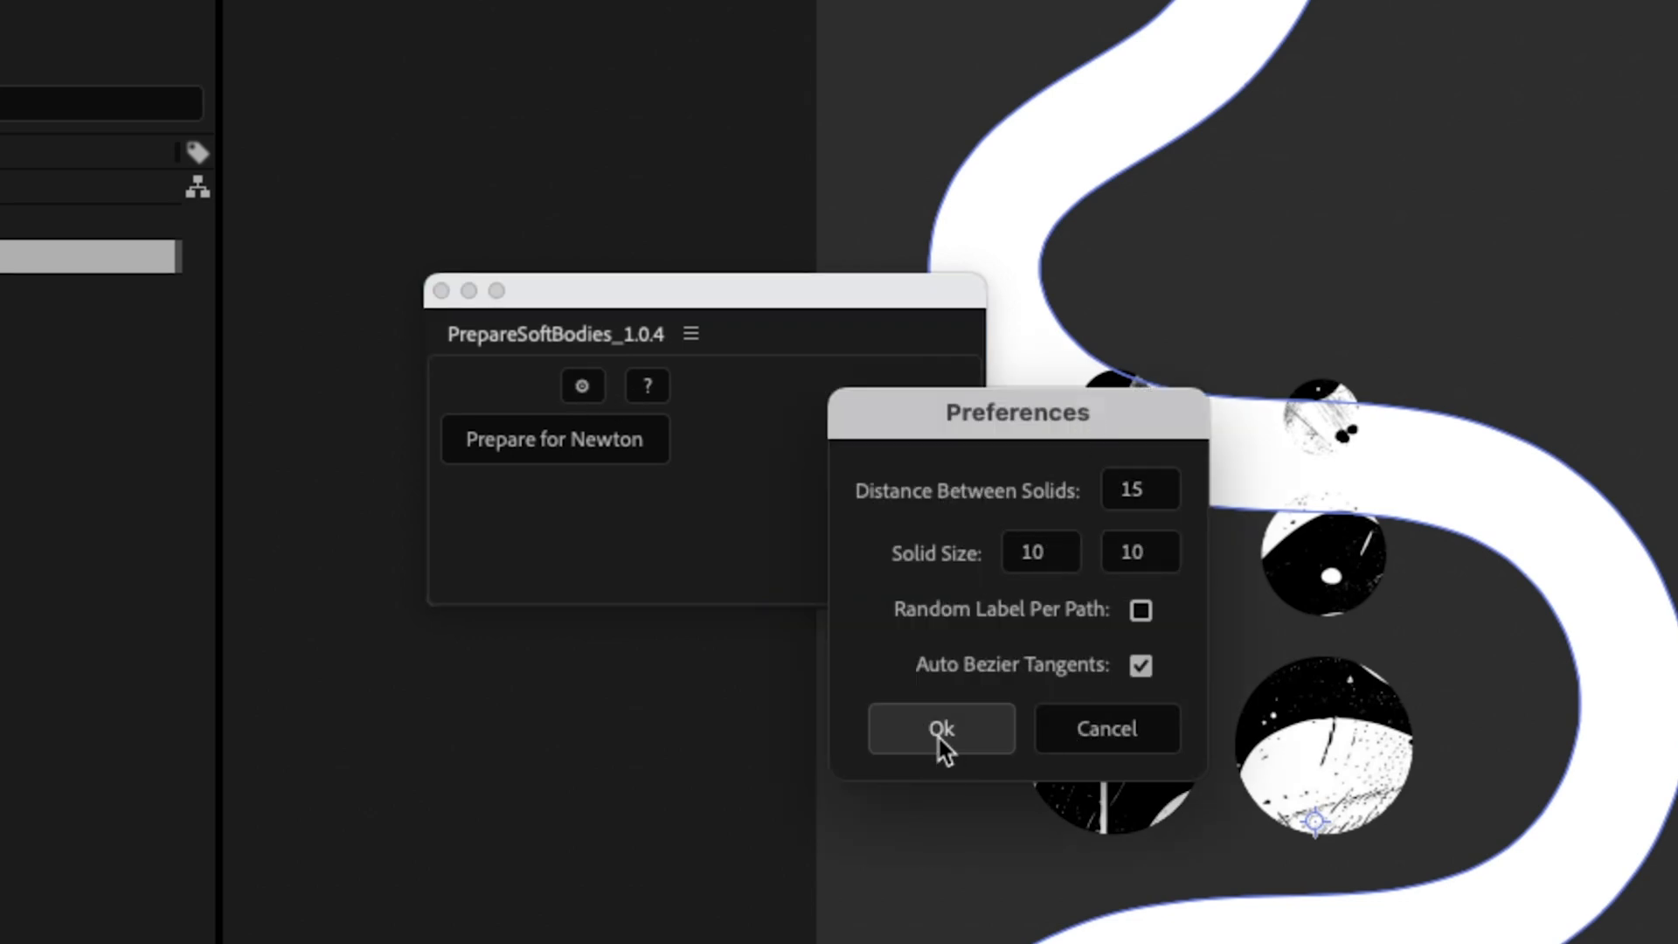
pyautogui.click(940, 728)
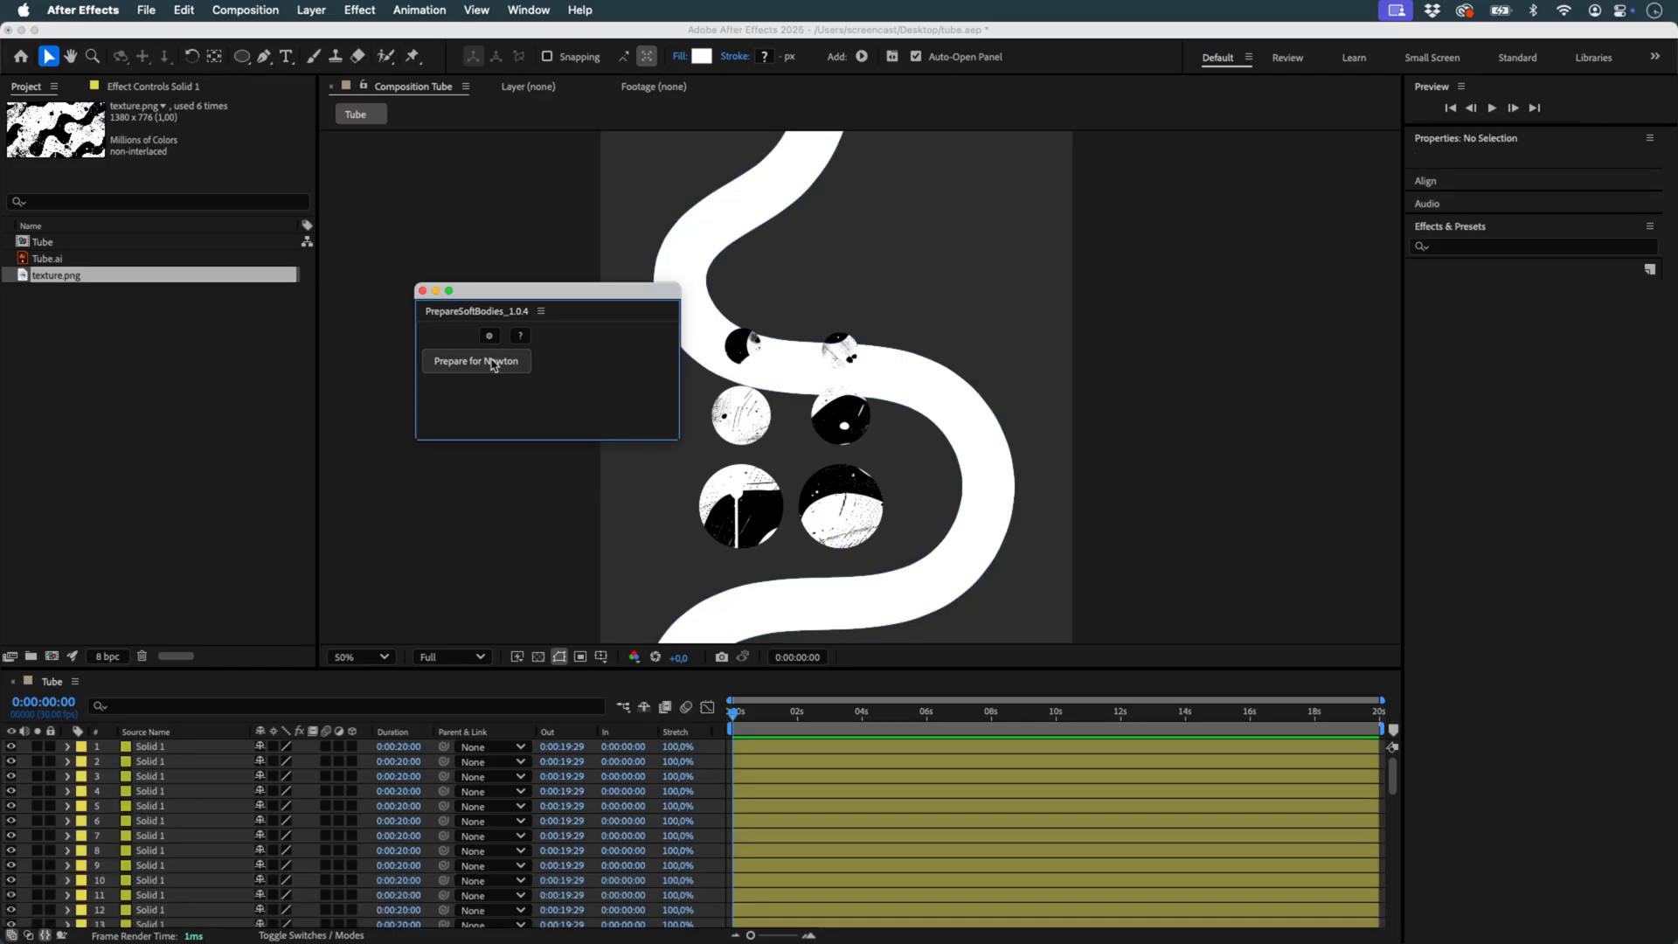
pyautogui.click(476, 360)
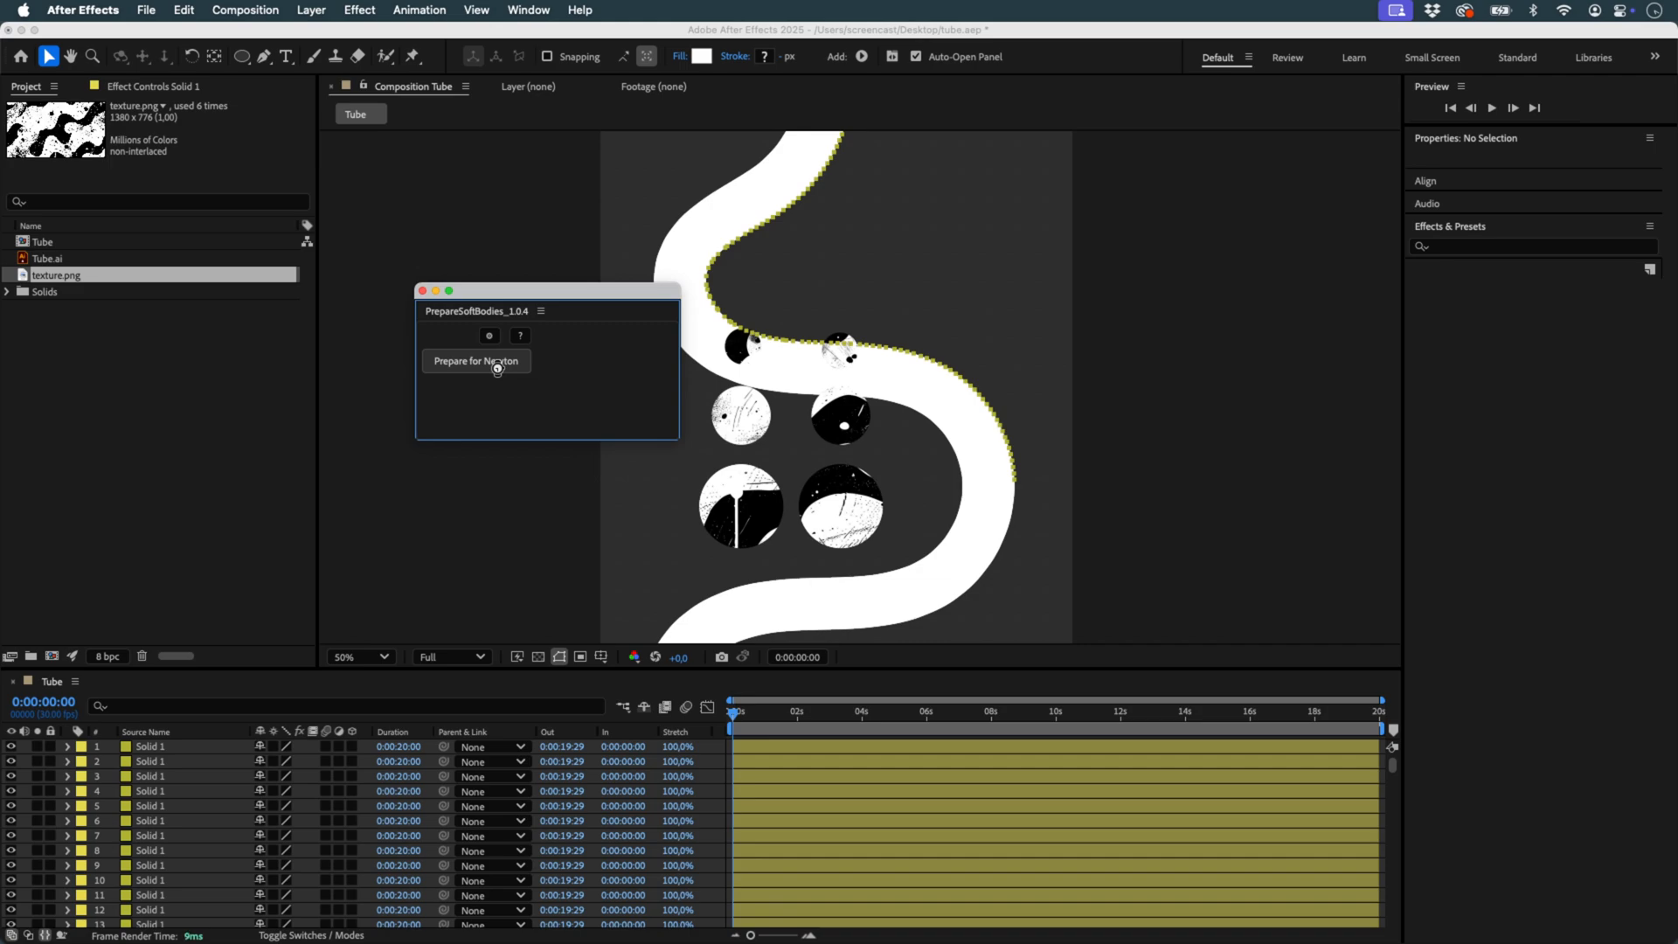
pyautogui.click(475, 360)
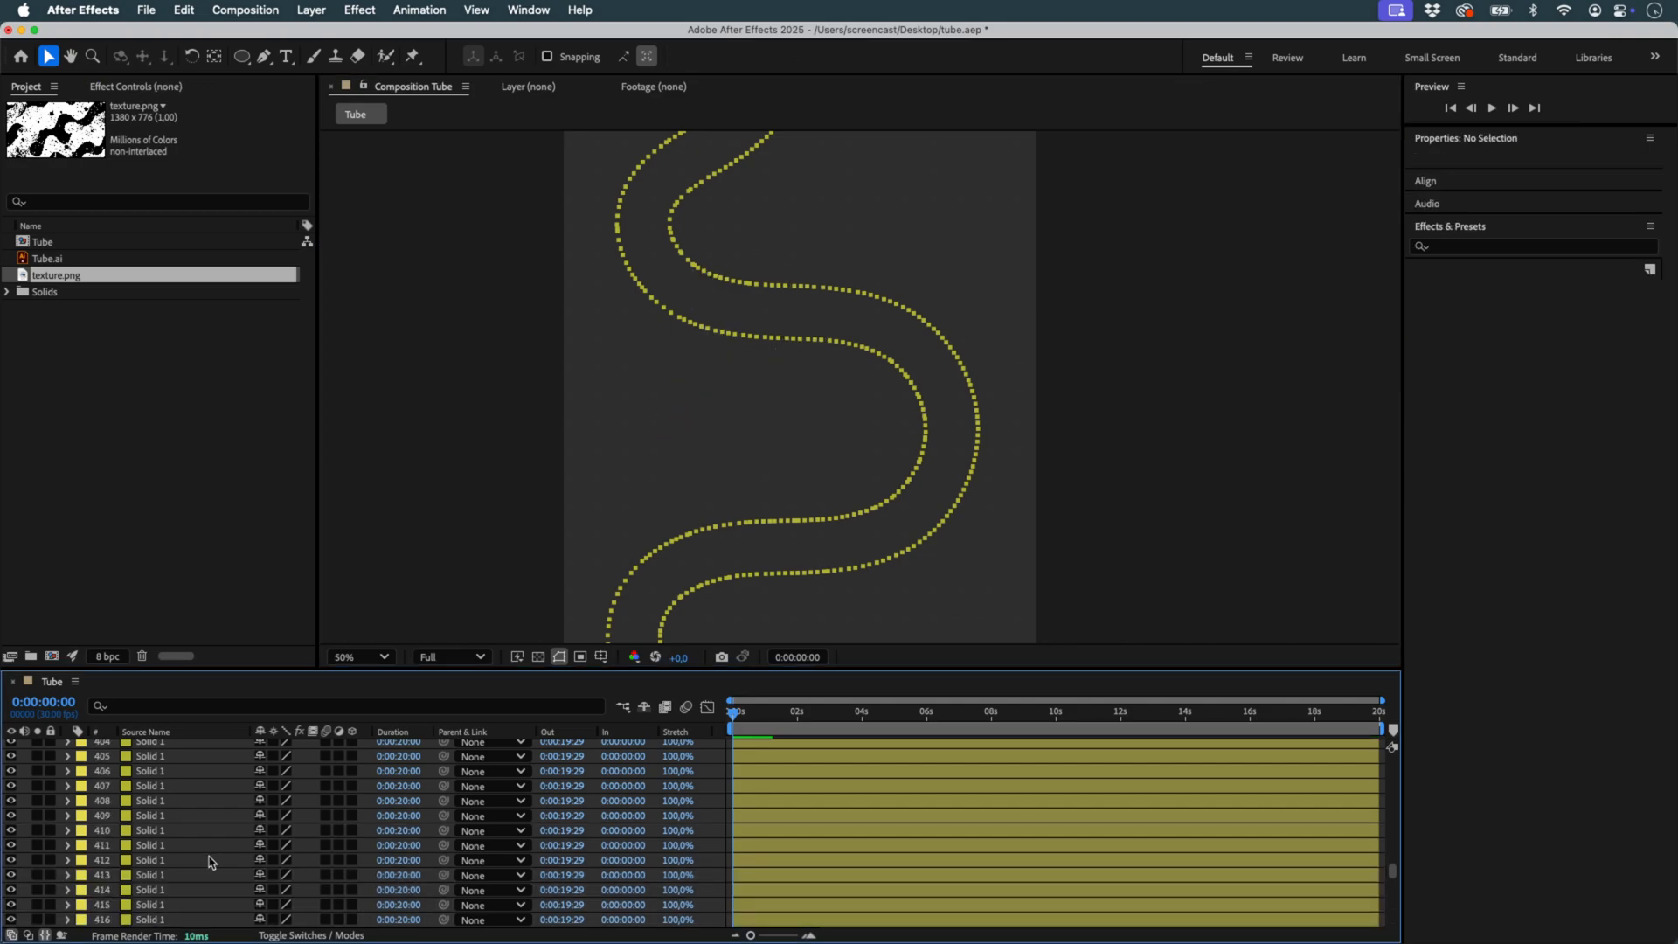
# Add an Inner Shadow layer style to the textured marble layers.
pyautogui.click(150, 747)
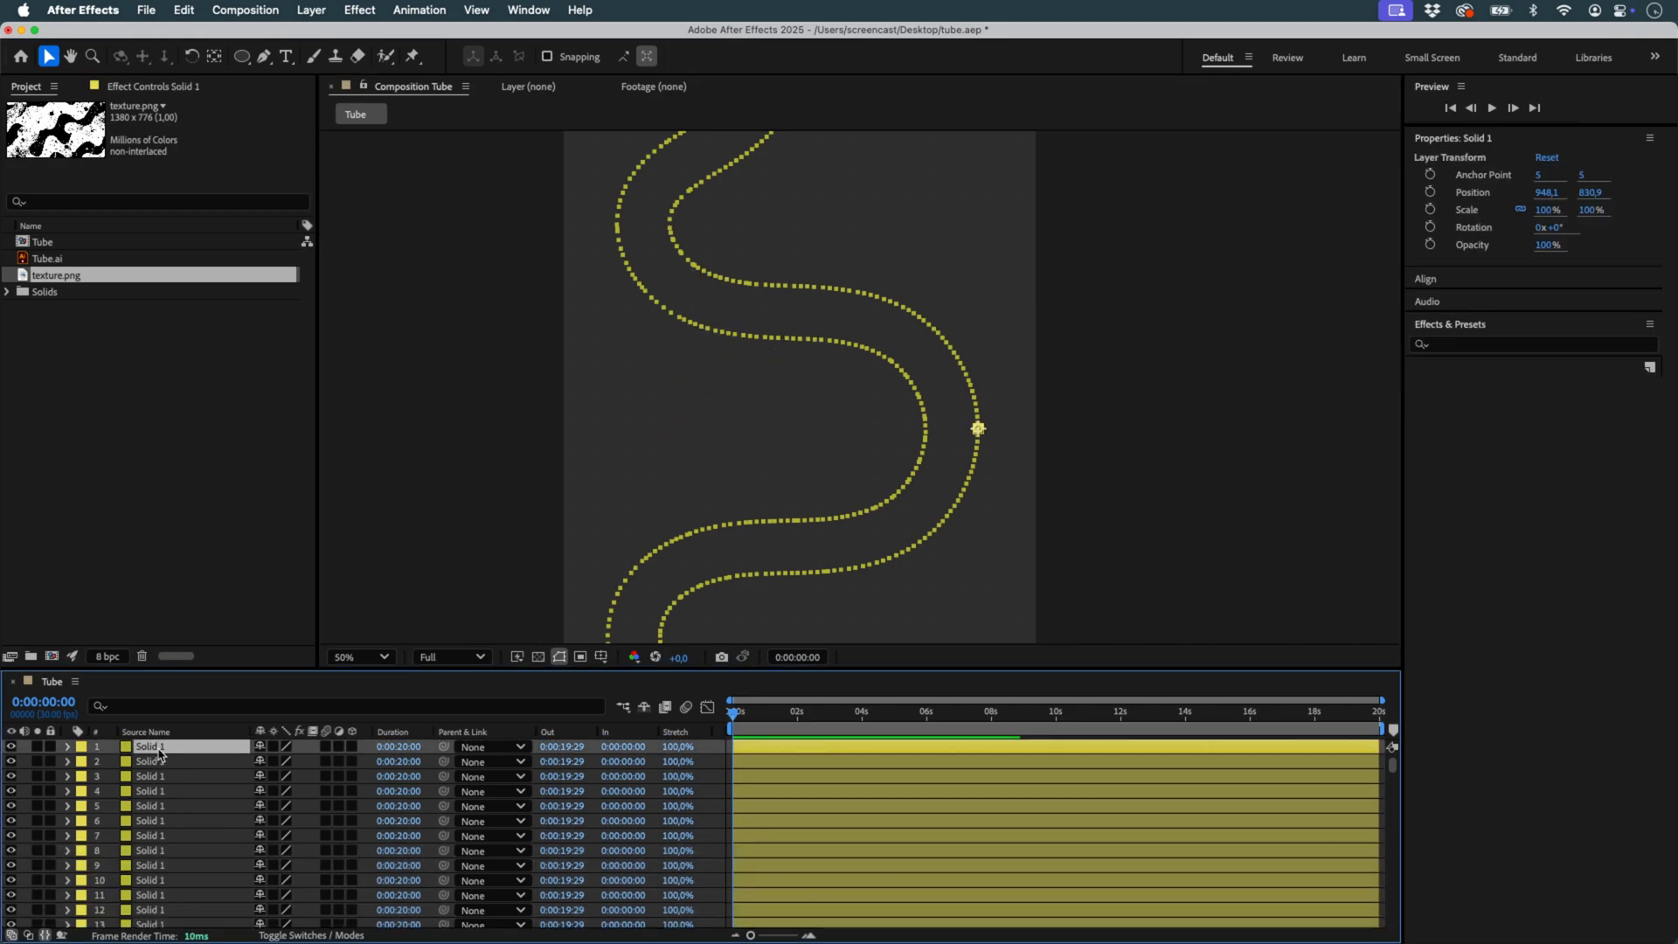
pyautogui.rightClick(150, 747)
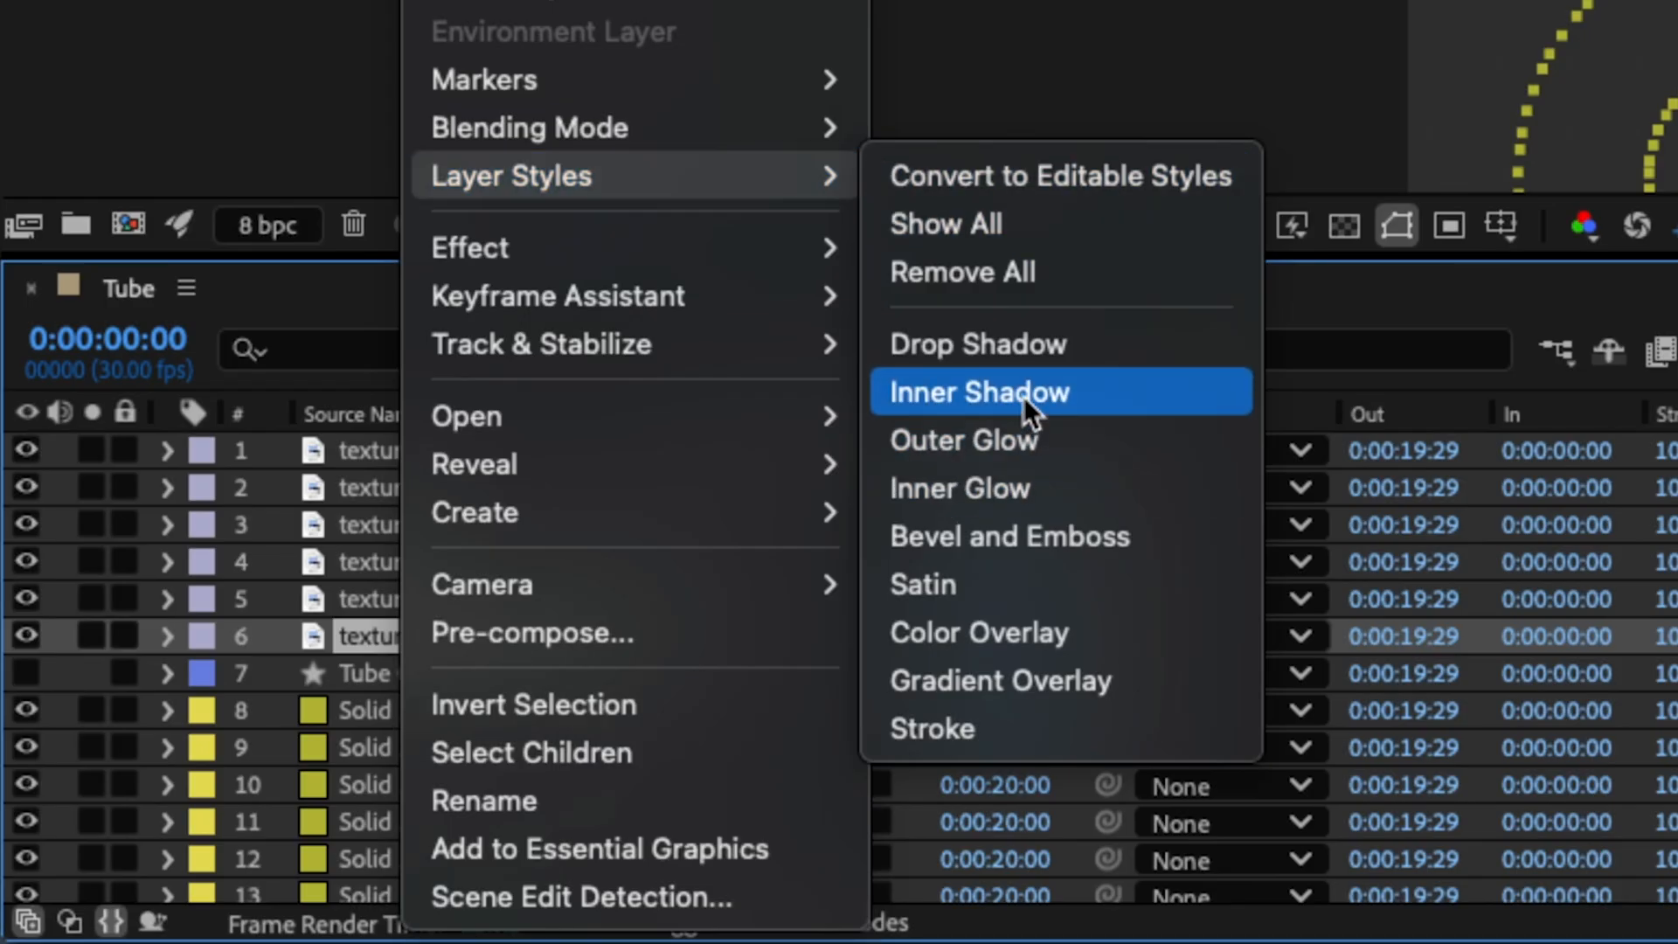
pyautogui.click(976, 392)
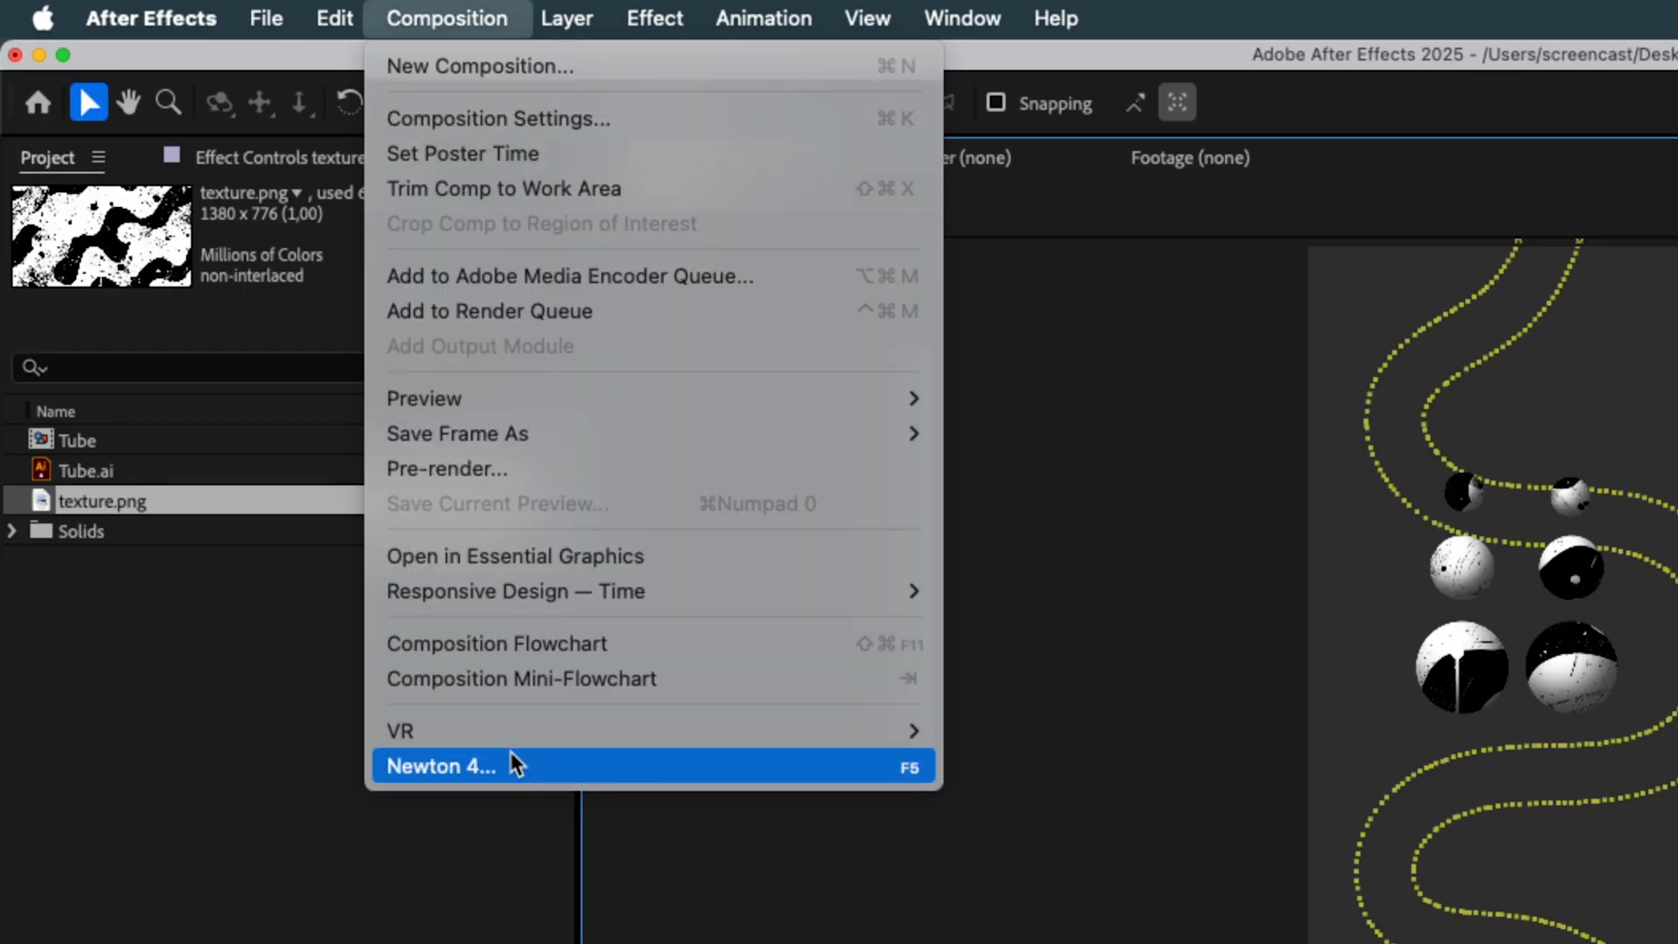
# Load the comp into Newton 4, make the funnel and tube bodies Static, test-play the marbles, and show the Solver settings.
pyautogui.click(438, 765)
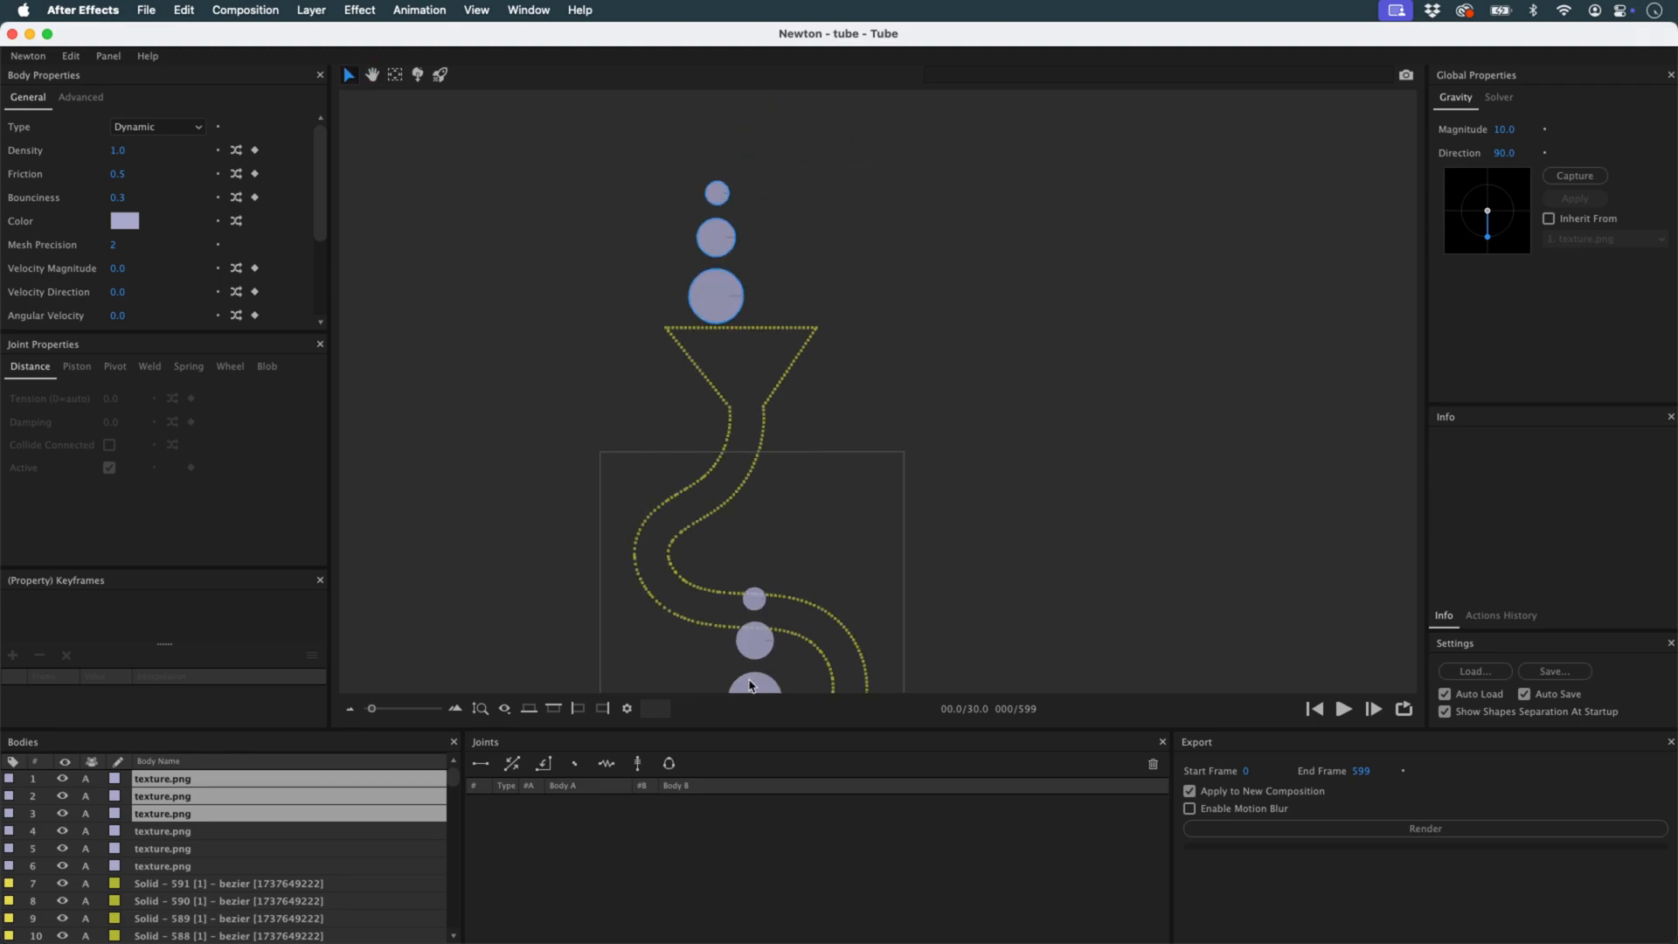
pyautogui.click(760, 375)
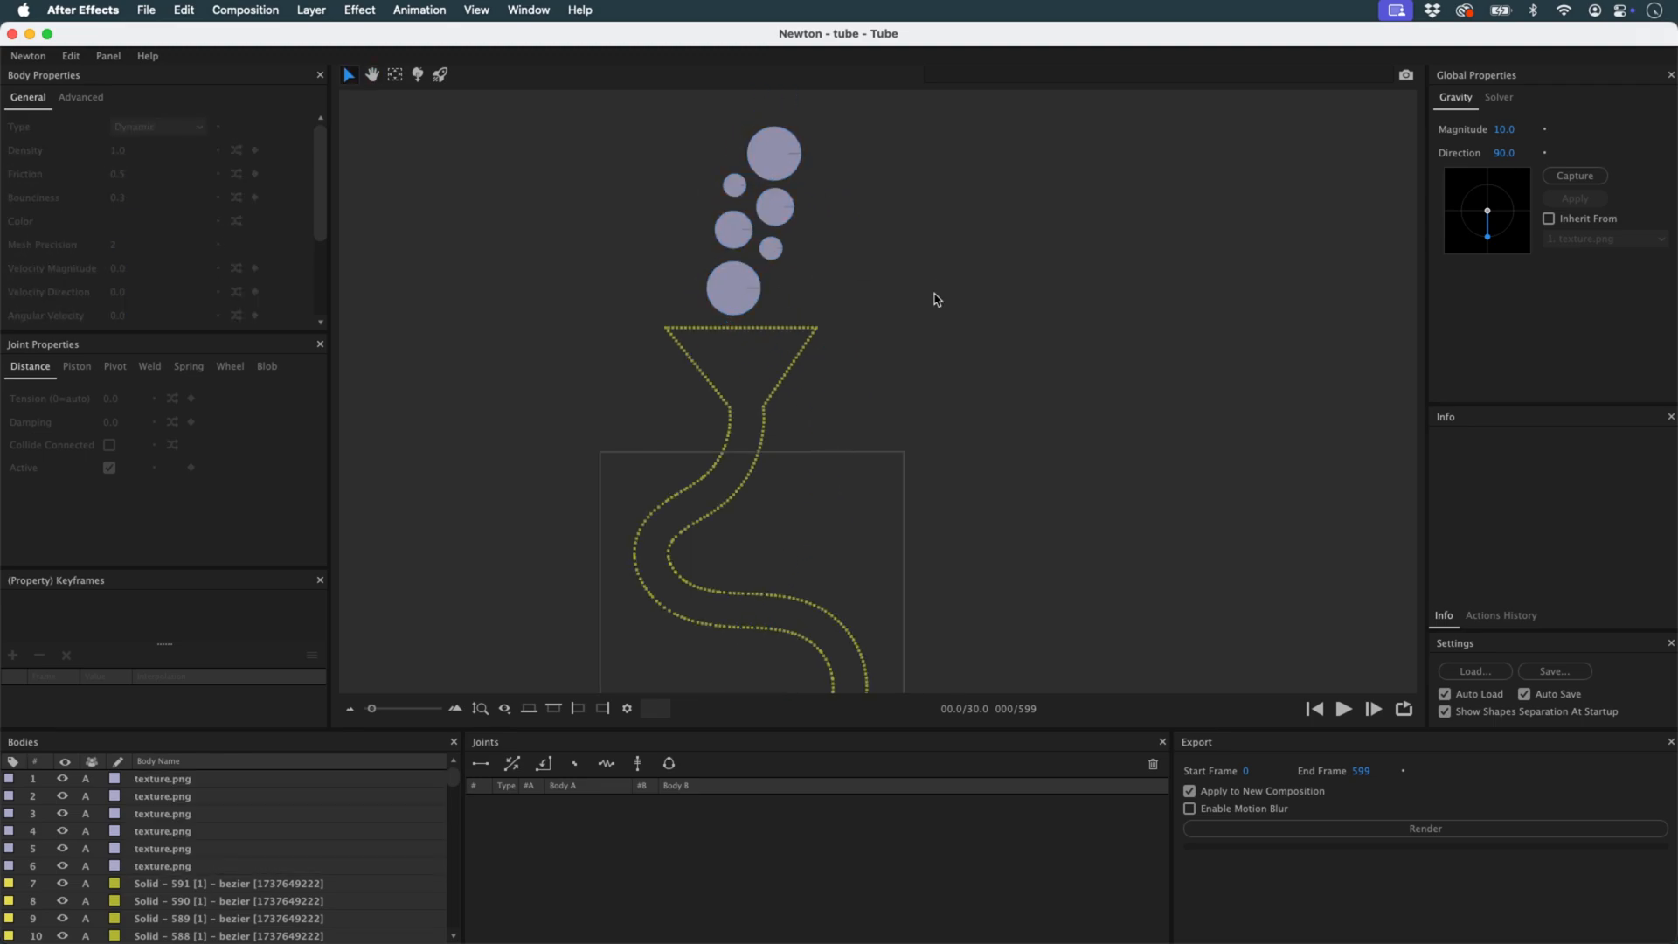
pyautogui.click(738, 374)
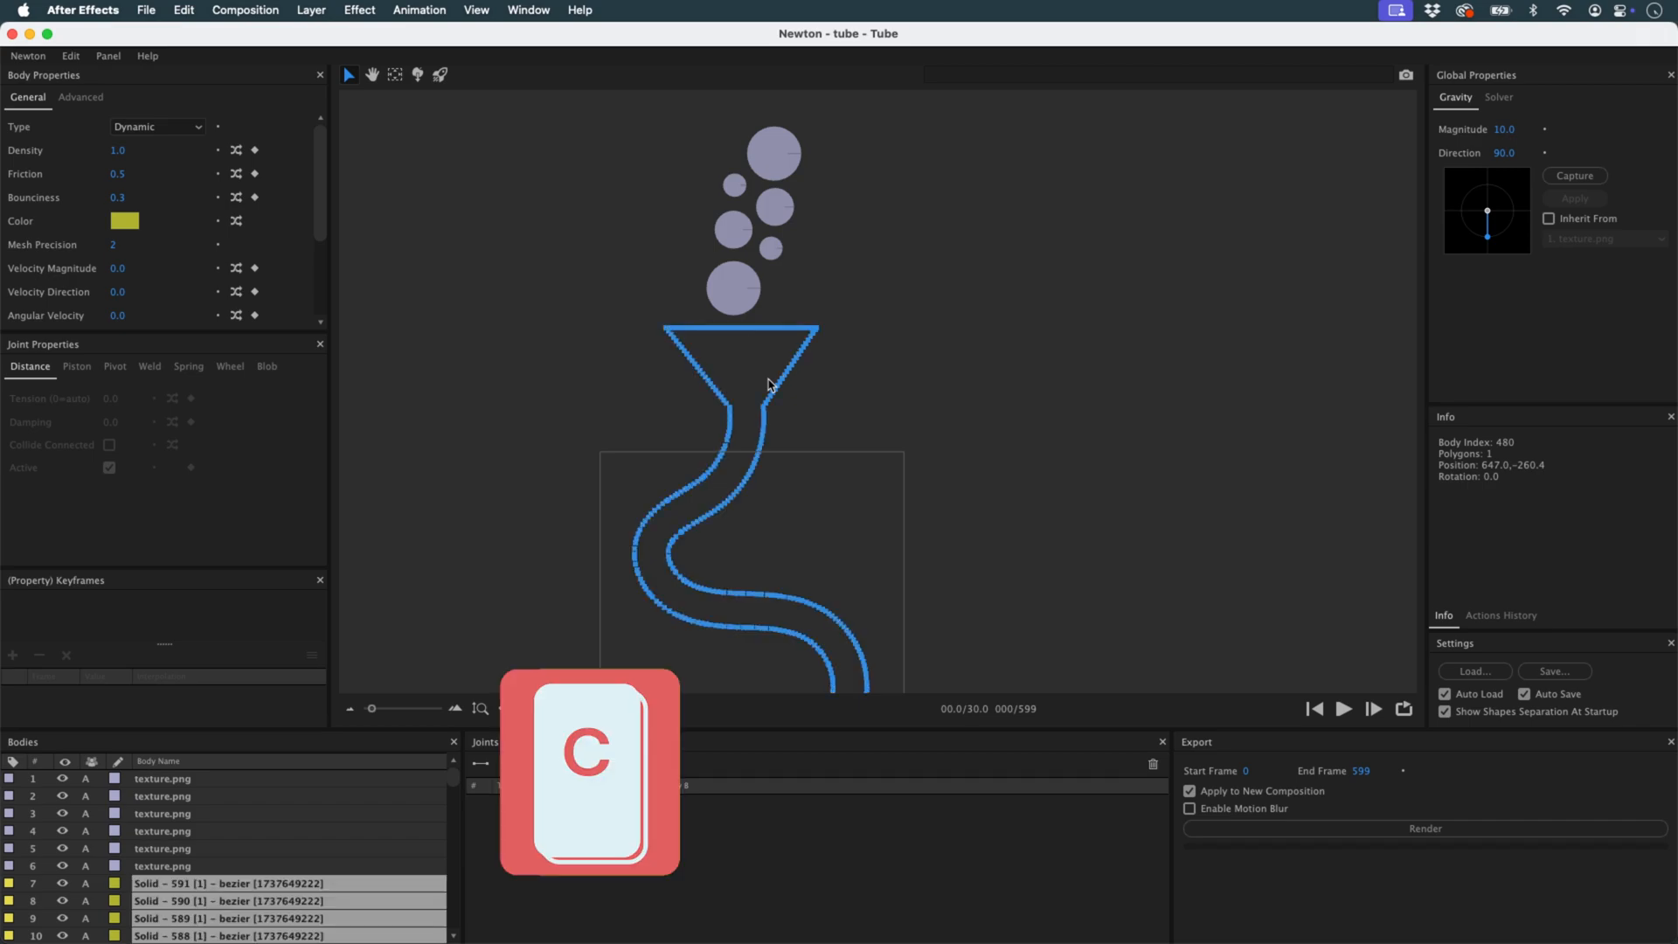
pyautogui.click(156, 126)
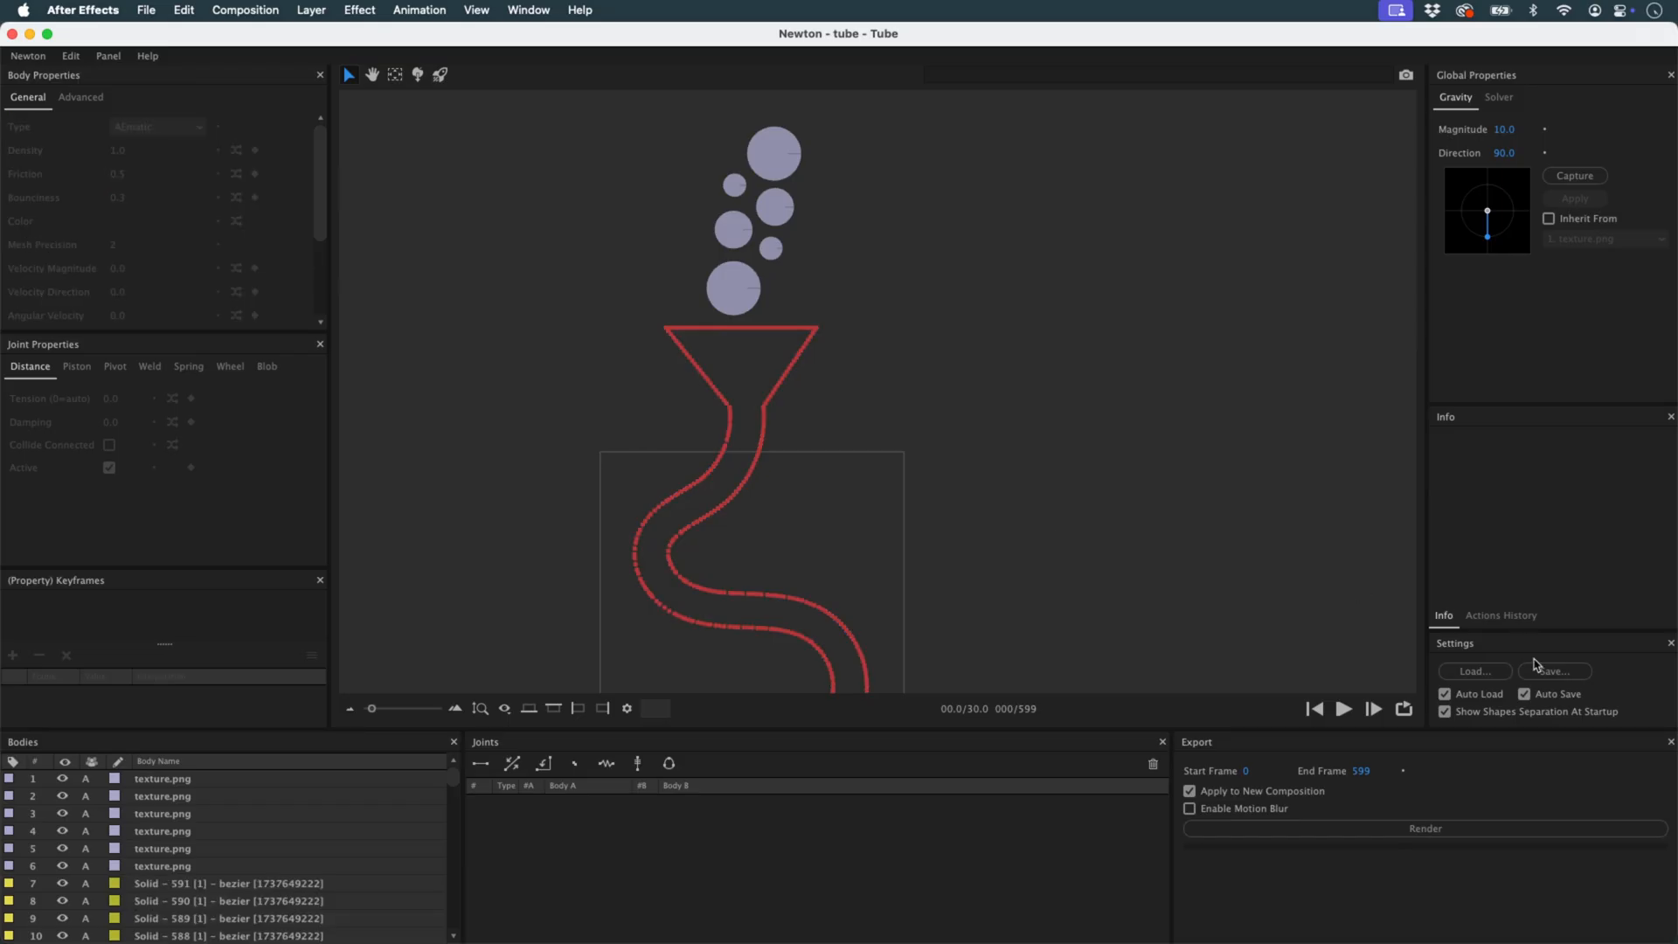
pyautogui.click(1342, 708)
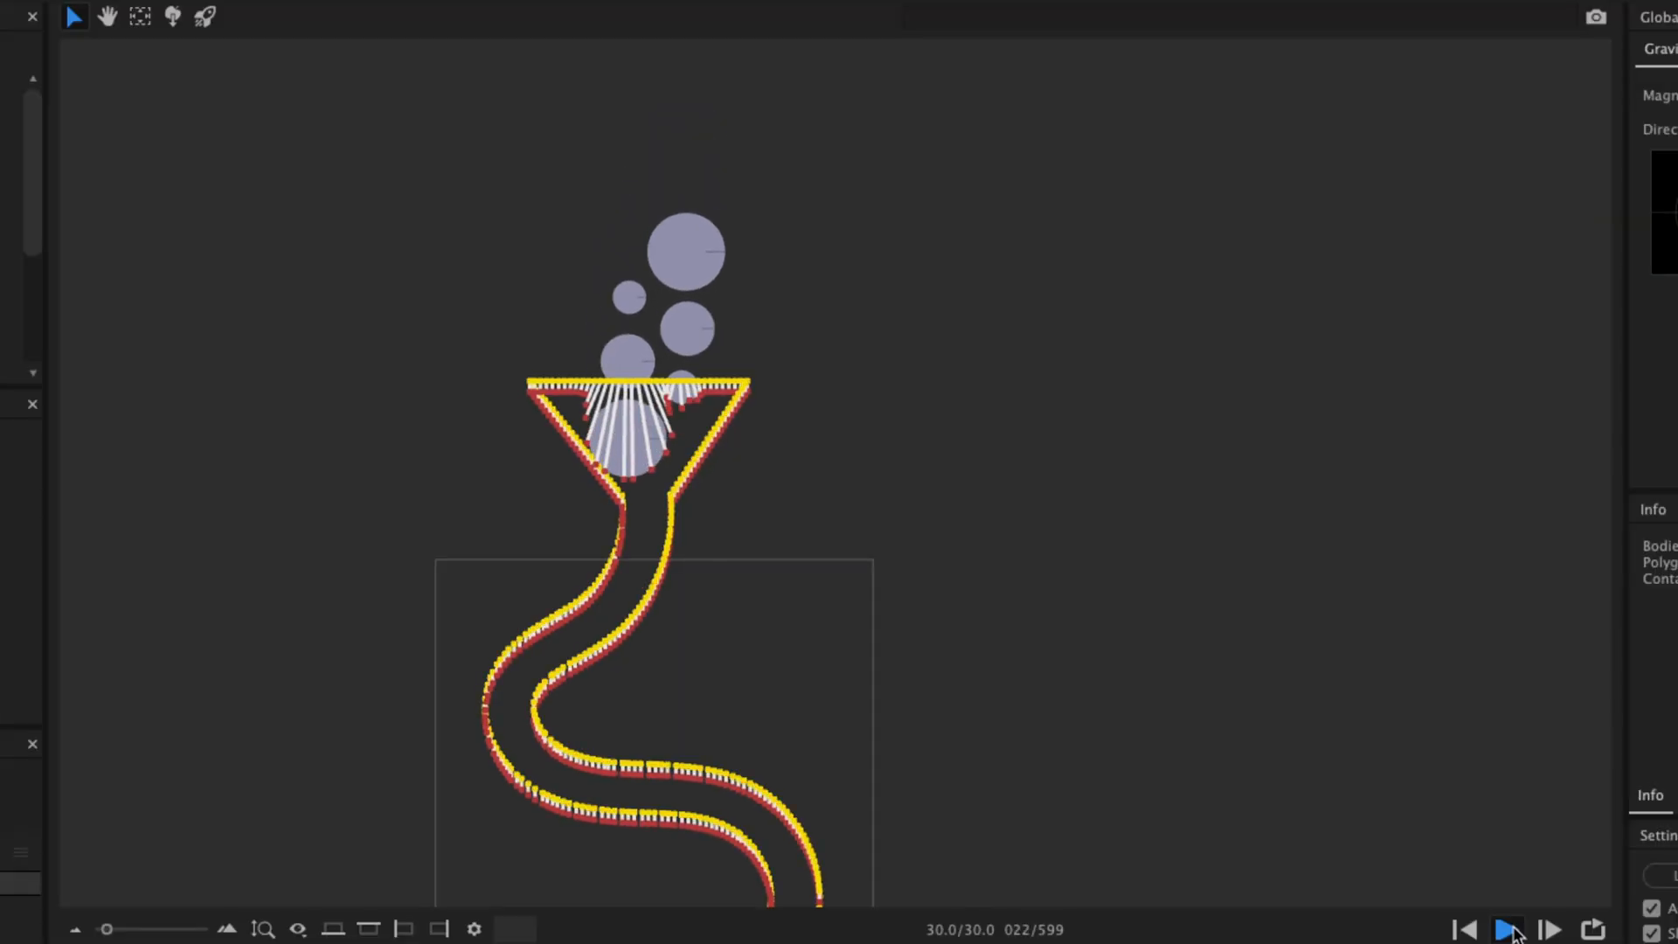
pyautogui.click(1465, 929)
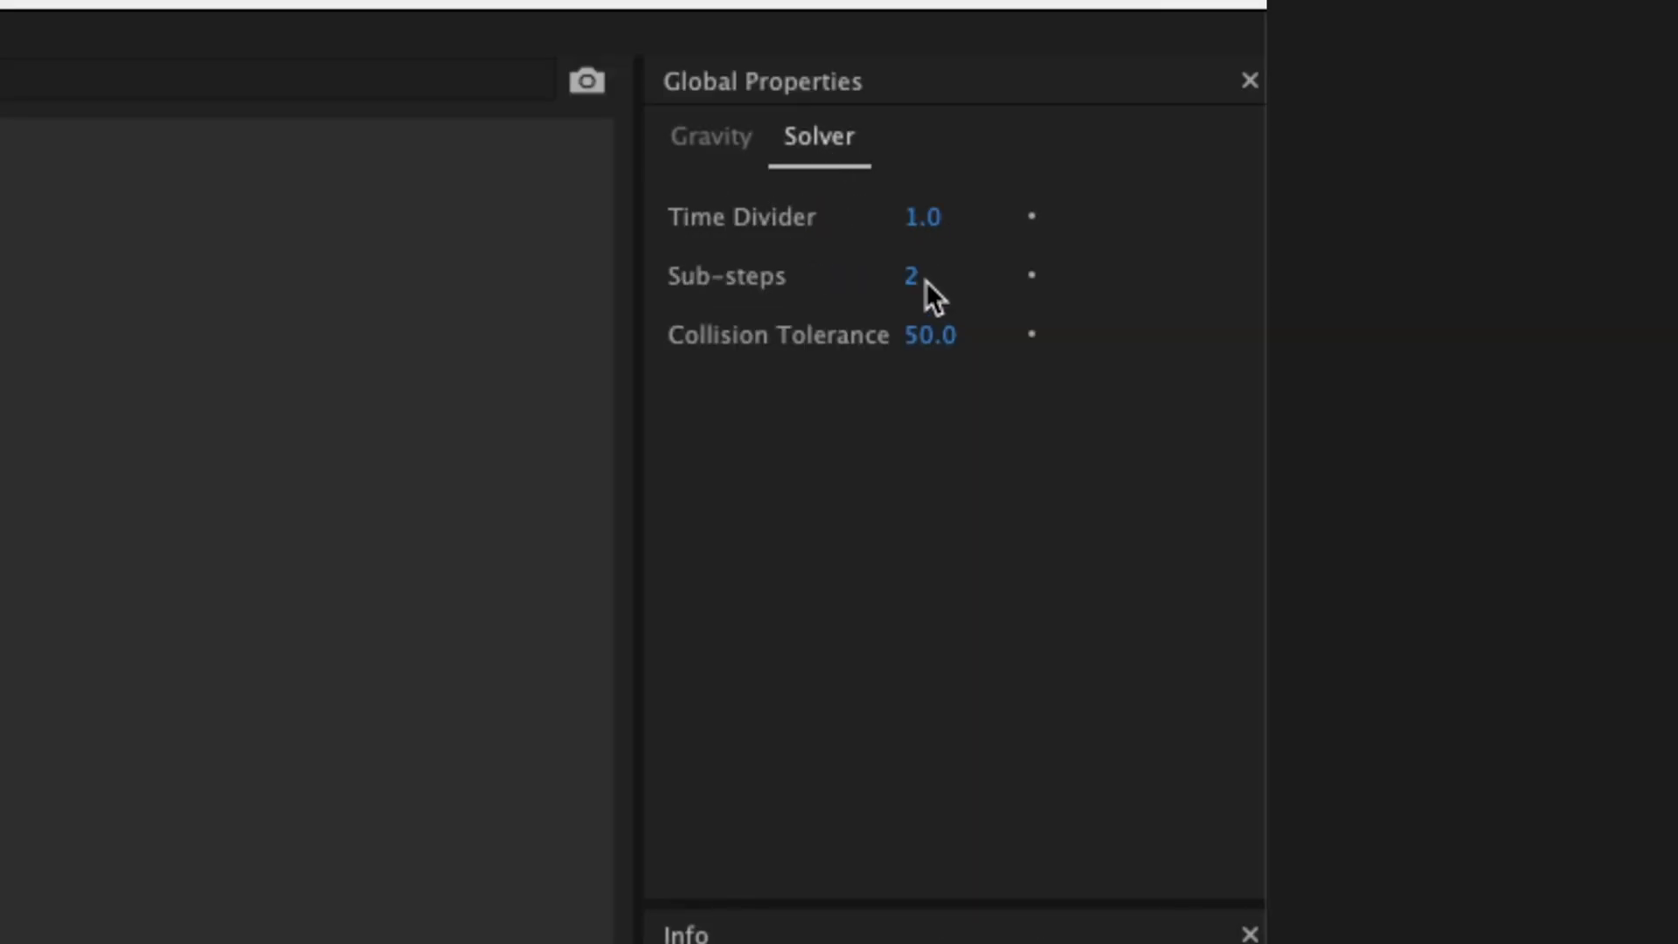
# Adjust the solver sub-steps, then play and rewind the marble drop preview.
pyautogui.doubleClick(909, 275)
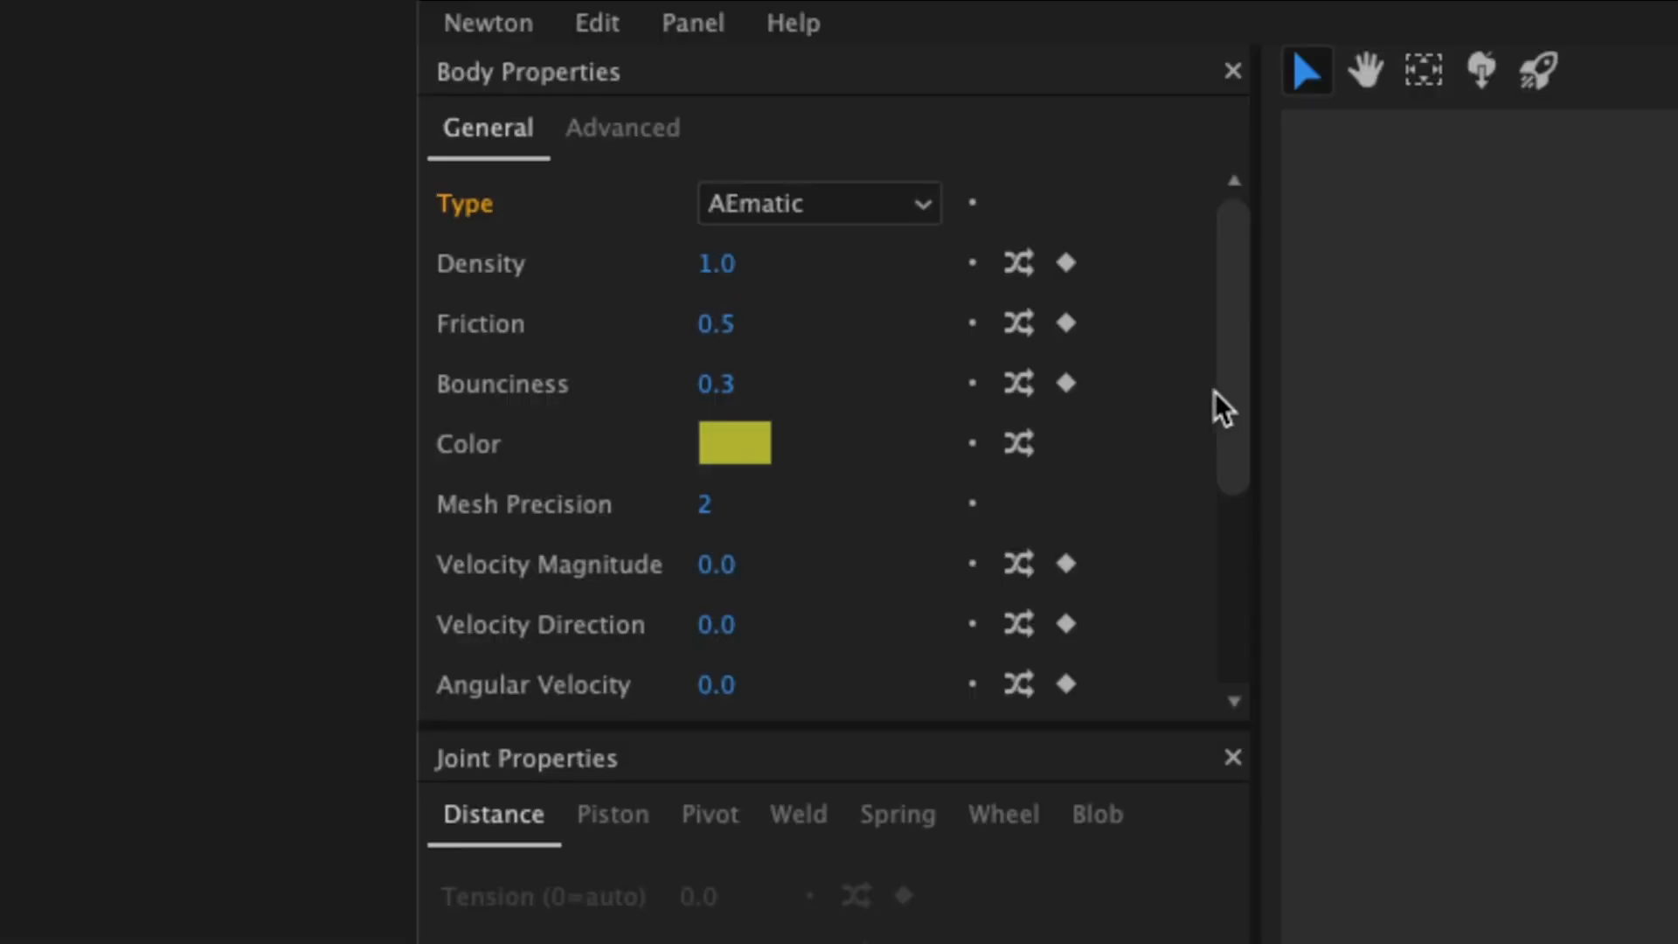
pyautogui.scroll(-3)
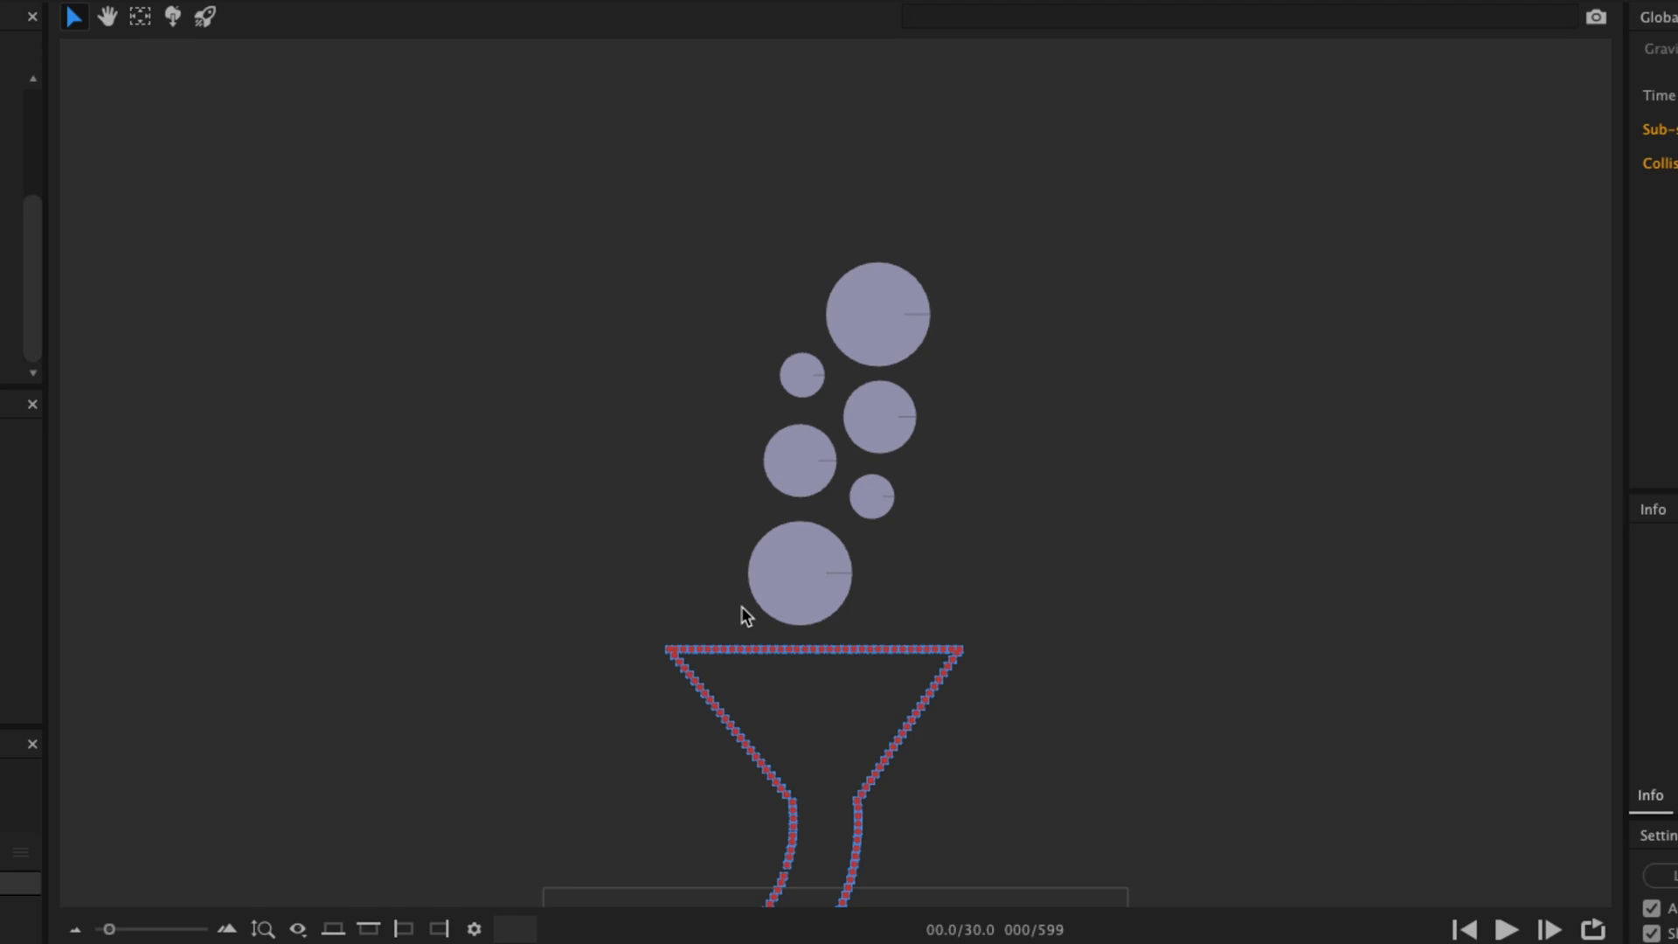
pyautogui.click(1505, 929)
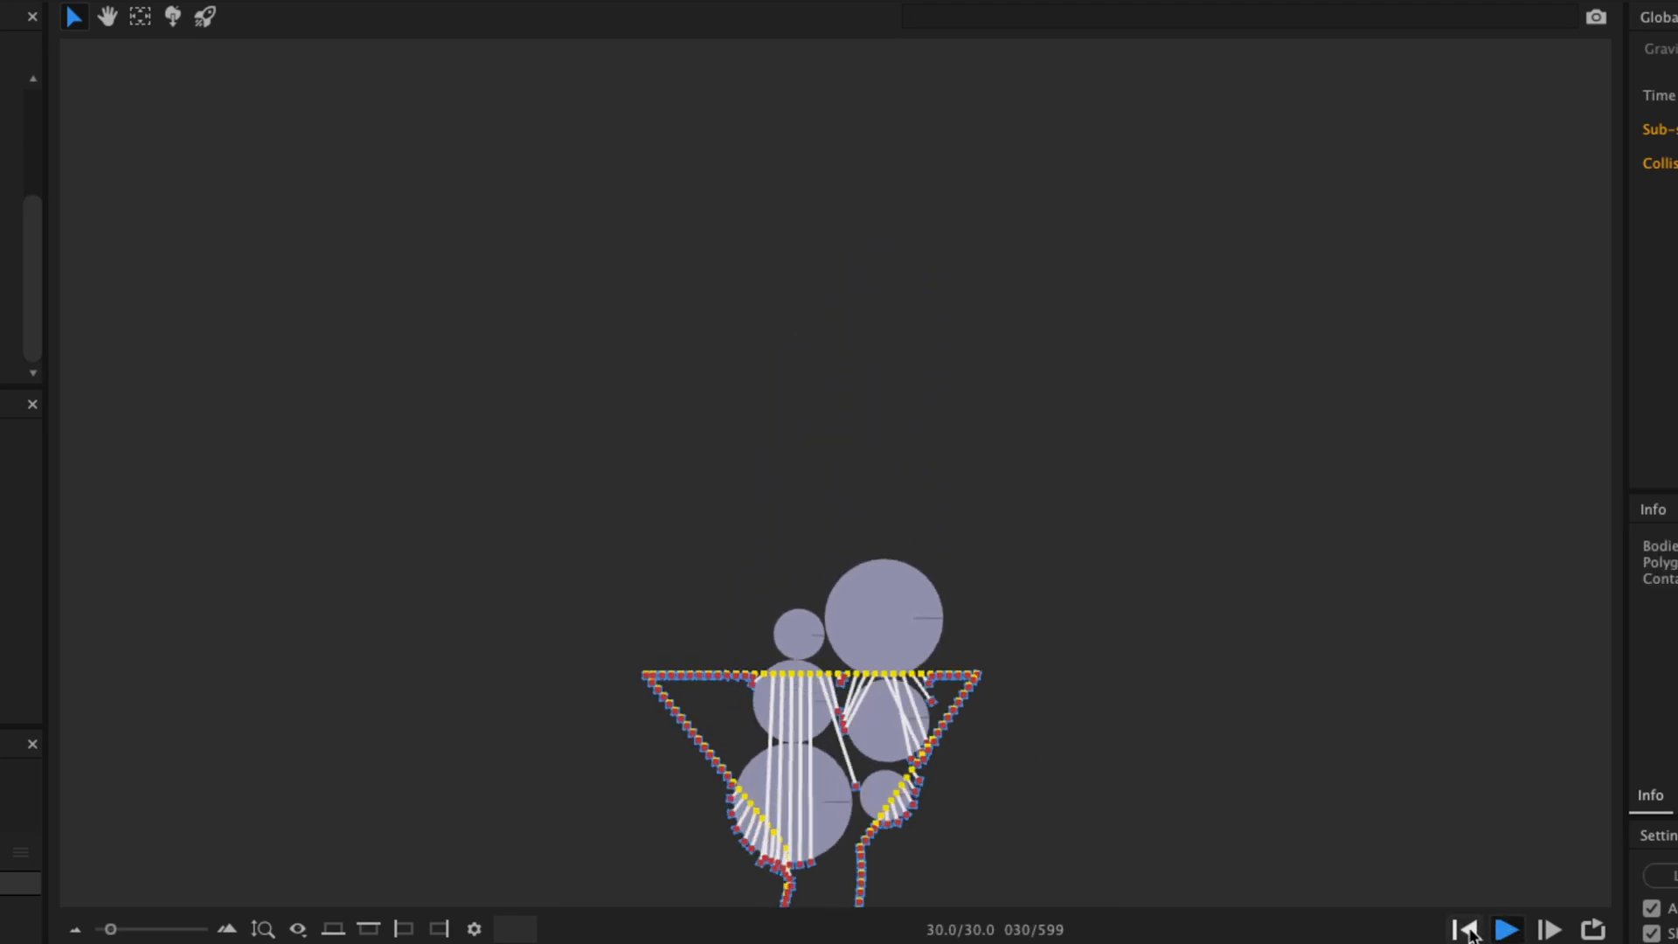
pyautogui.click(1465, 929)
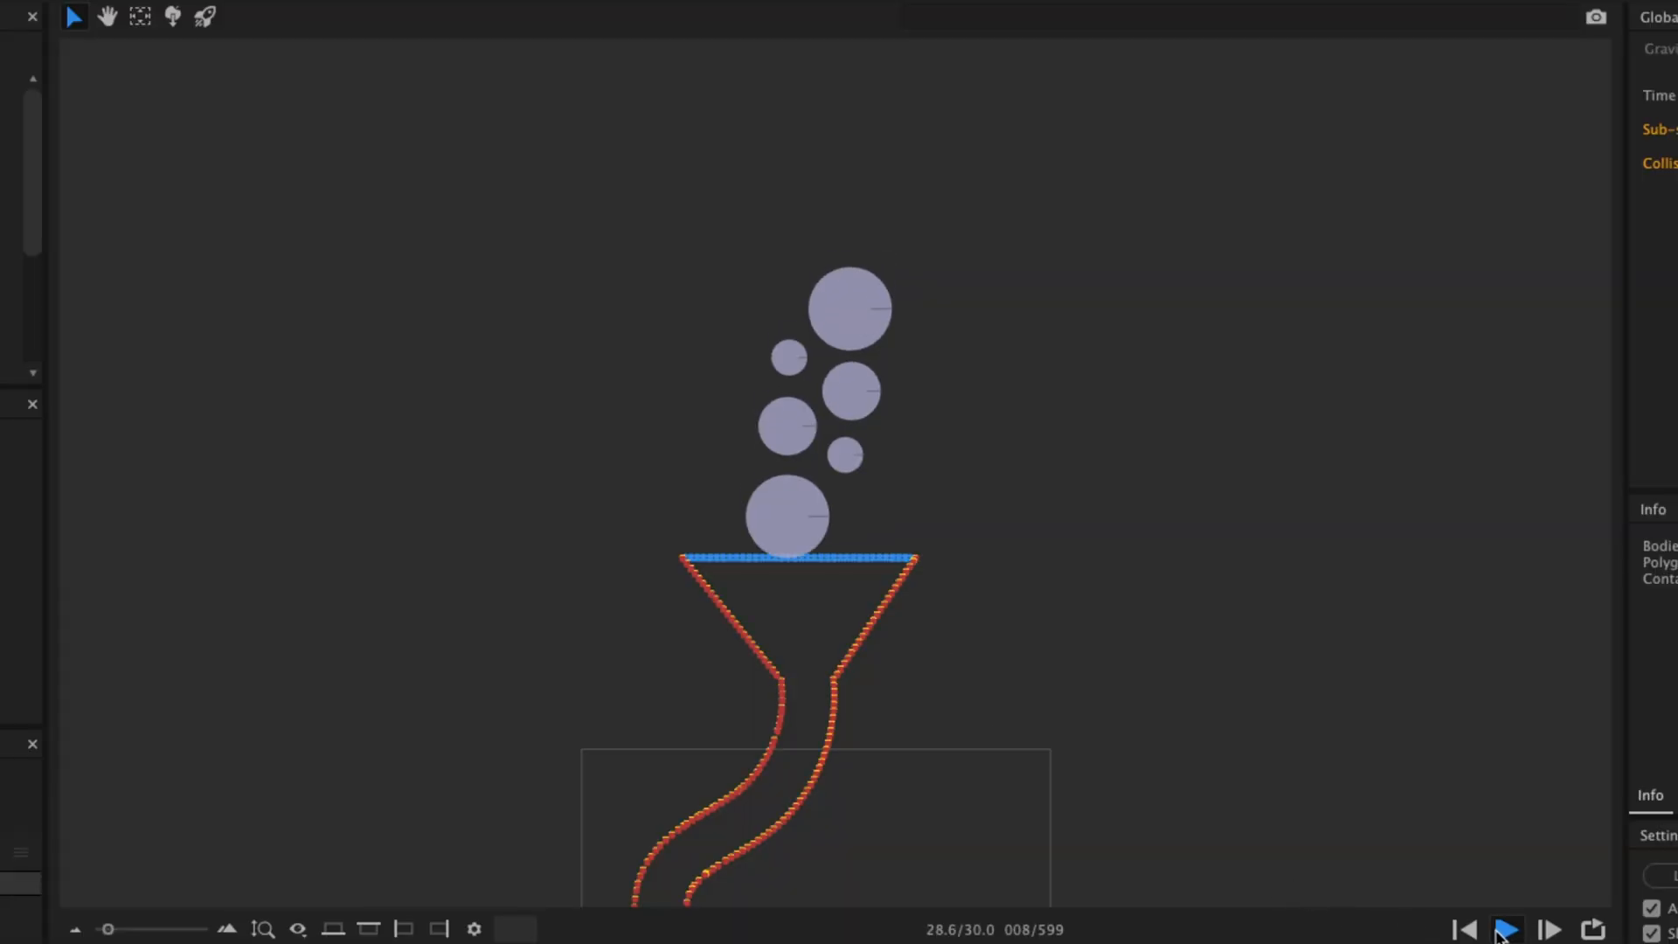
# Replay the simulation to watch the tube wall pieces colliding with each other.
pyautogui.click(1465, 930)
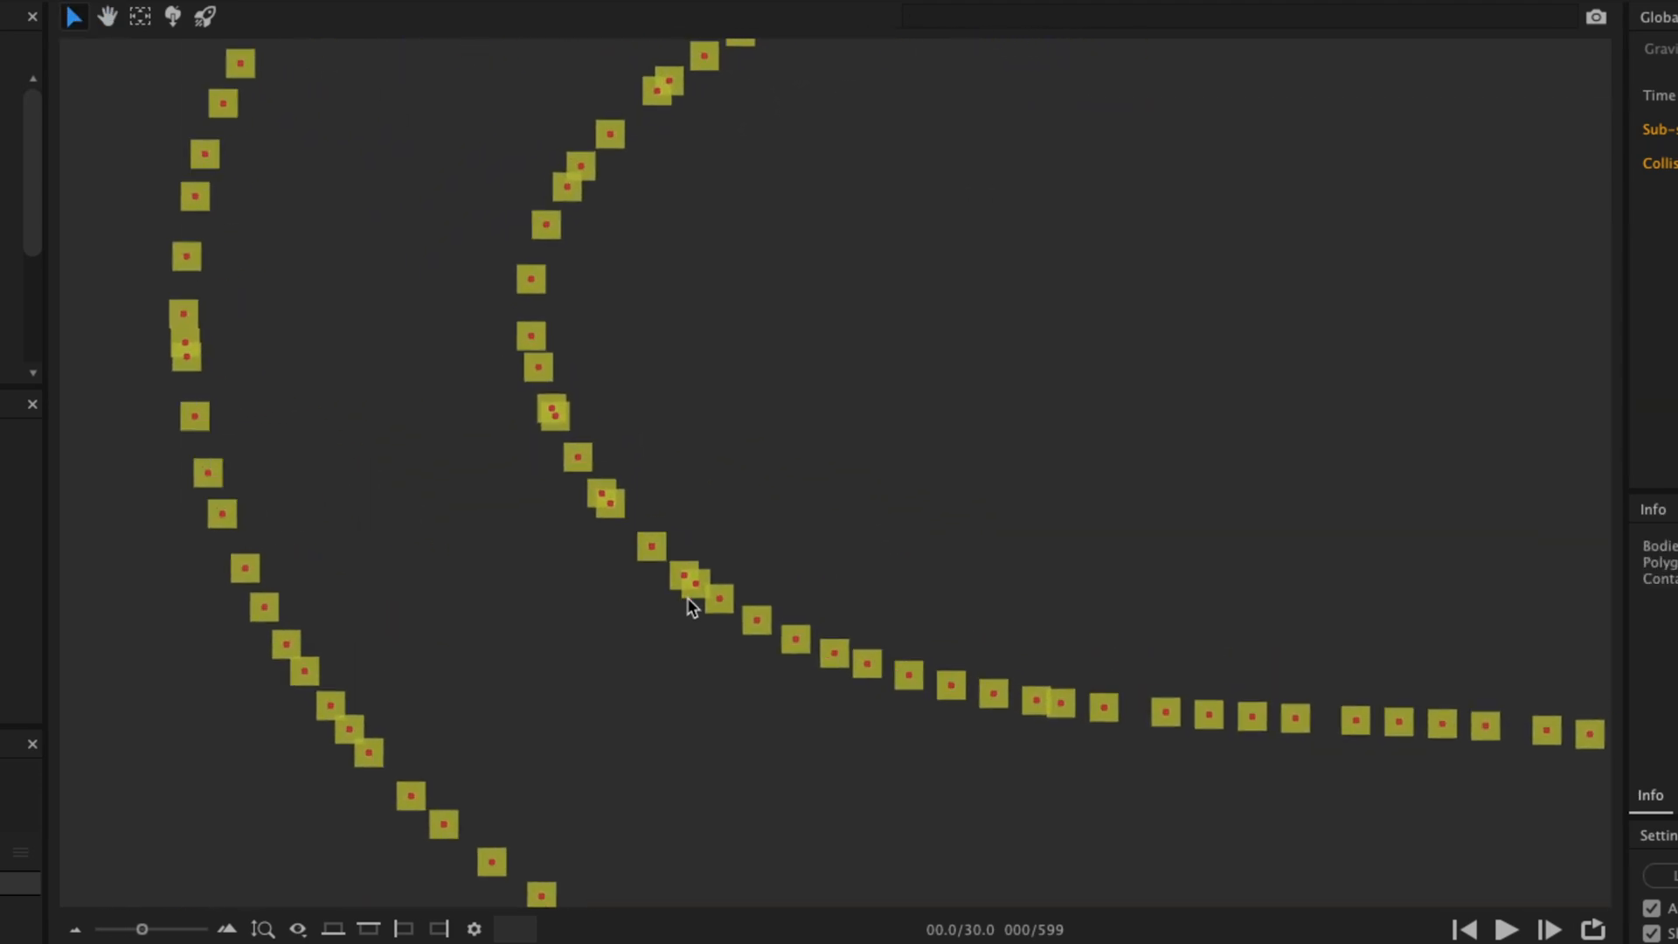
pyautogui.click(1505, 929)
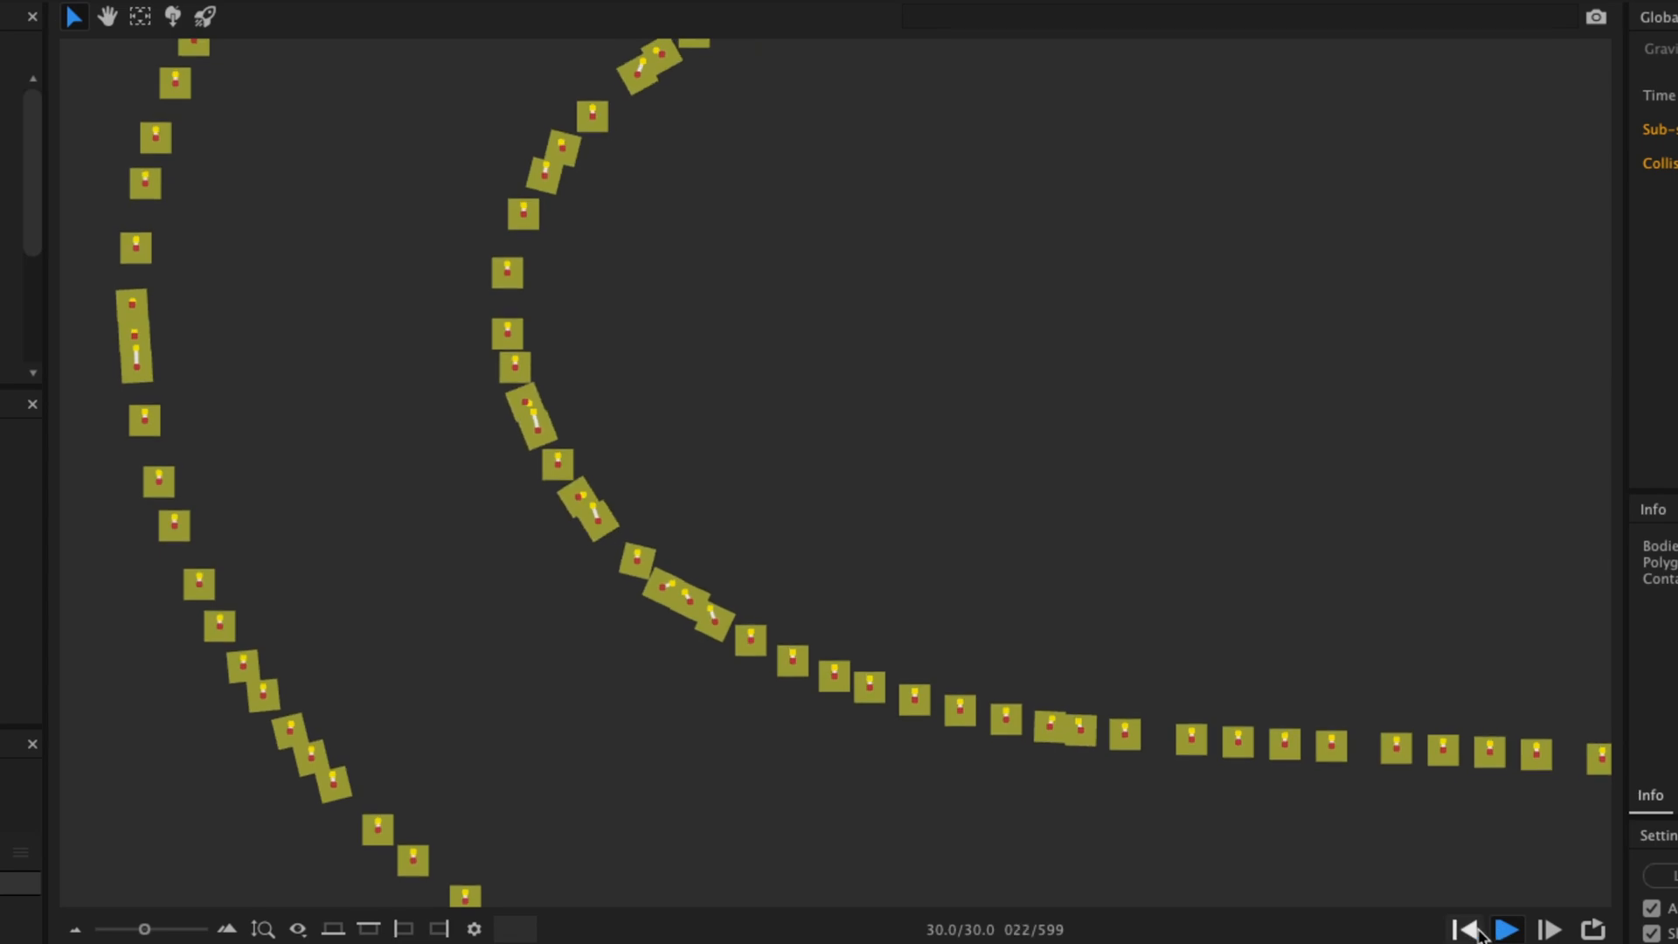
pyautogui.click(1465, 928)
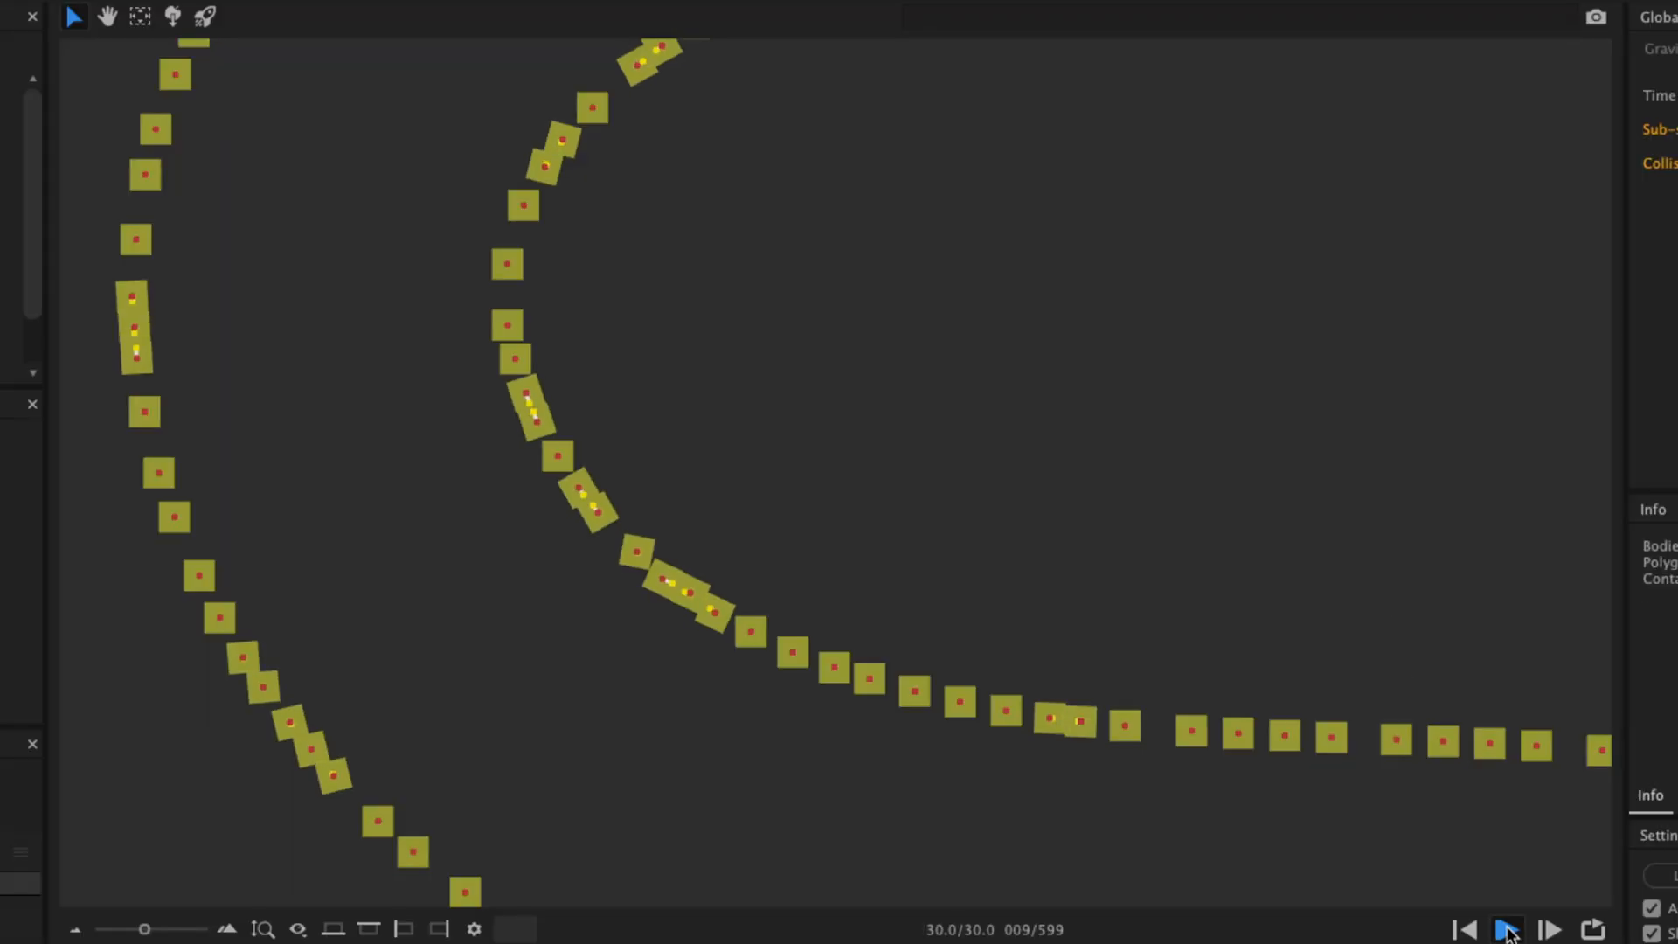
pyautogui.click(1507, 928)
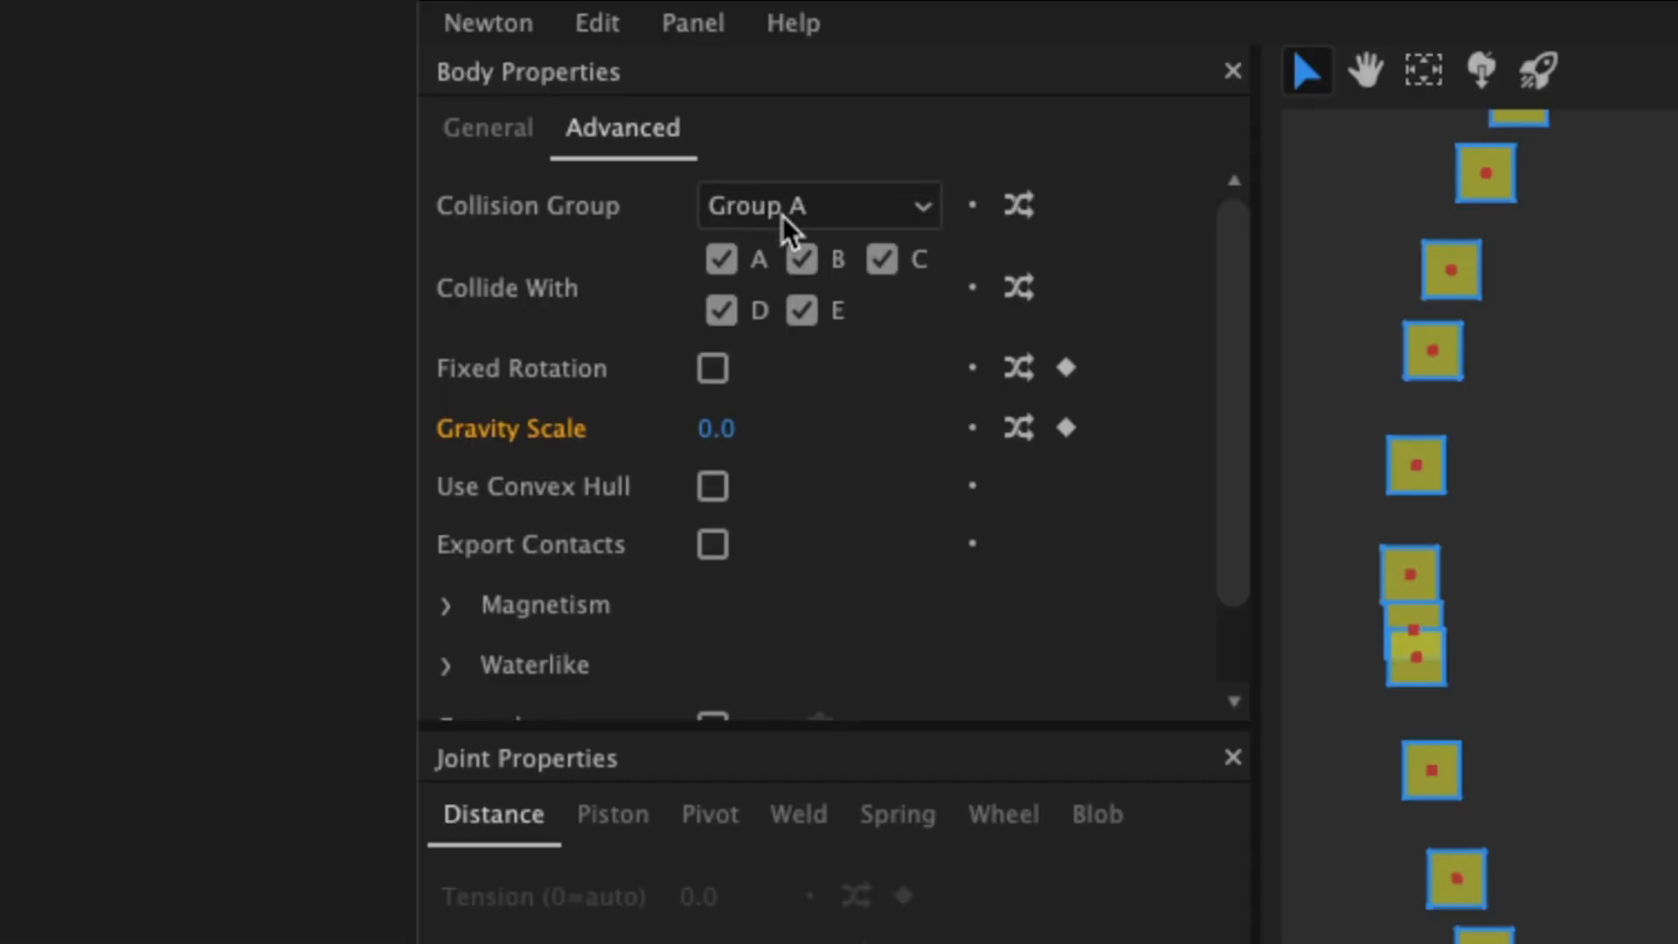
# Assign the wall pieces to Collision Group B without colliding with B, then replay and rewind.
pyautogui.click(803, 259)
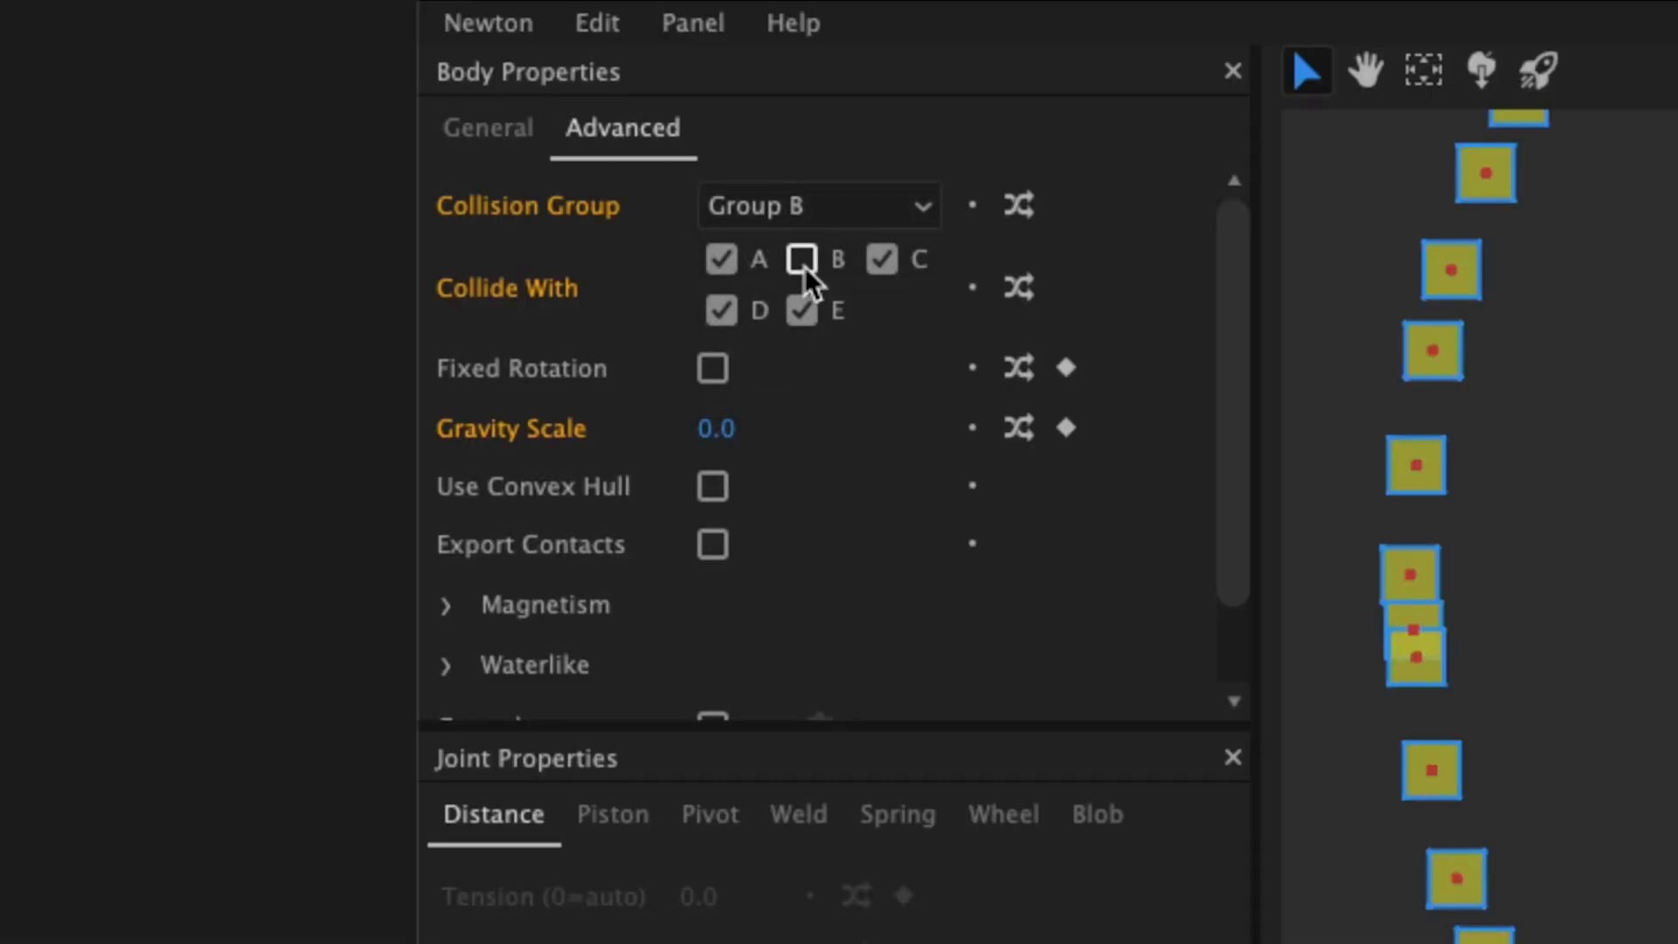
pyautogui.click(1506, 930)
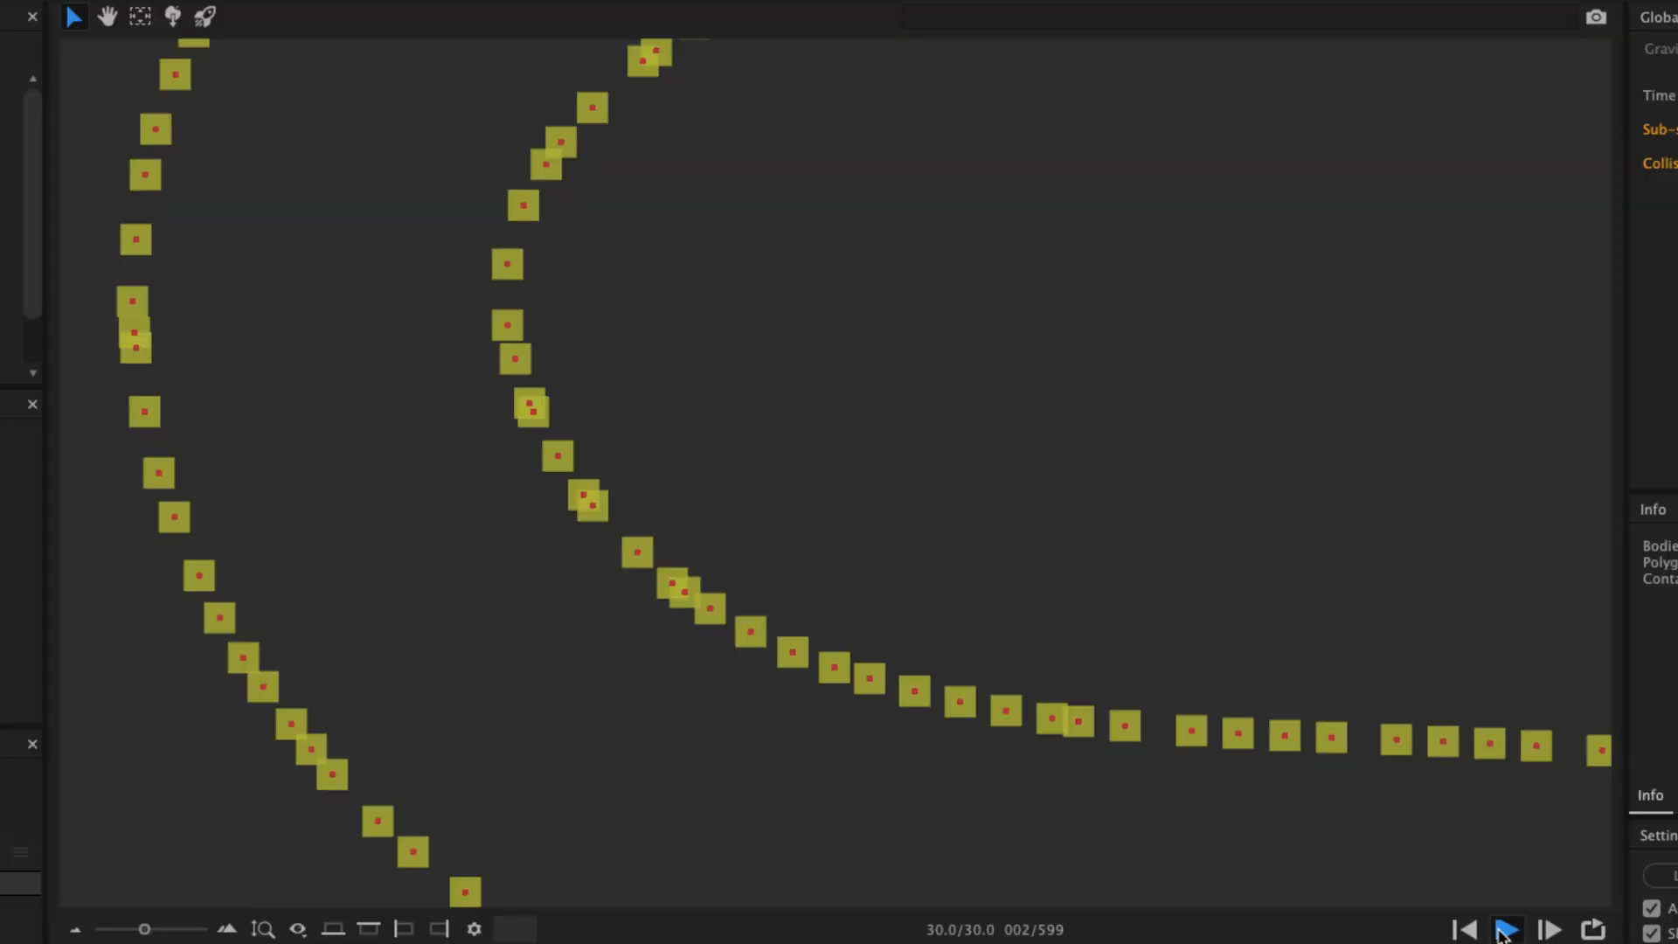
pyautogui.click(1506, 929)
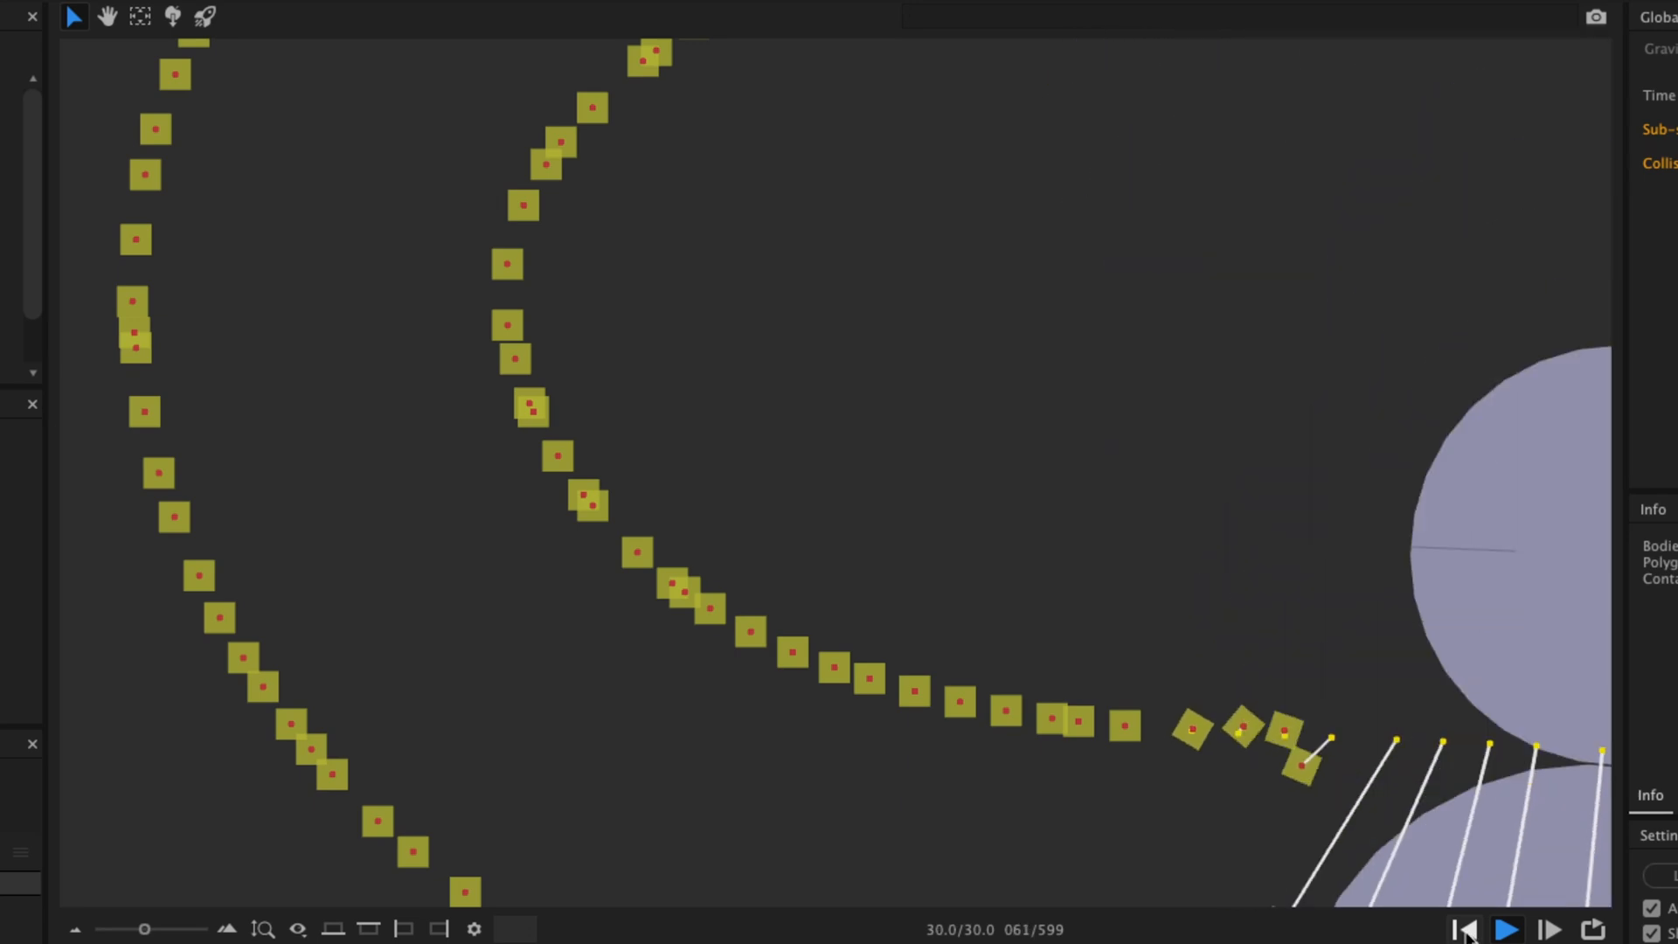
pyautogui.click(1465, 928)
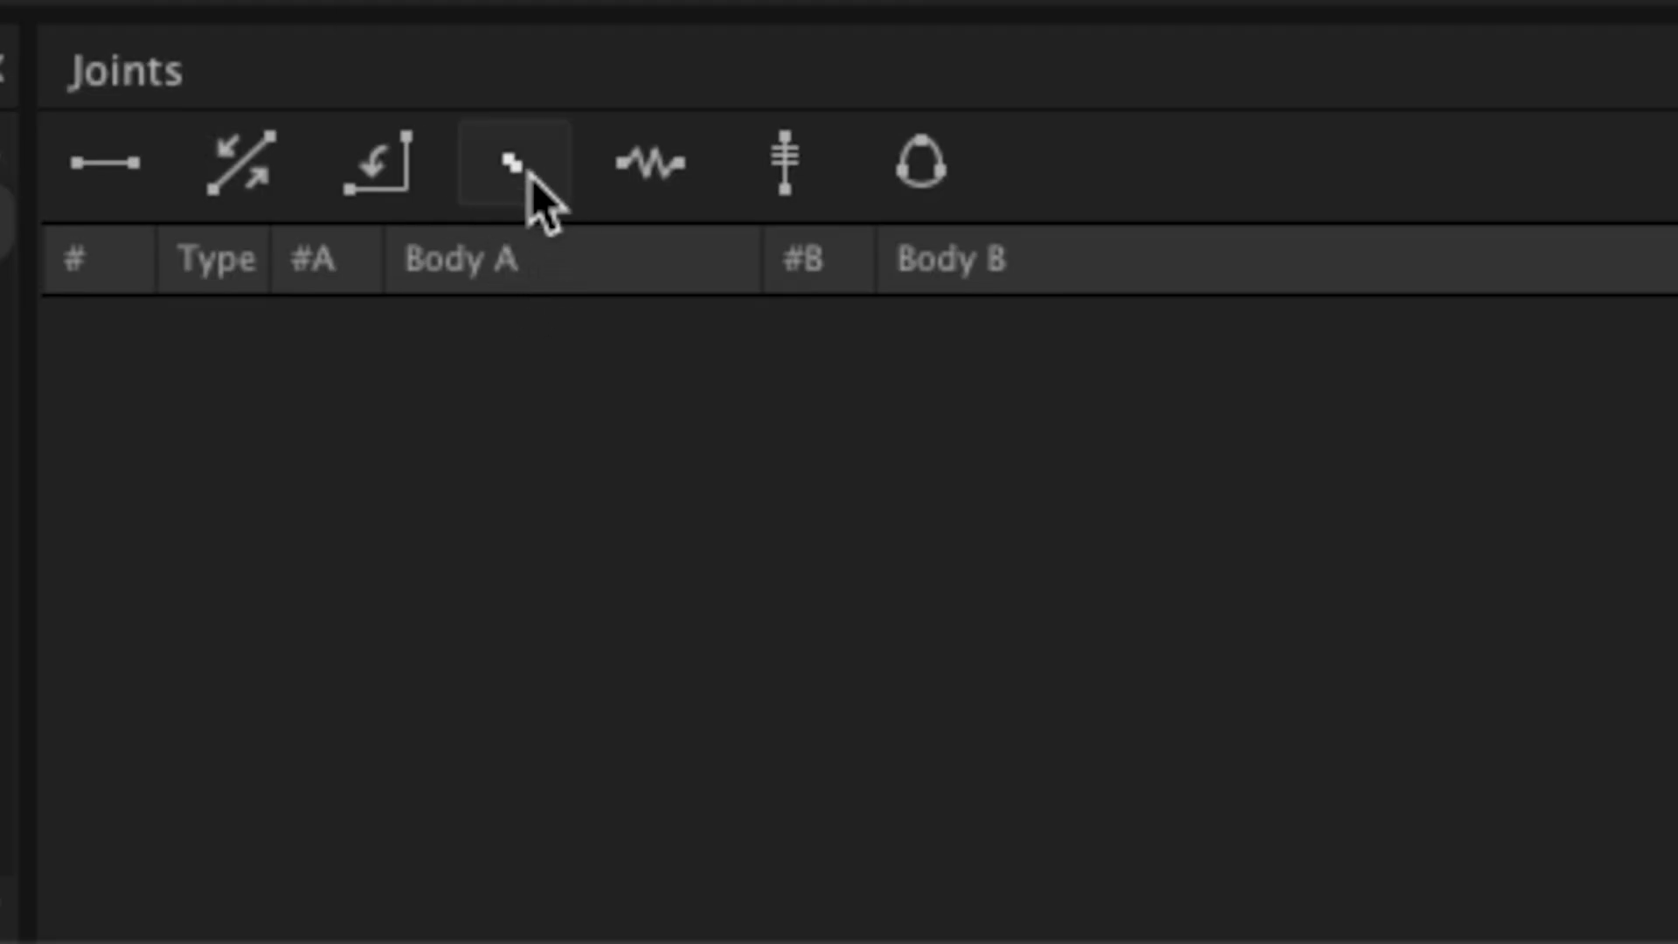
# Add Weld joints between the selected neighbouring tube pieces and test-play the result.
pyautogui.click(512, 162)
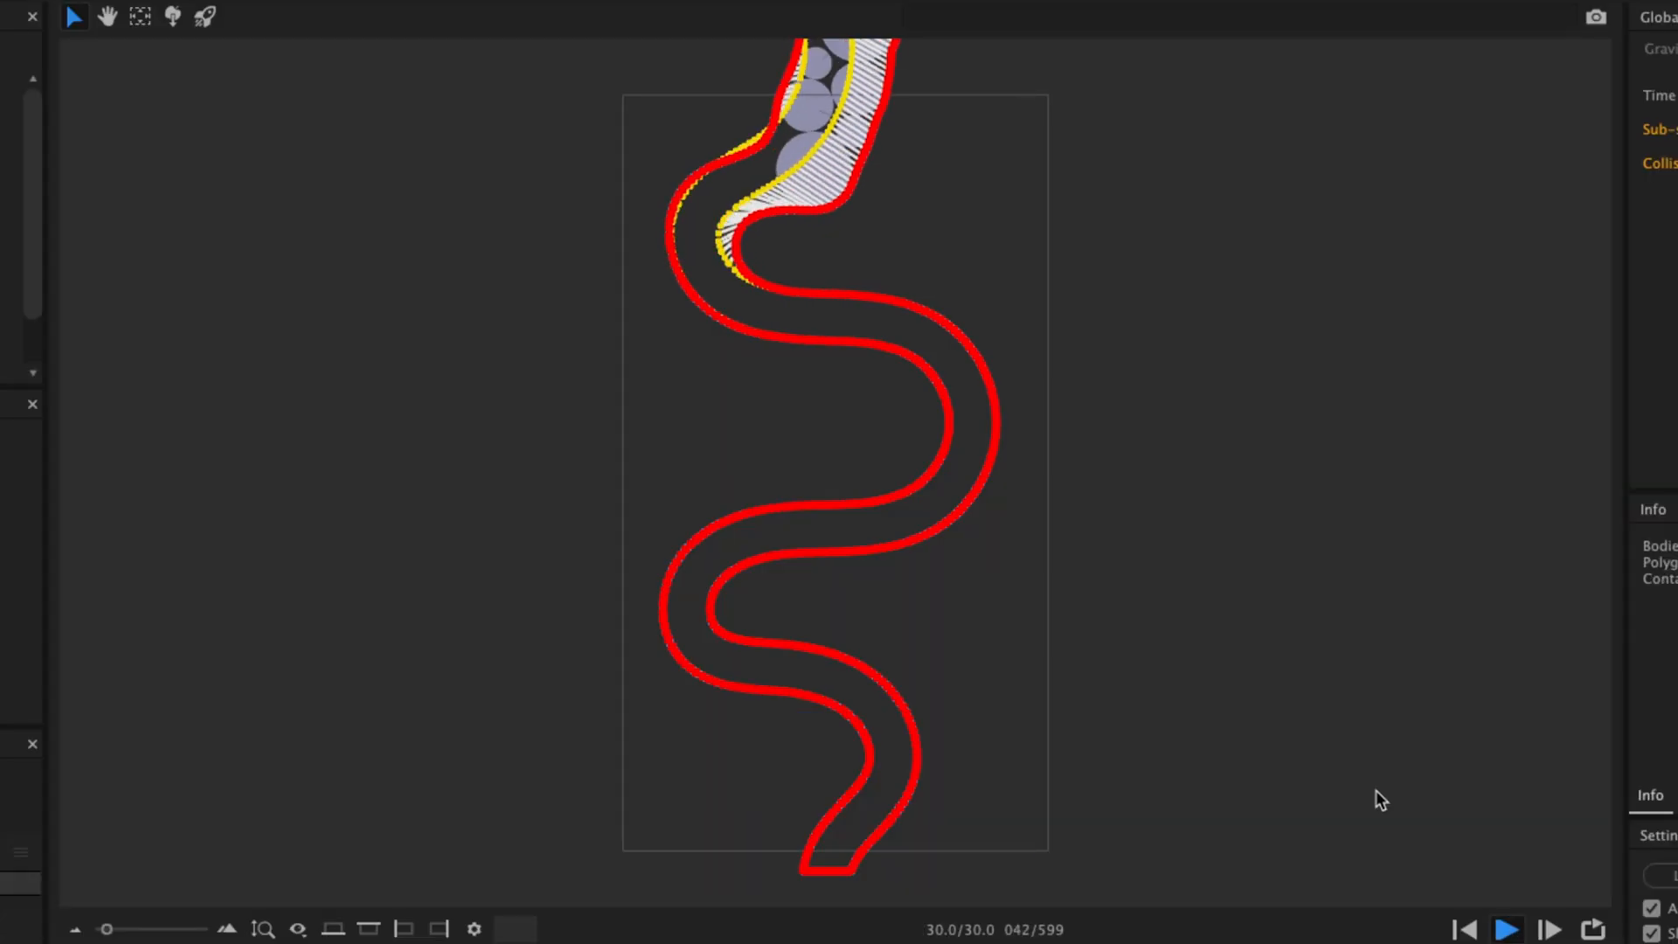
pyautogui.click(1506, 928)
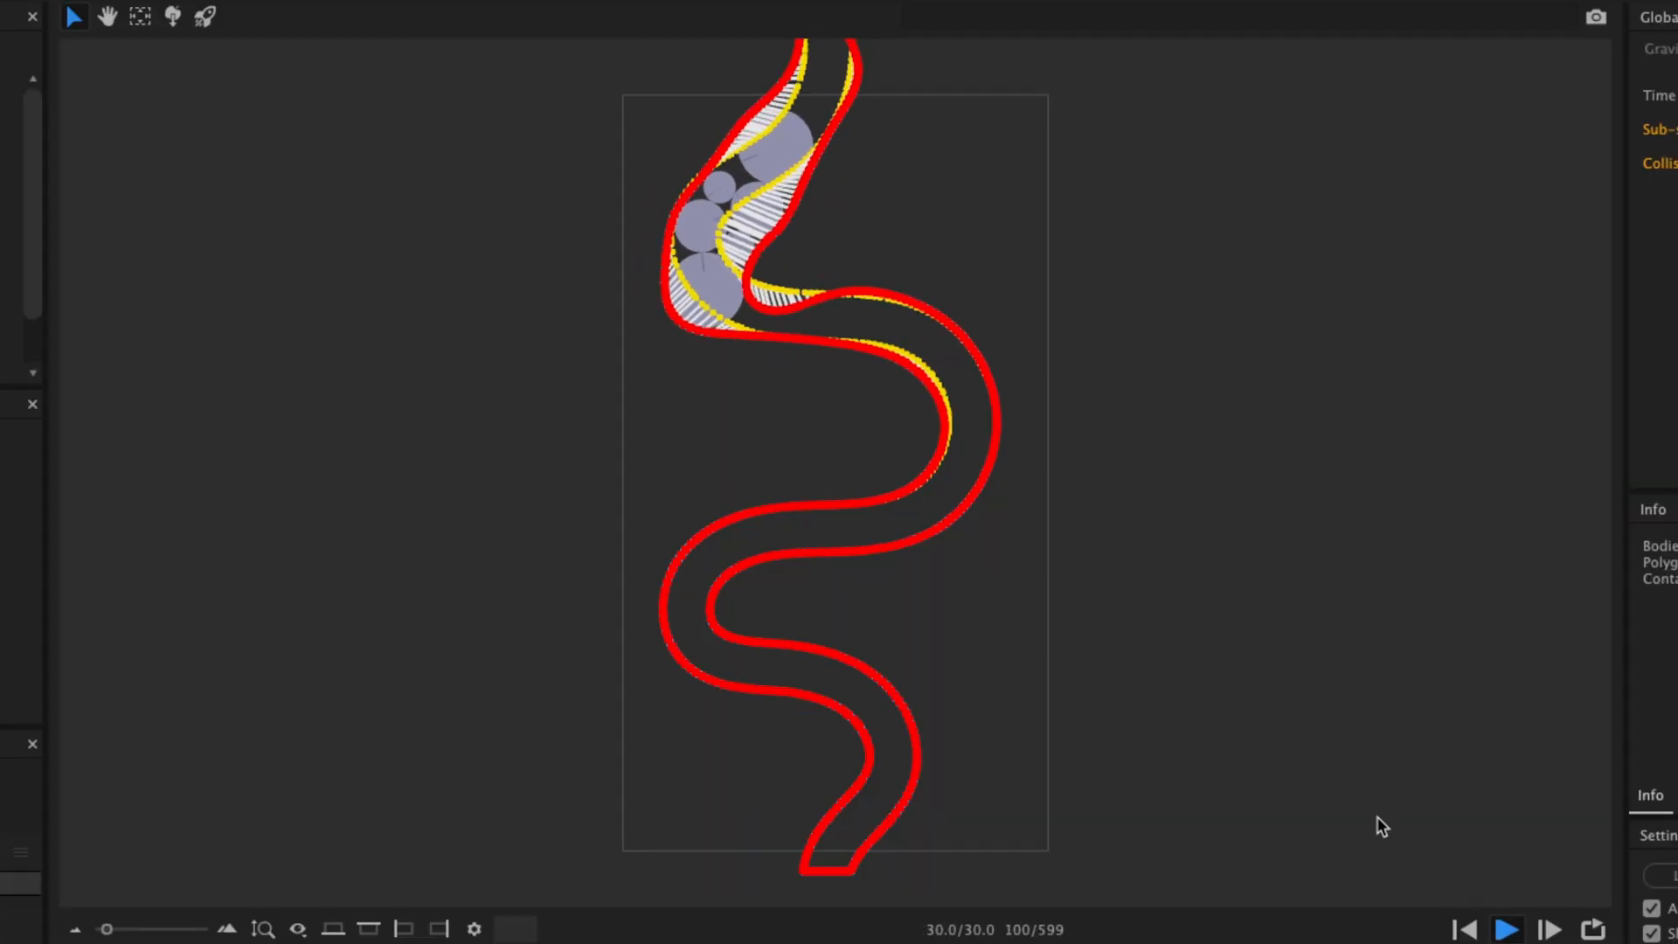
pyautogui.click(1506, 929)
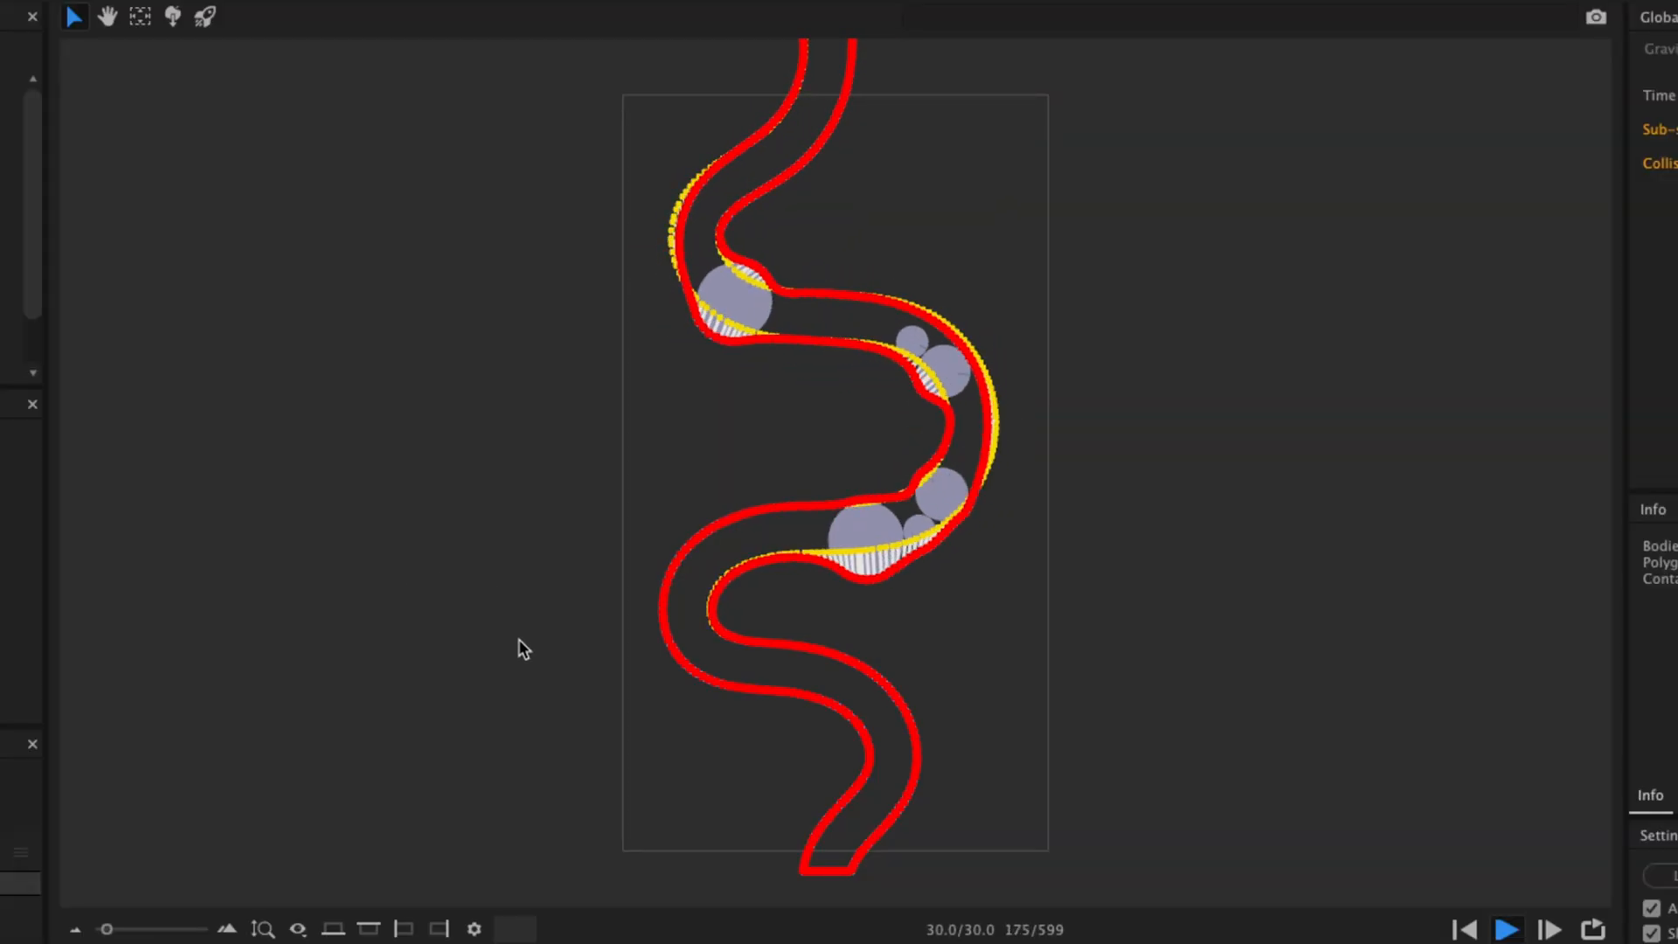
pyautogui.click(1509, 929)
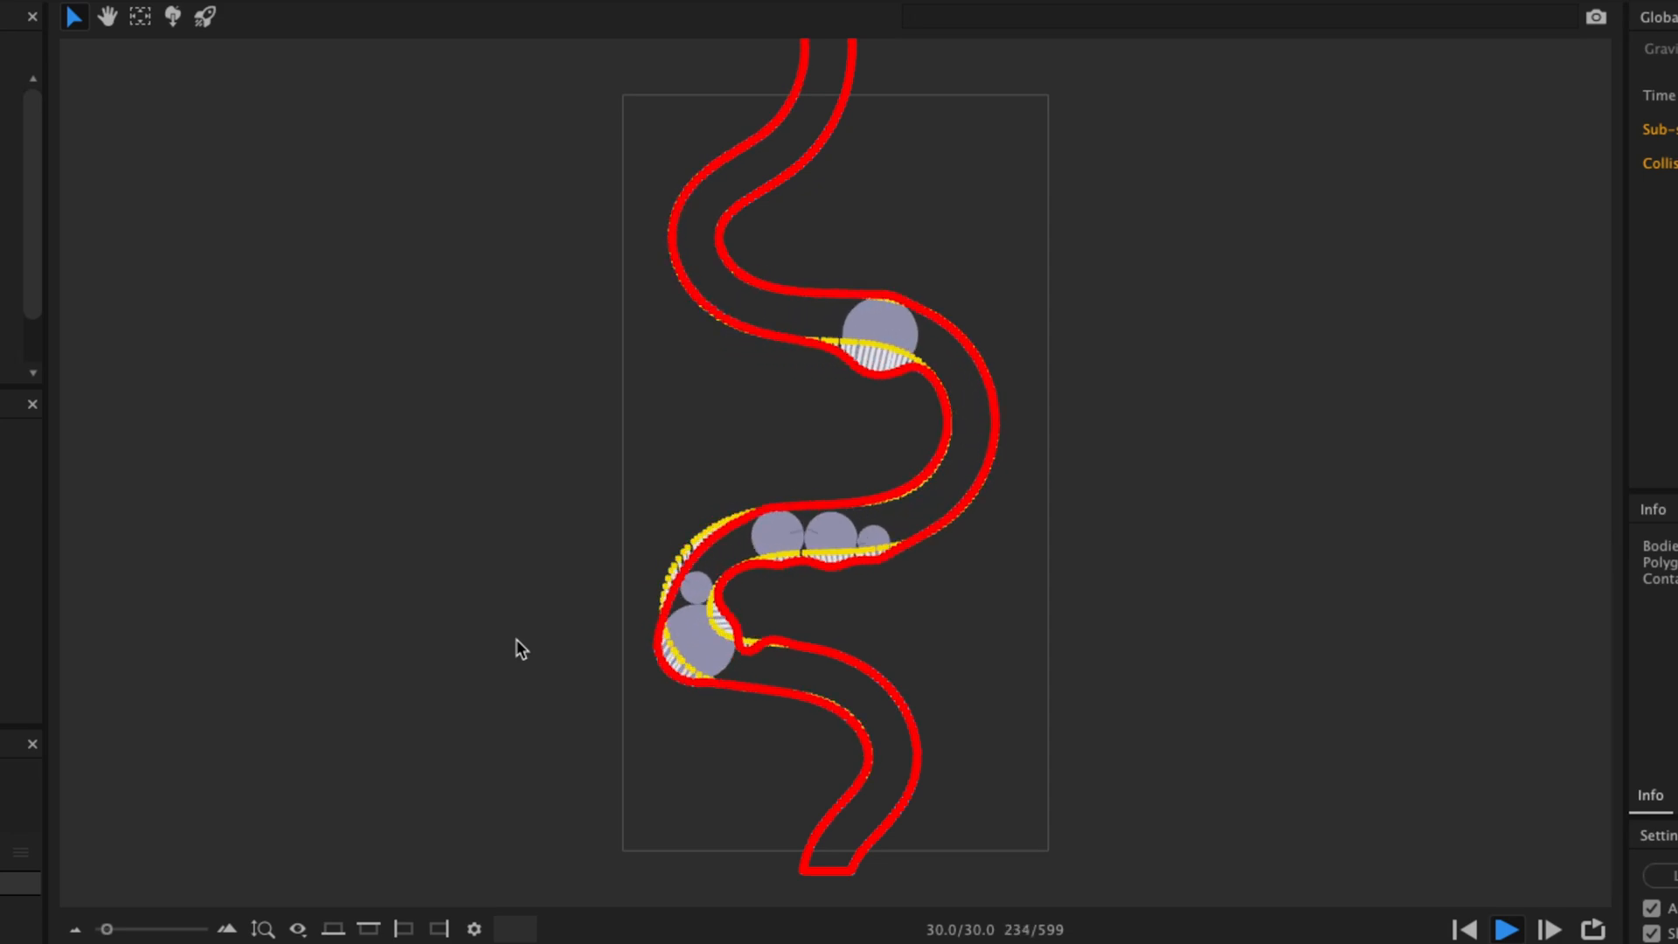
pyautogui.click(1507, 929)
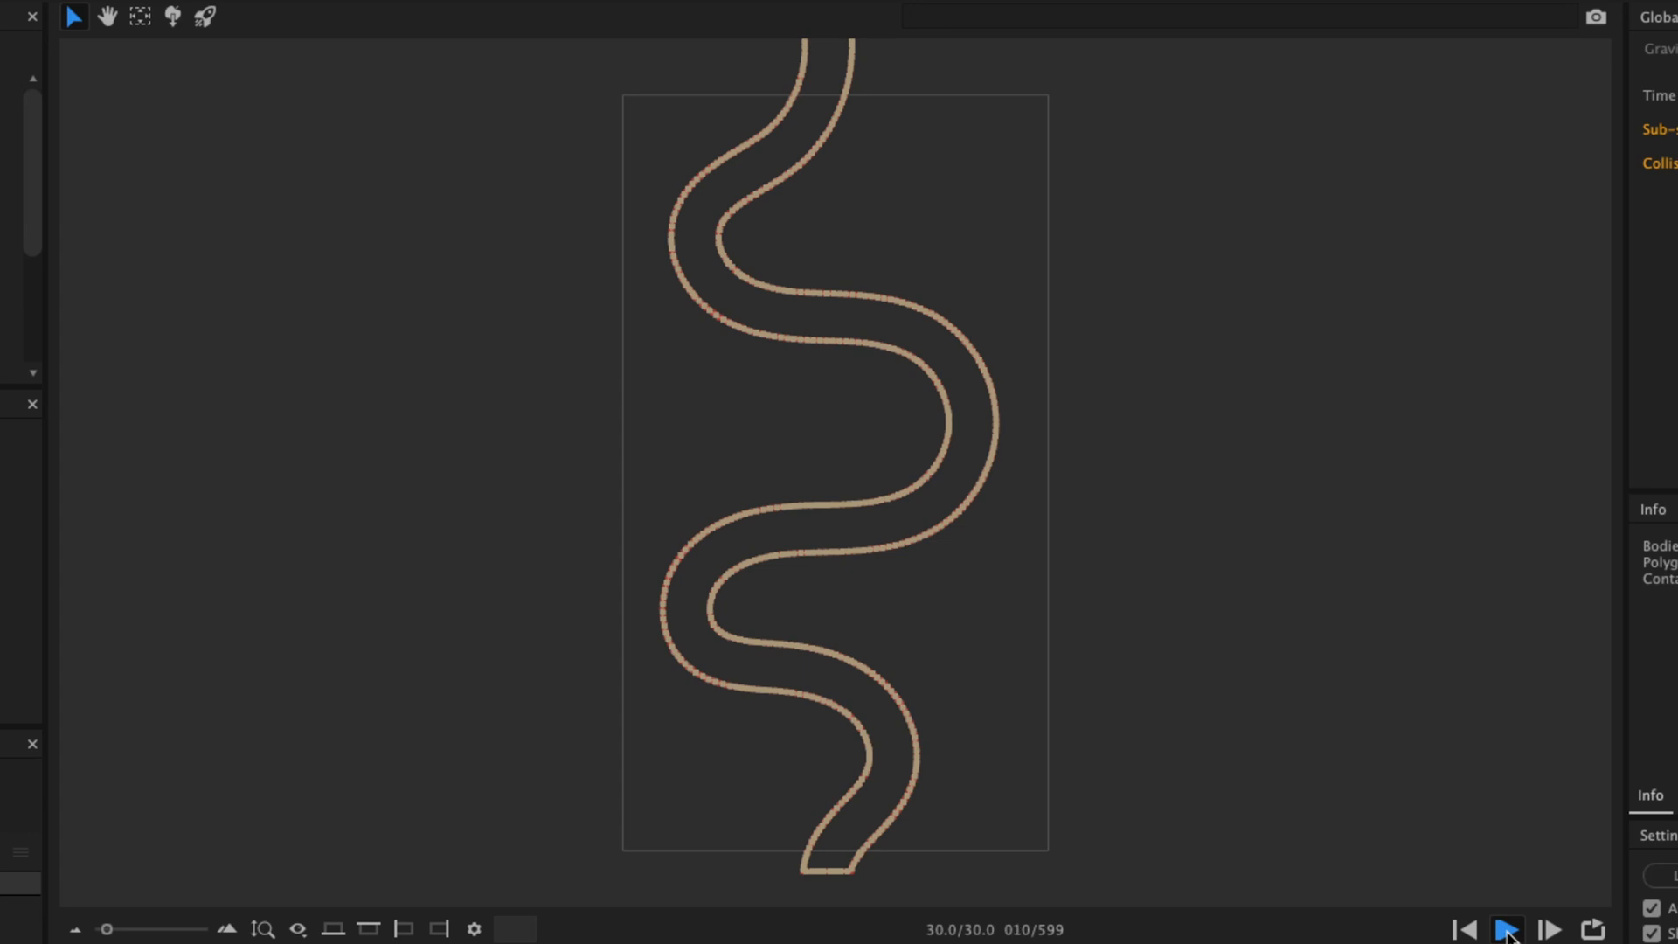
# Replay the welded tube simulation as the marbles squeeze through, then rewind to the first frame.
pyautogui.click(1507, 928)
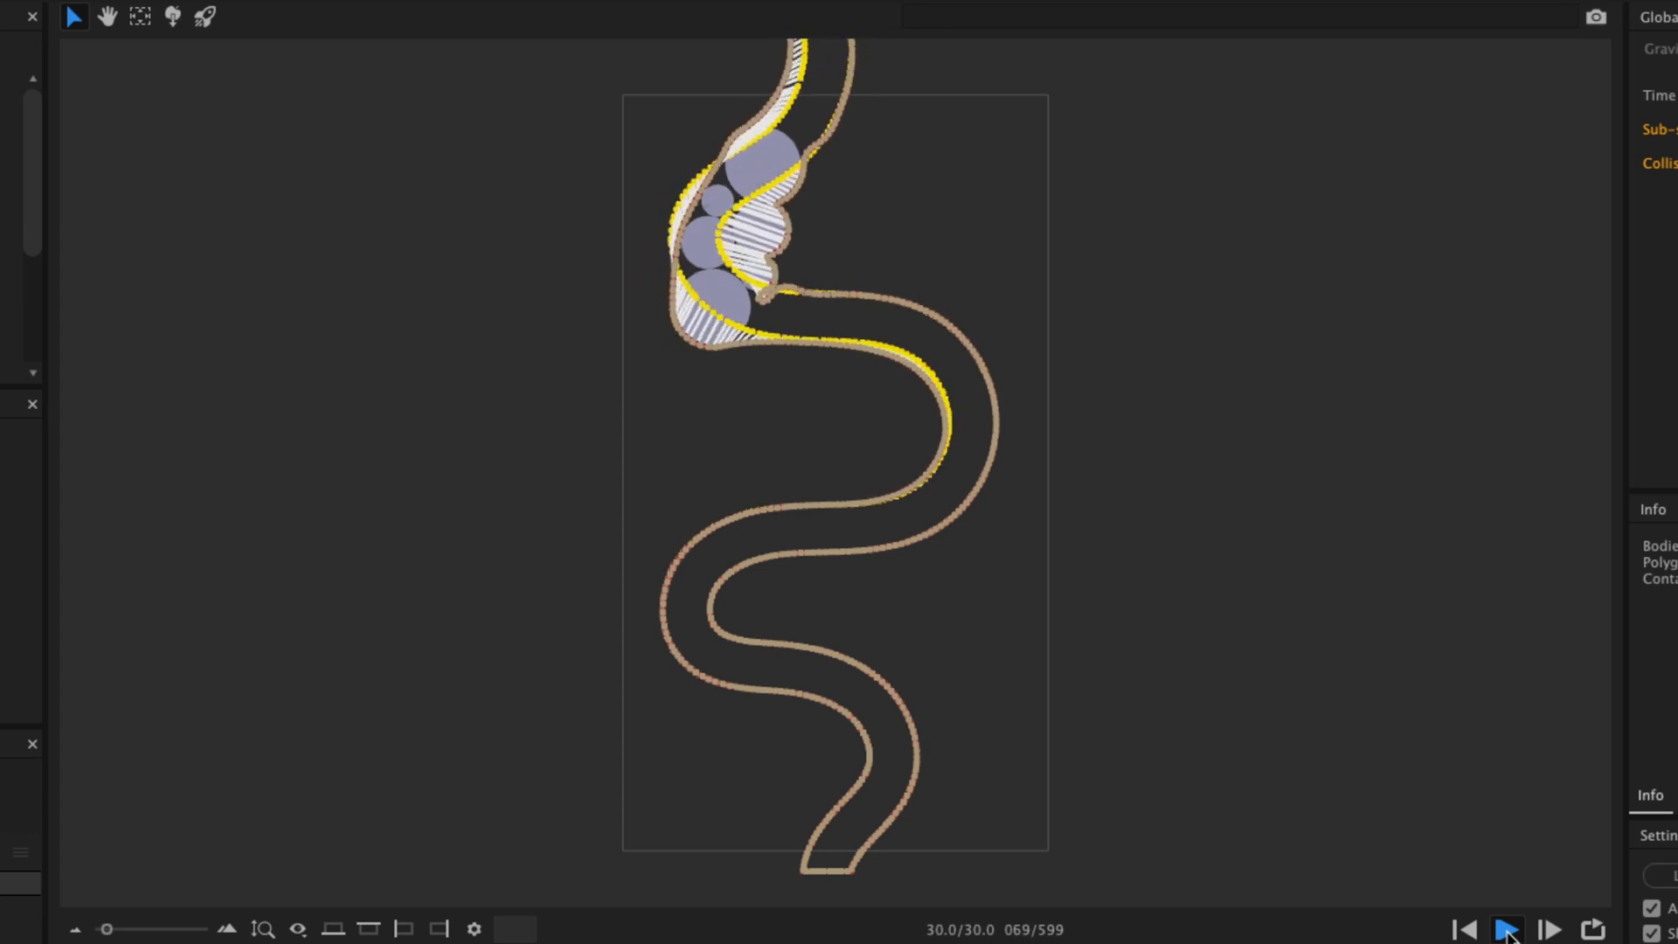
pyautogui.click(1505, 929)
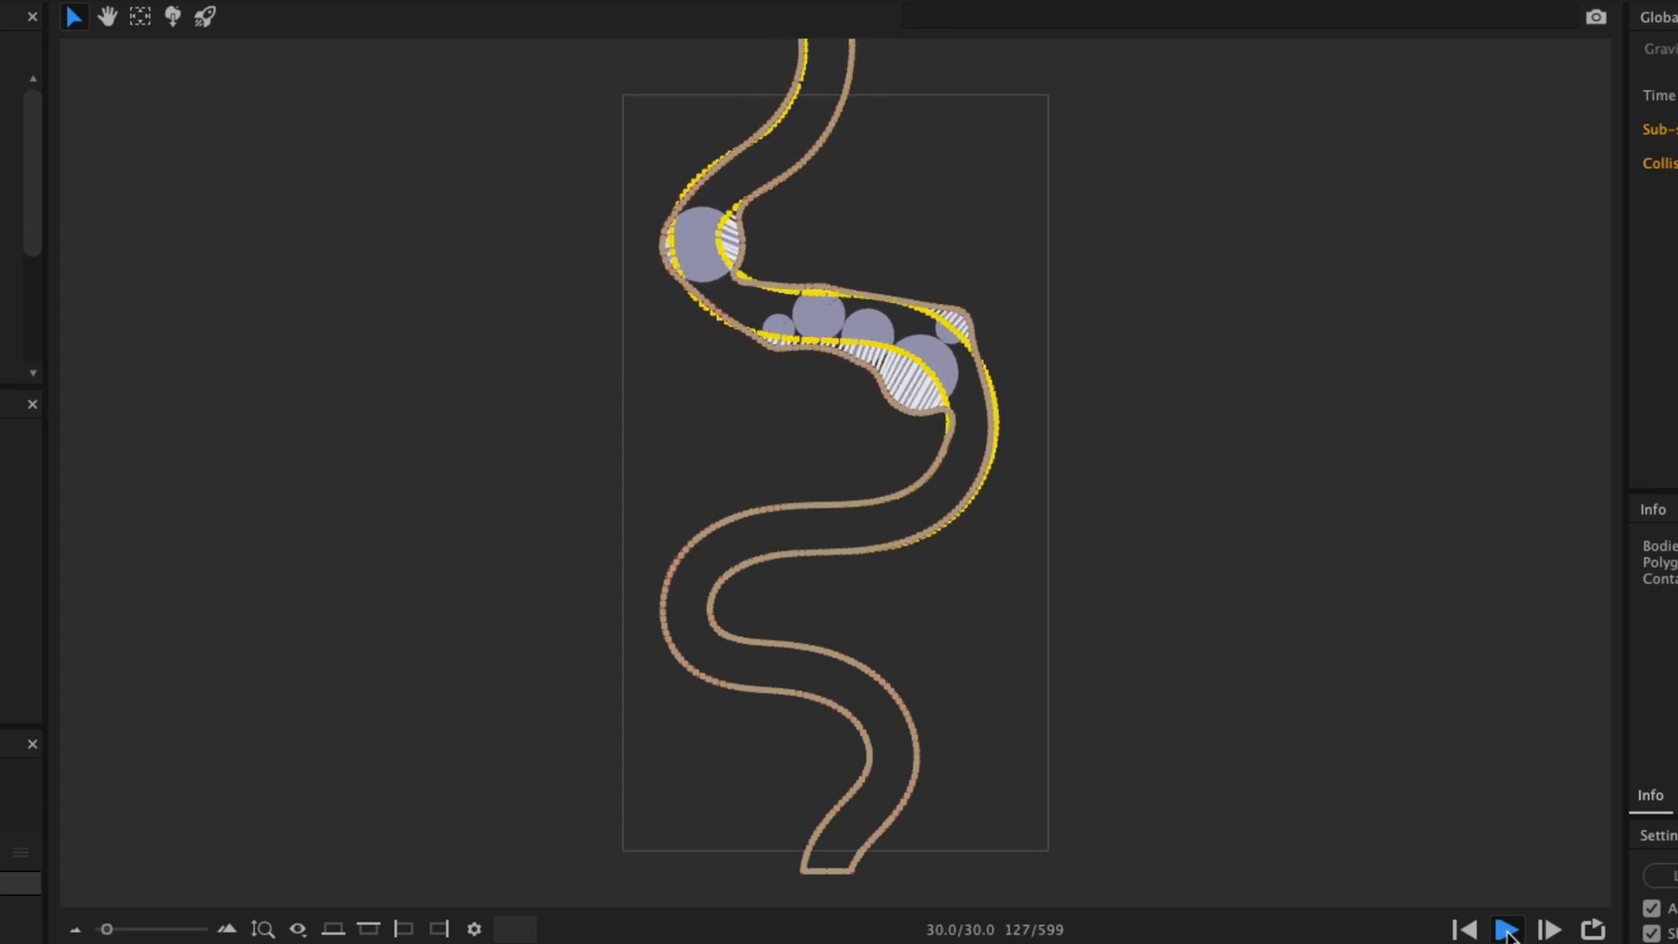
pyautogui.click(1505, 928)
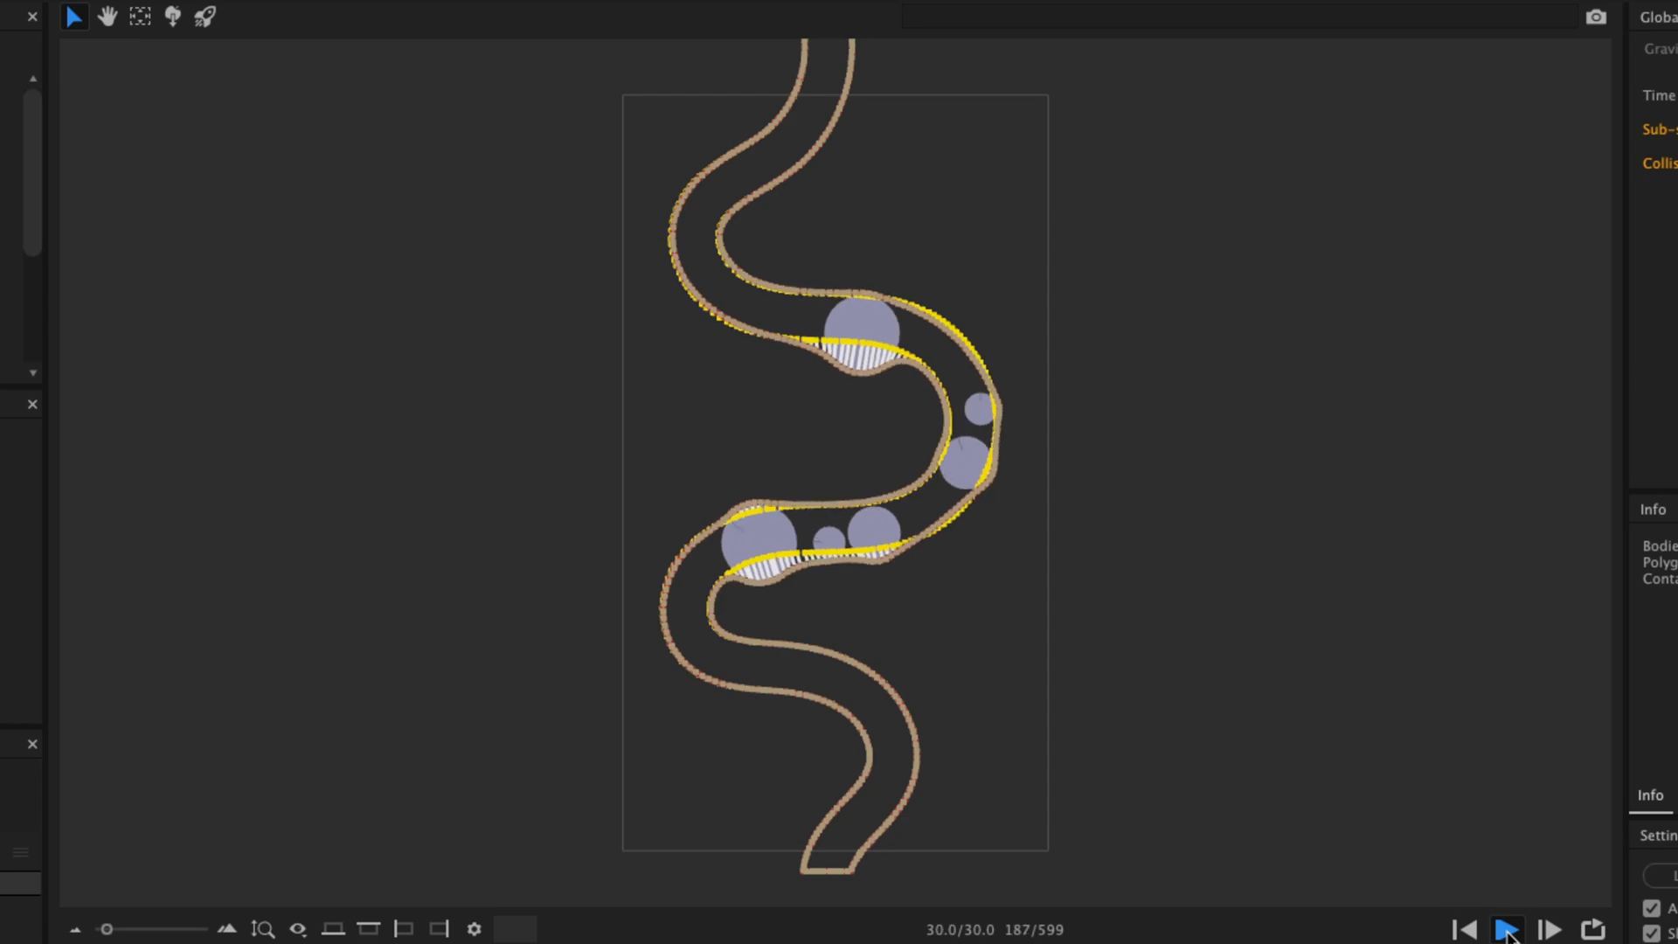
pyautogui.click(1507, 928)
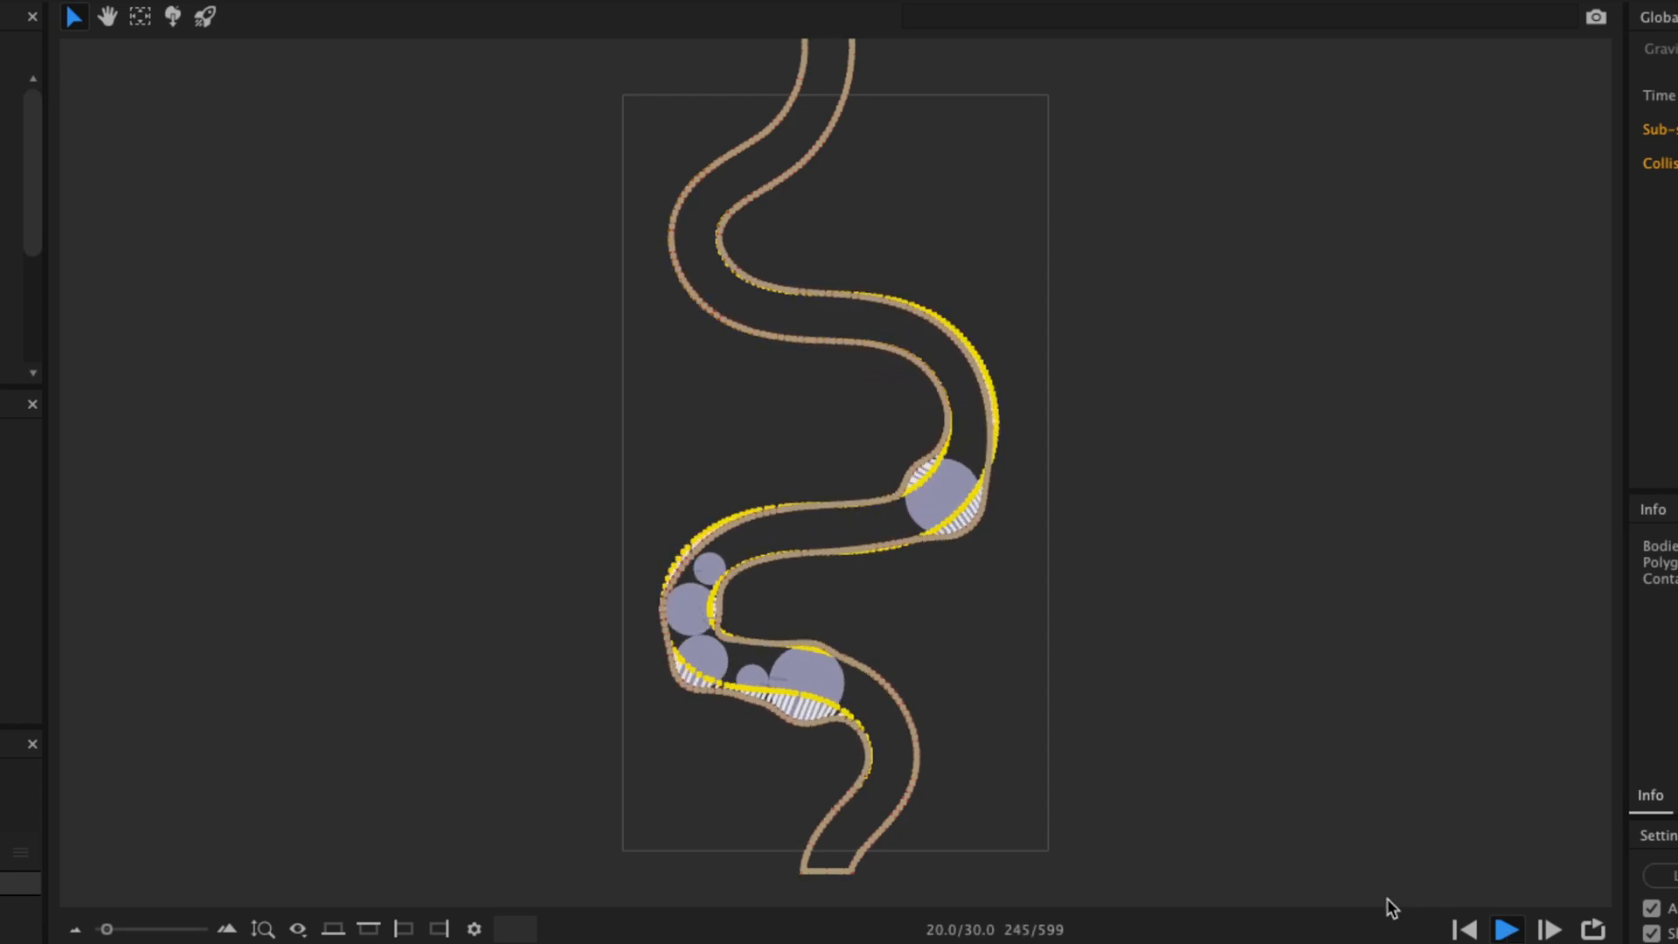
pyautogui.click(1505, 928)
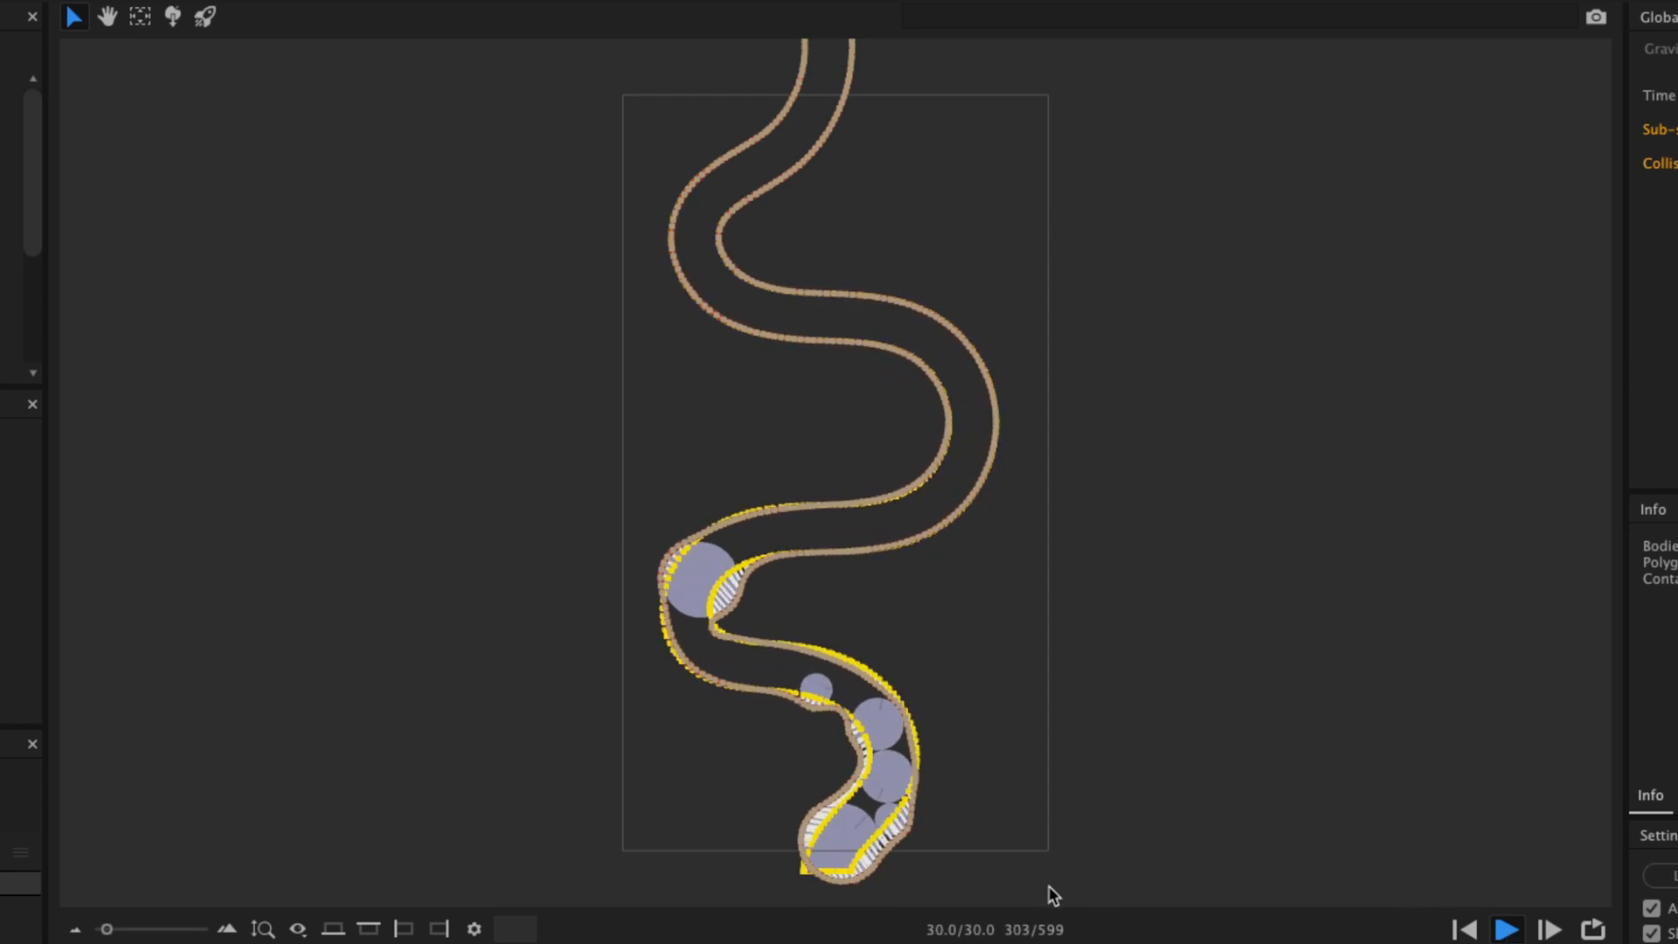
pyautogui.click(1549, 928)
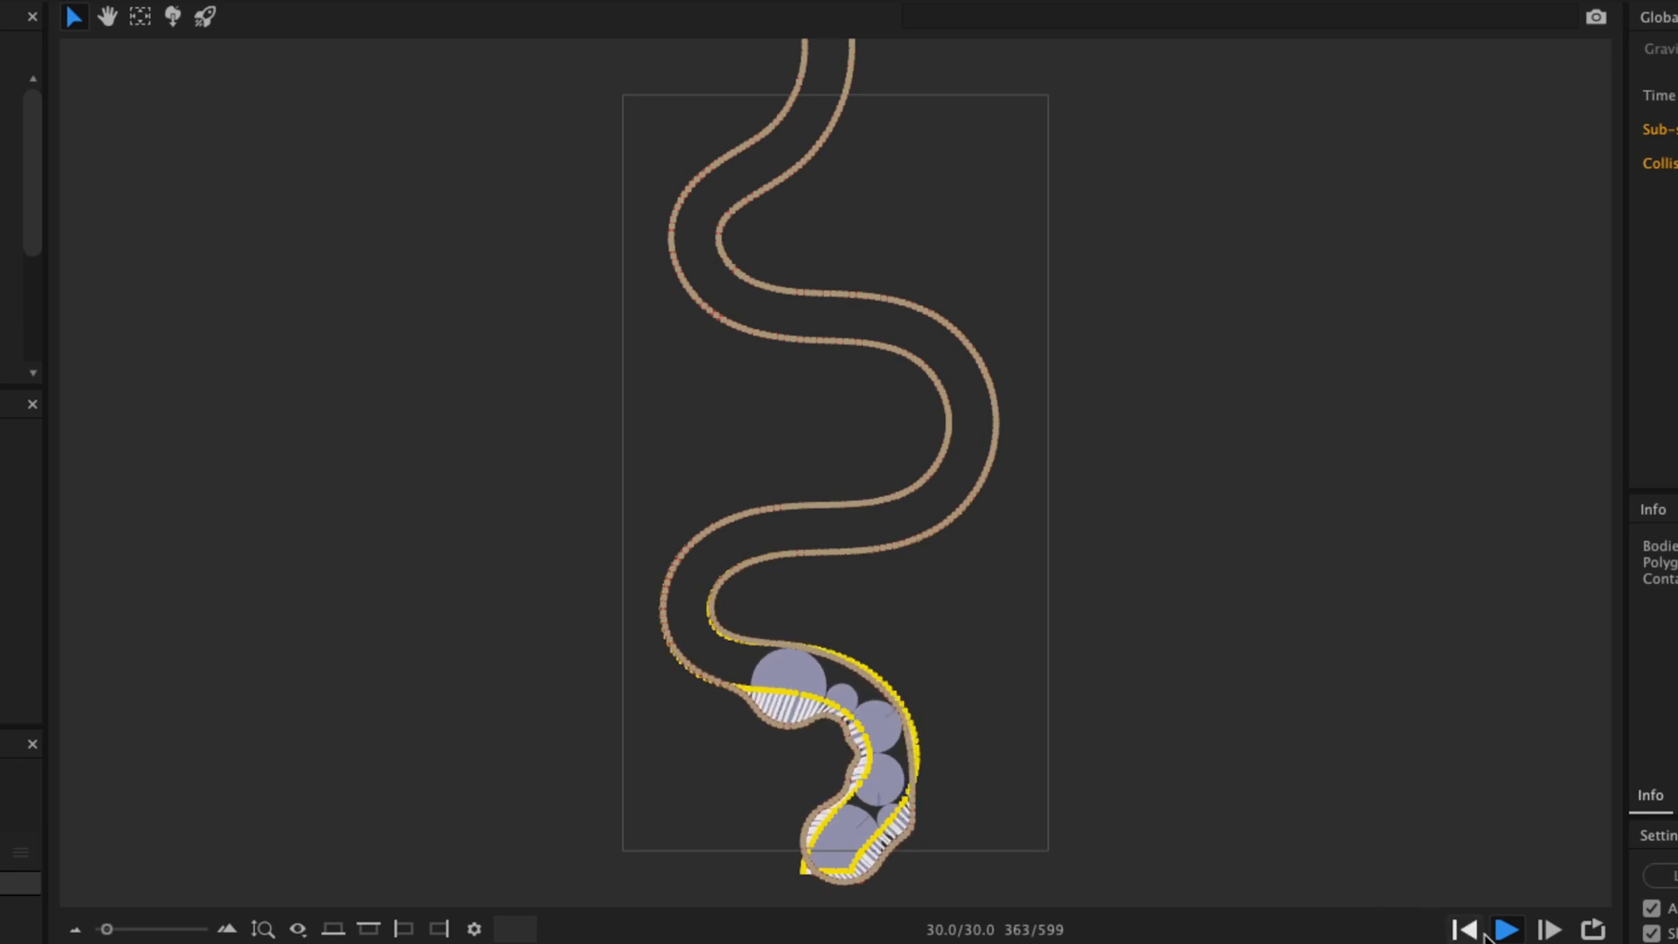
pyautogui.click(1467, 928)
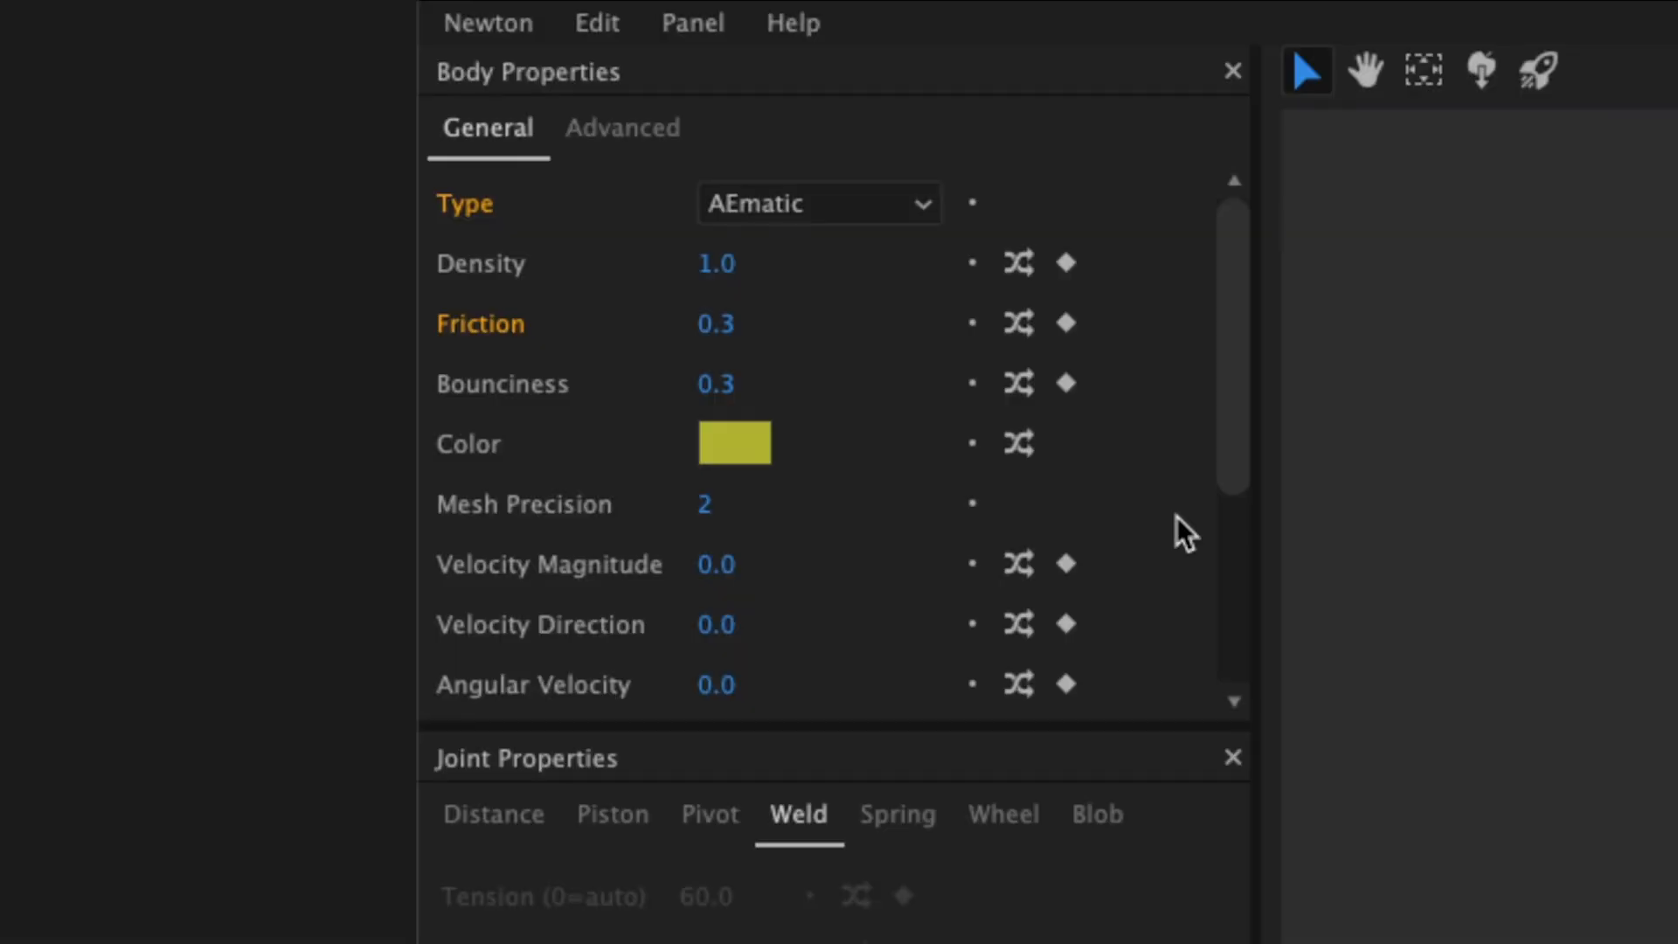
# Lower the tube body's friction to 0.3 and replay the marbles squeezing through the flexing tube, then rewind.
pyautogui.click(623, 128)
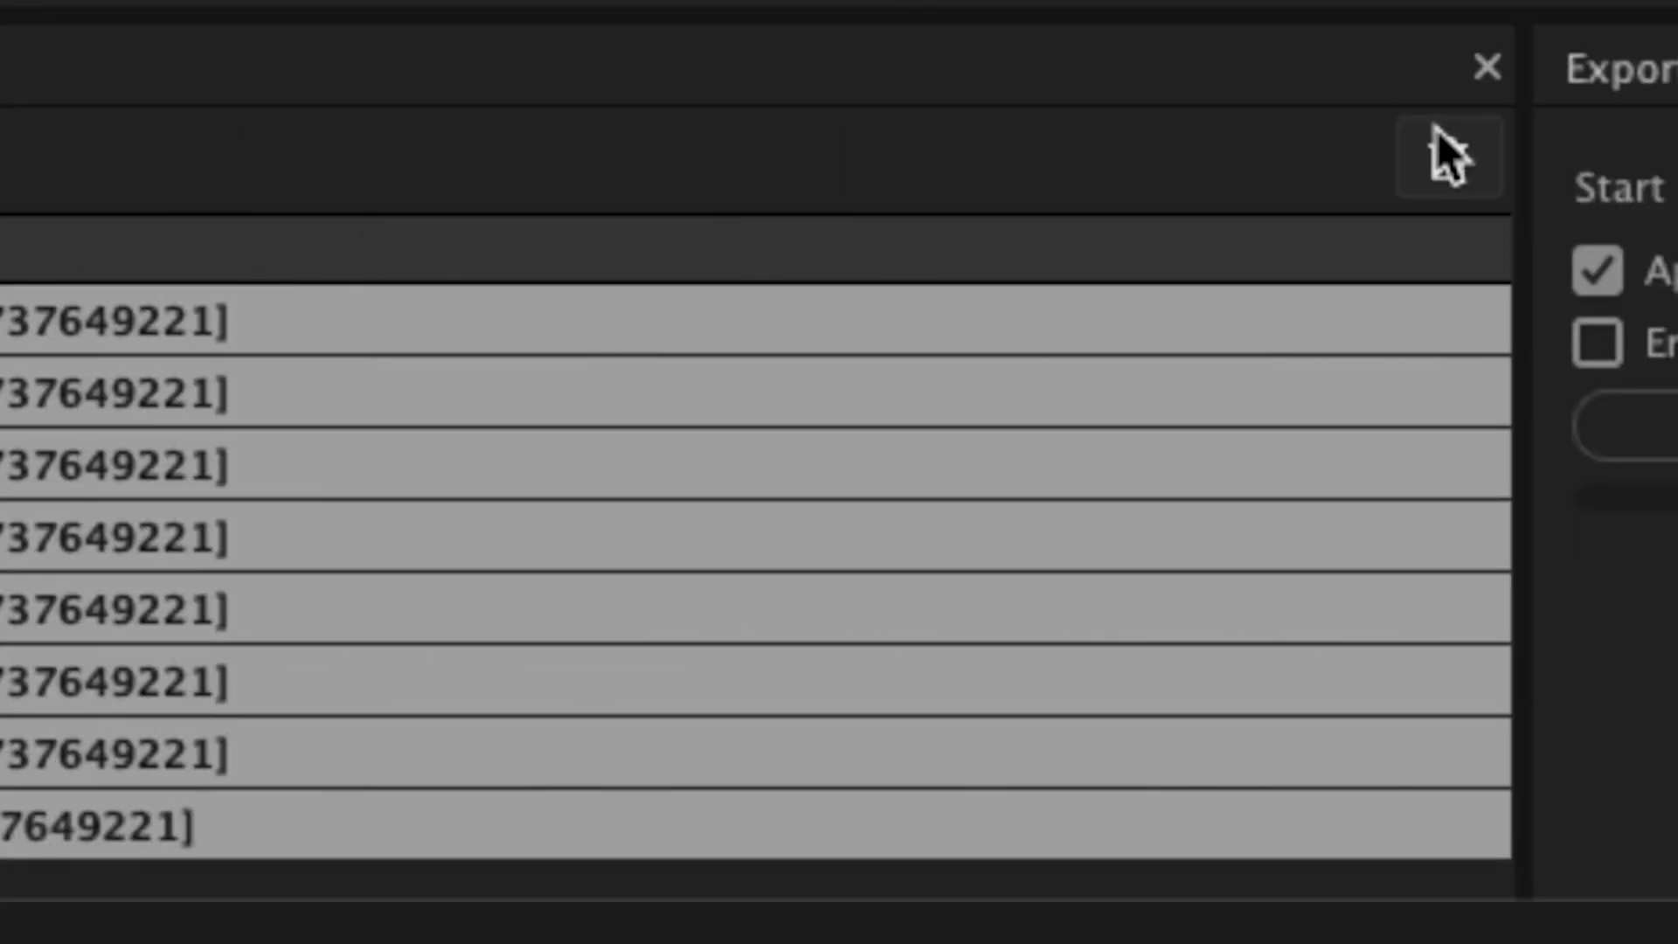
pyautogui.click(1486, 66)
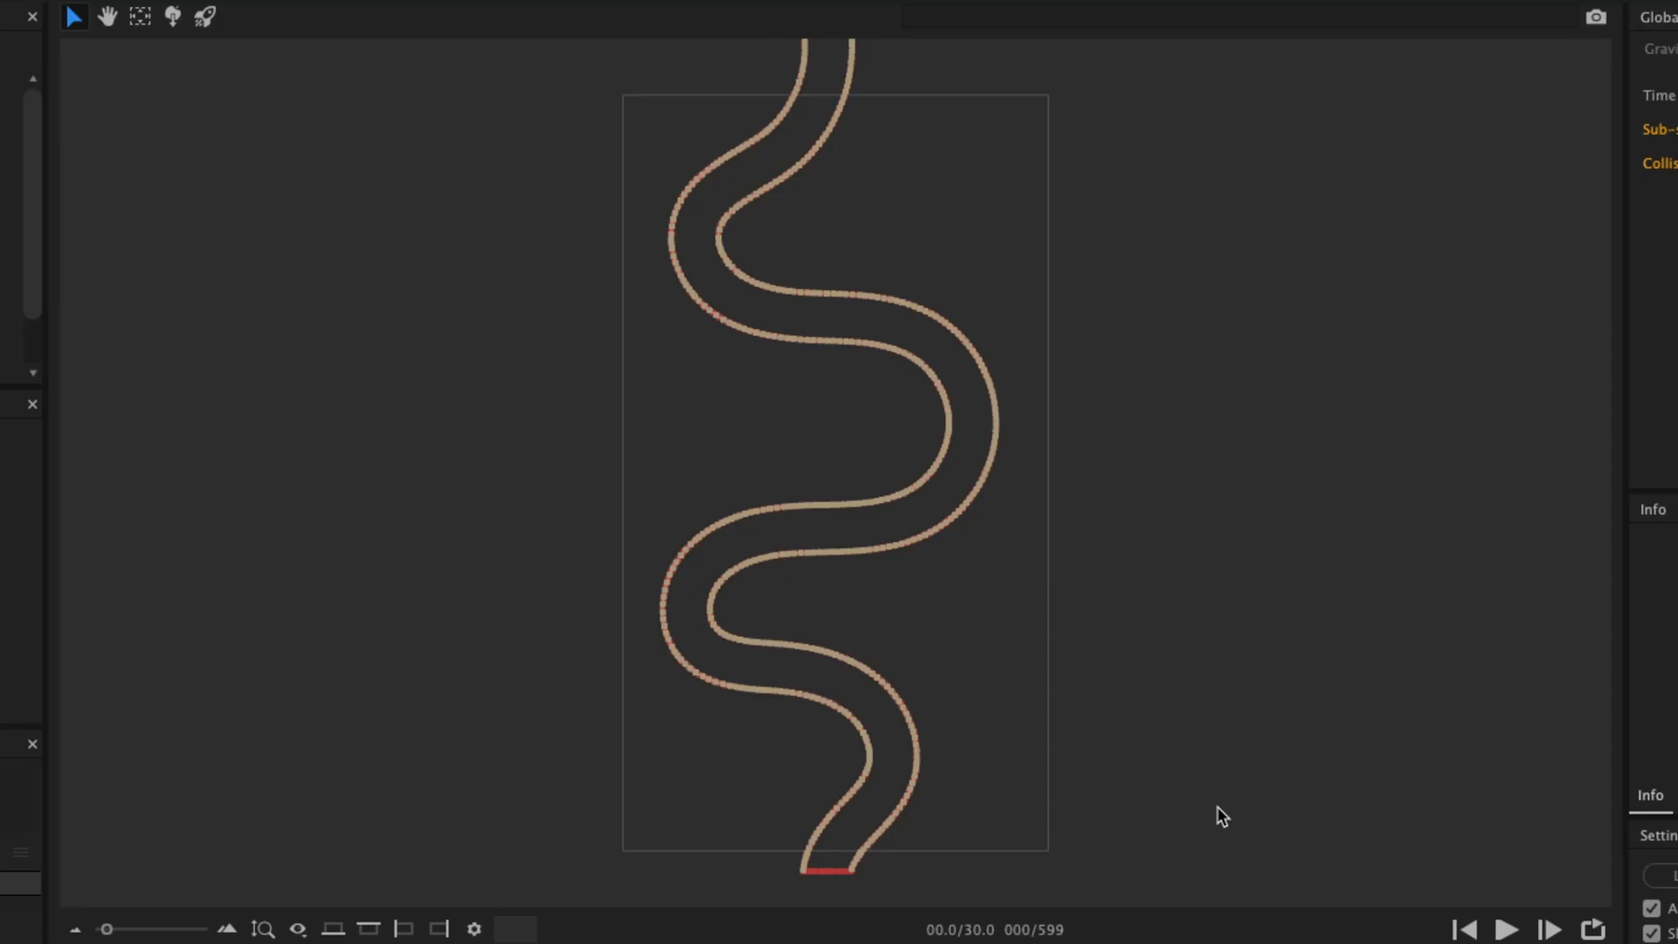
pyautogui.click(1507, 928)
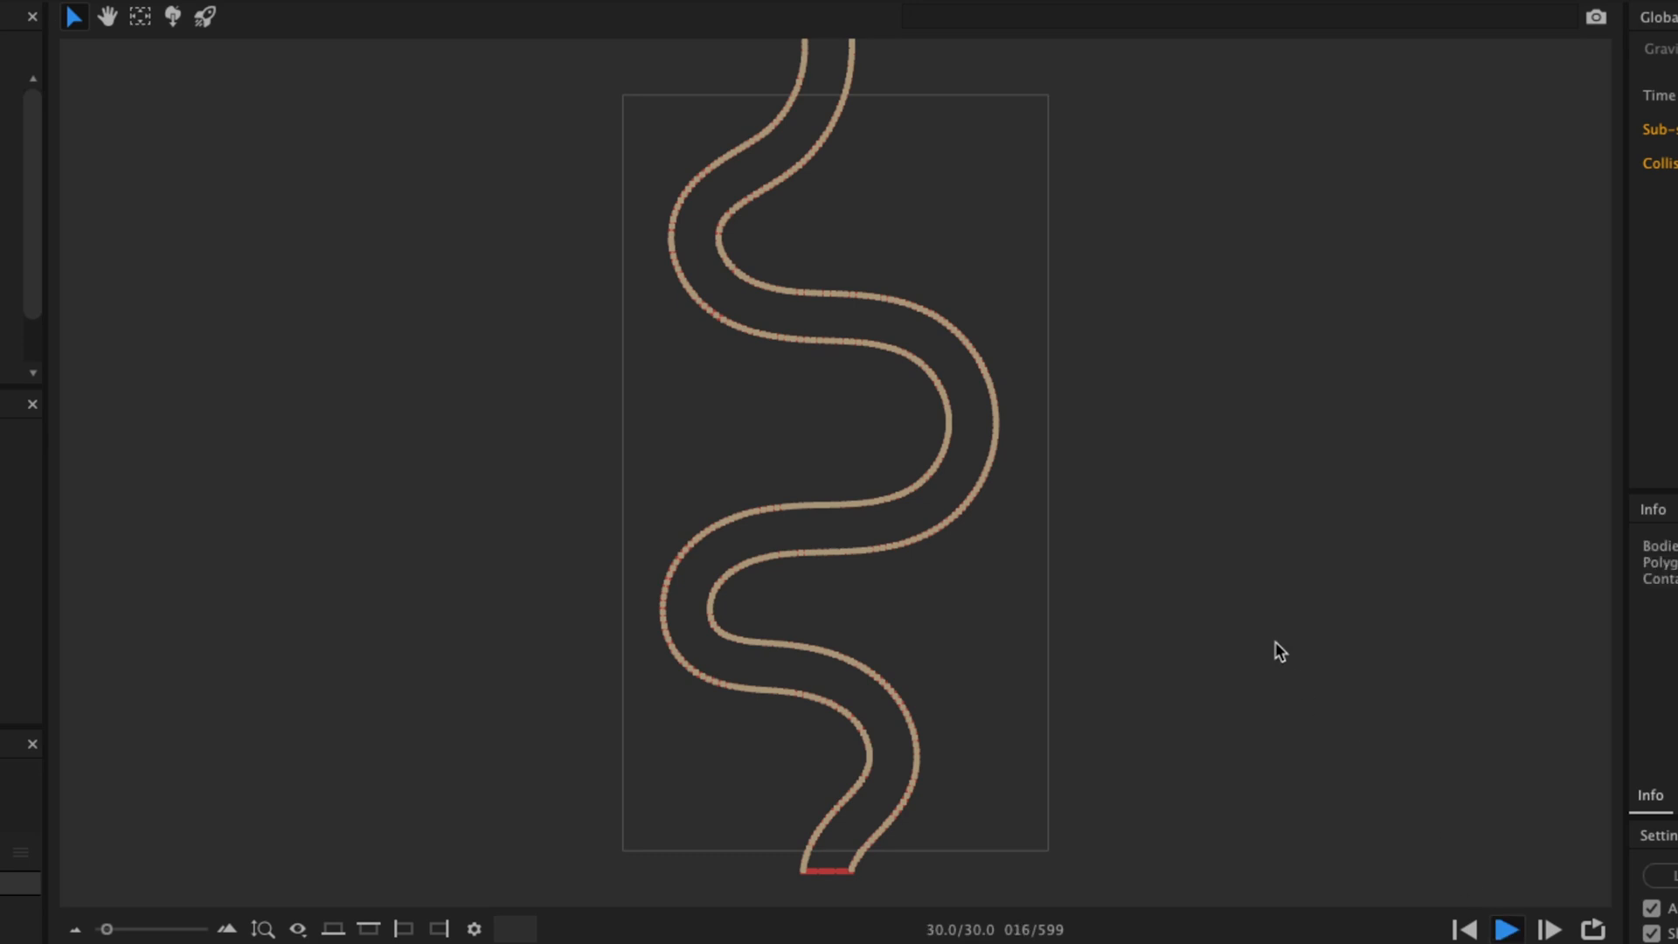
pyautogui.click(1505, 929)
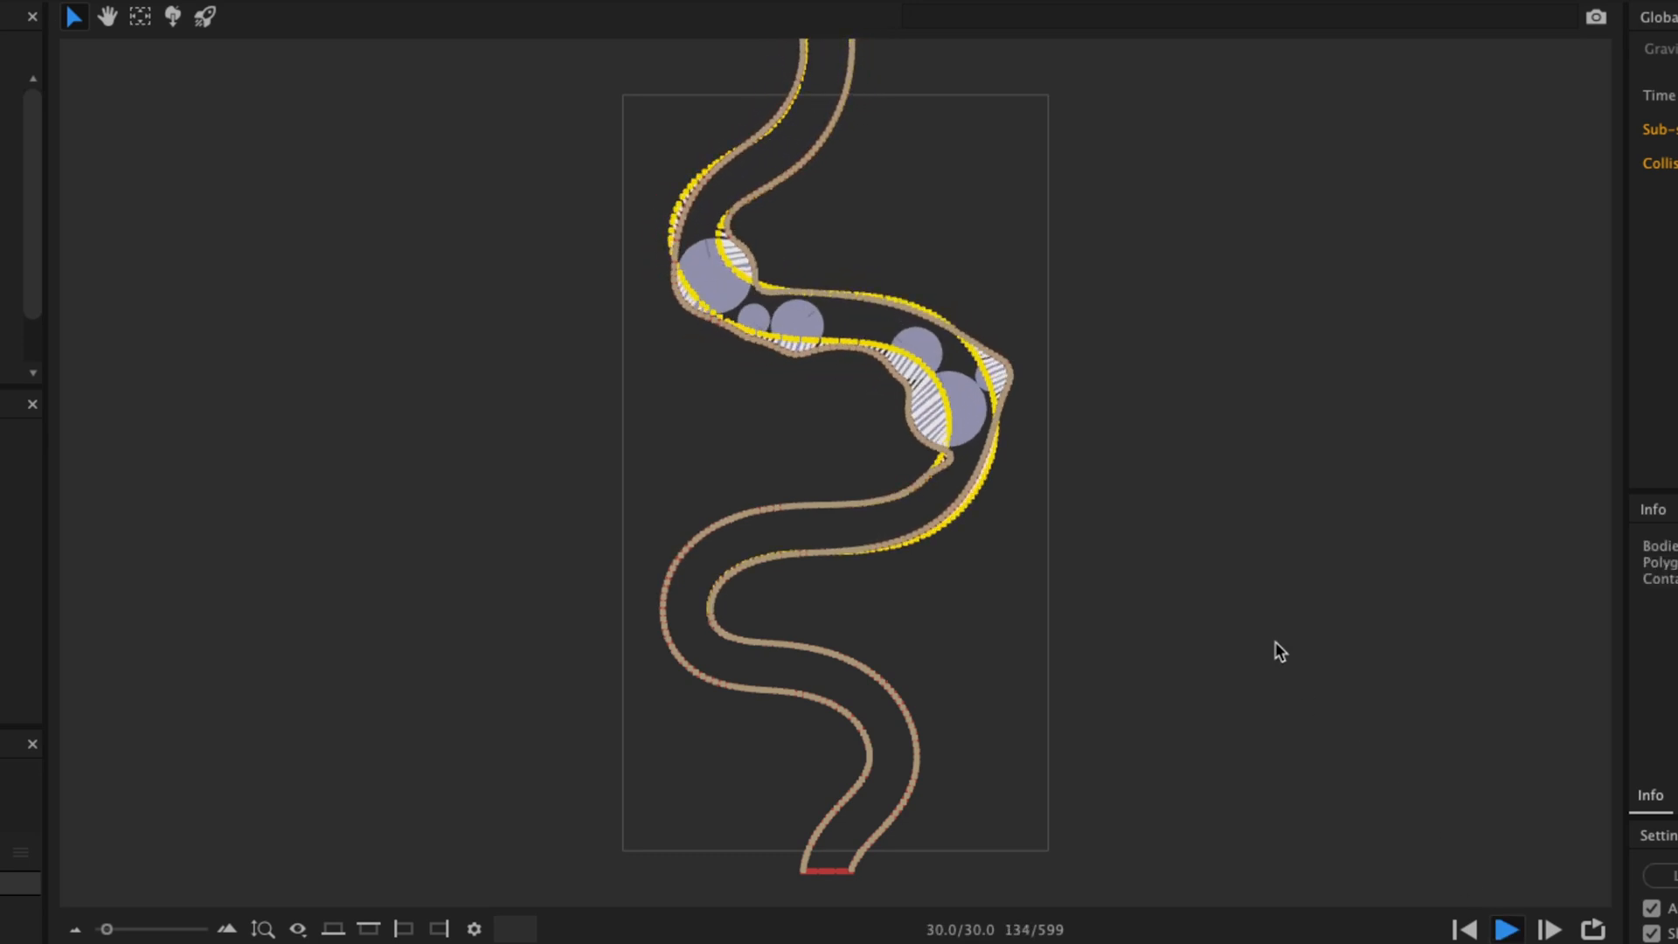
pyautogui.click(1505, 928)
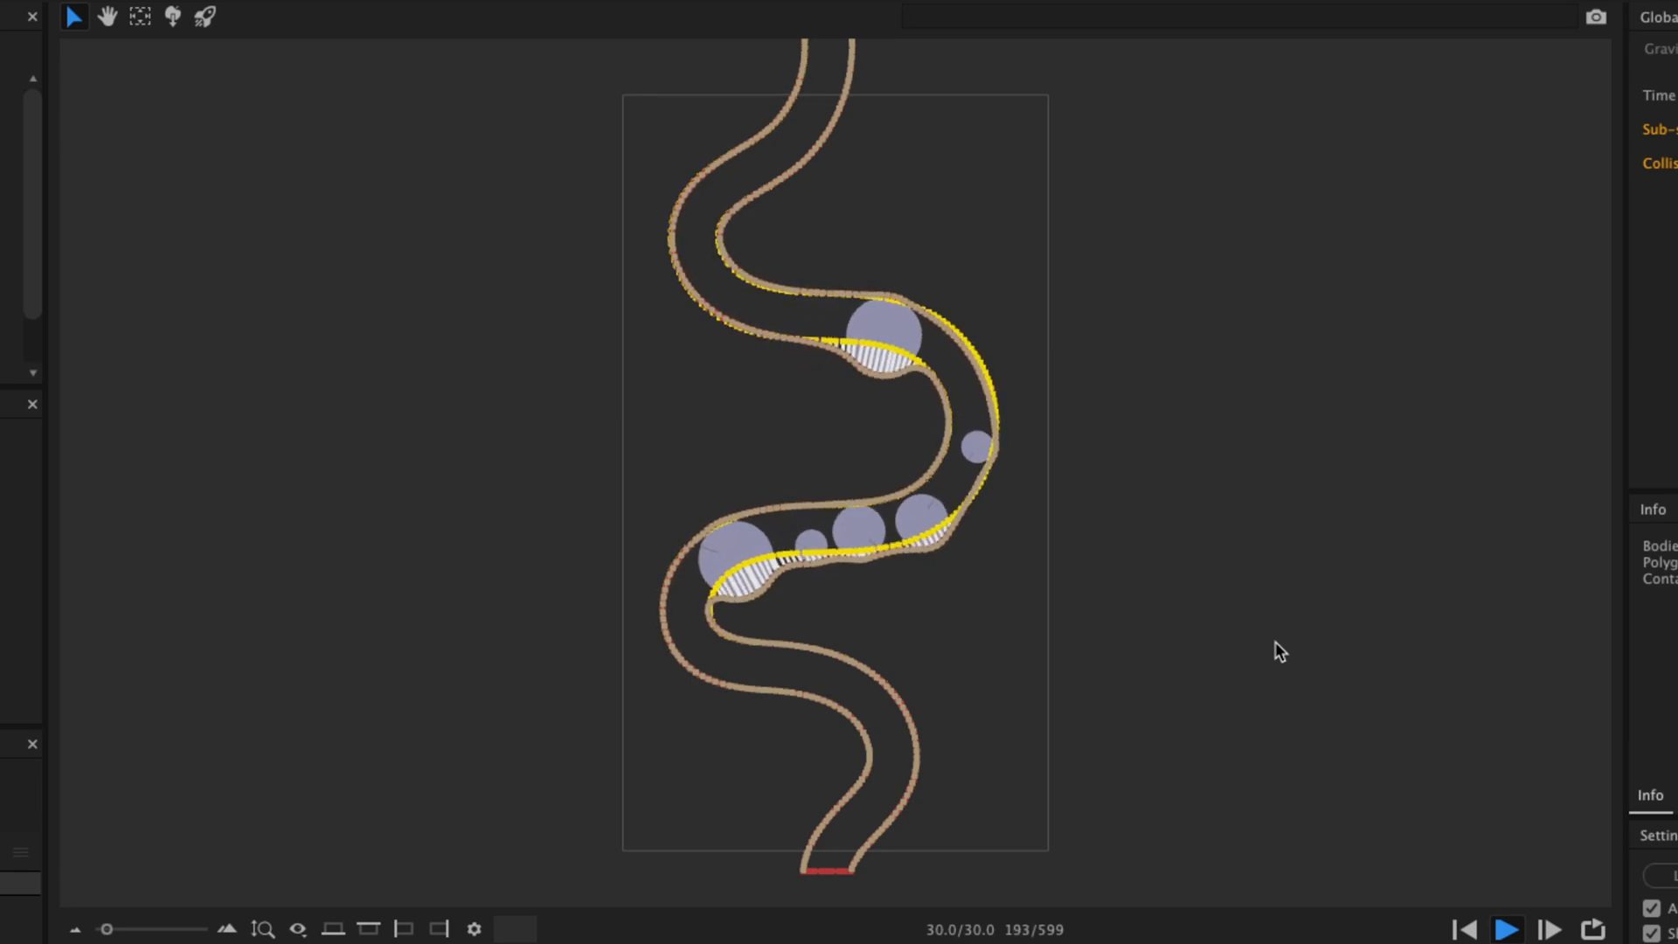
pyautogui.click(1506, 928)
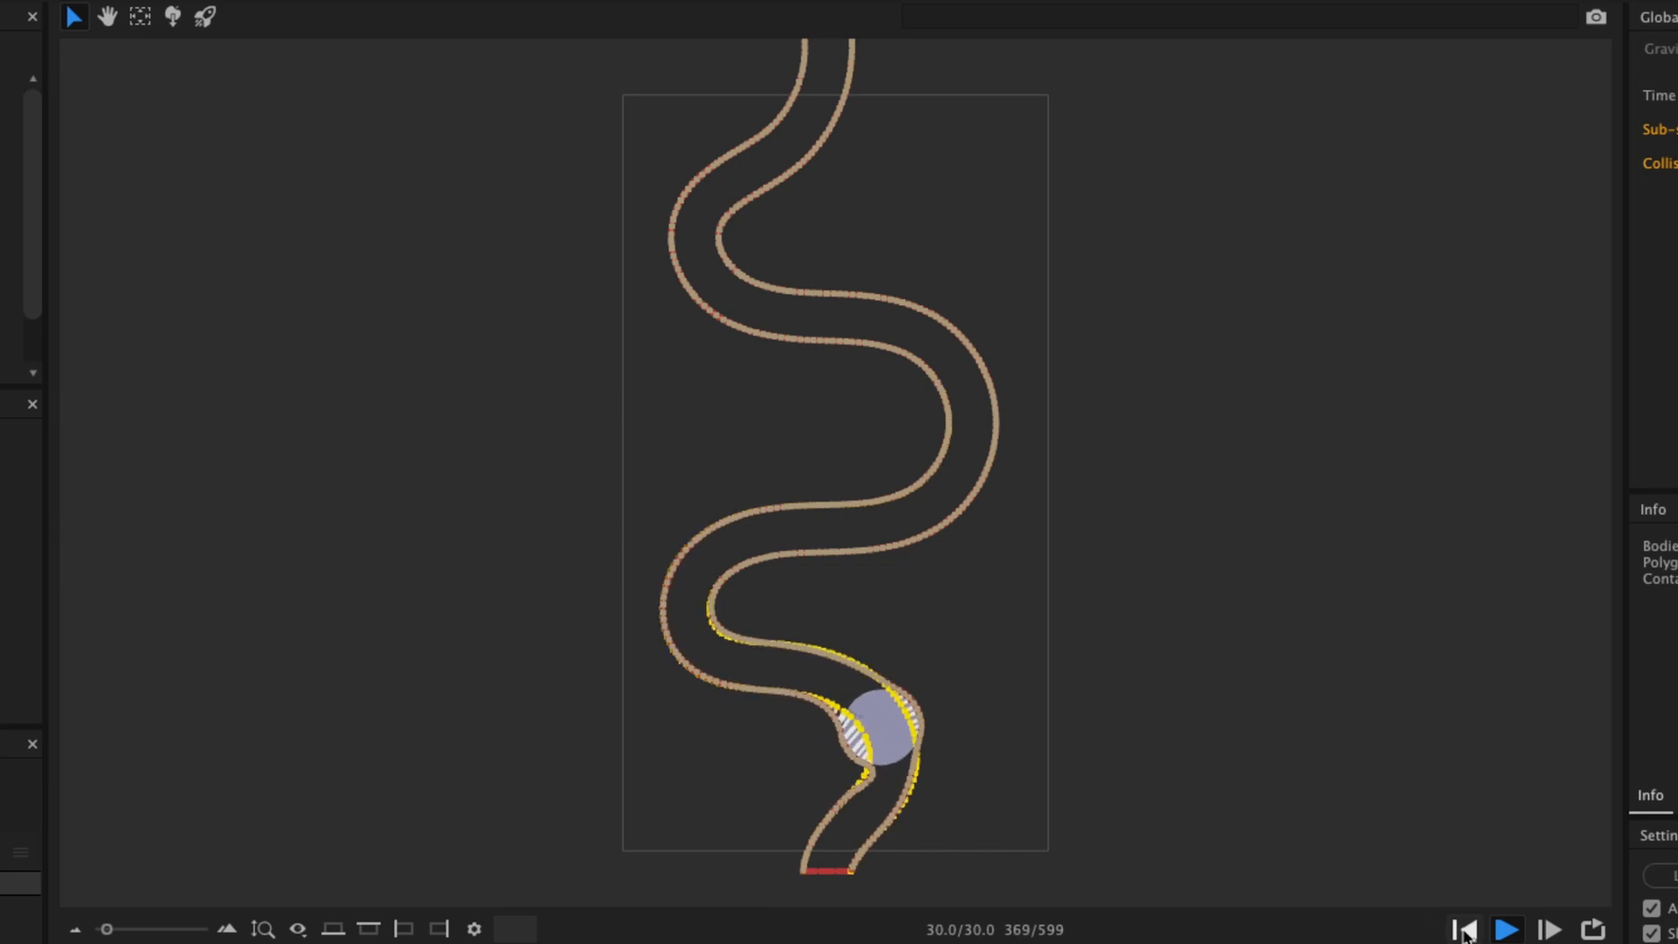
pyautogui.click(1507, 928)
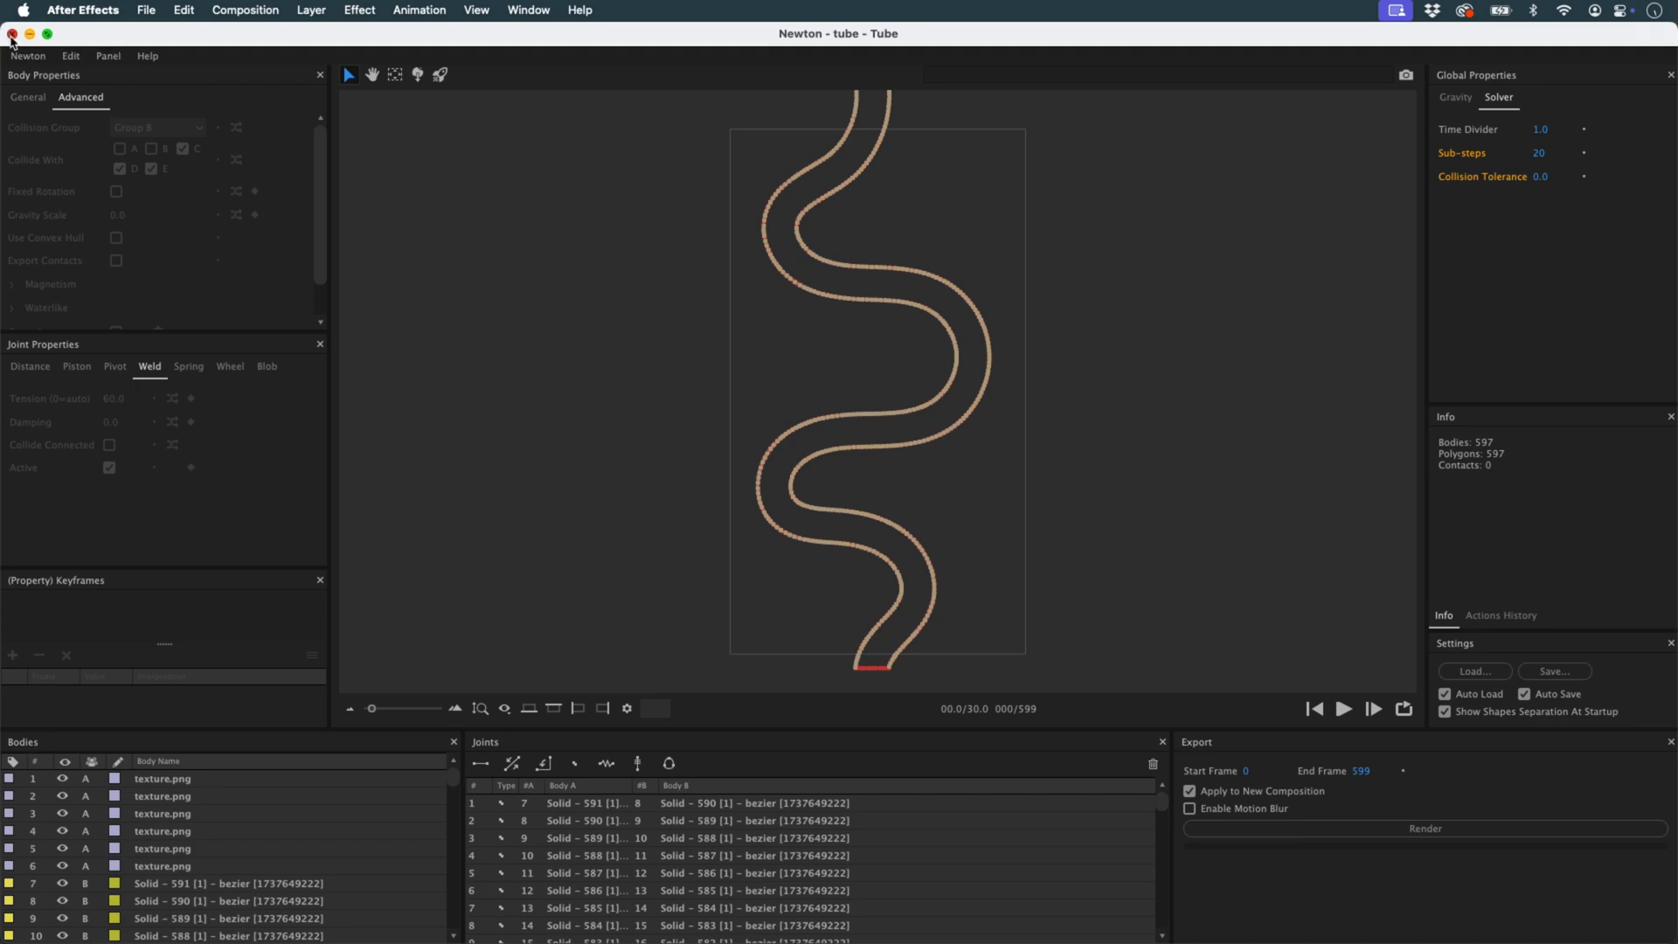
pyautogui.click(12, 38)
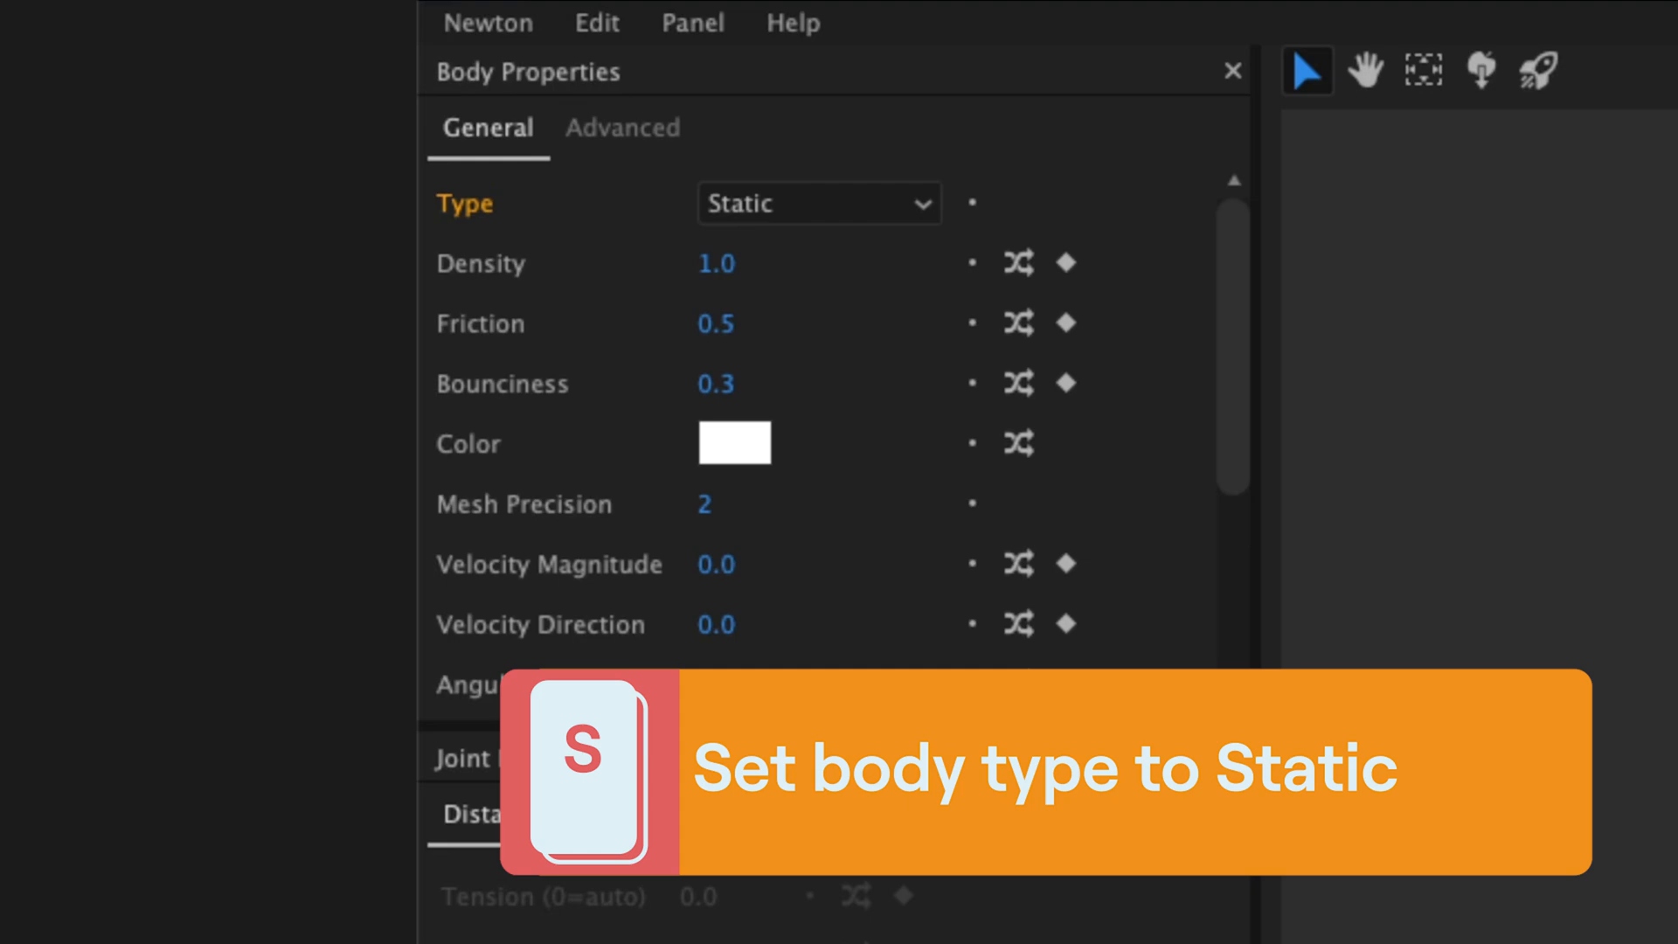
# Make the bottom box static and expand its Teleportation options for sending marbles back to their initial positions.
pyautogui.click(622, 128)
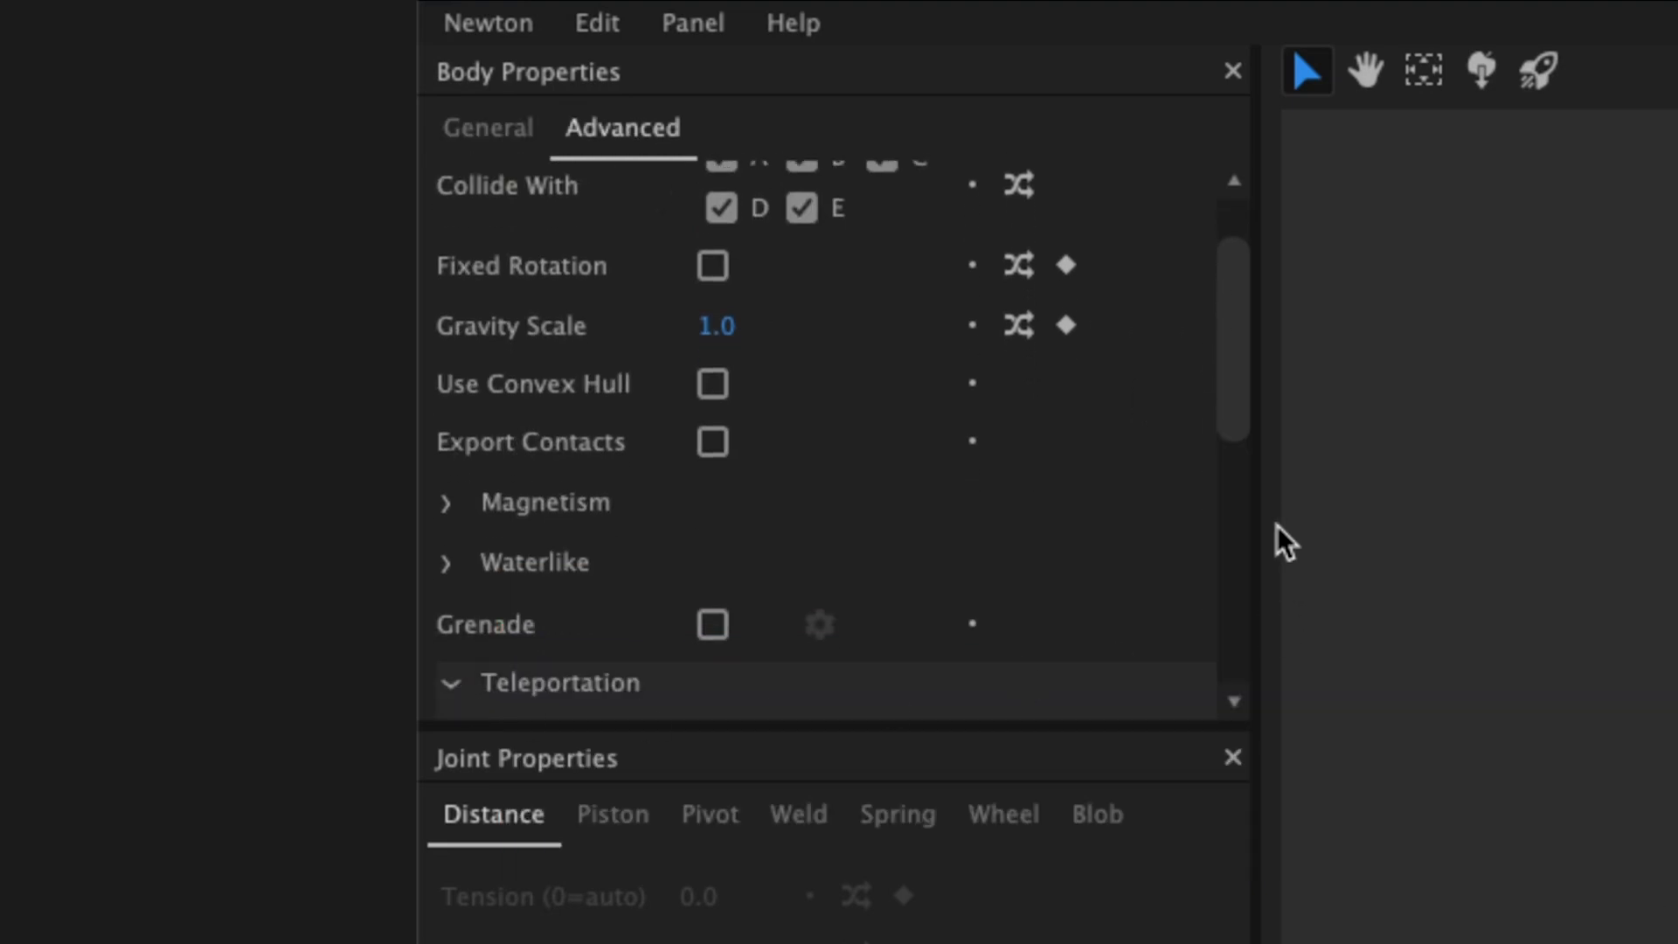
pyautogui.scroll(-3)
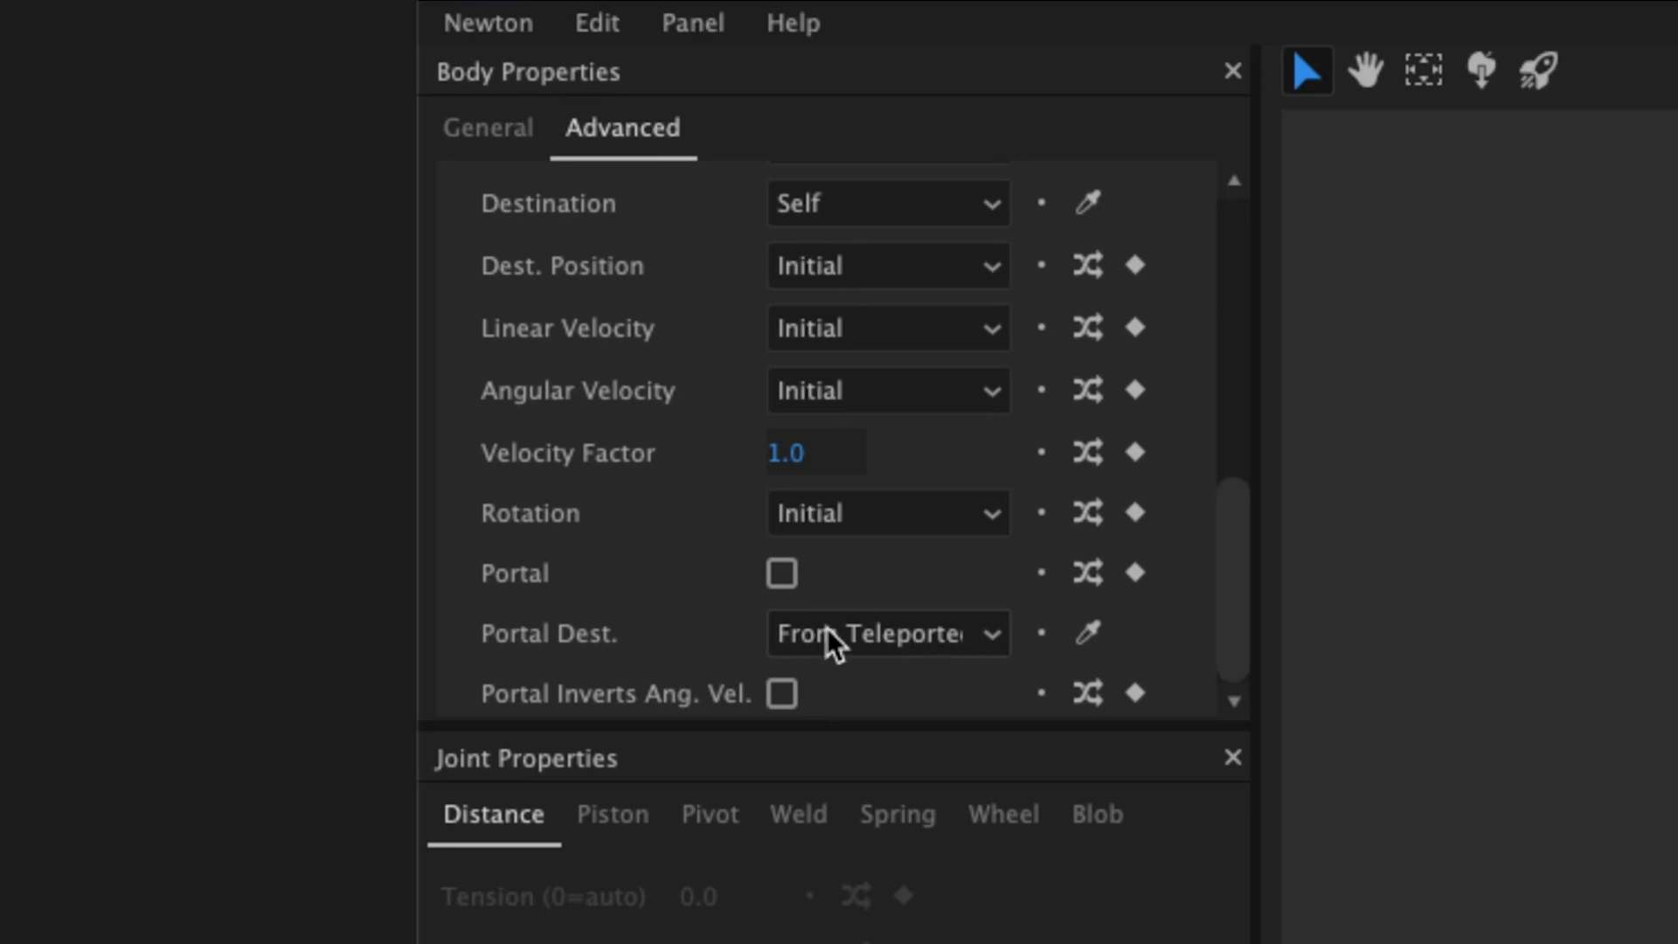
pyautogui.click(779, 574)
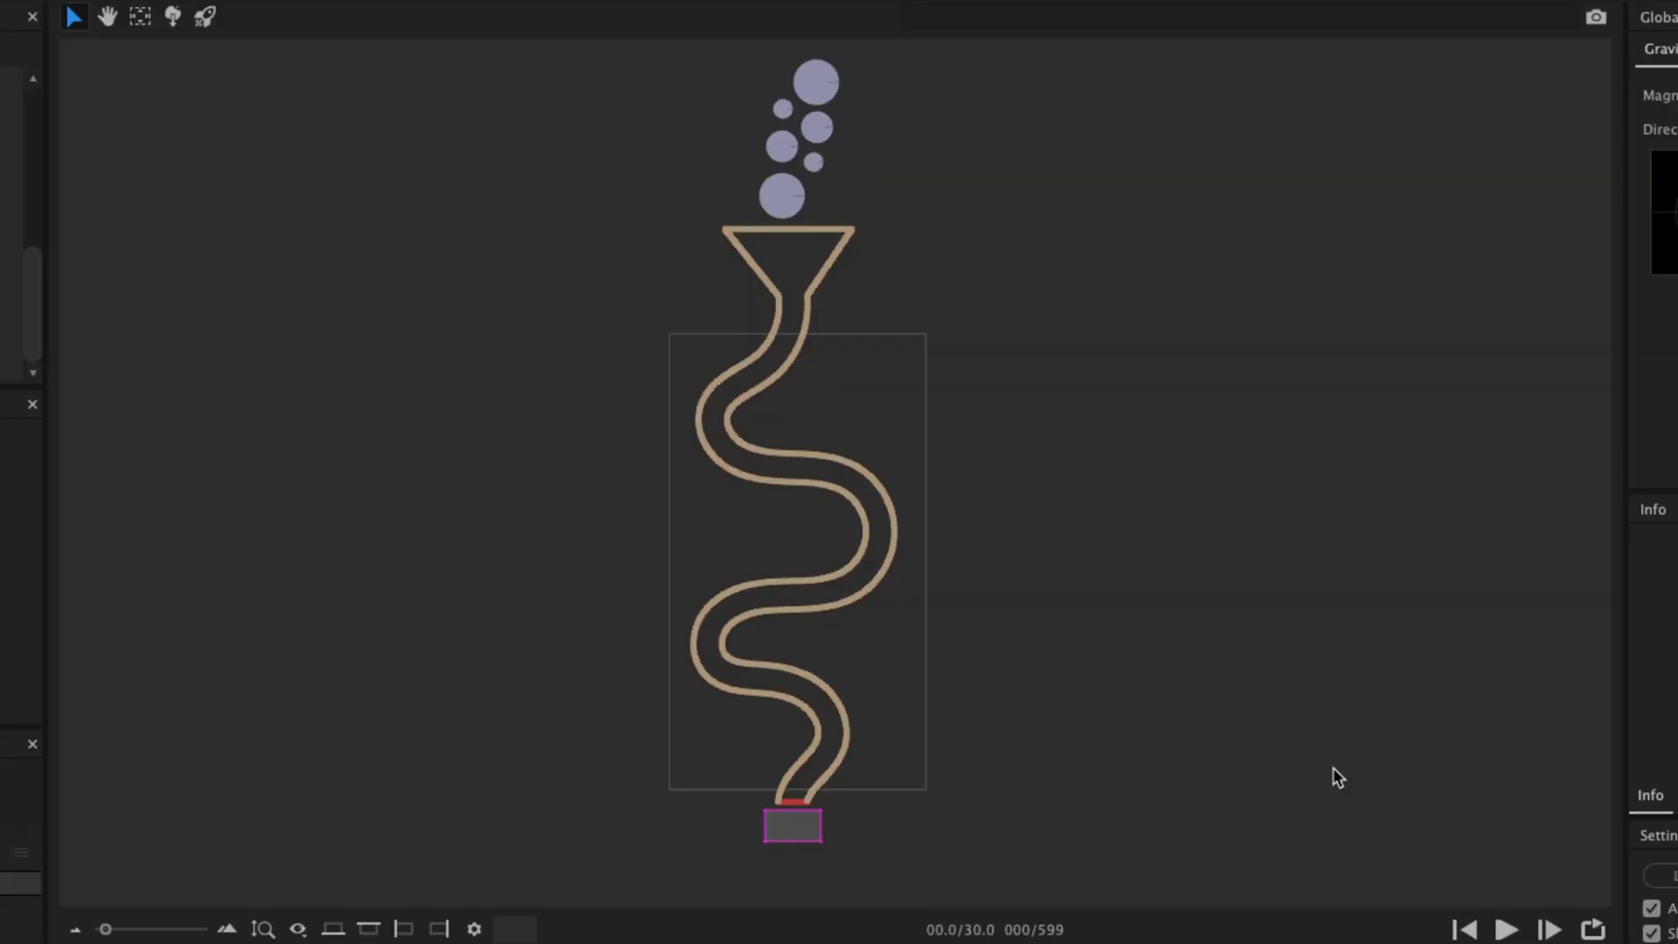
# Run the simulation so marbles reach the box and reappear above the funnel in a loop.
pyautogui.click(1508, 928)
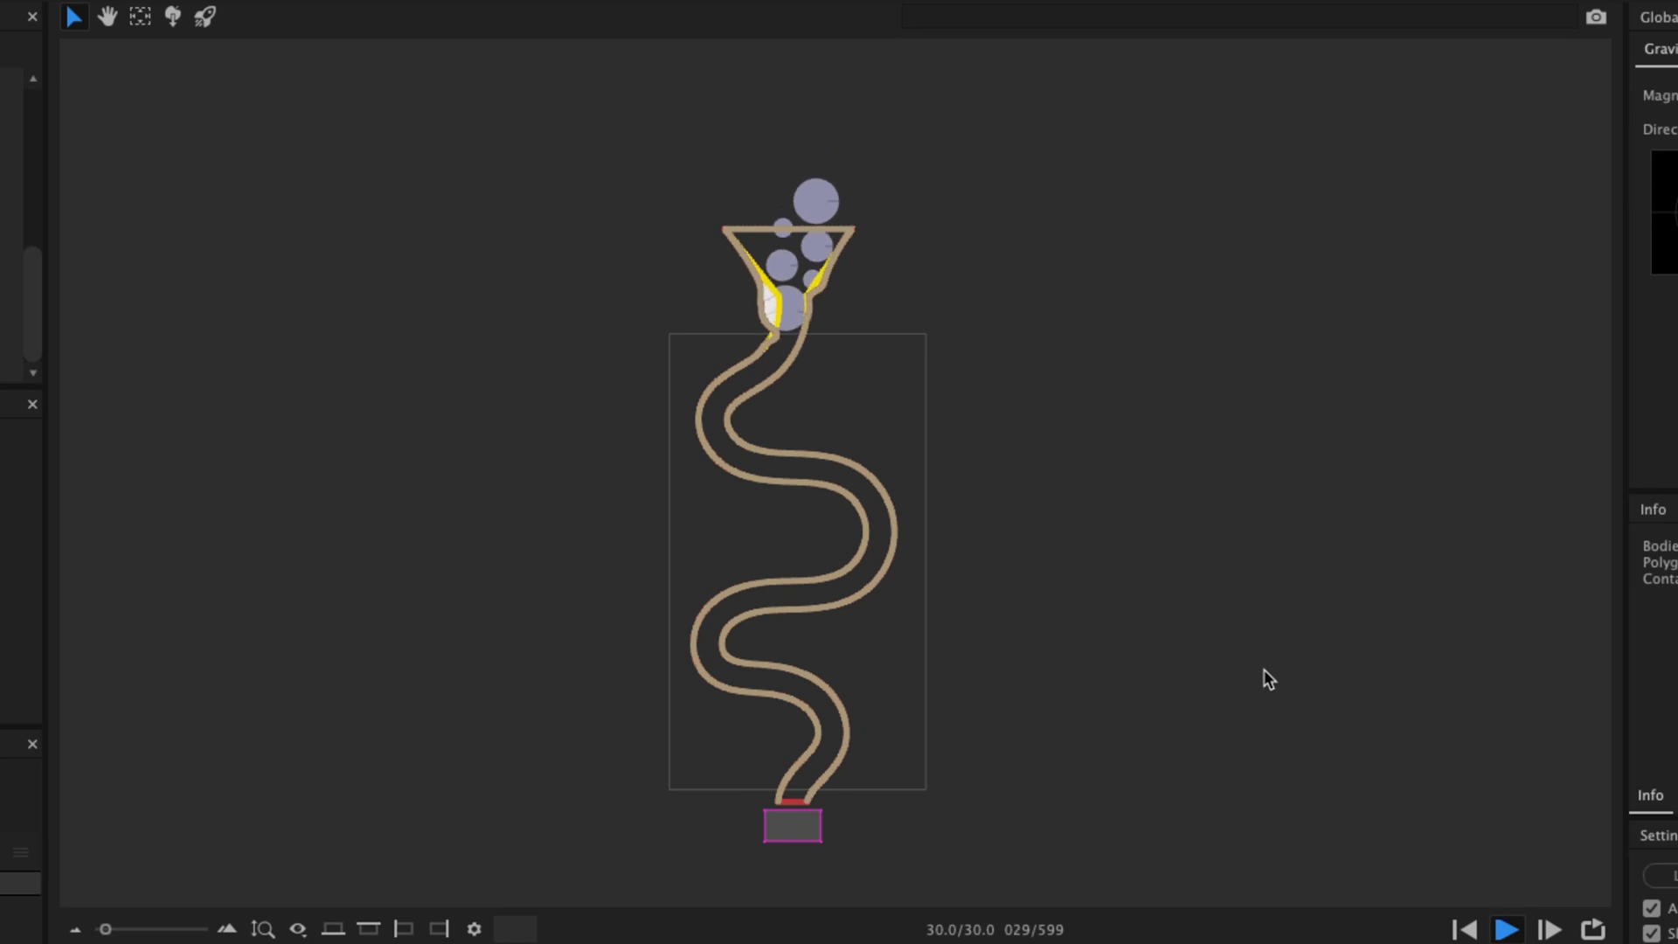
pyautogui.click(1506, 928)
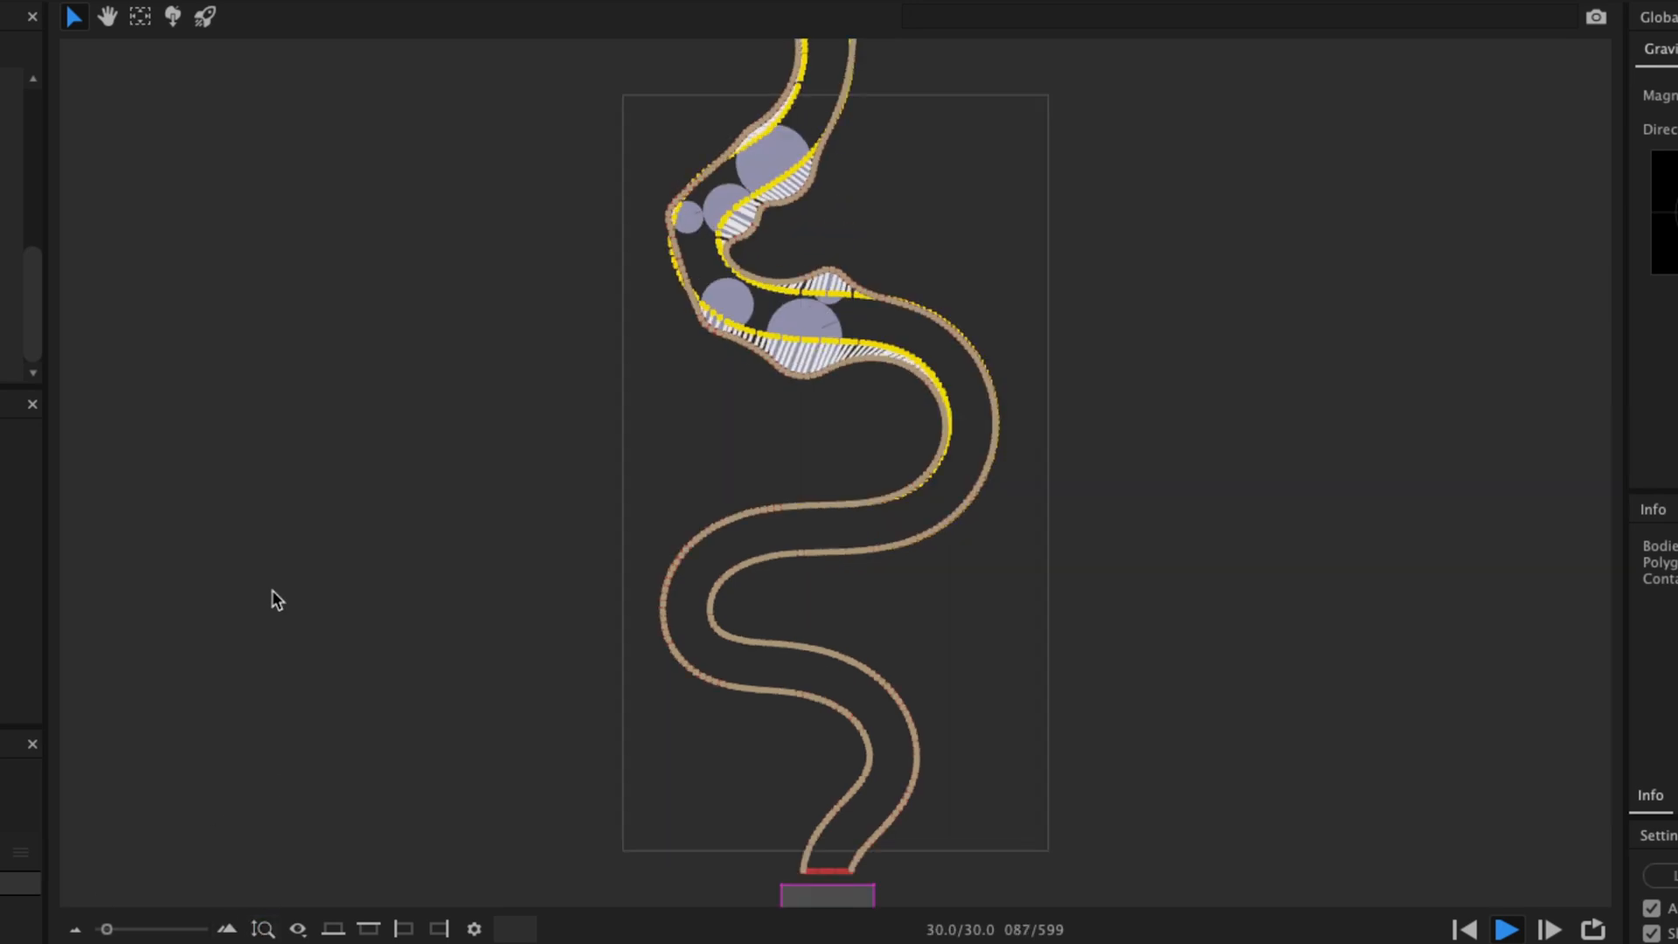
pyautogui.click(1507, 928)
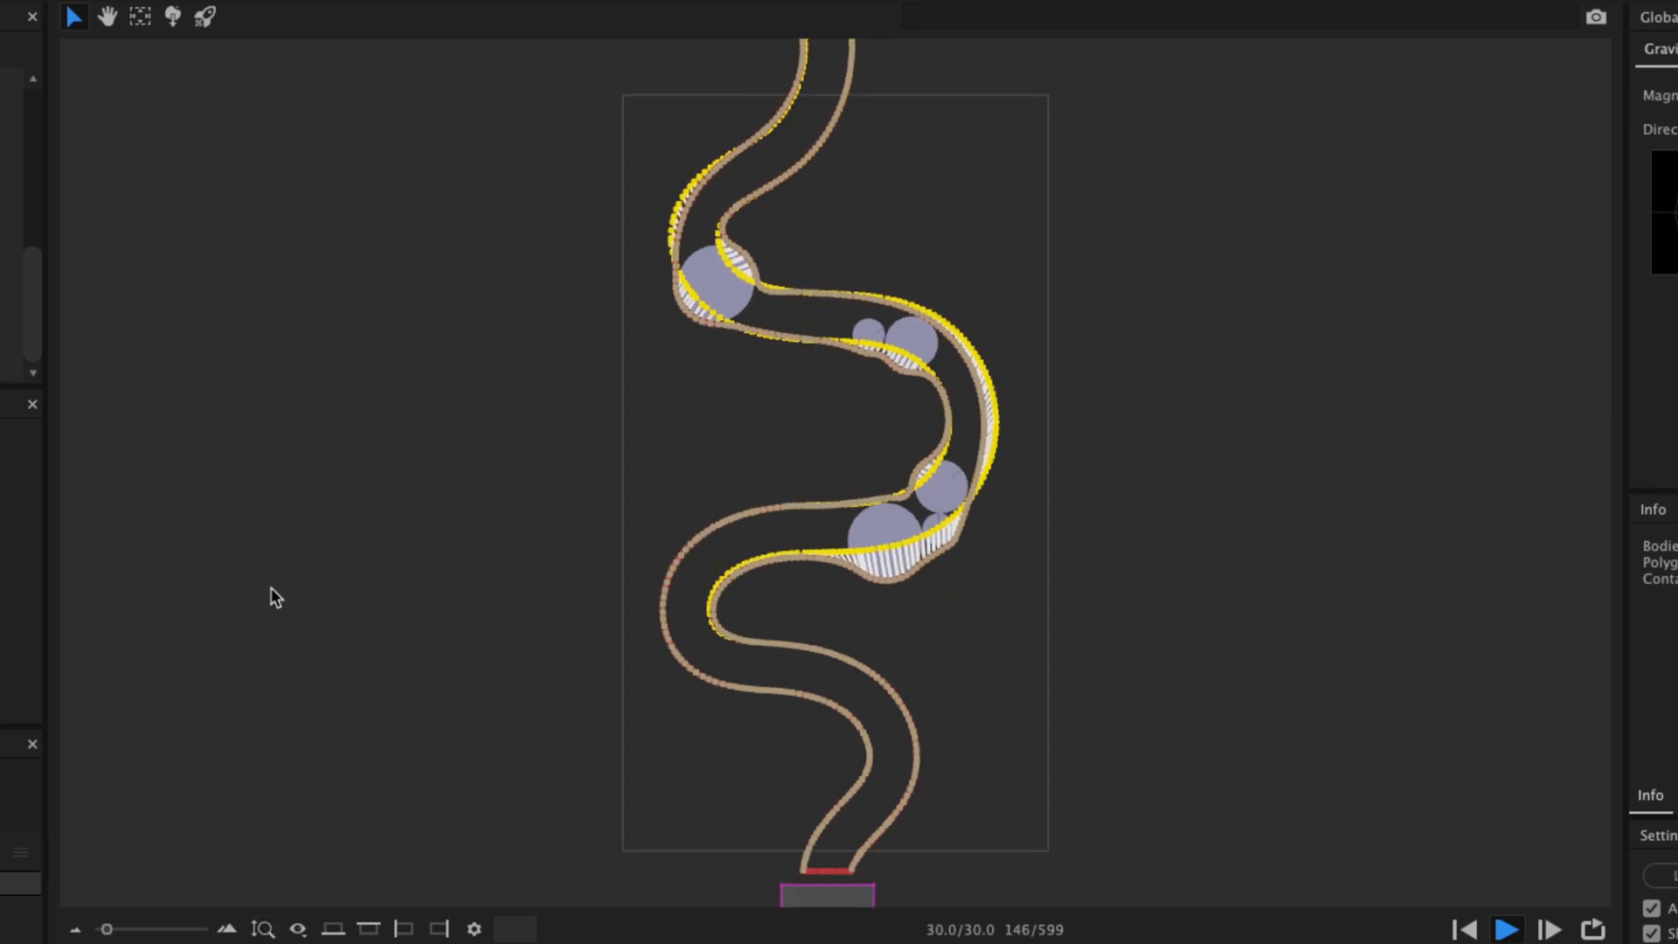
pyautogui.click(1505, 929)
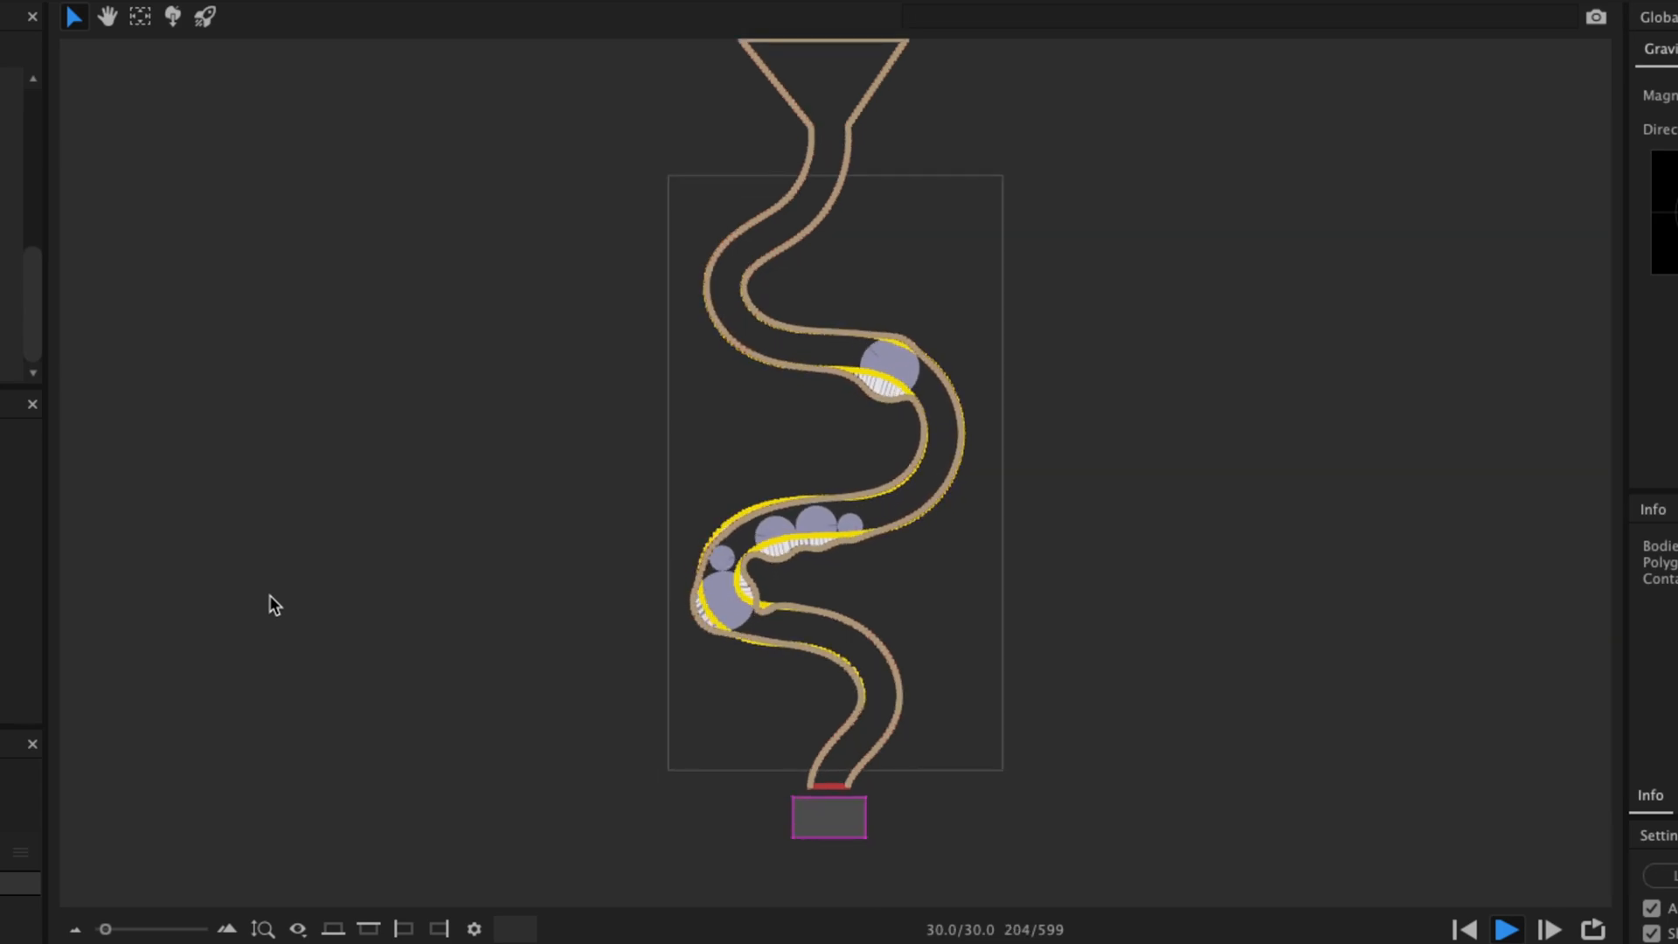
pyautogui.click(1508, 928)
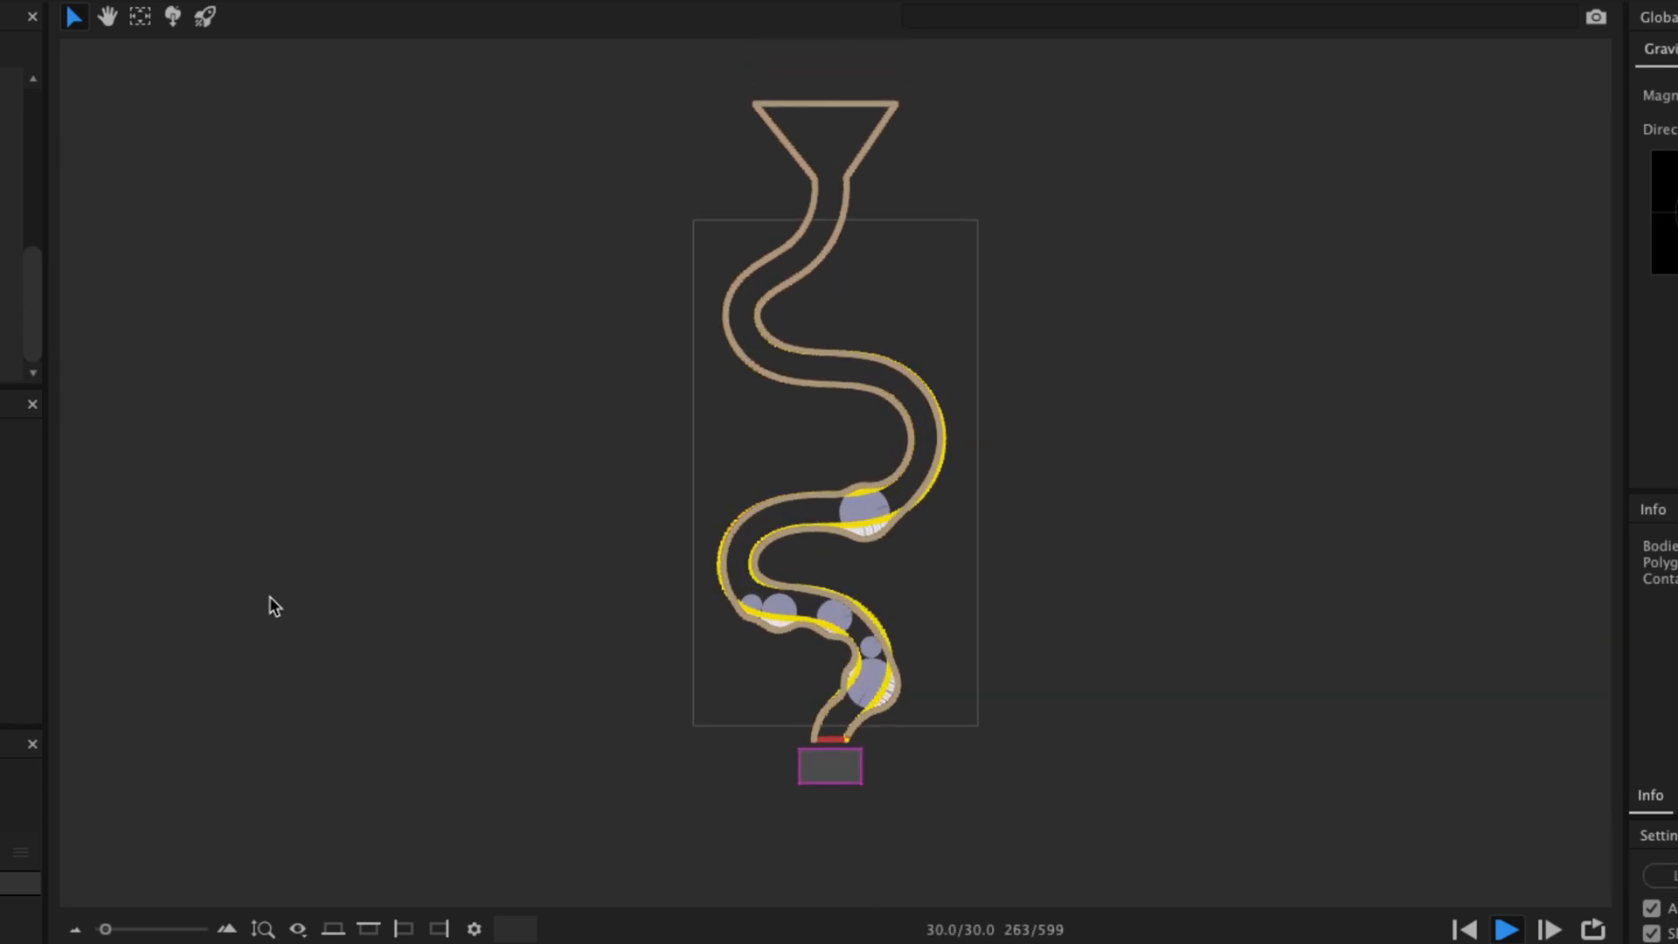
pyautogui.click(1507, 928)
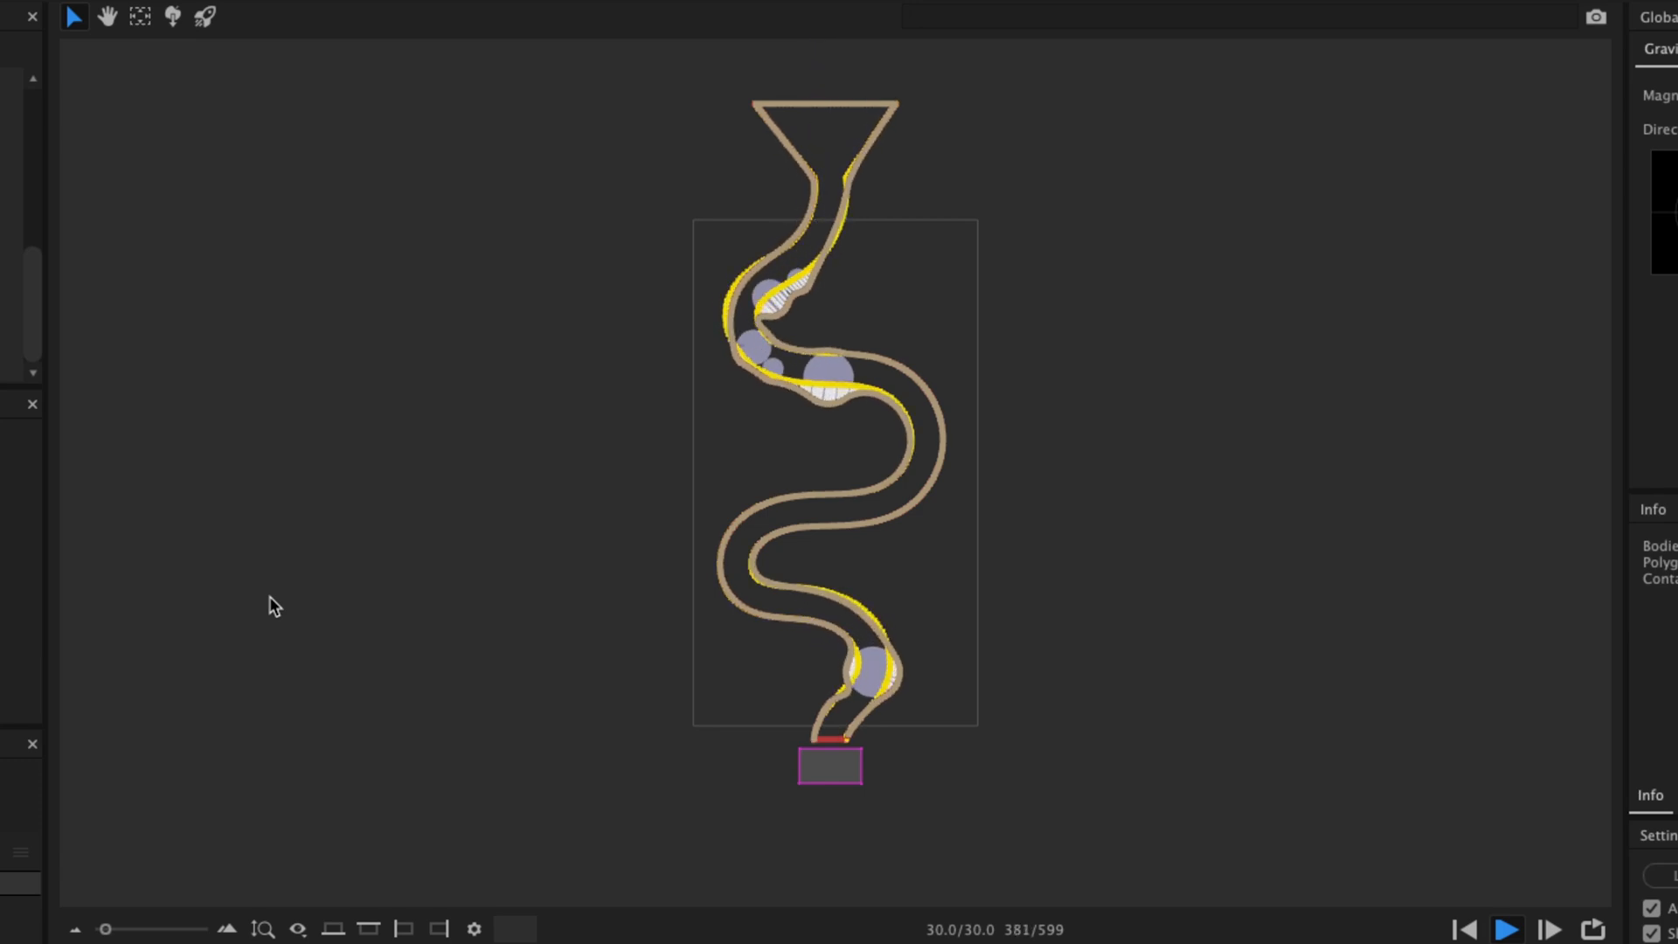
pyautogui.click(1506, 929)
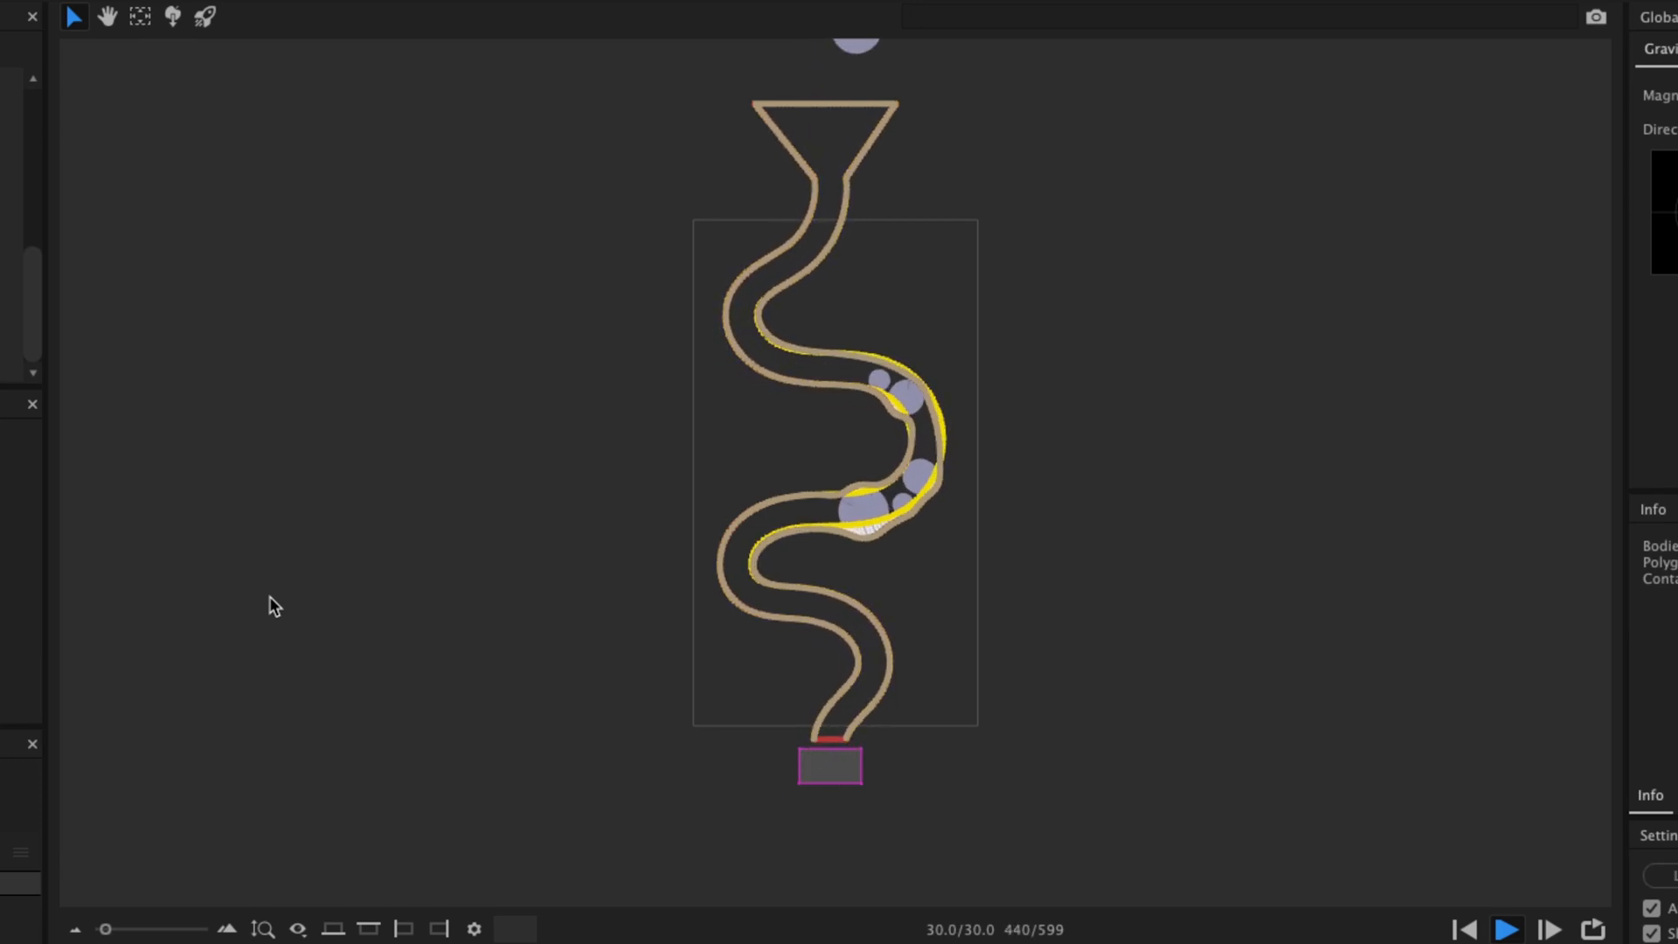
pyautogui.click(1505, 929)
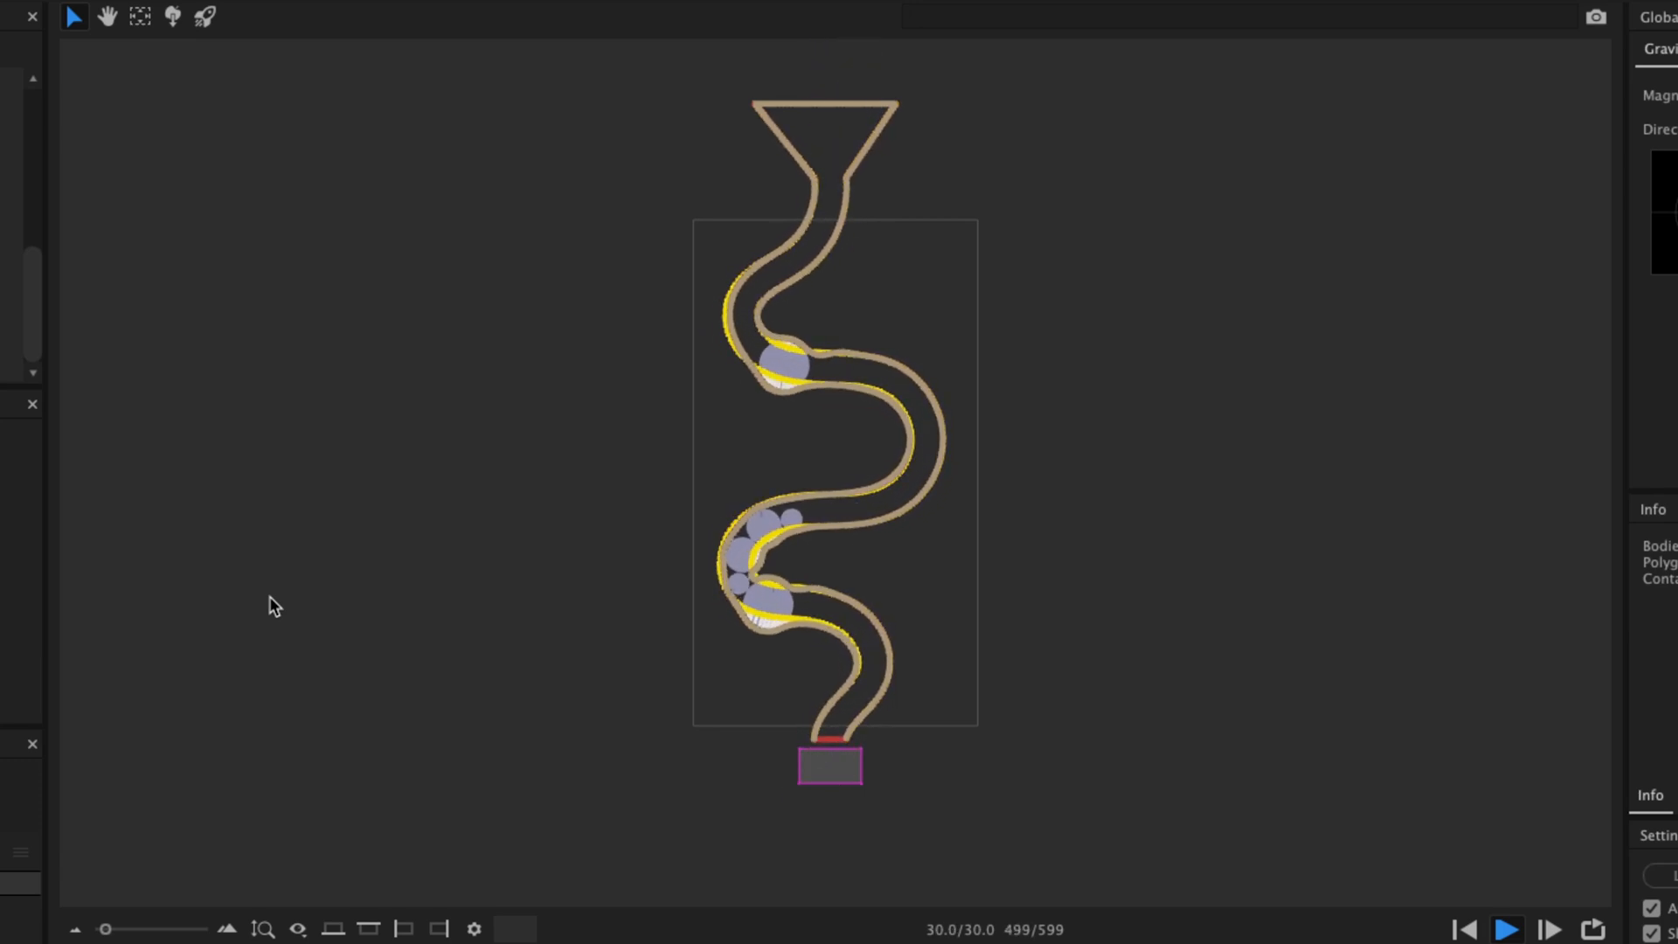
pyautogui.click(1507, 928)
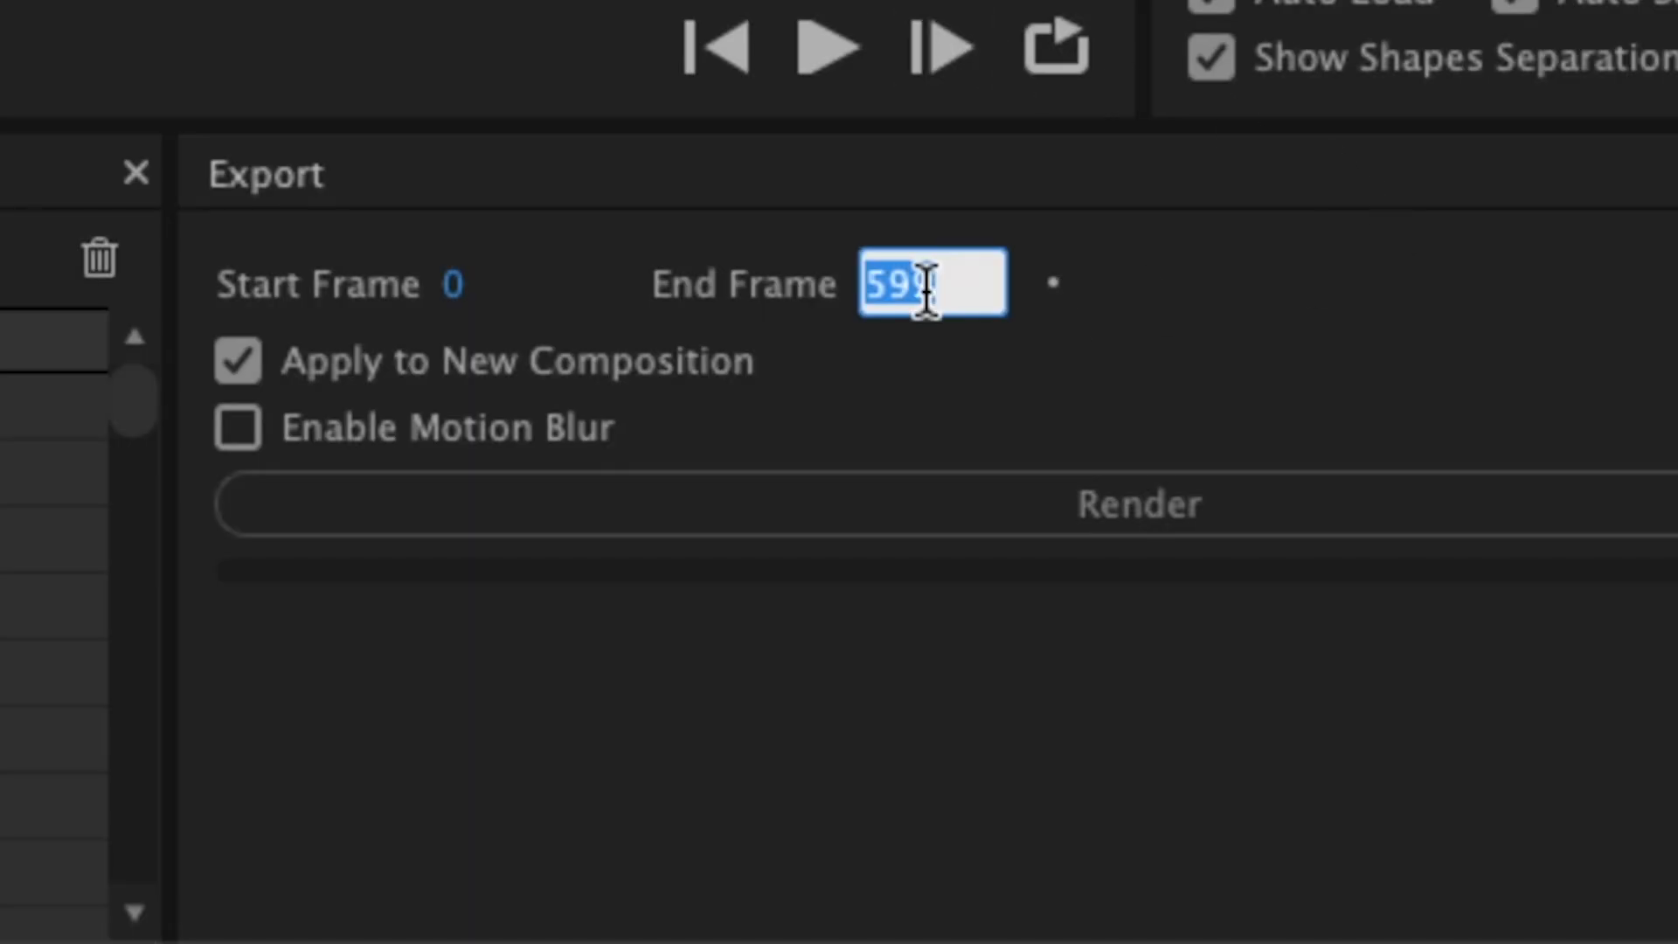
# Set the Newton export End Frame to 1200.
pyautogui.write('1200')
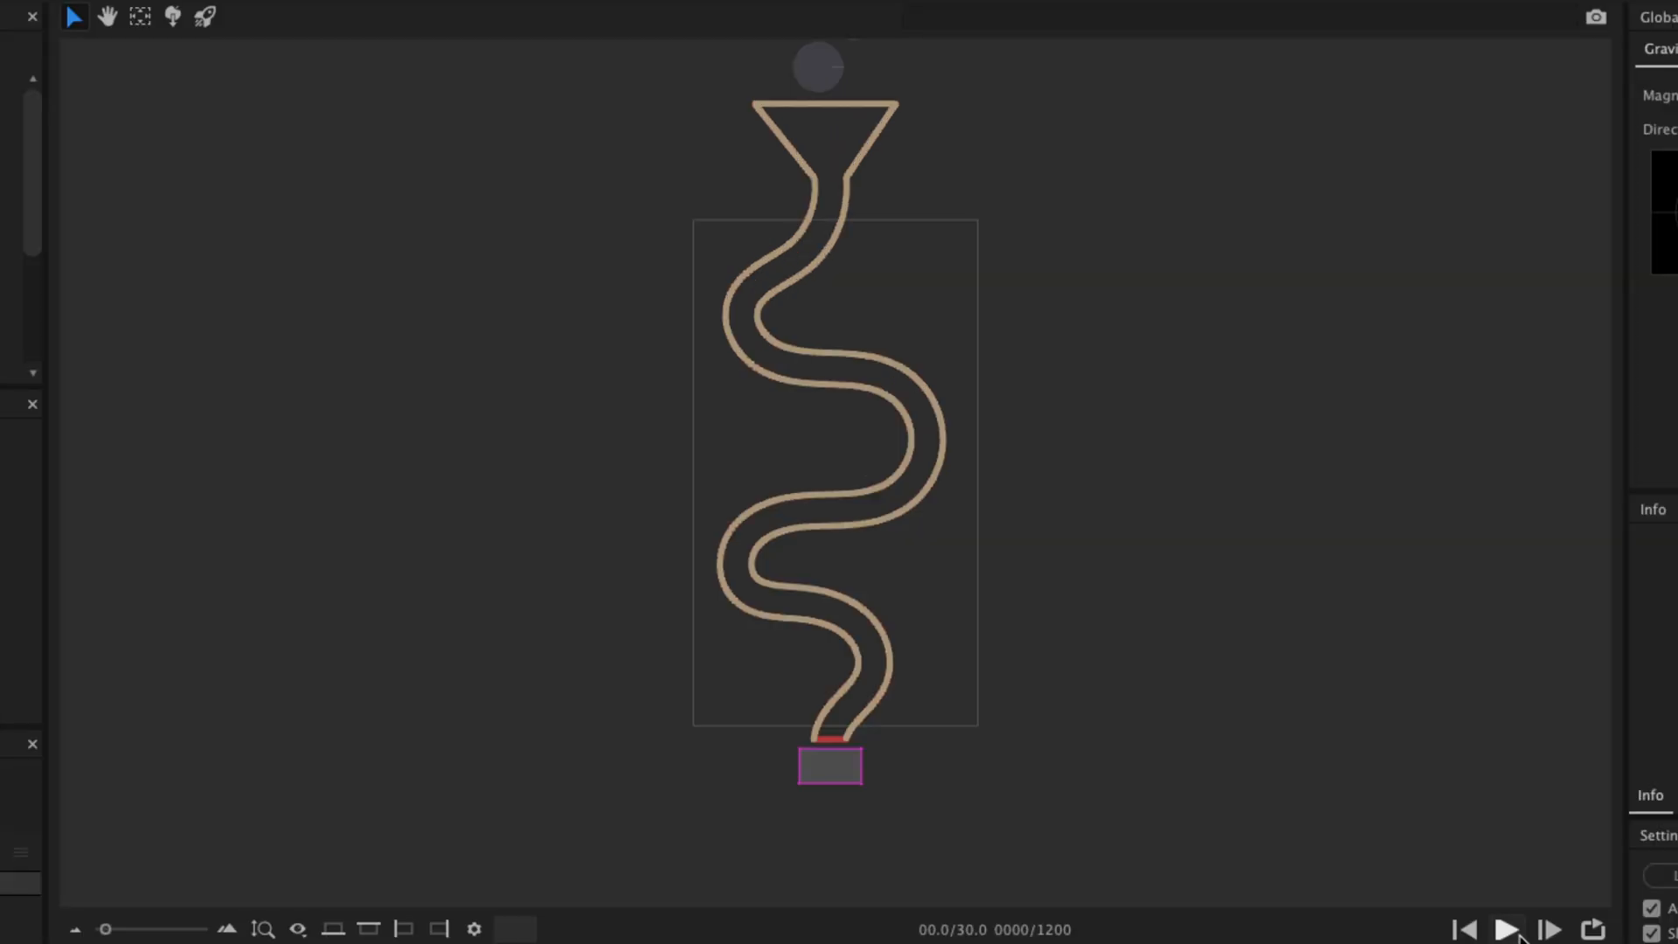
# Simulate the full 1200-frame range with marbles cycling through the tube and teleporting back.
pyautogui.click(1508, 929)
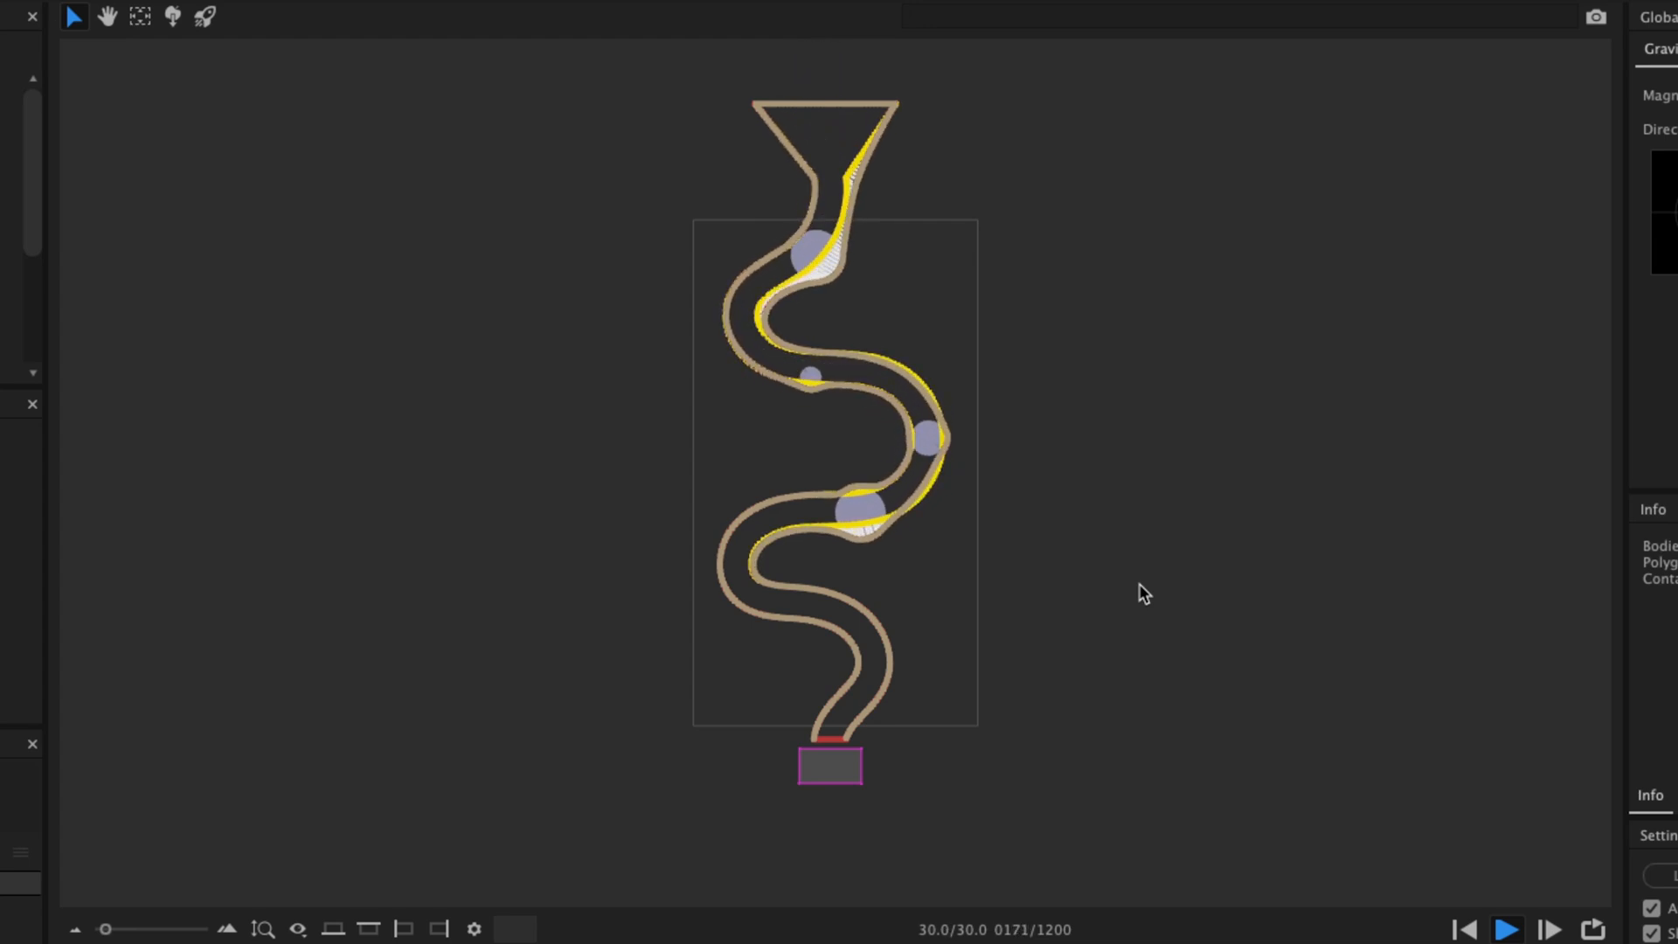
pyautogui.click(1505, 929)
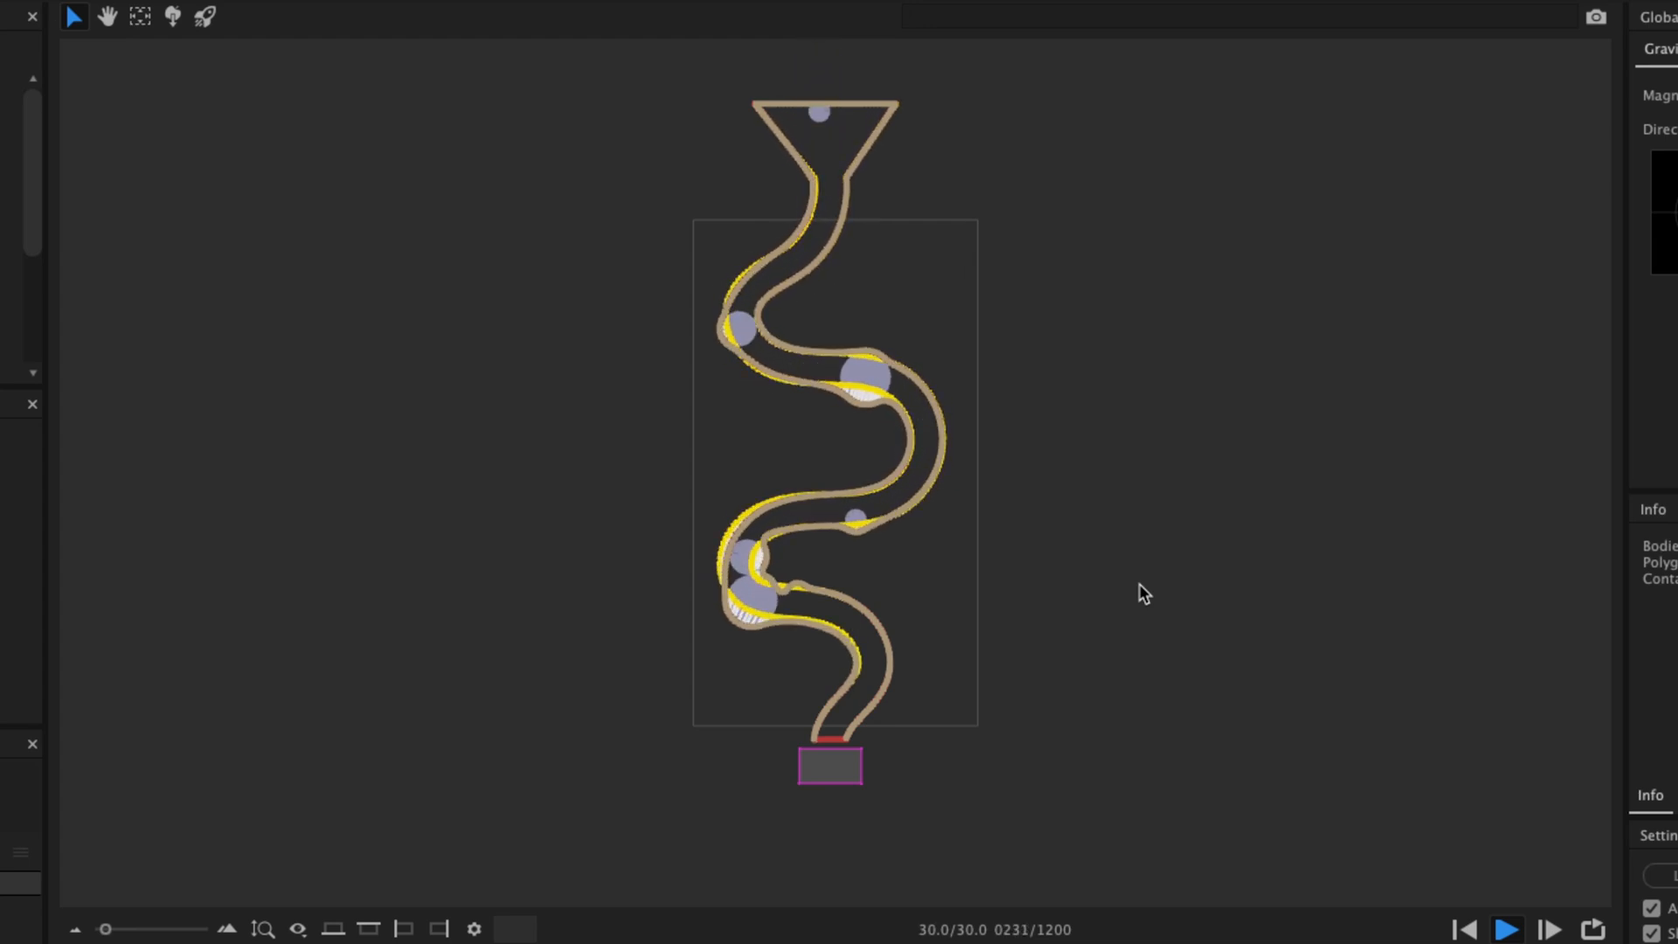
pyautogui.click(1505, 929)
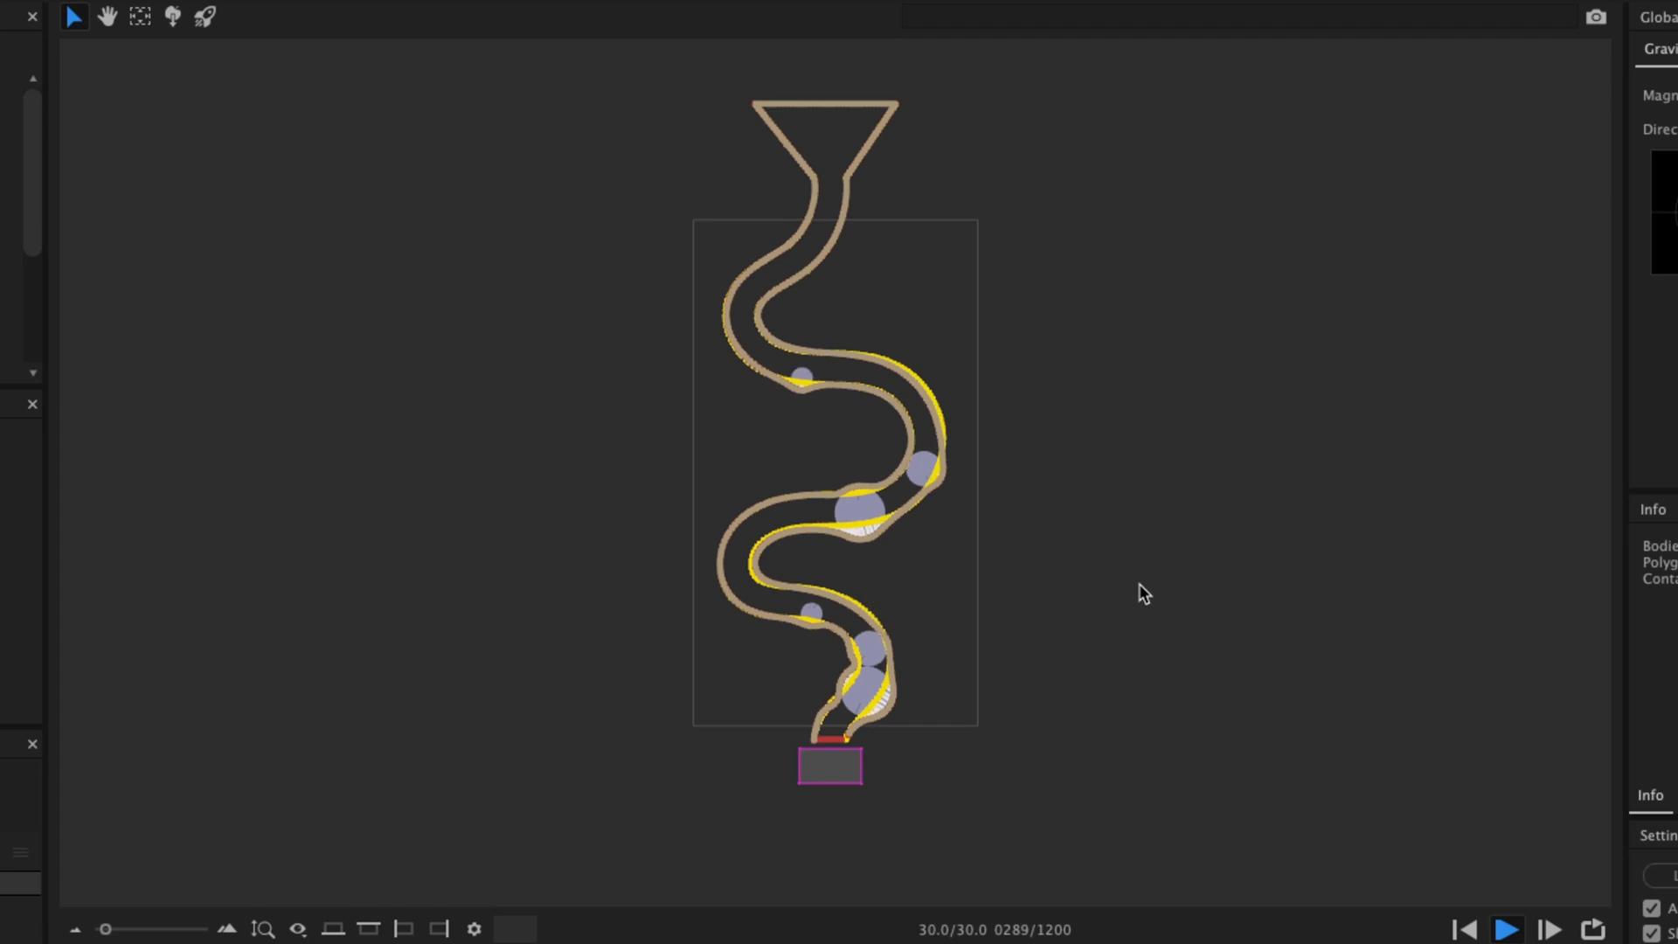
pyautogui.click(1506, 929)
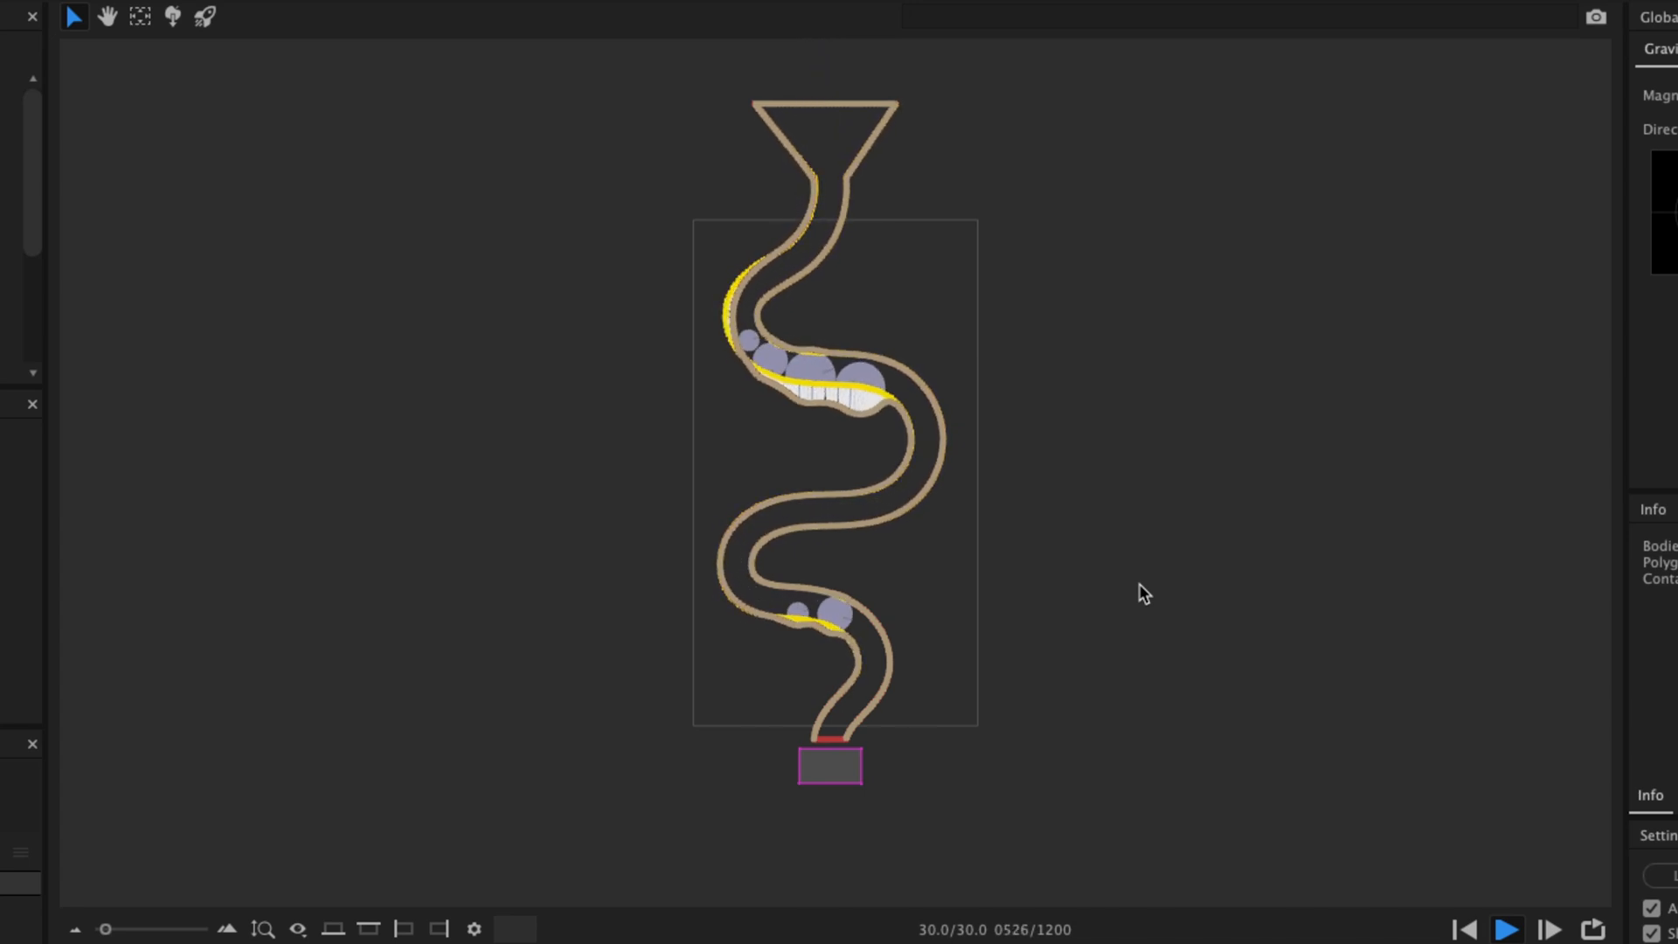
pyautogui.click(1505, 929)
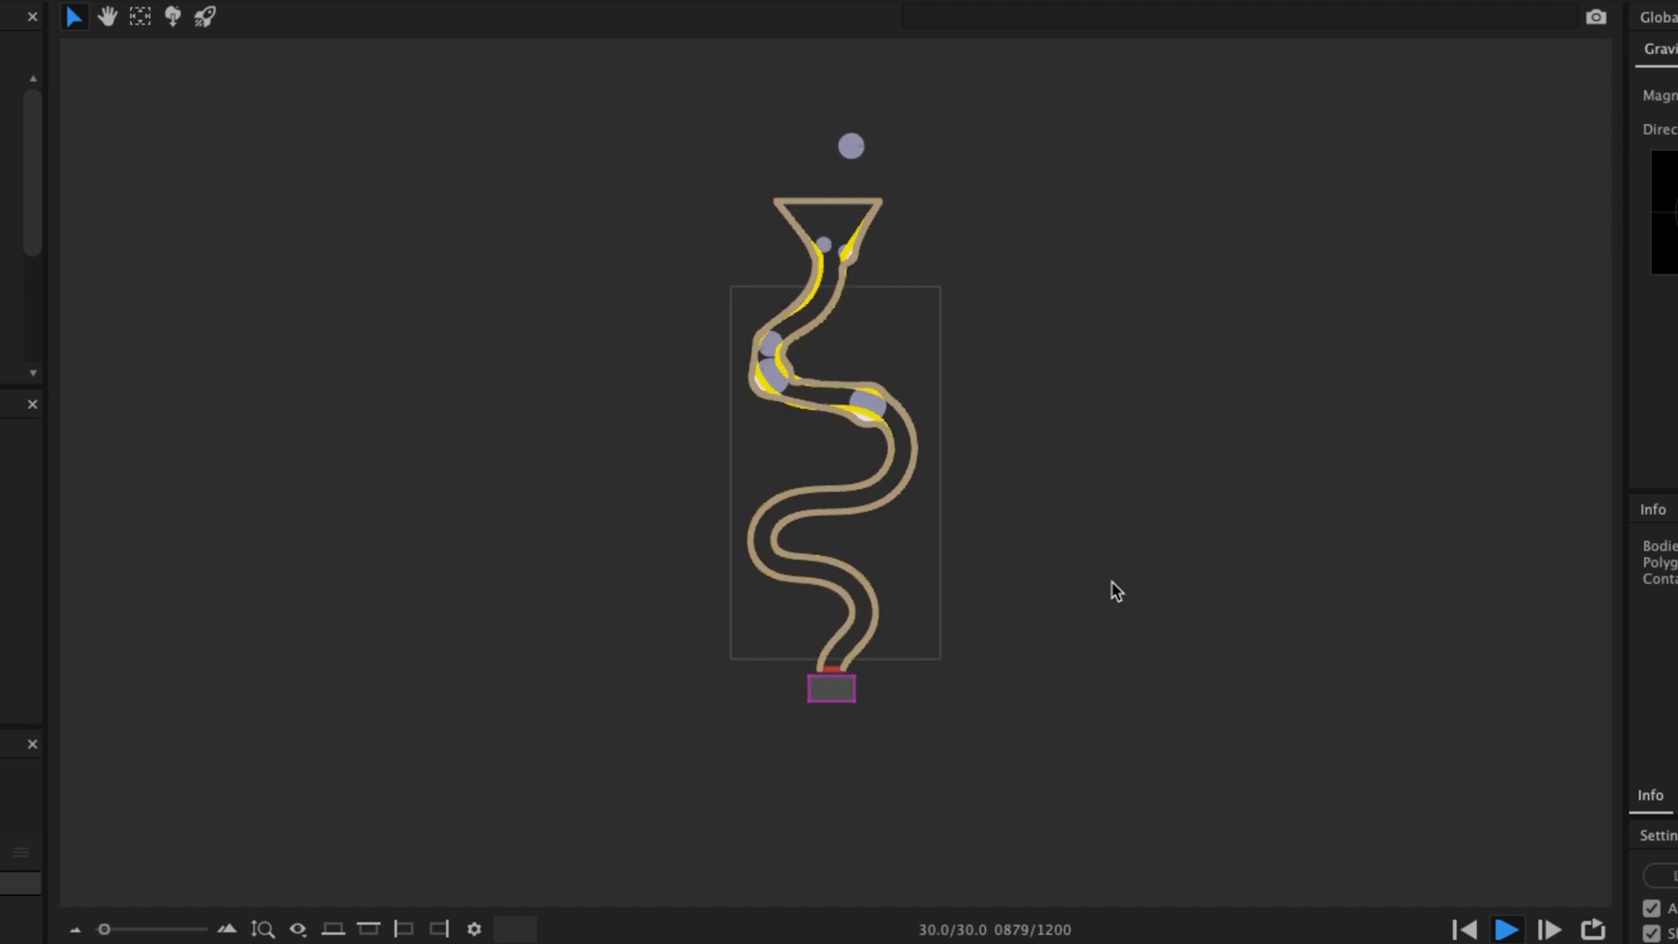
pyautogui.click(1505, 929)
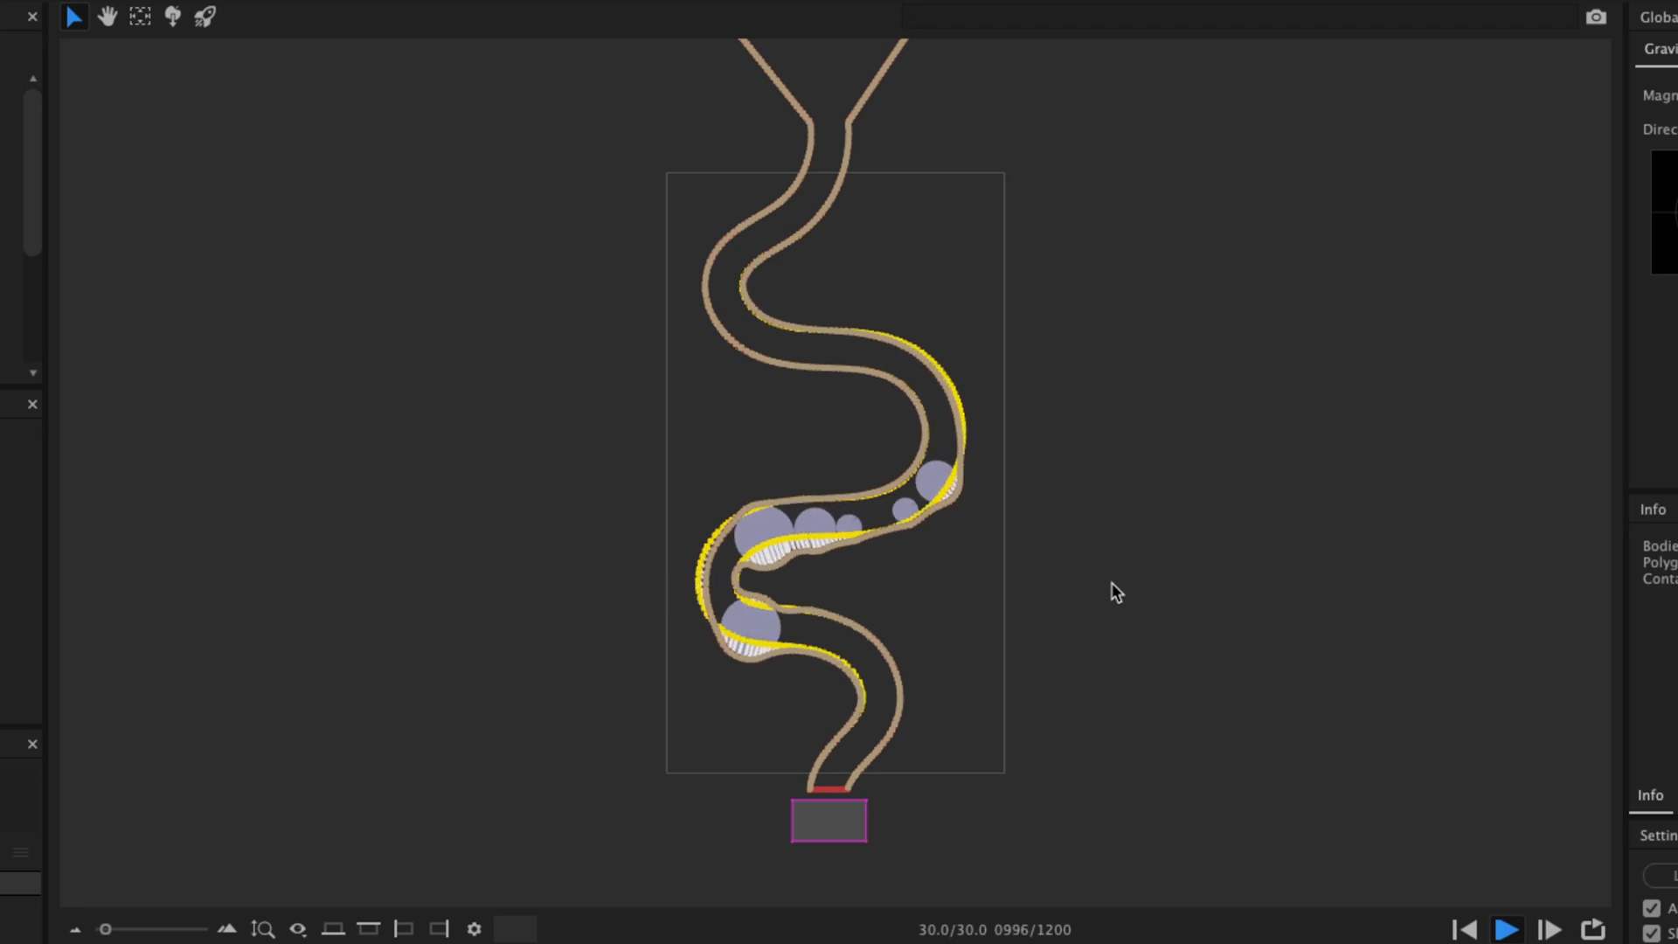
pyautogui.click(1506, 928)
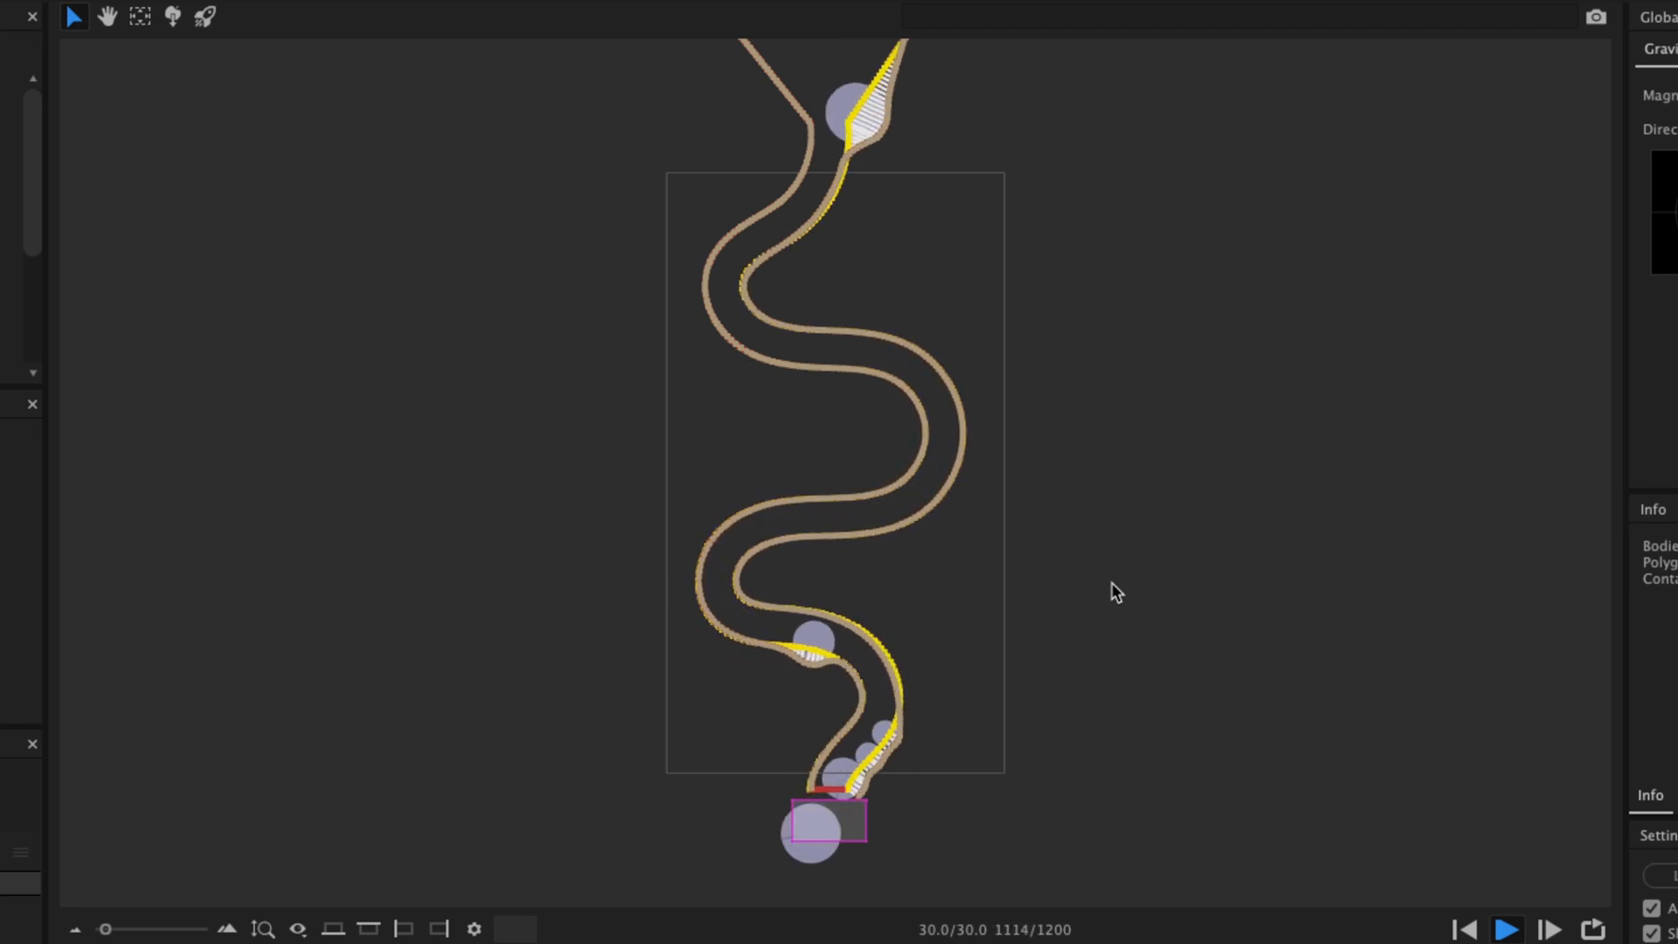
pyautogui.click(1506, 929)
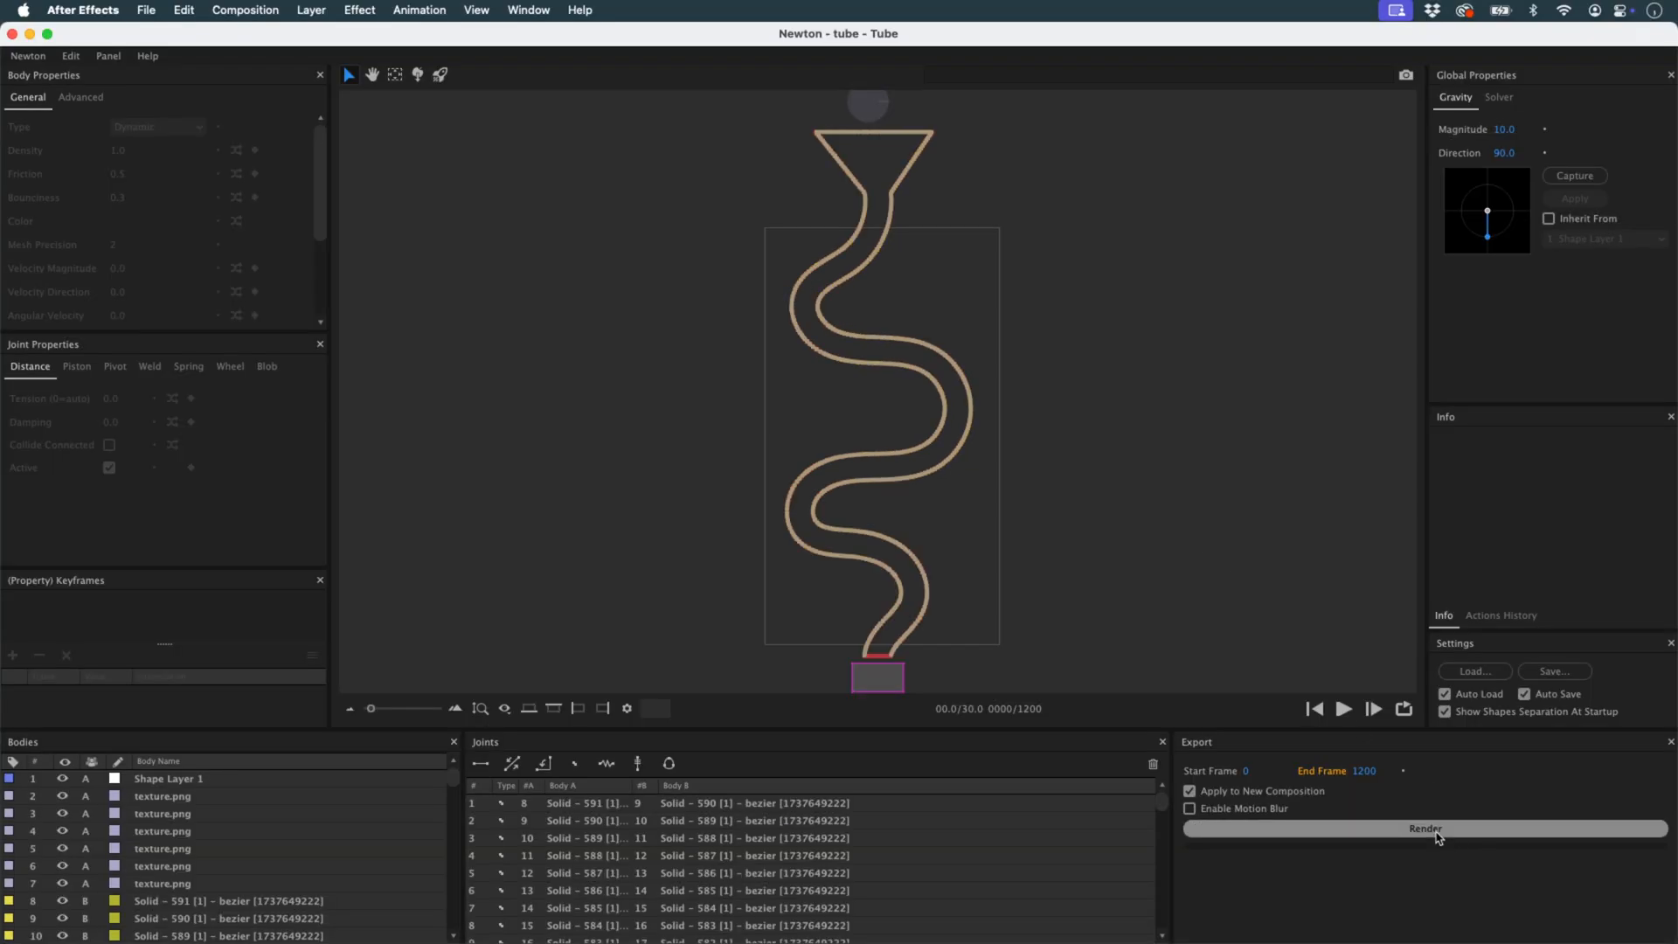
# Render the simulation into a new Tube_Sim_01 composition and enable the Tube Outlines layer via its label menu.
pyautogui.click(1425, 827)
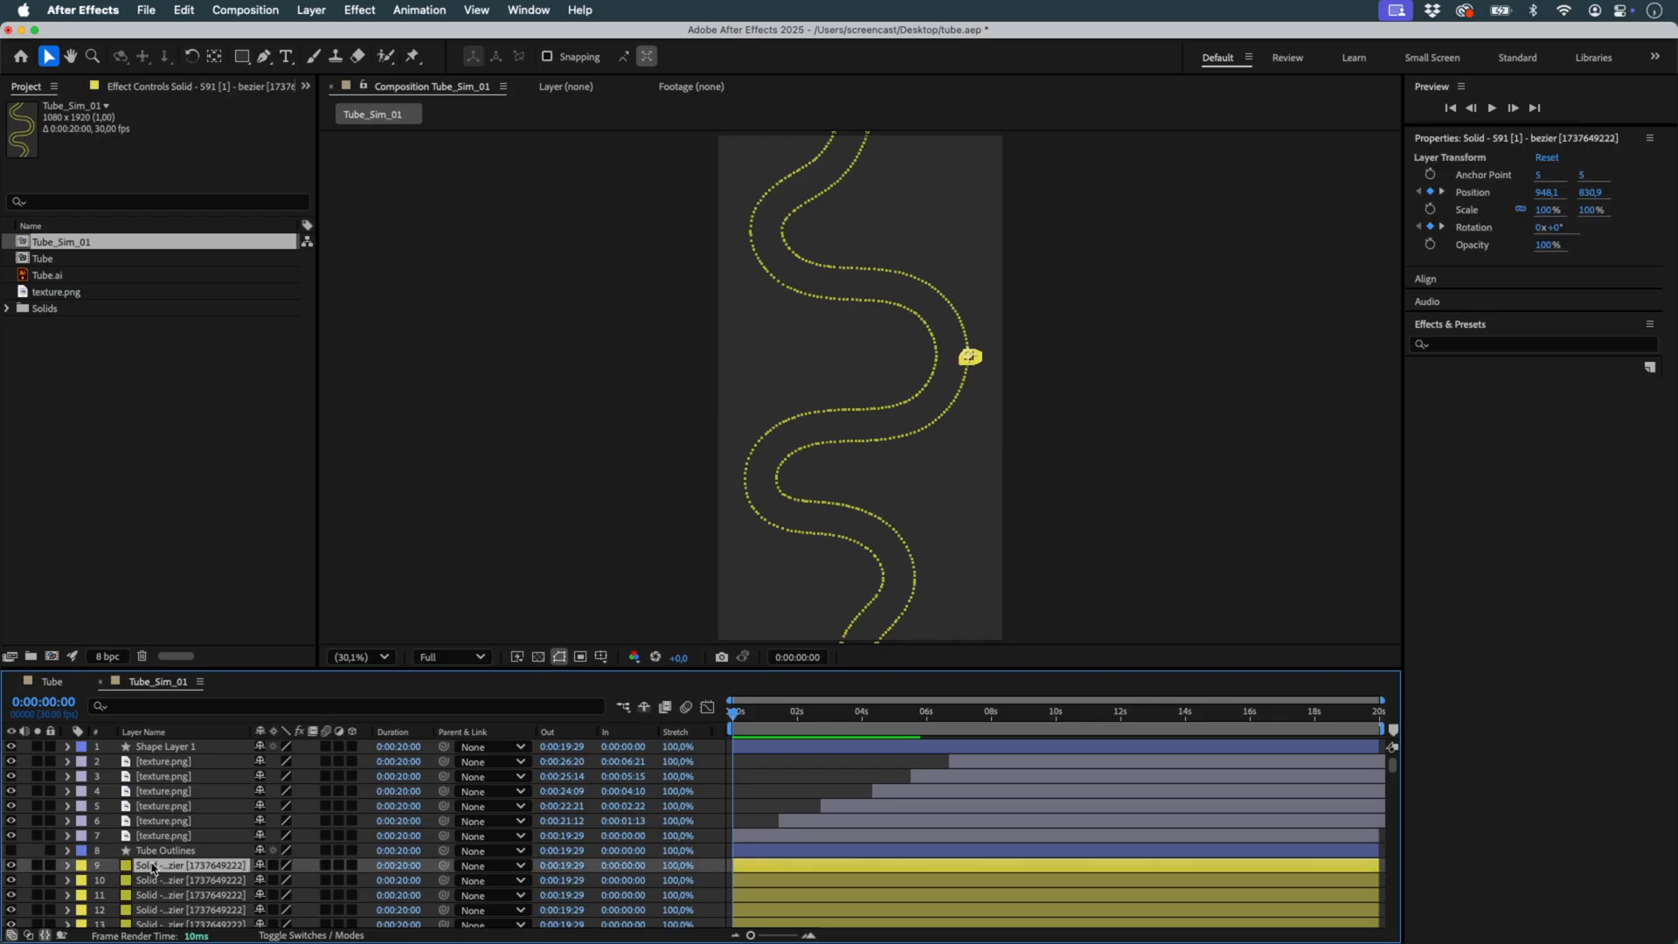
pyautogui.click(78, 866)
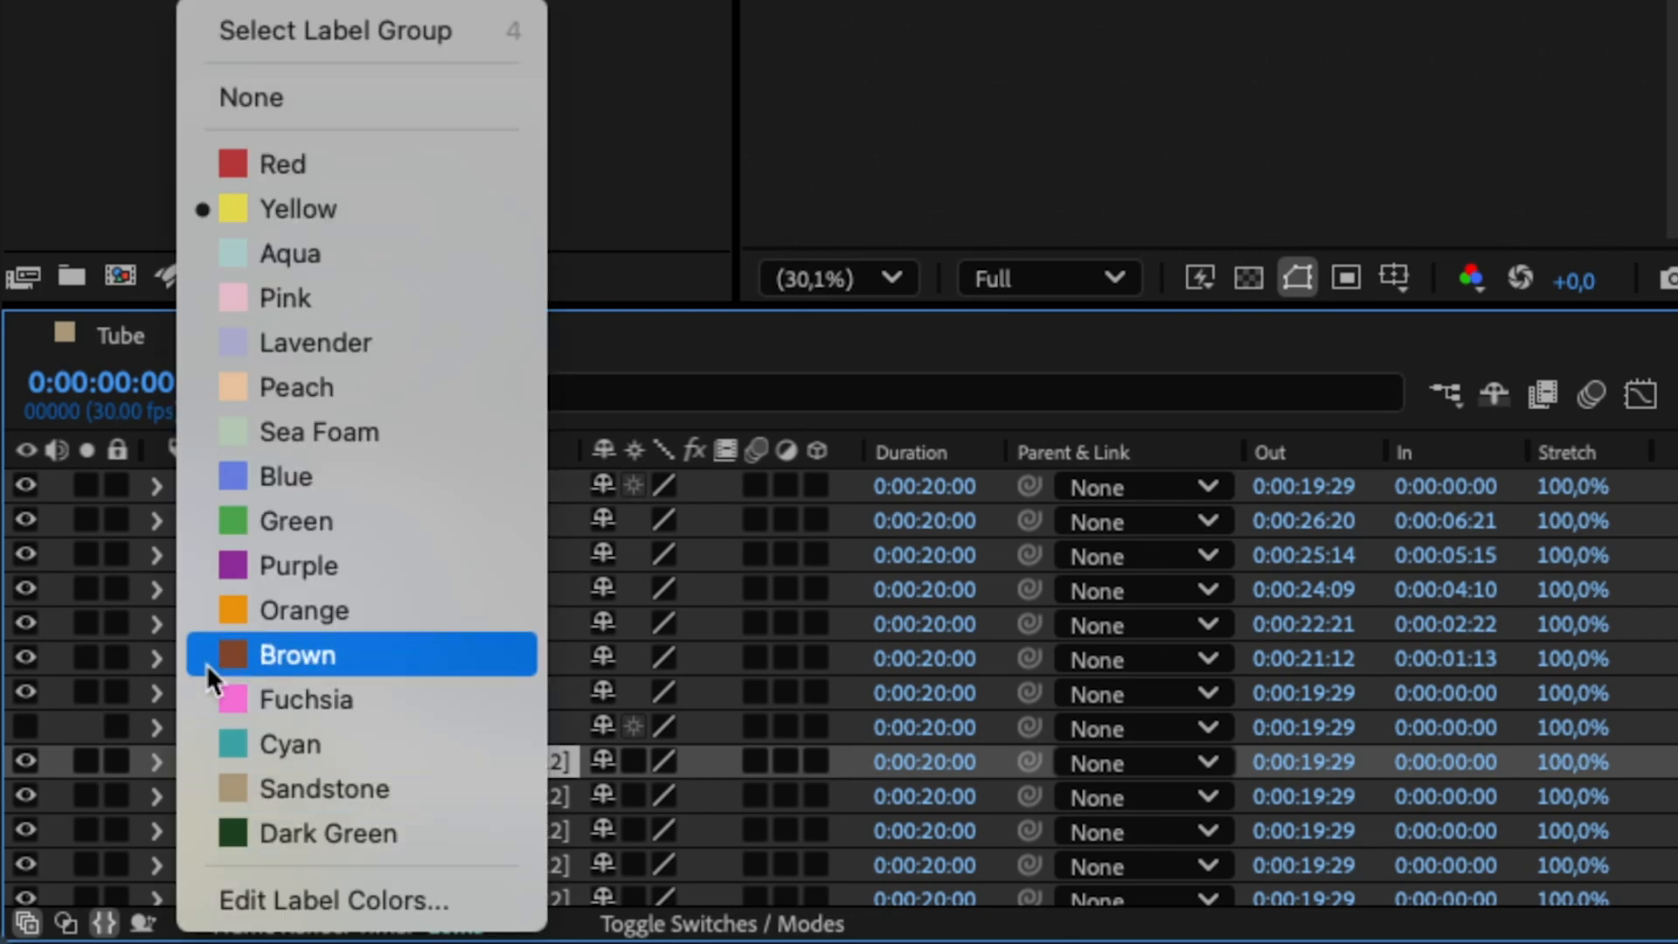
pyautogui.click(297, 654)
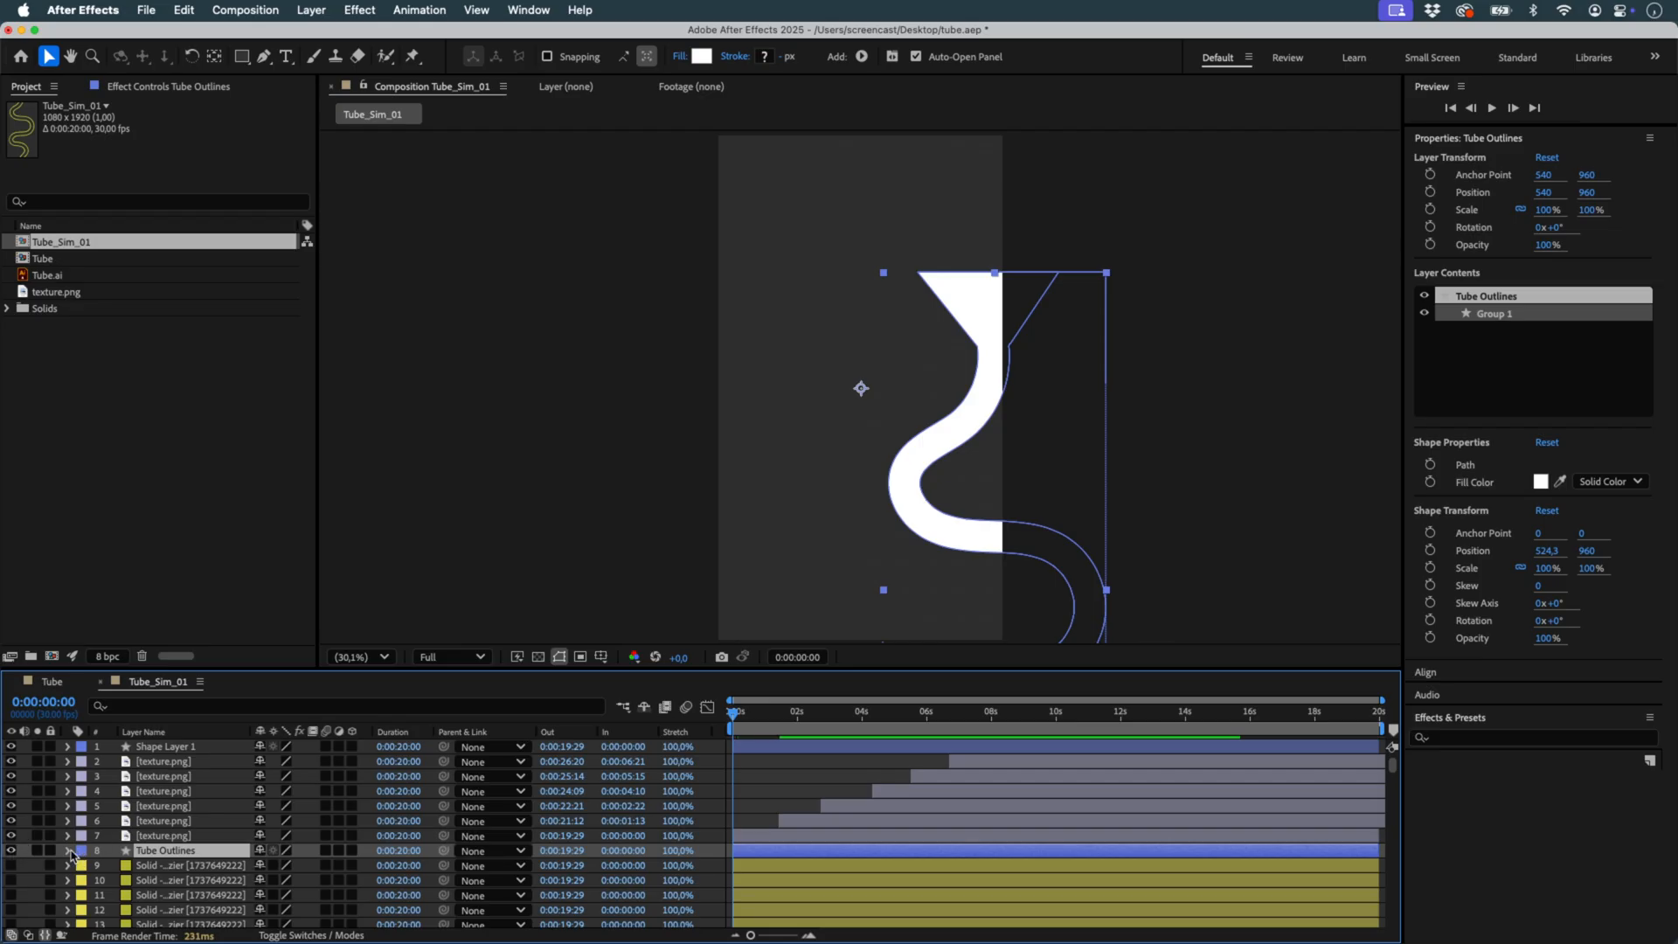
# Reveal the Tube Outlines layer's Contents > Group 1 > Transform properties.
pyautogui.press('`')
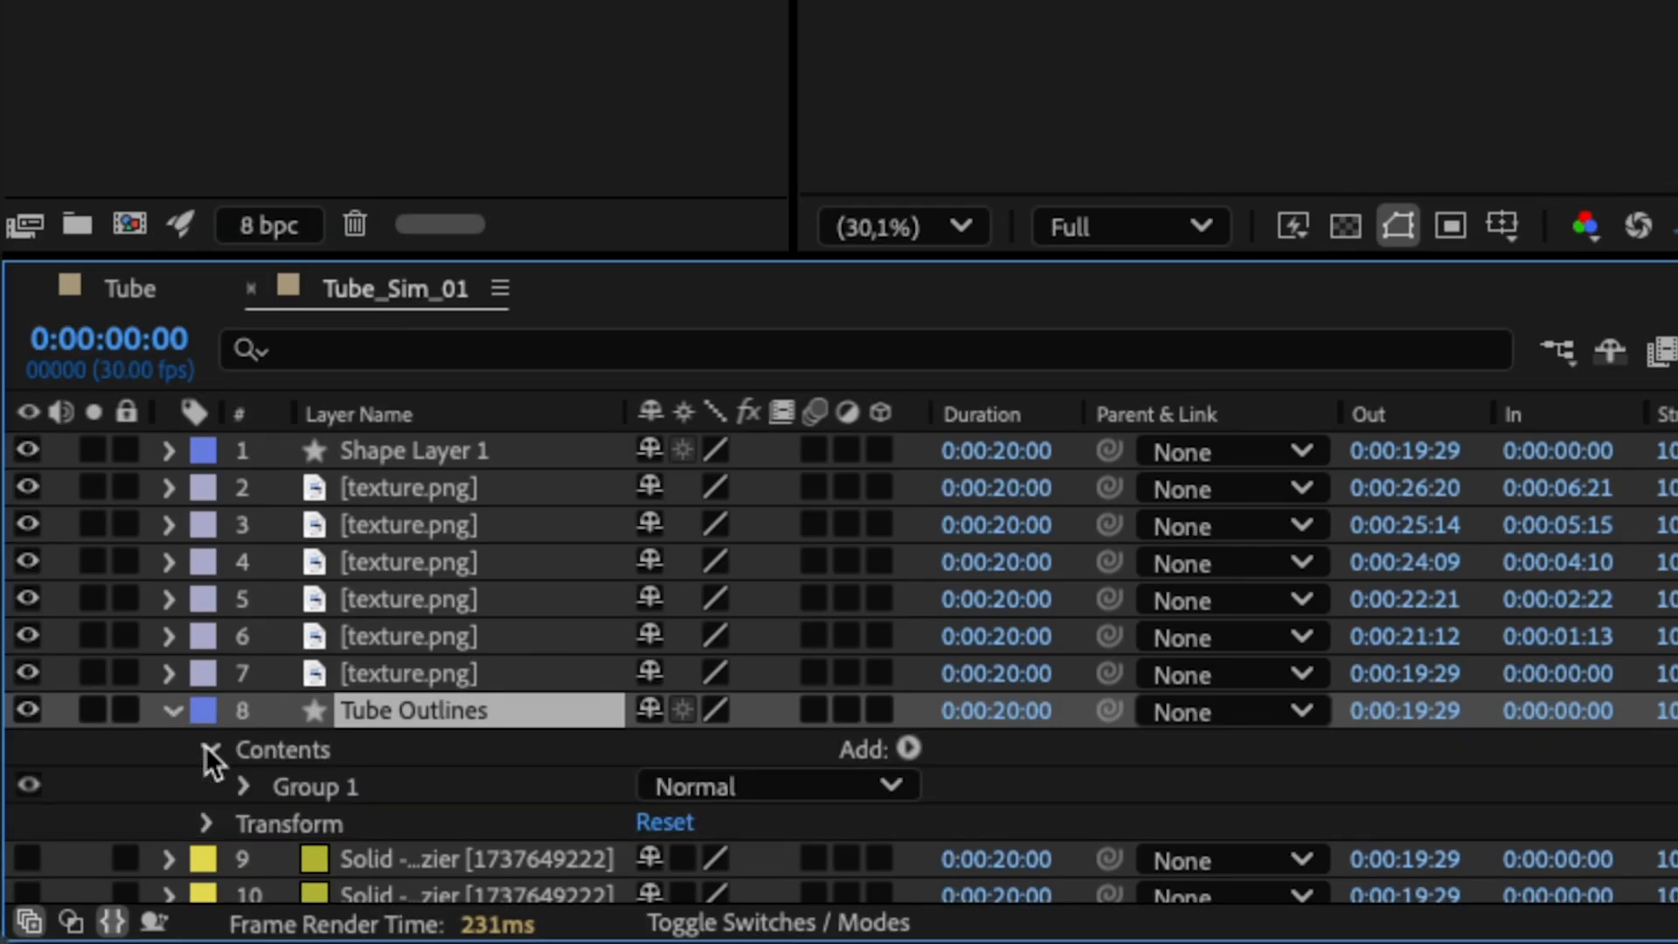
pyautogui.click(243, 785)
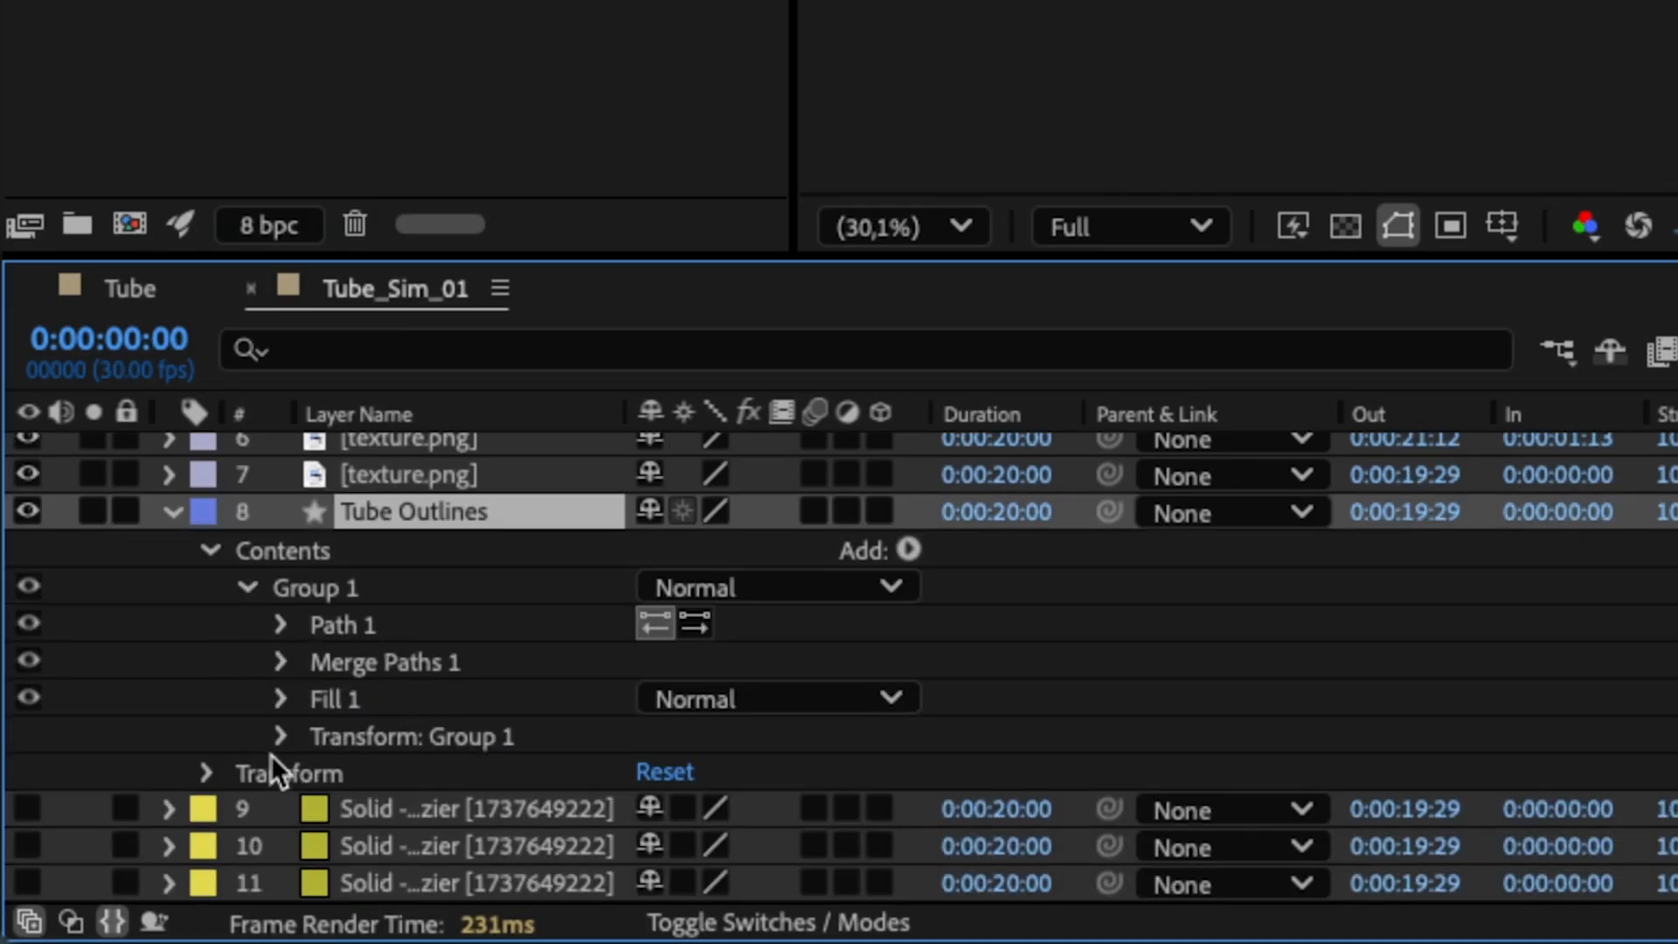
pyautogui.click(278, 736)
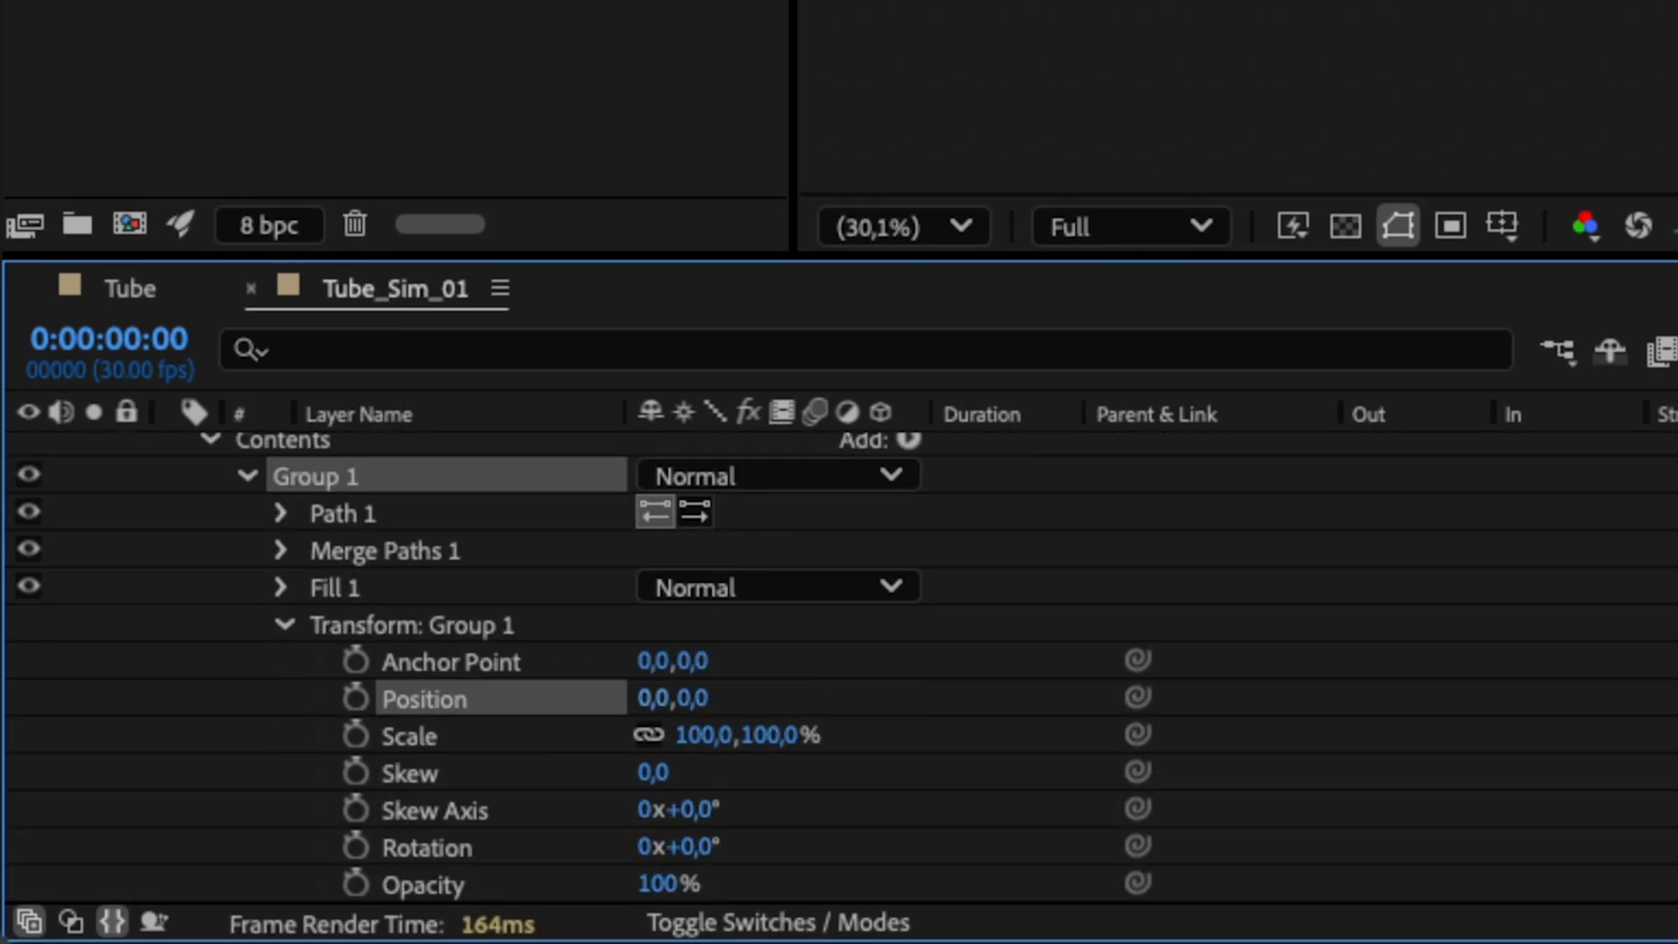
# Set the composition's duration to 0:01:00:00 in Composition Settings.
pyautogui.click(540, 29)
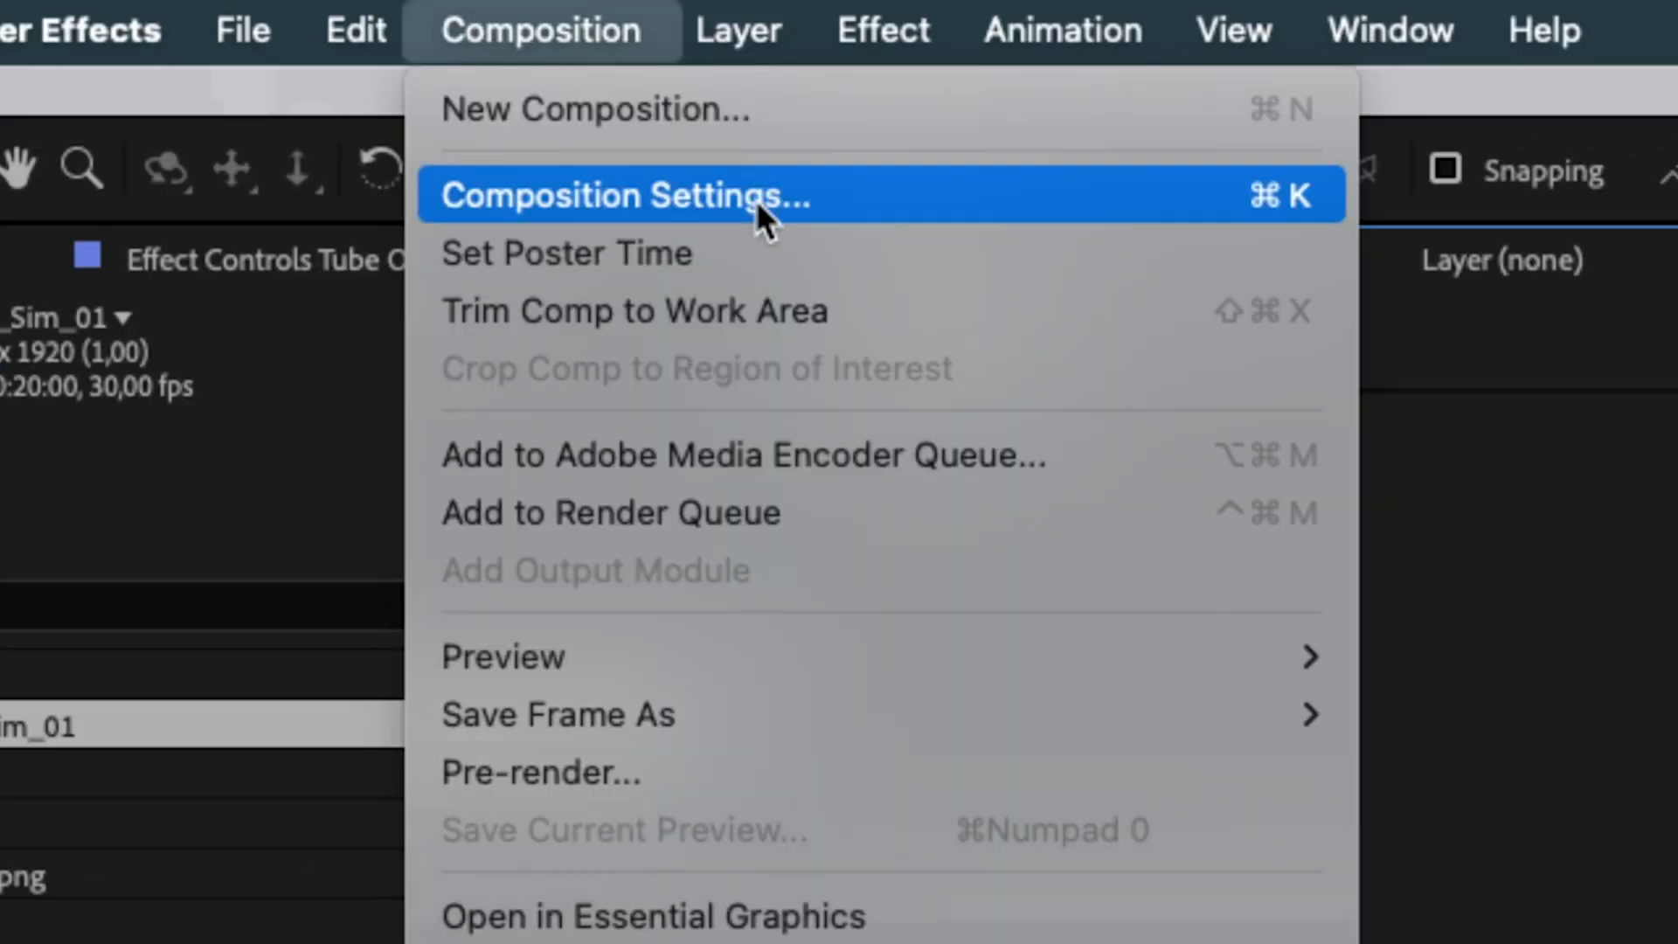
pyautogui.click(626, 194)
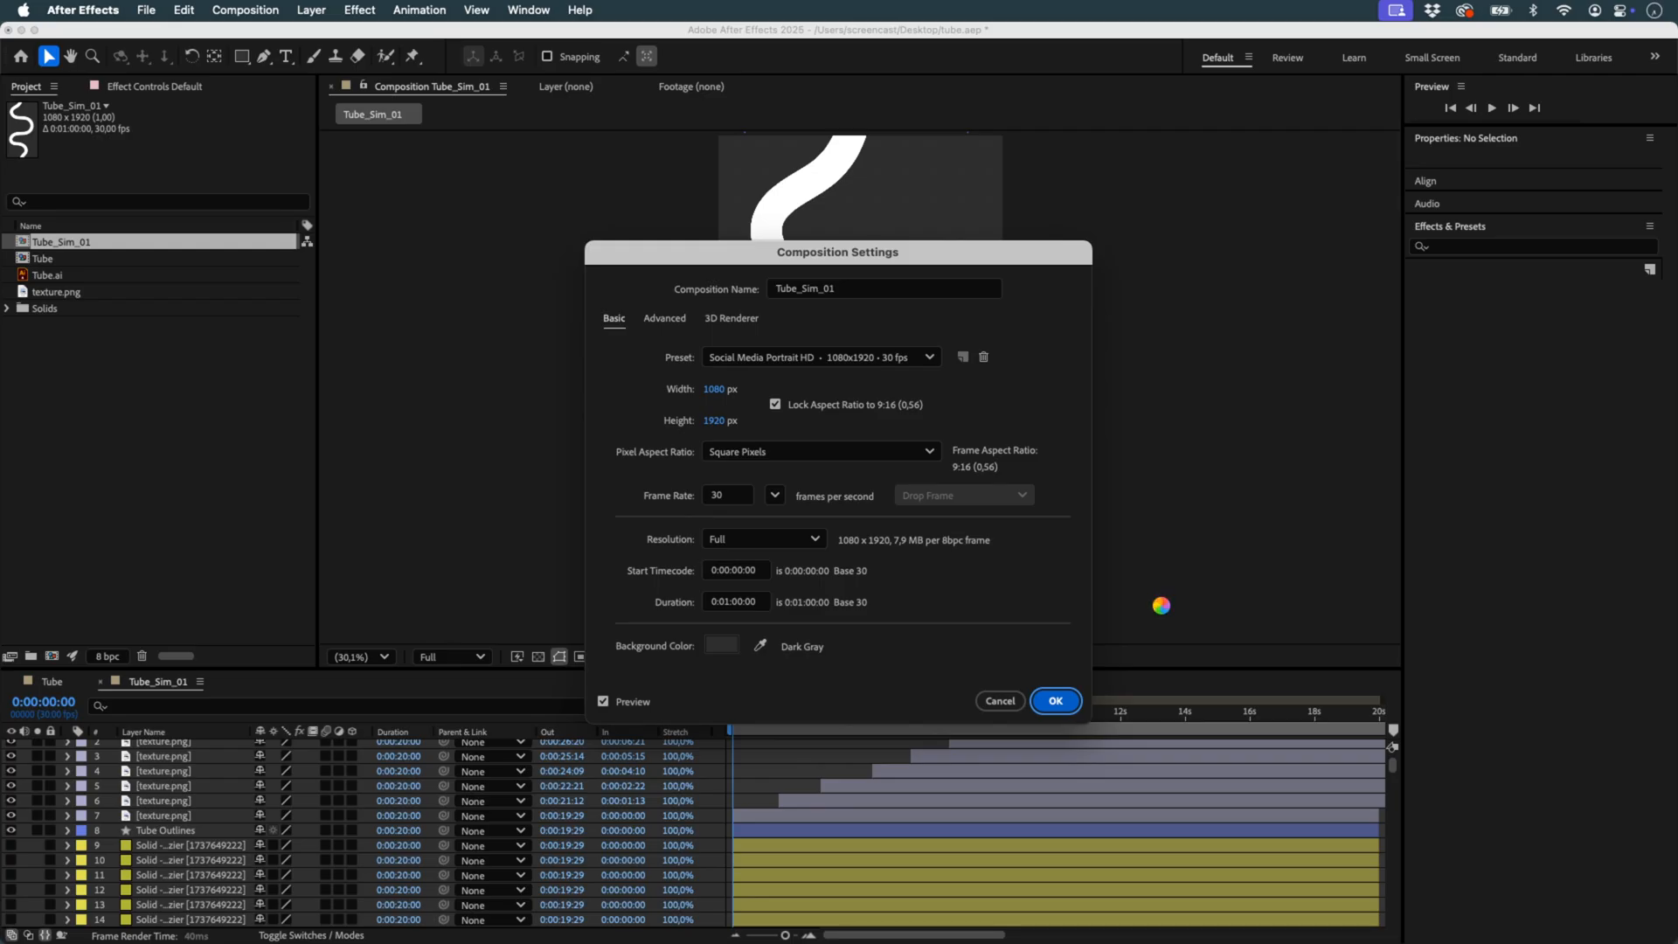
pyautogui.click(1053, 701)
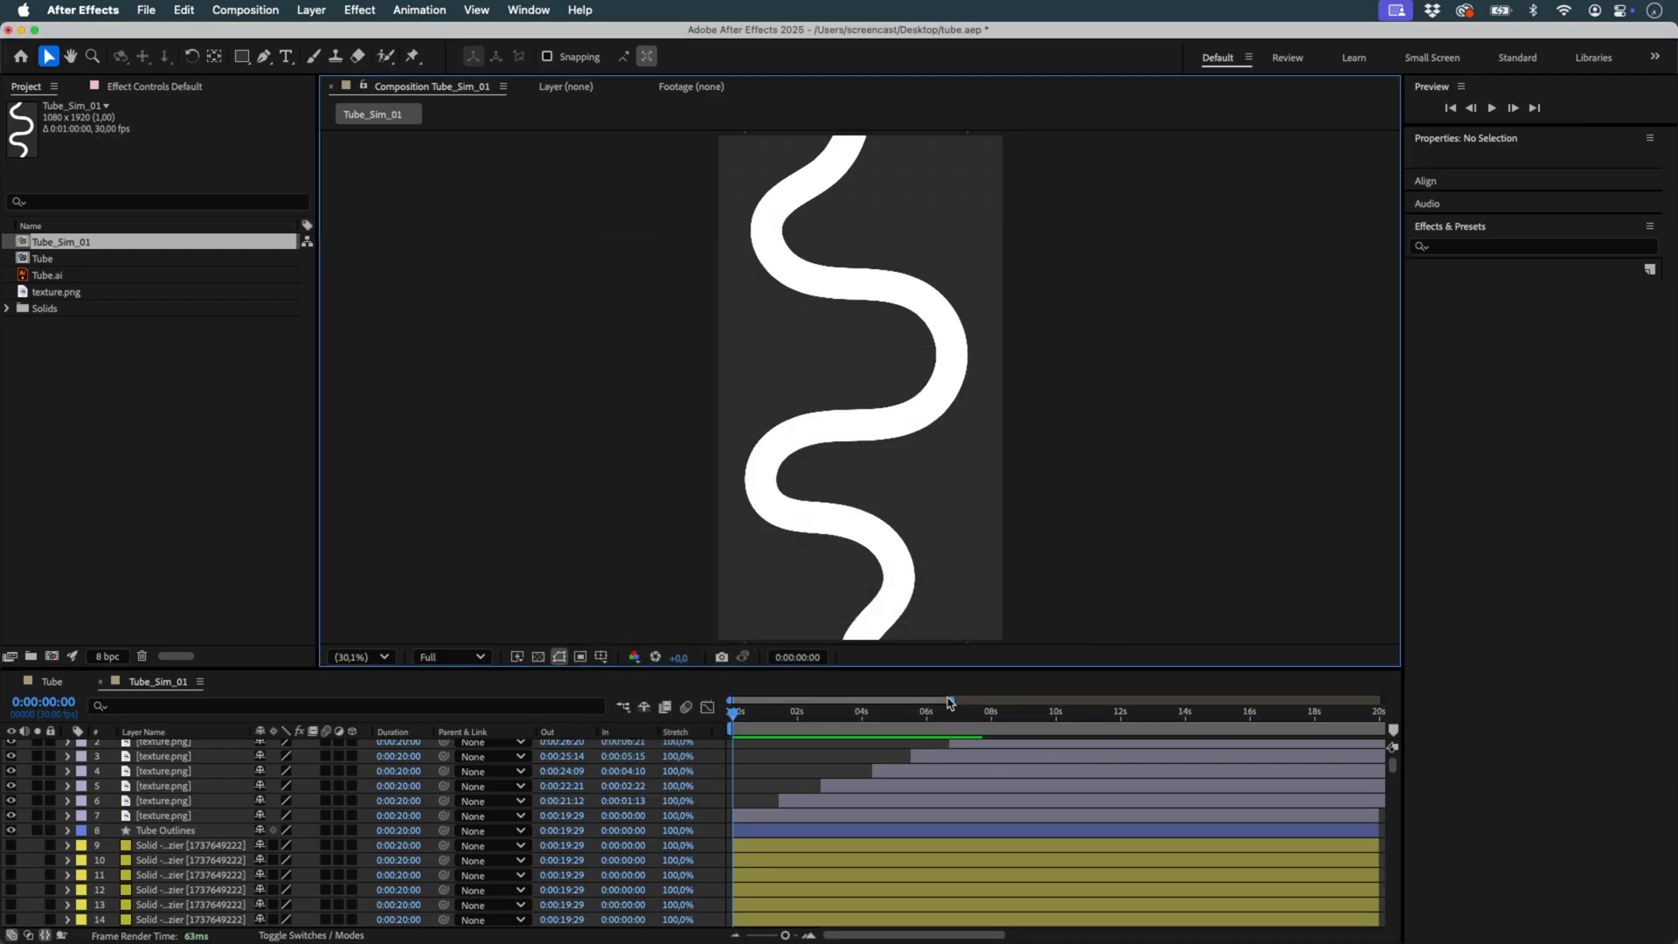